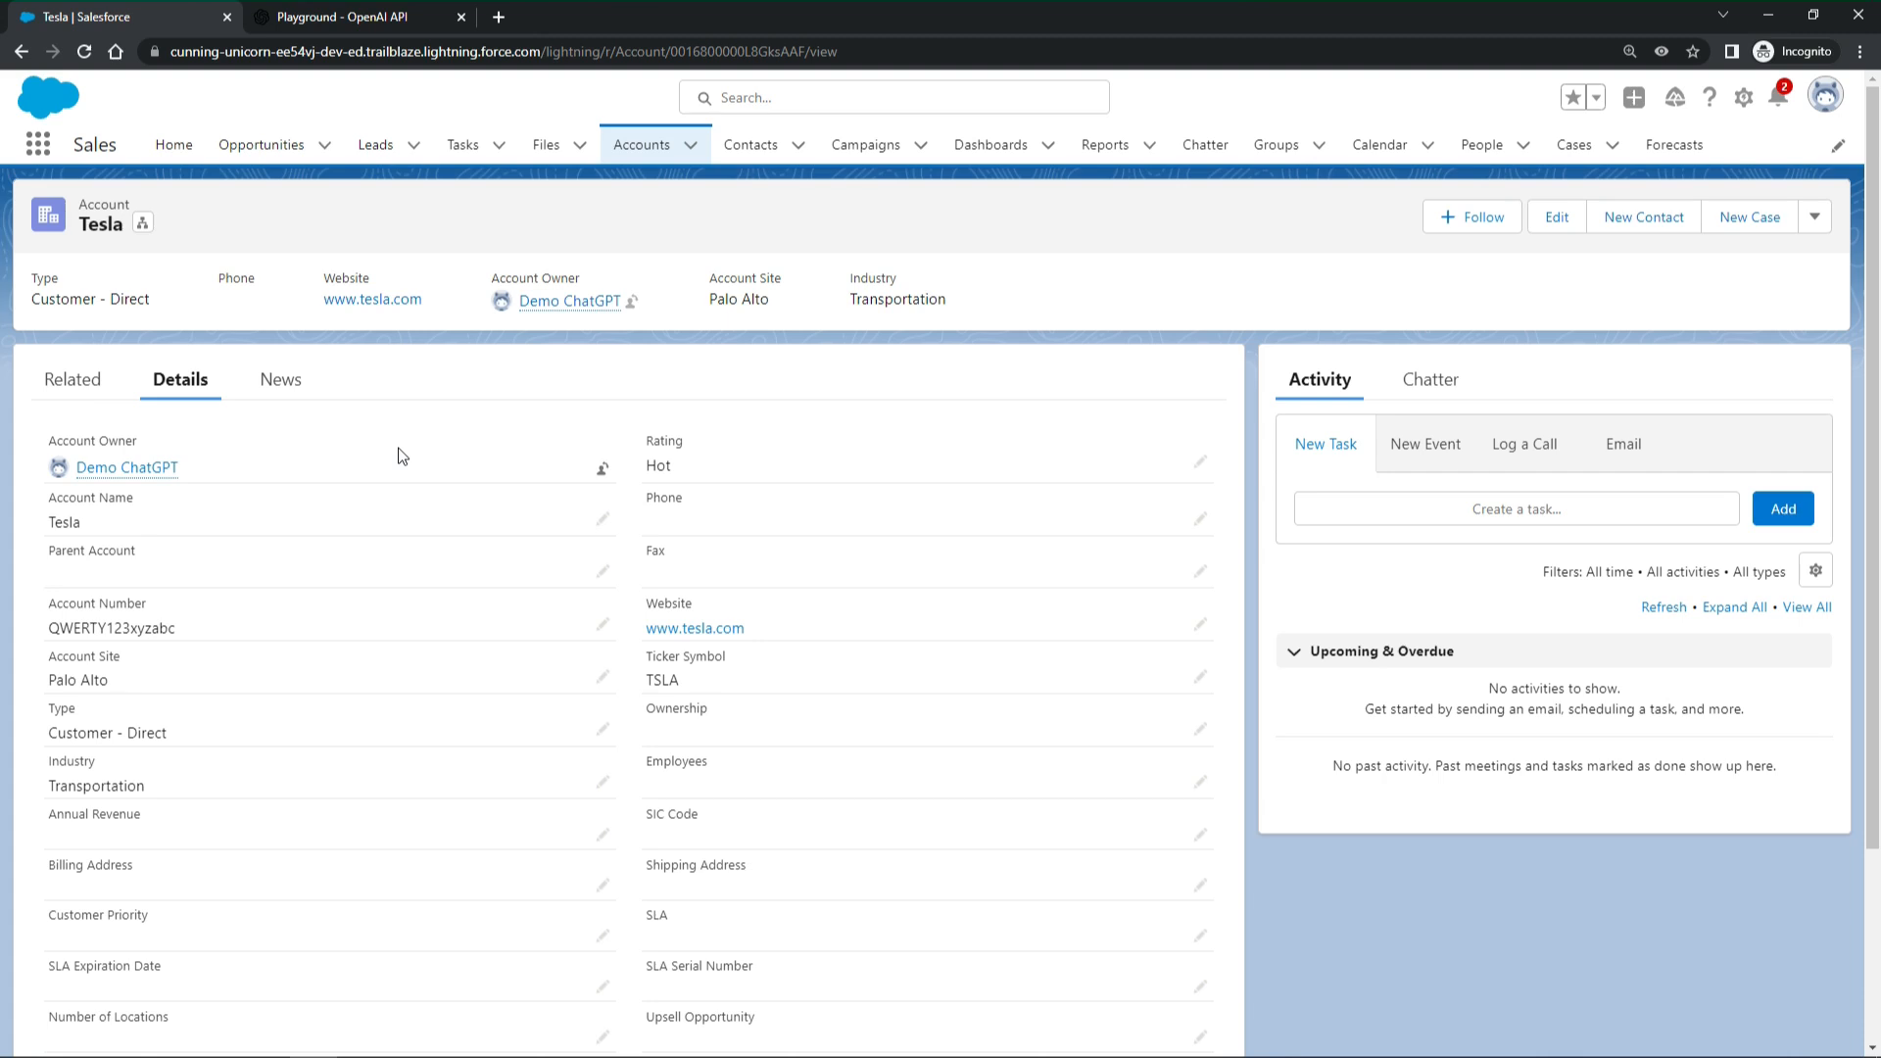
{"action": "mouse_move", "coordinate": [91, 294]}
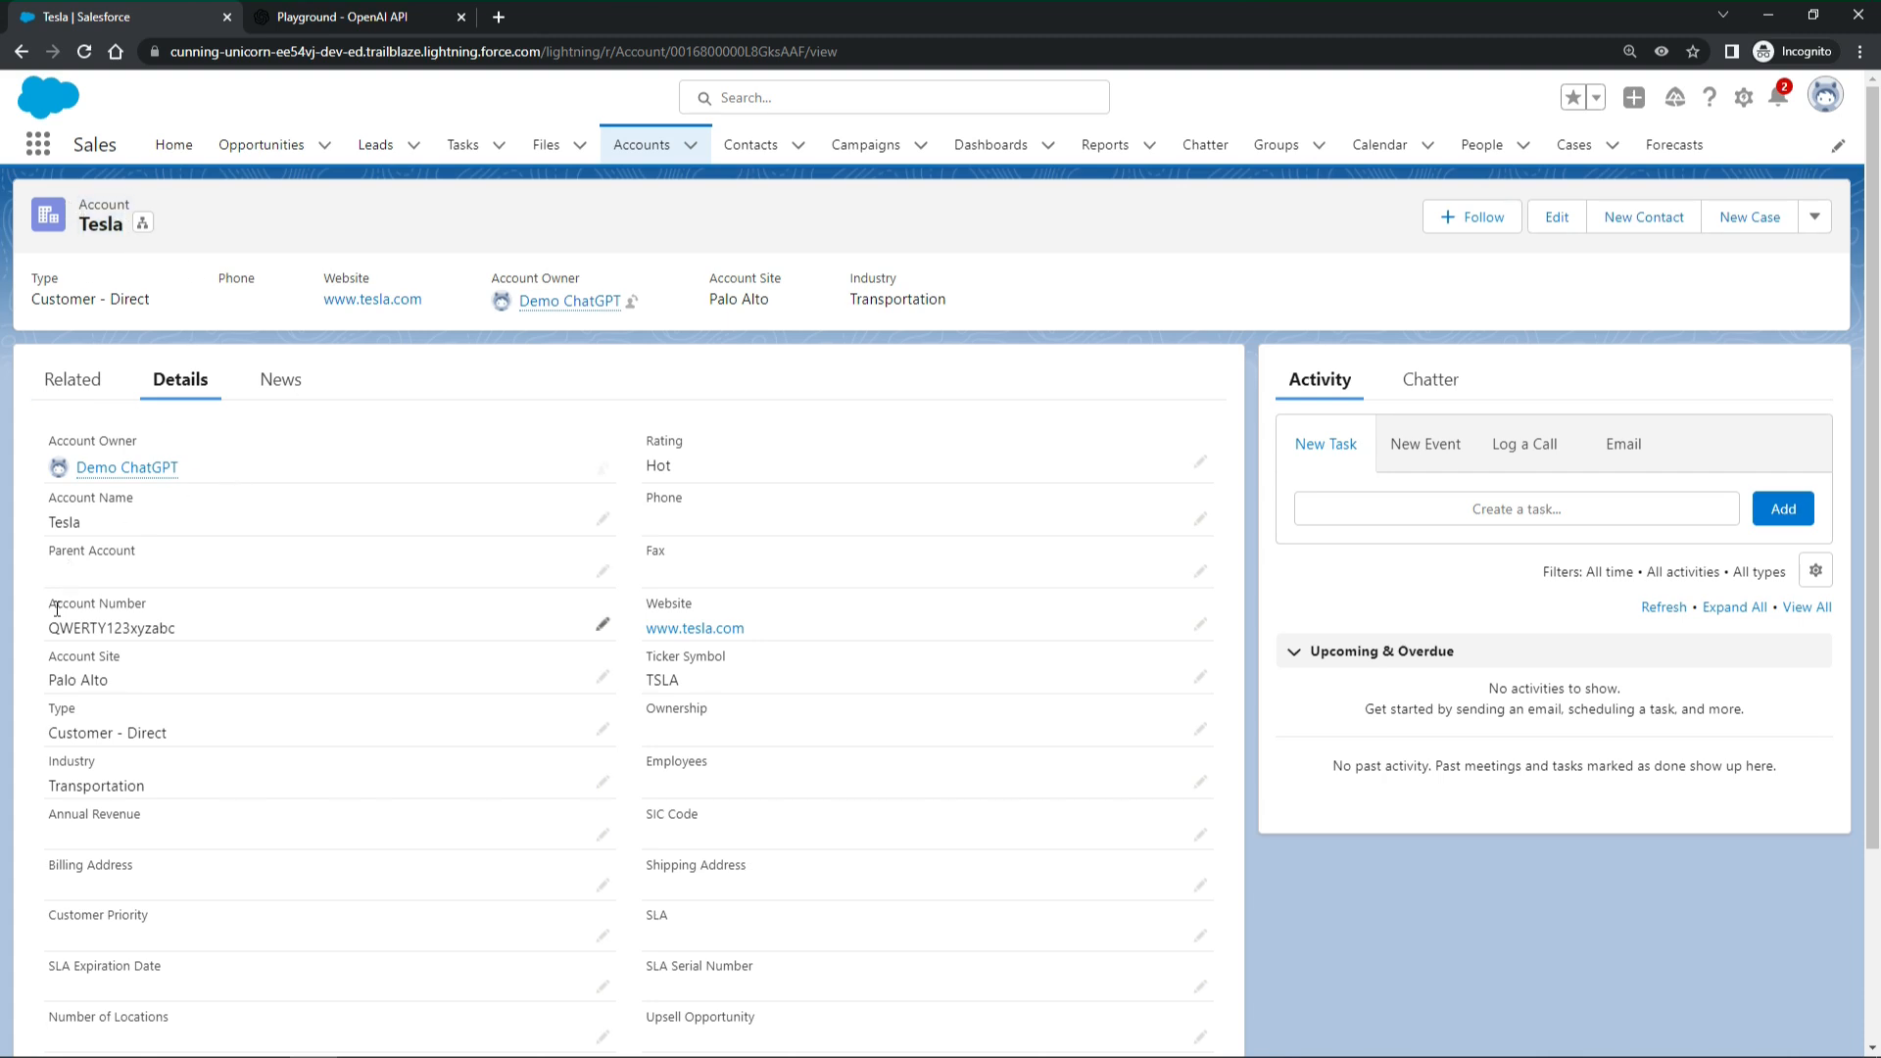
- Change the Tesla account number to QWERTY123xyzabcxyz and save it
{"action": "double_click", "coordinate": [113, 628]}
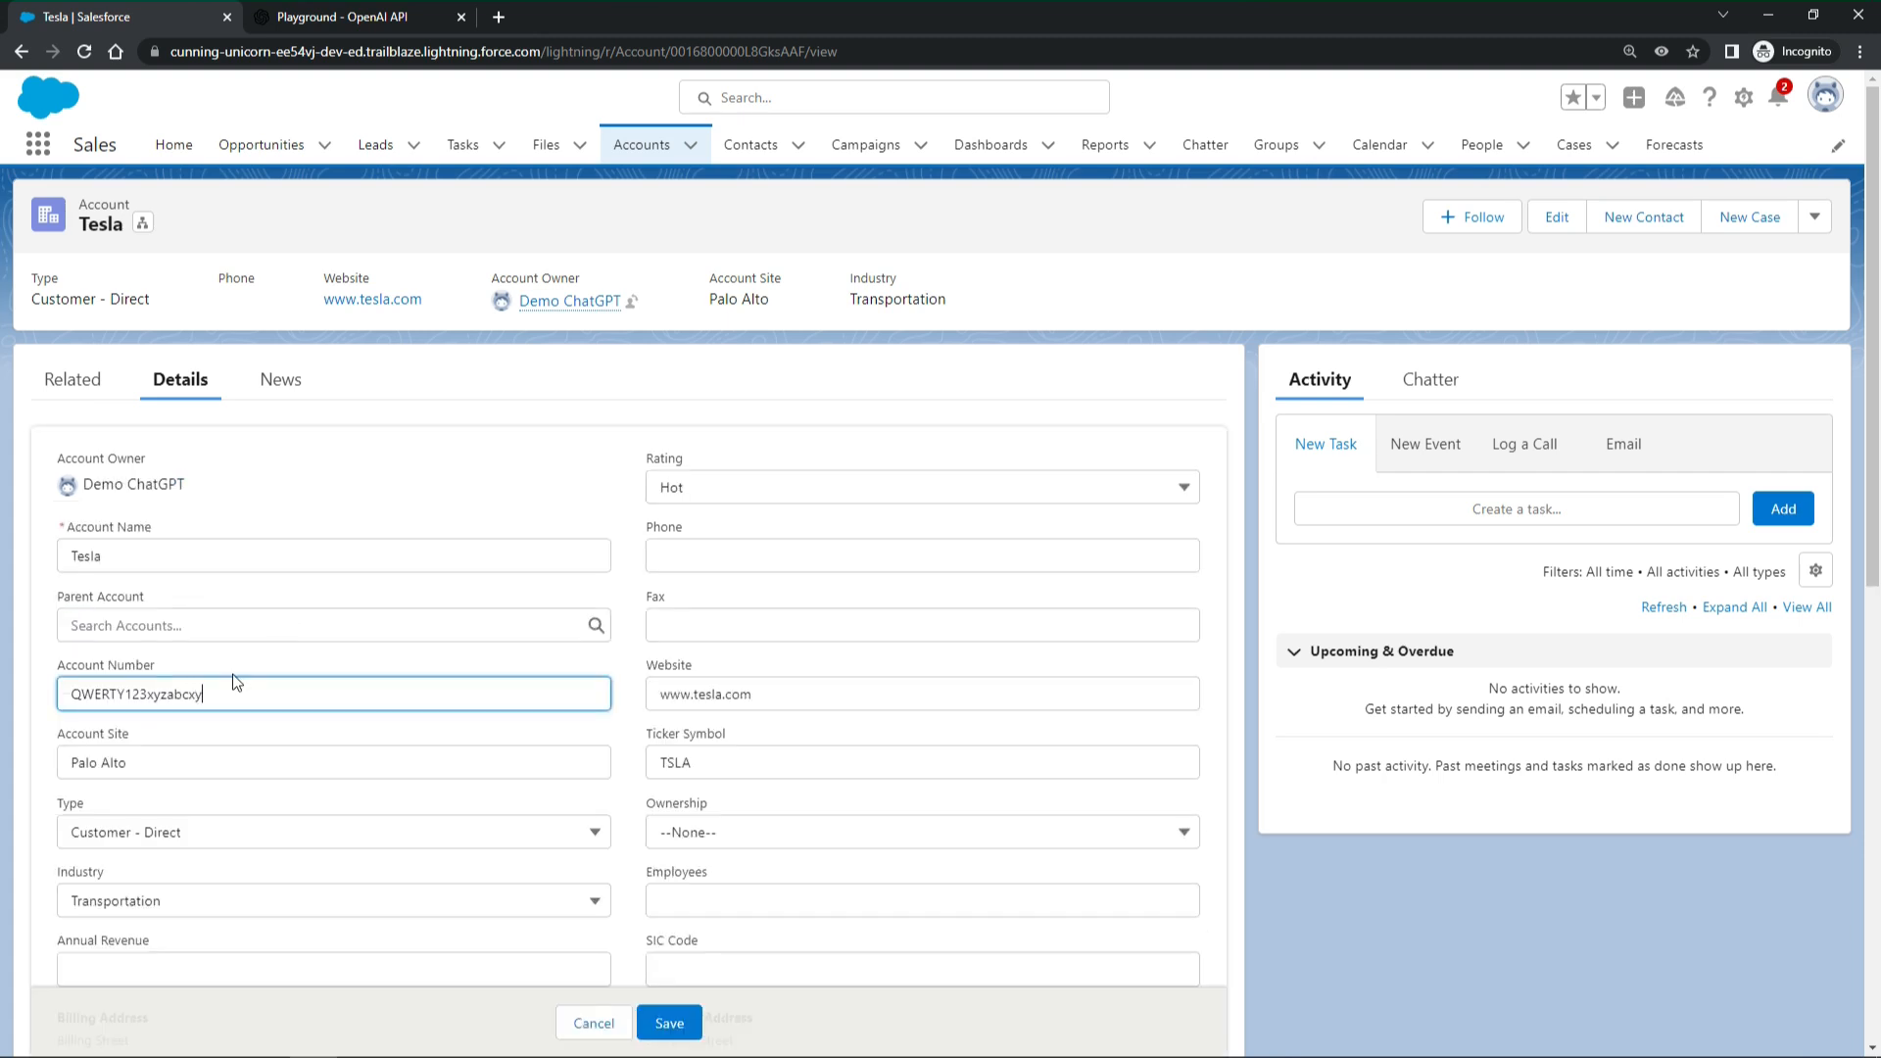
{"action": "left_click", "coordinate": [669, 1022]}
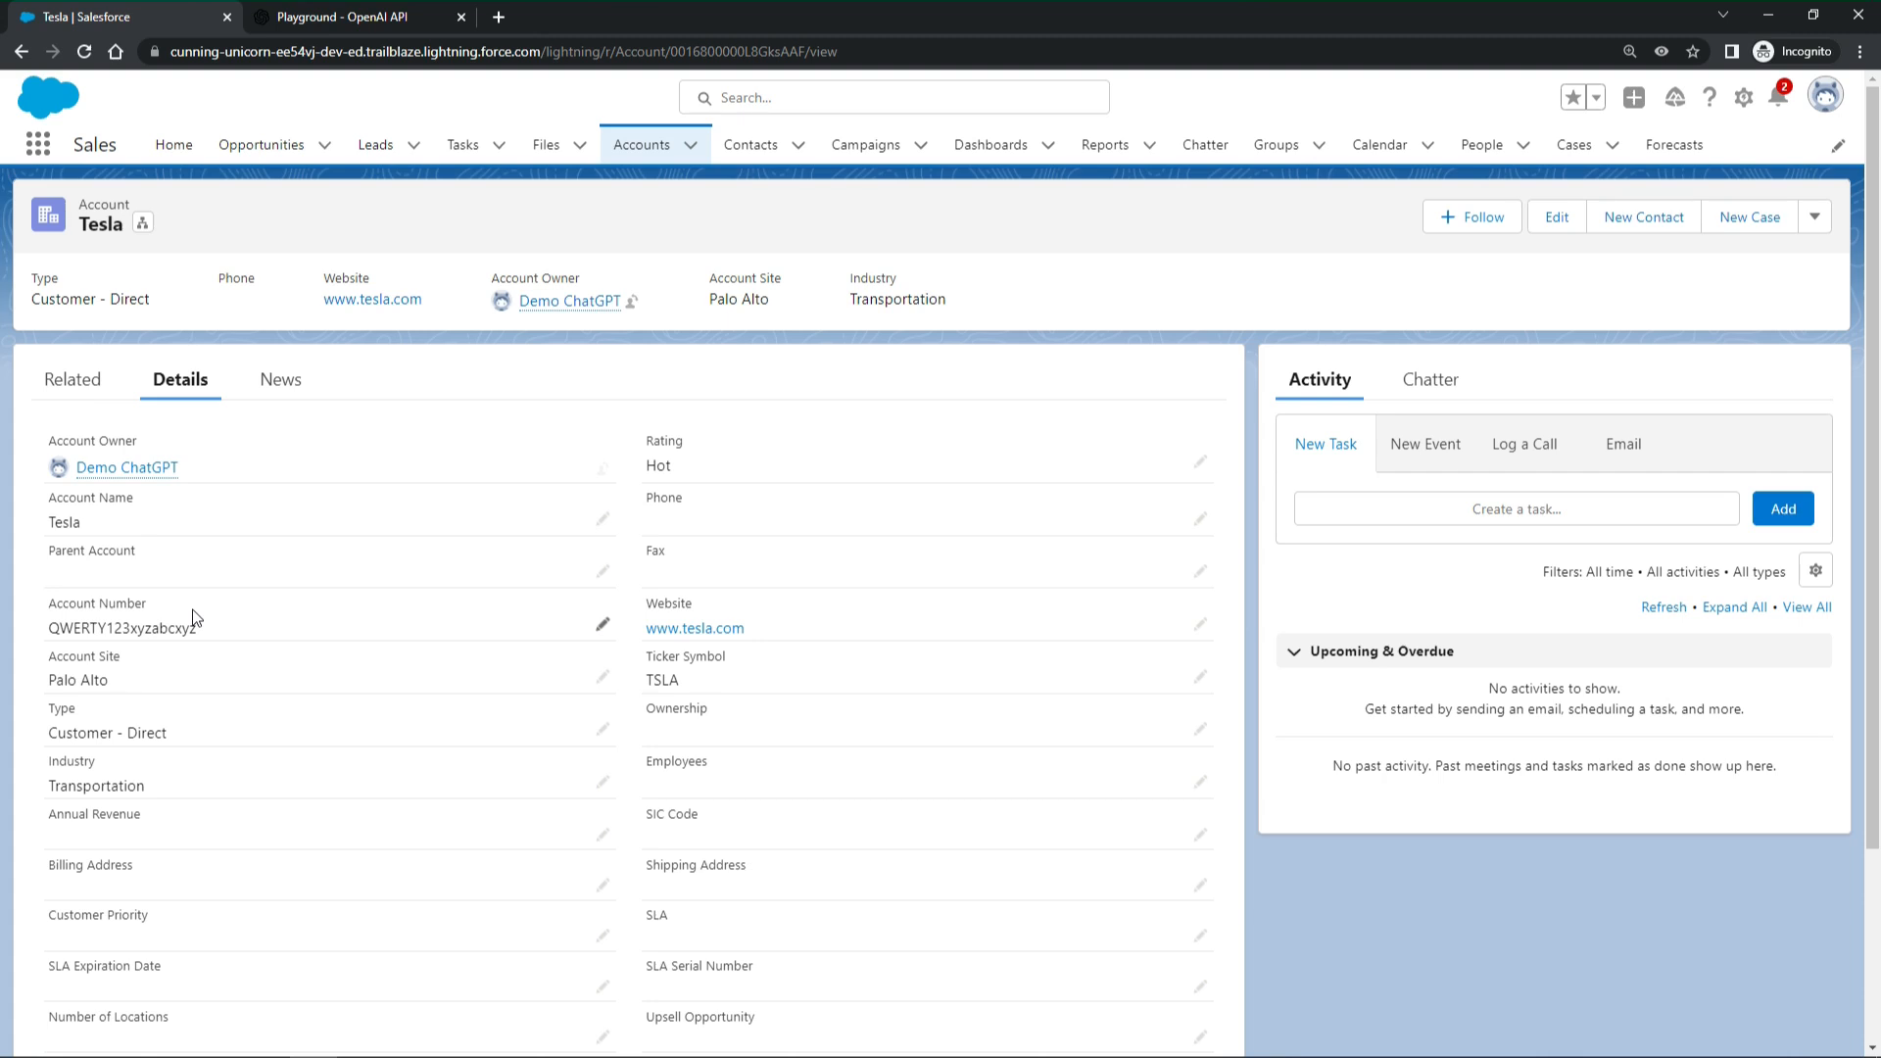
{"action": "left_click", "coordinate": [347, 17]}
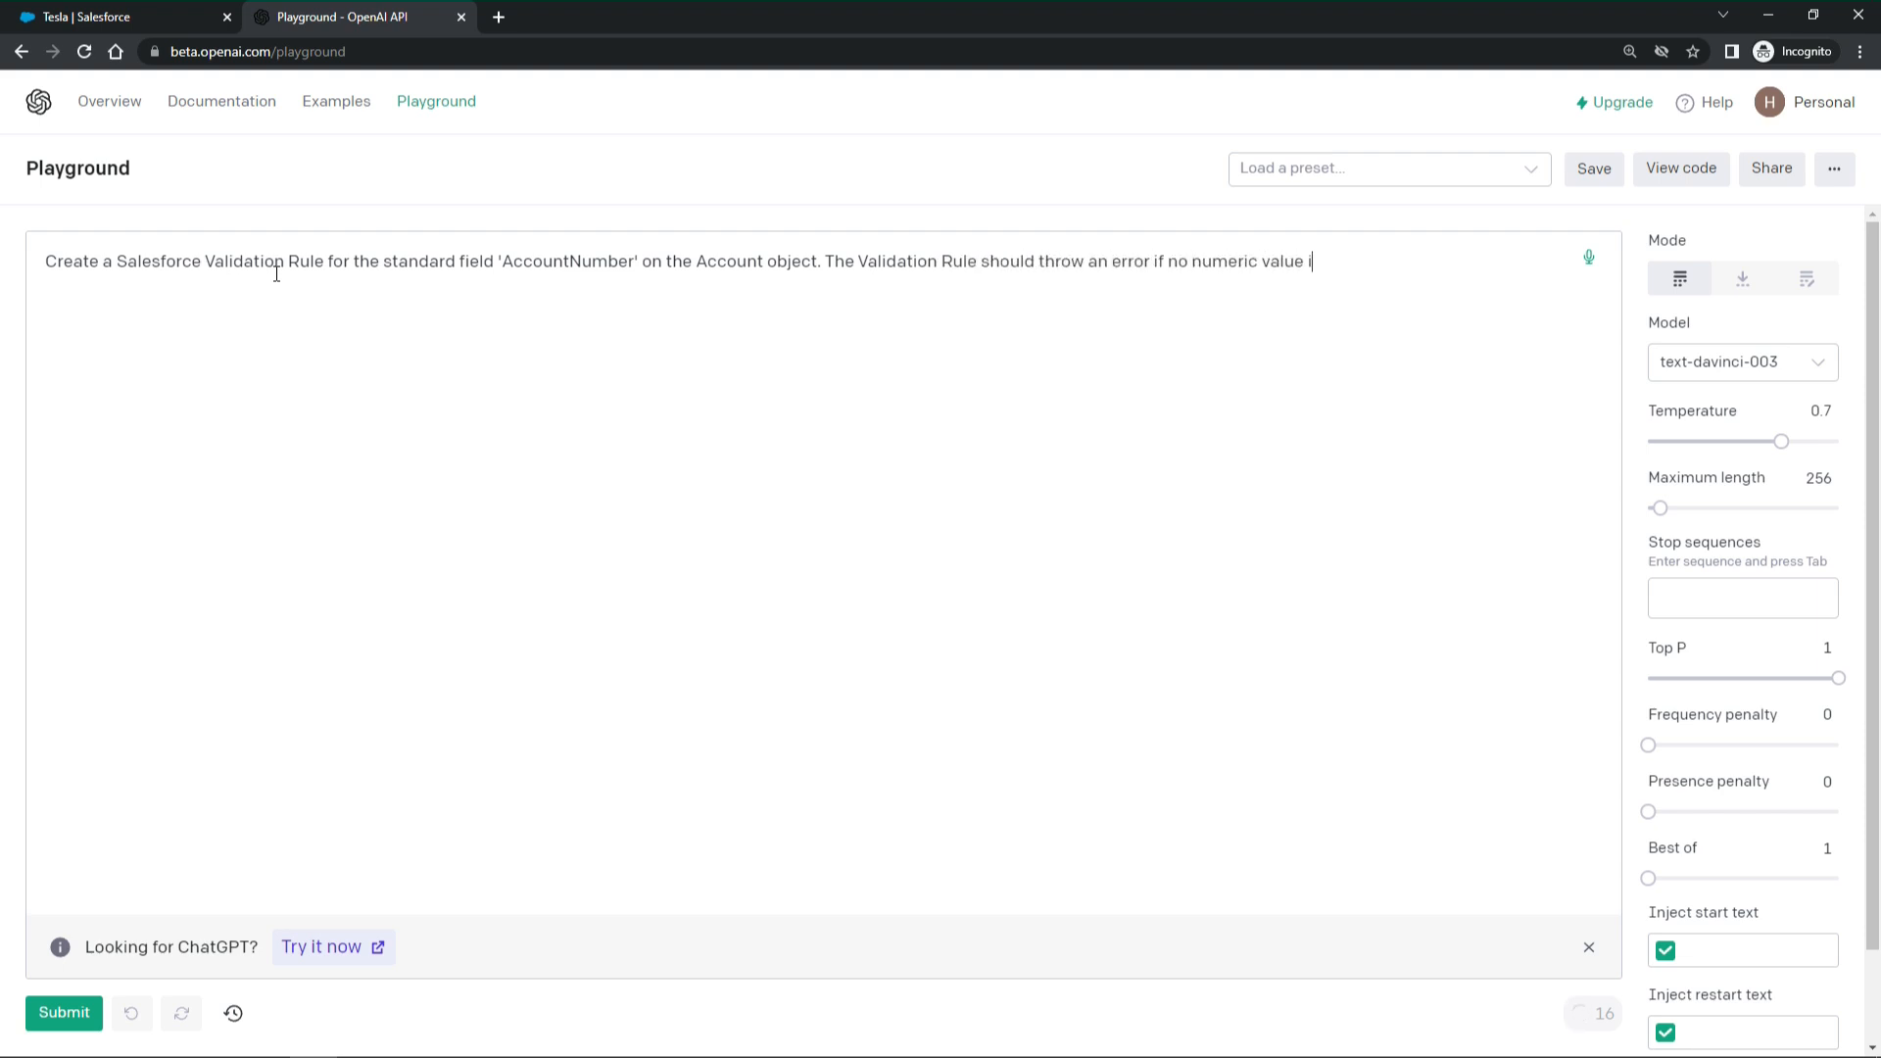
- Generate the AccountNumber validation formula, then a variant that also rejects blank values
{"action": "left_click", "coordinate": [64, 1013]}
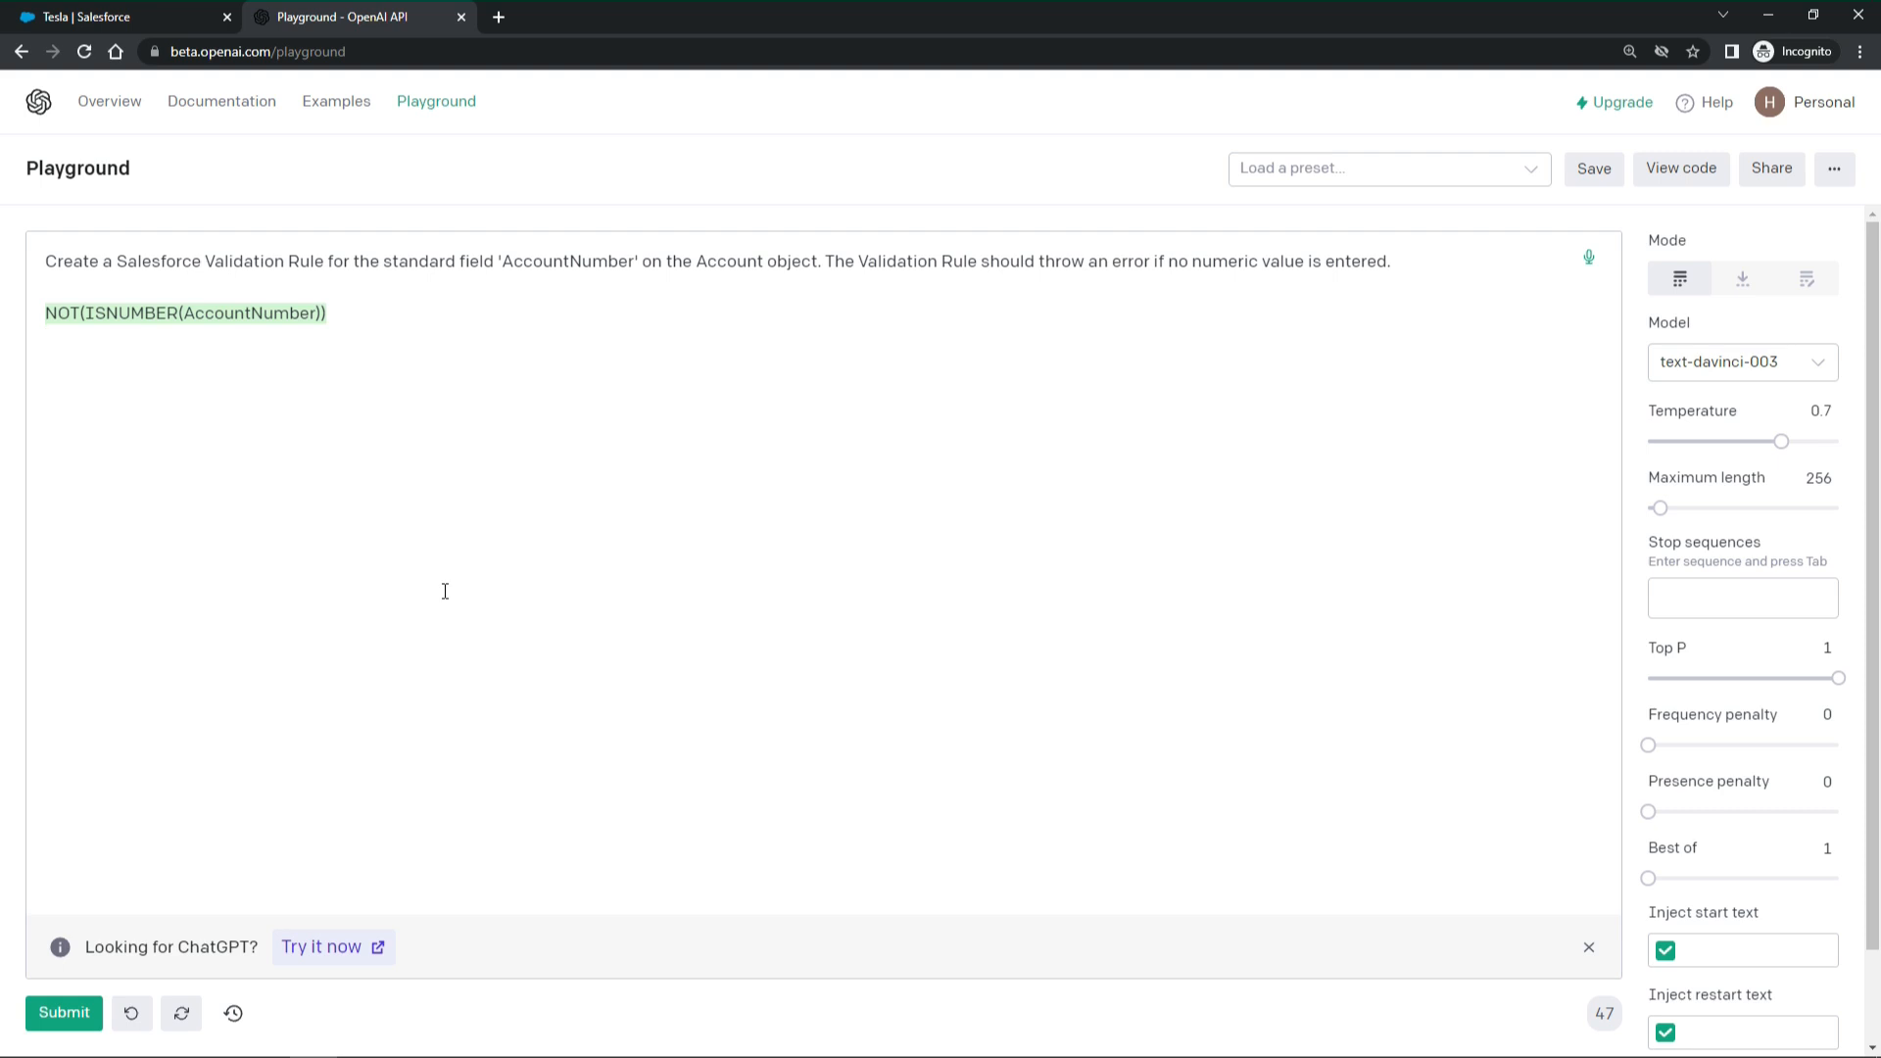
{"action": "type", "text": "Additio"}
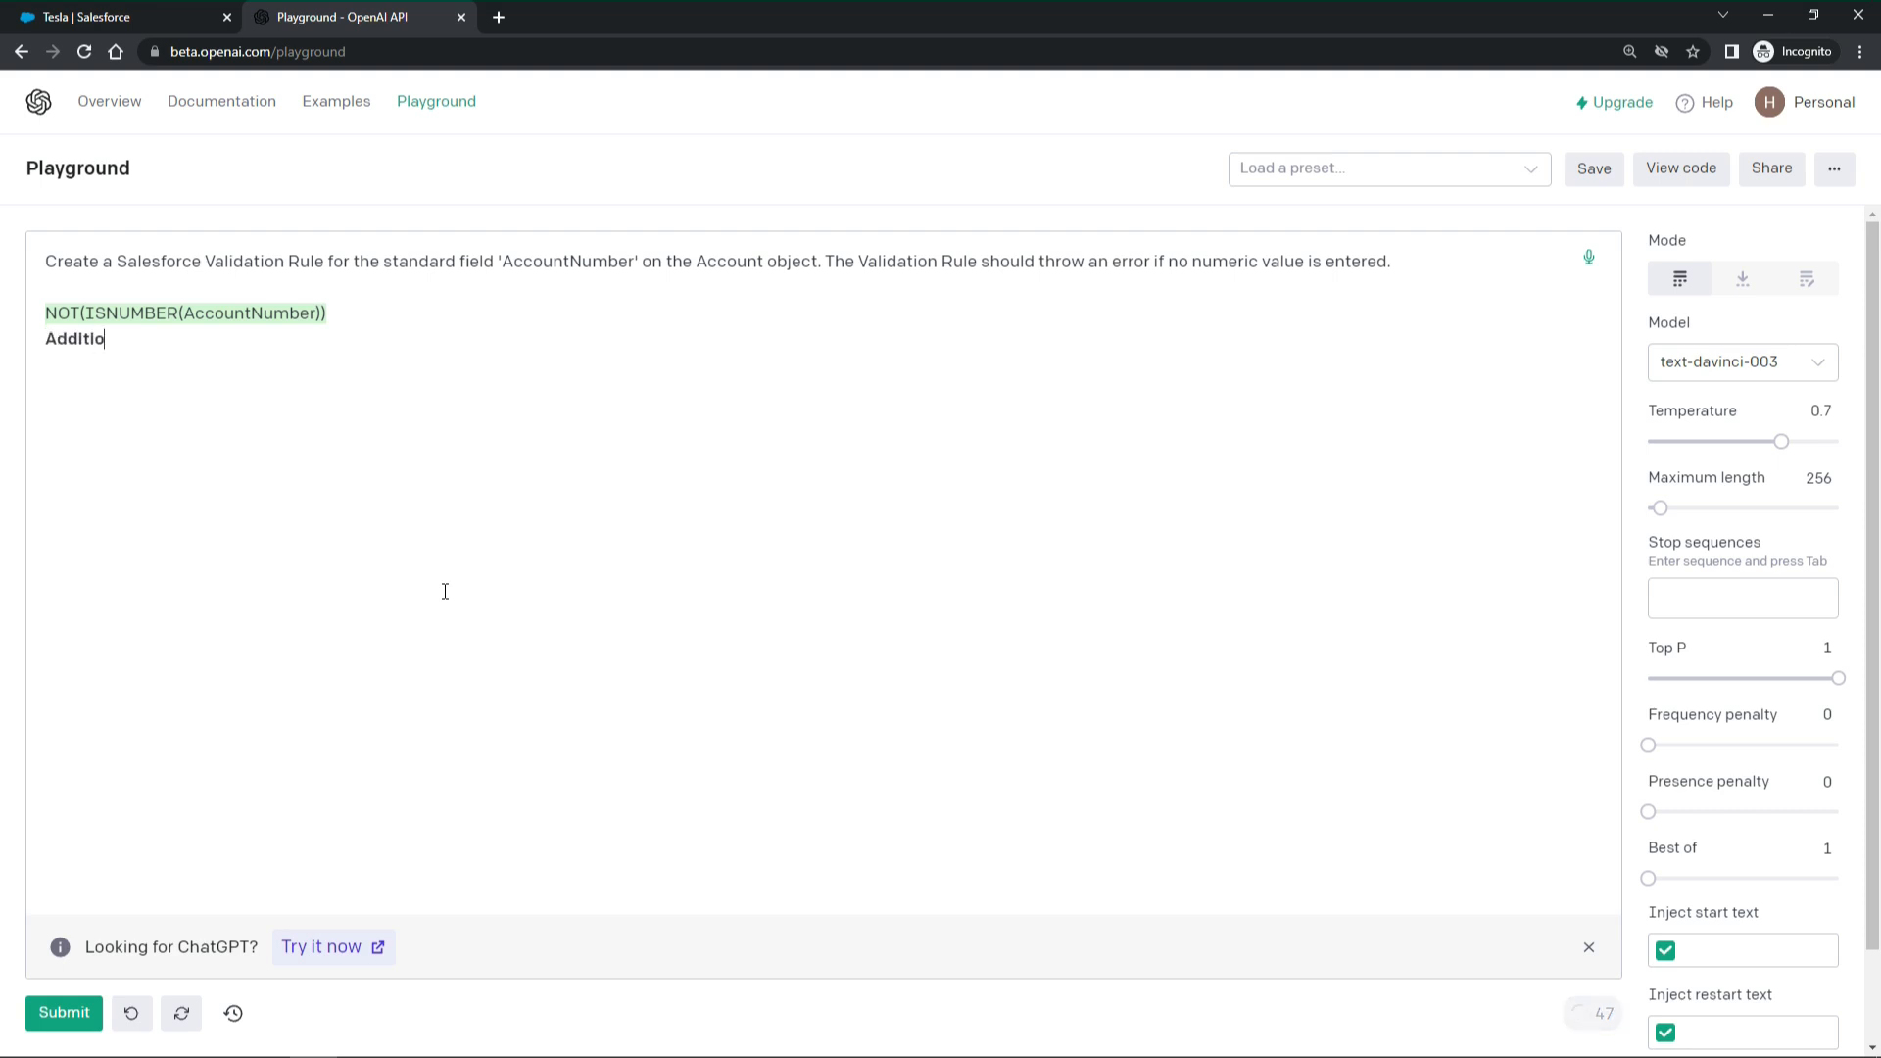
{"action": "type", "text": "nally the Validation Rule should check tha th"}
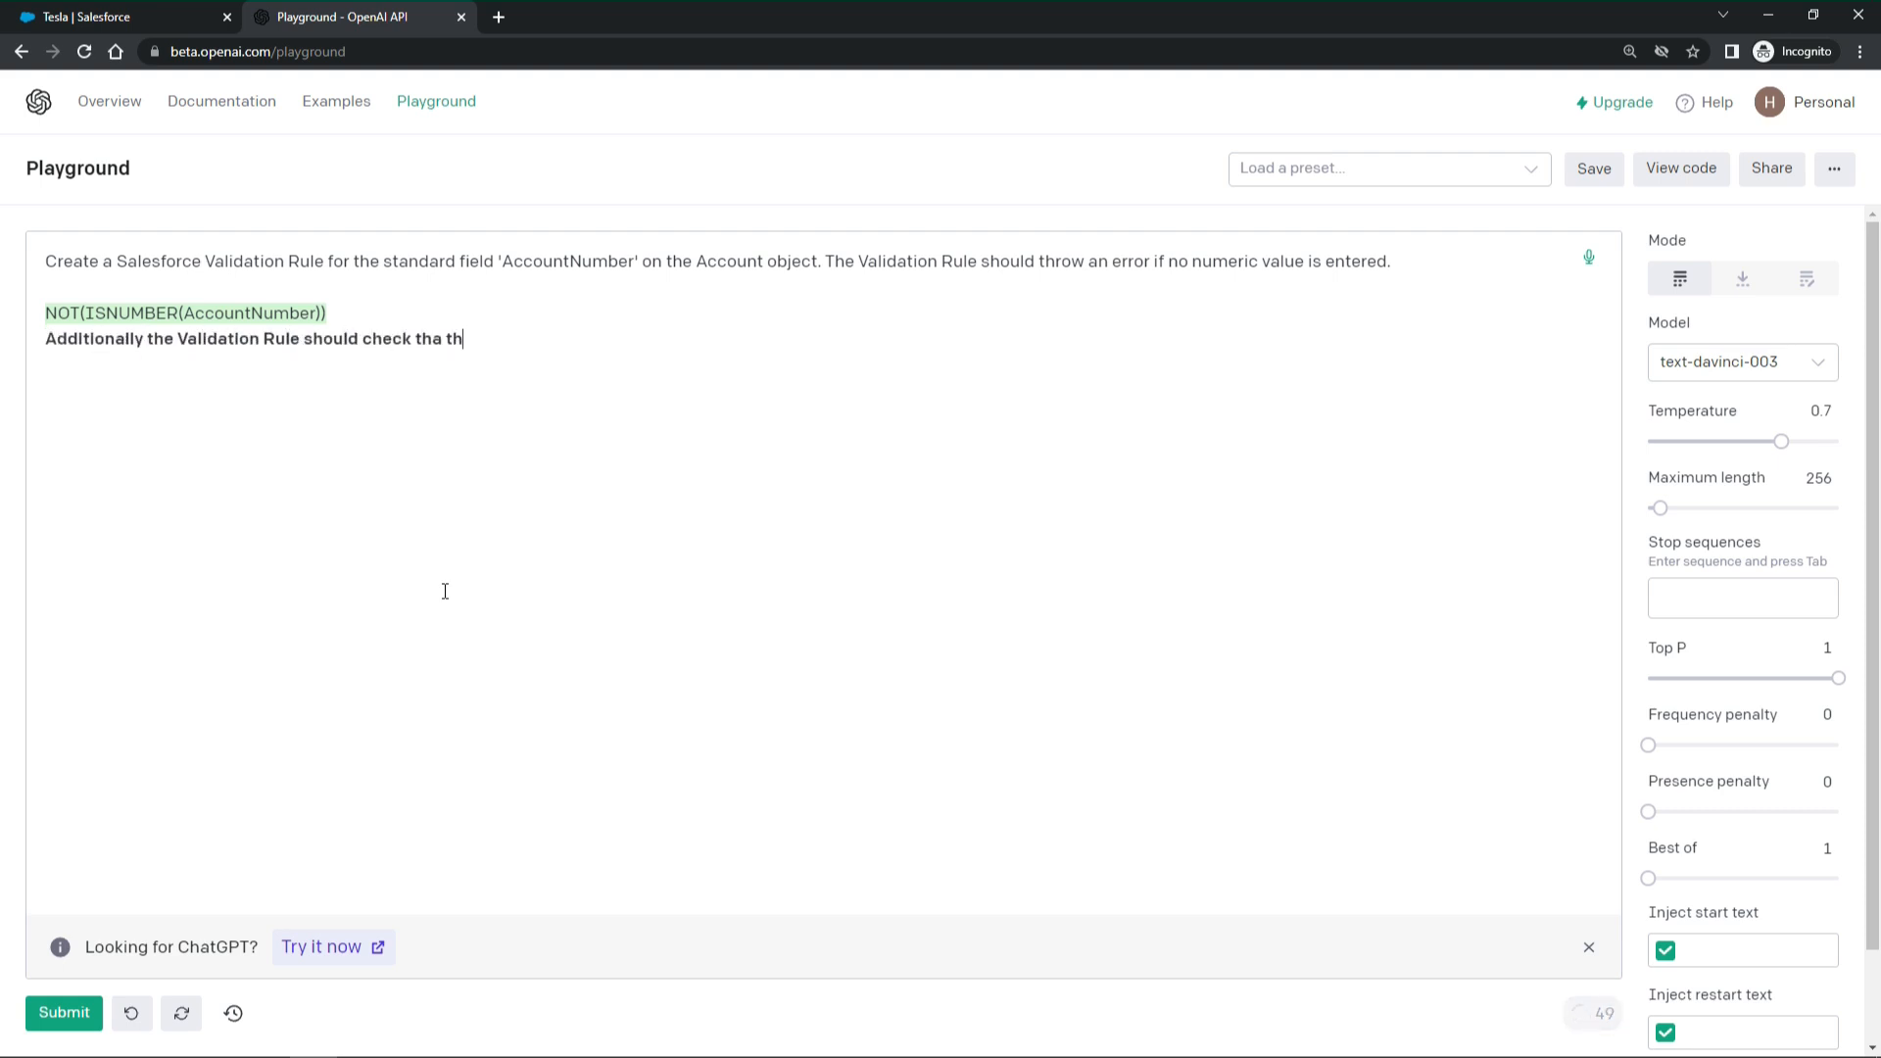
{"action": "type", "text": "e 'AccountNumber'"}
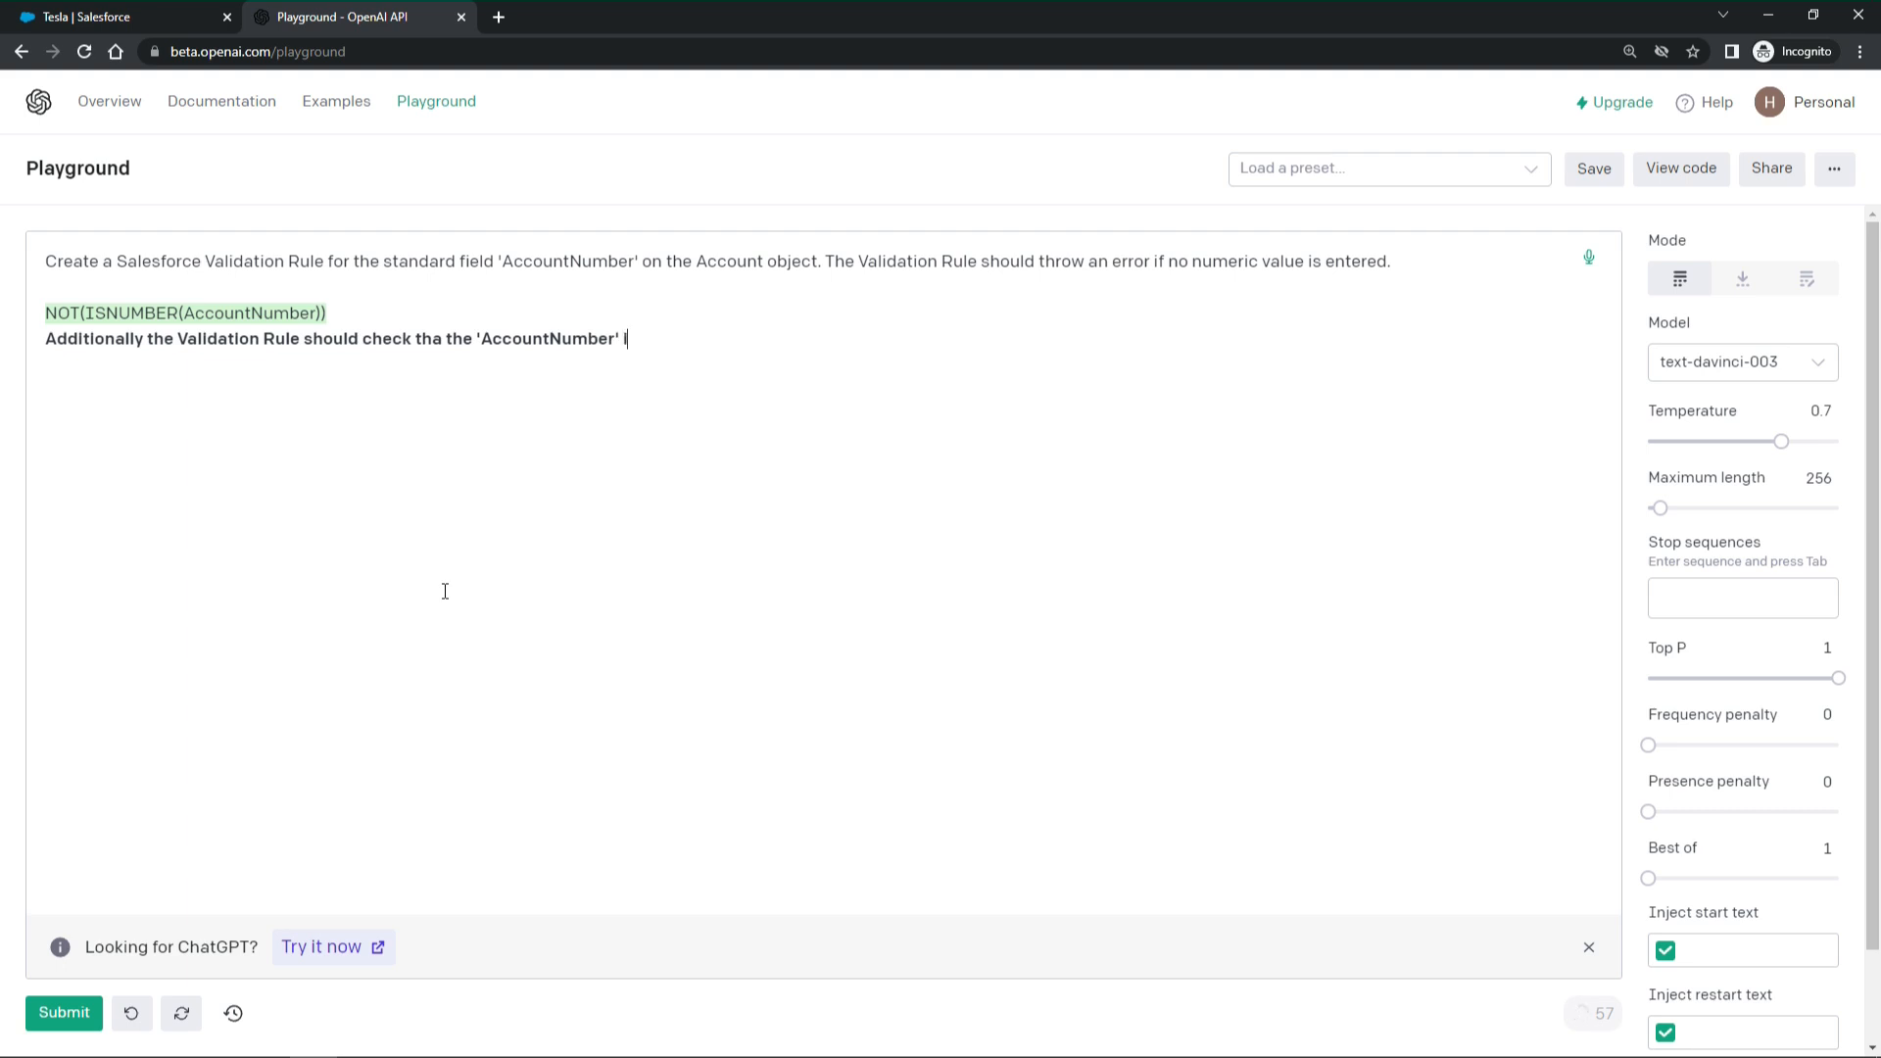
{"action": "left_click", "coordinate": [63, 1013]}
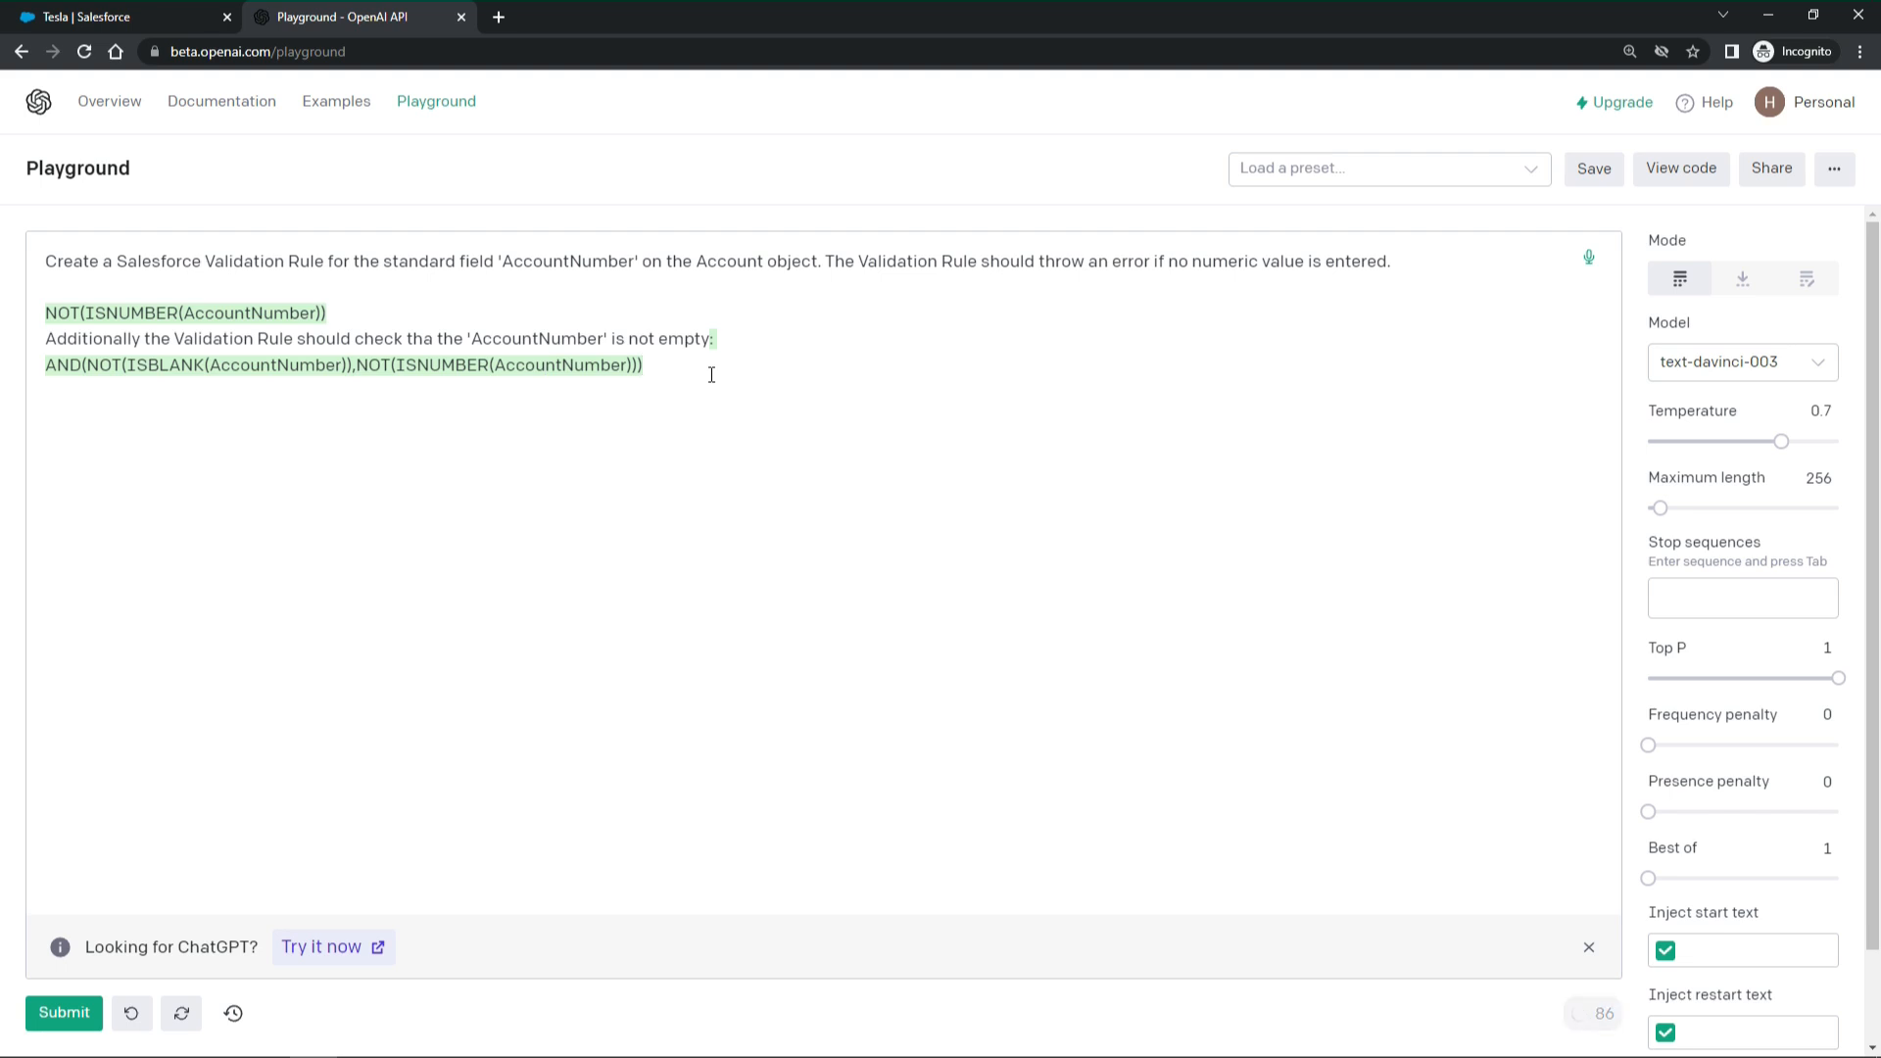
- Ask the Playground to propose a rule name and an error message text
{"action": "type", "text": "Can you propose a Nam"}
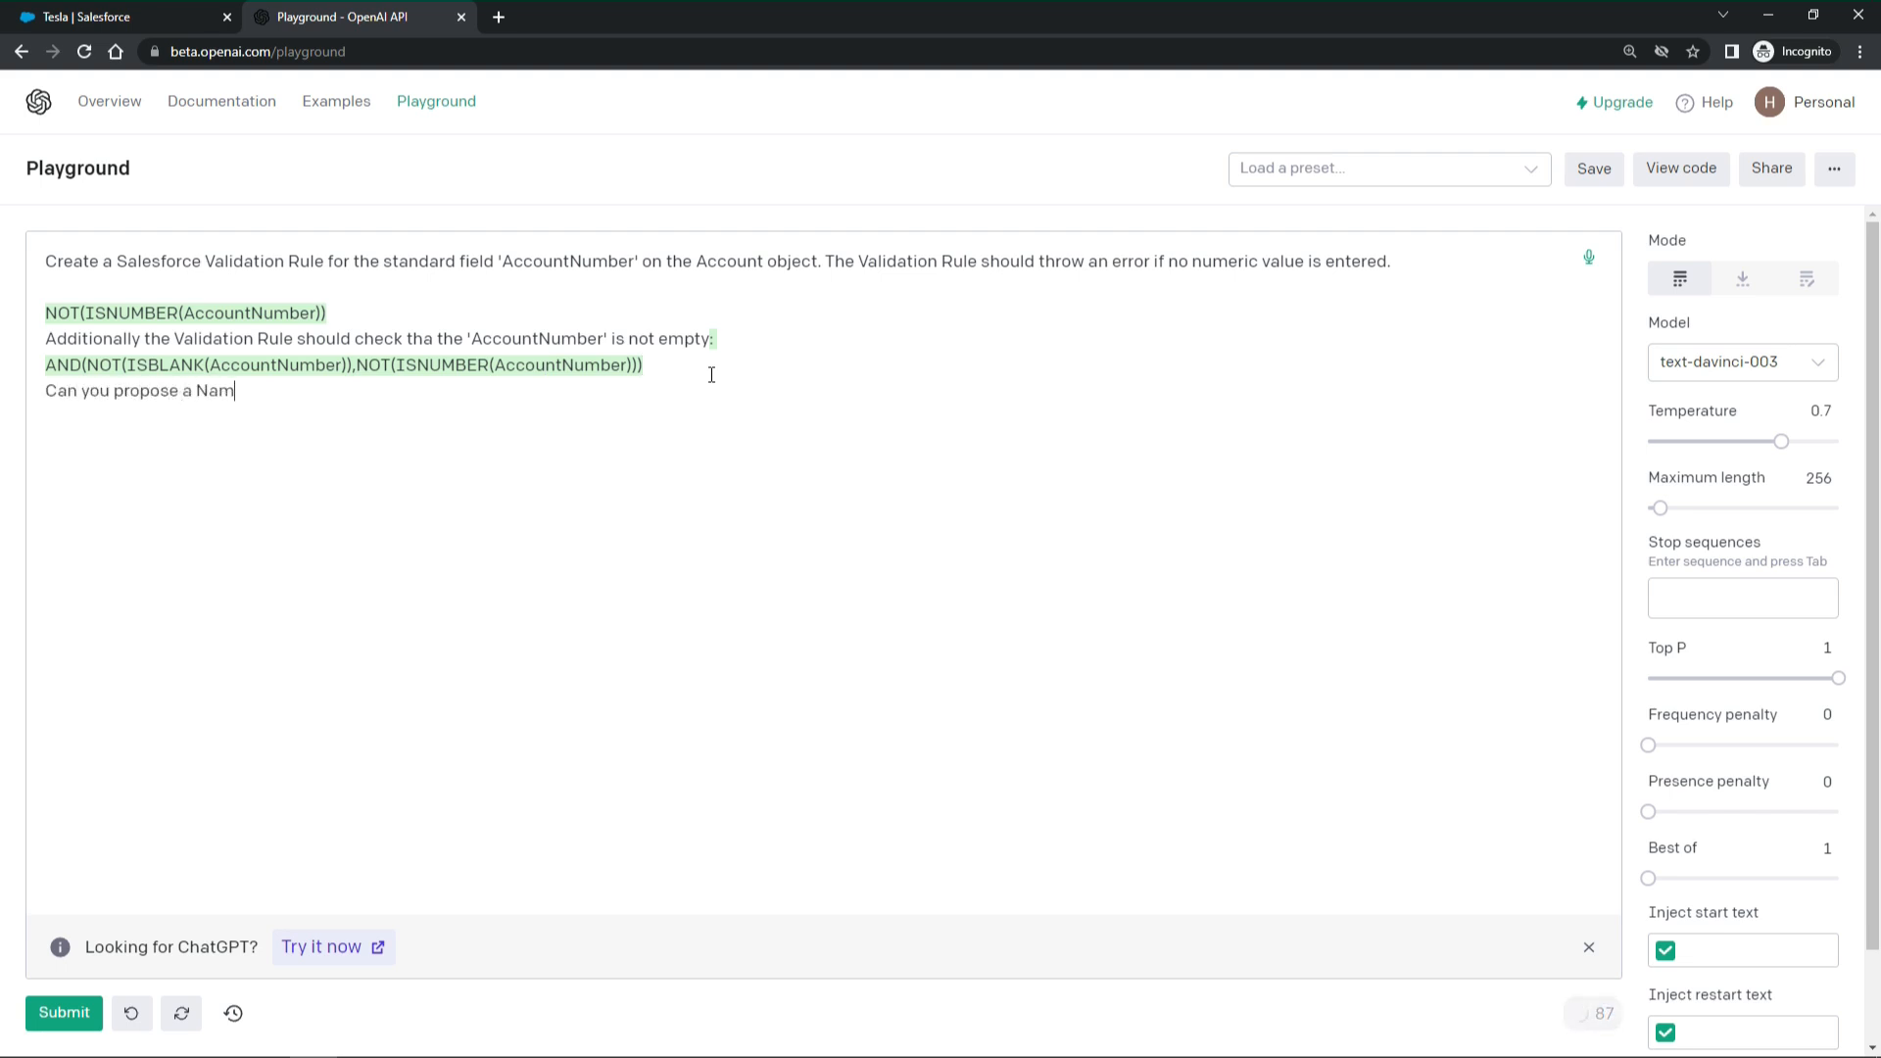
{"action": "left_click", "coordinate": [63, 1012]}
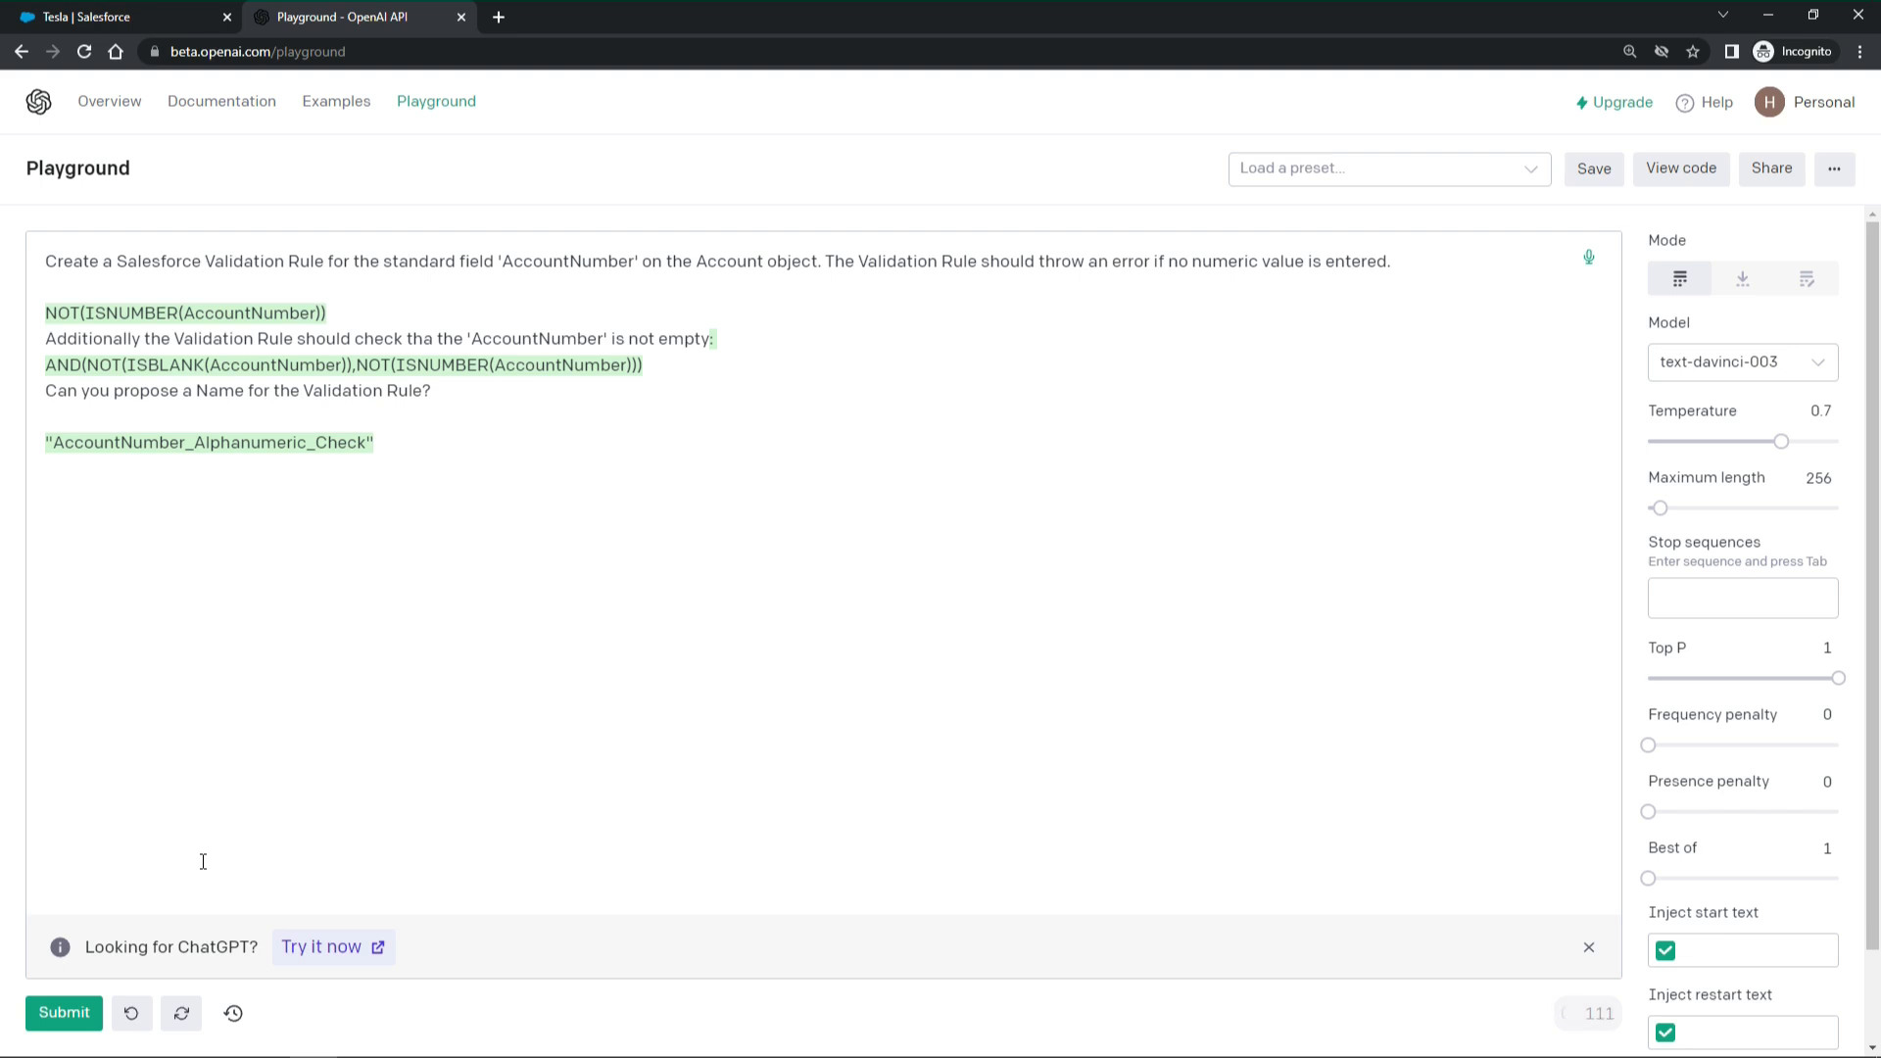
{"action": "type", "text": "Can you propose and error text for the Val"}
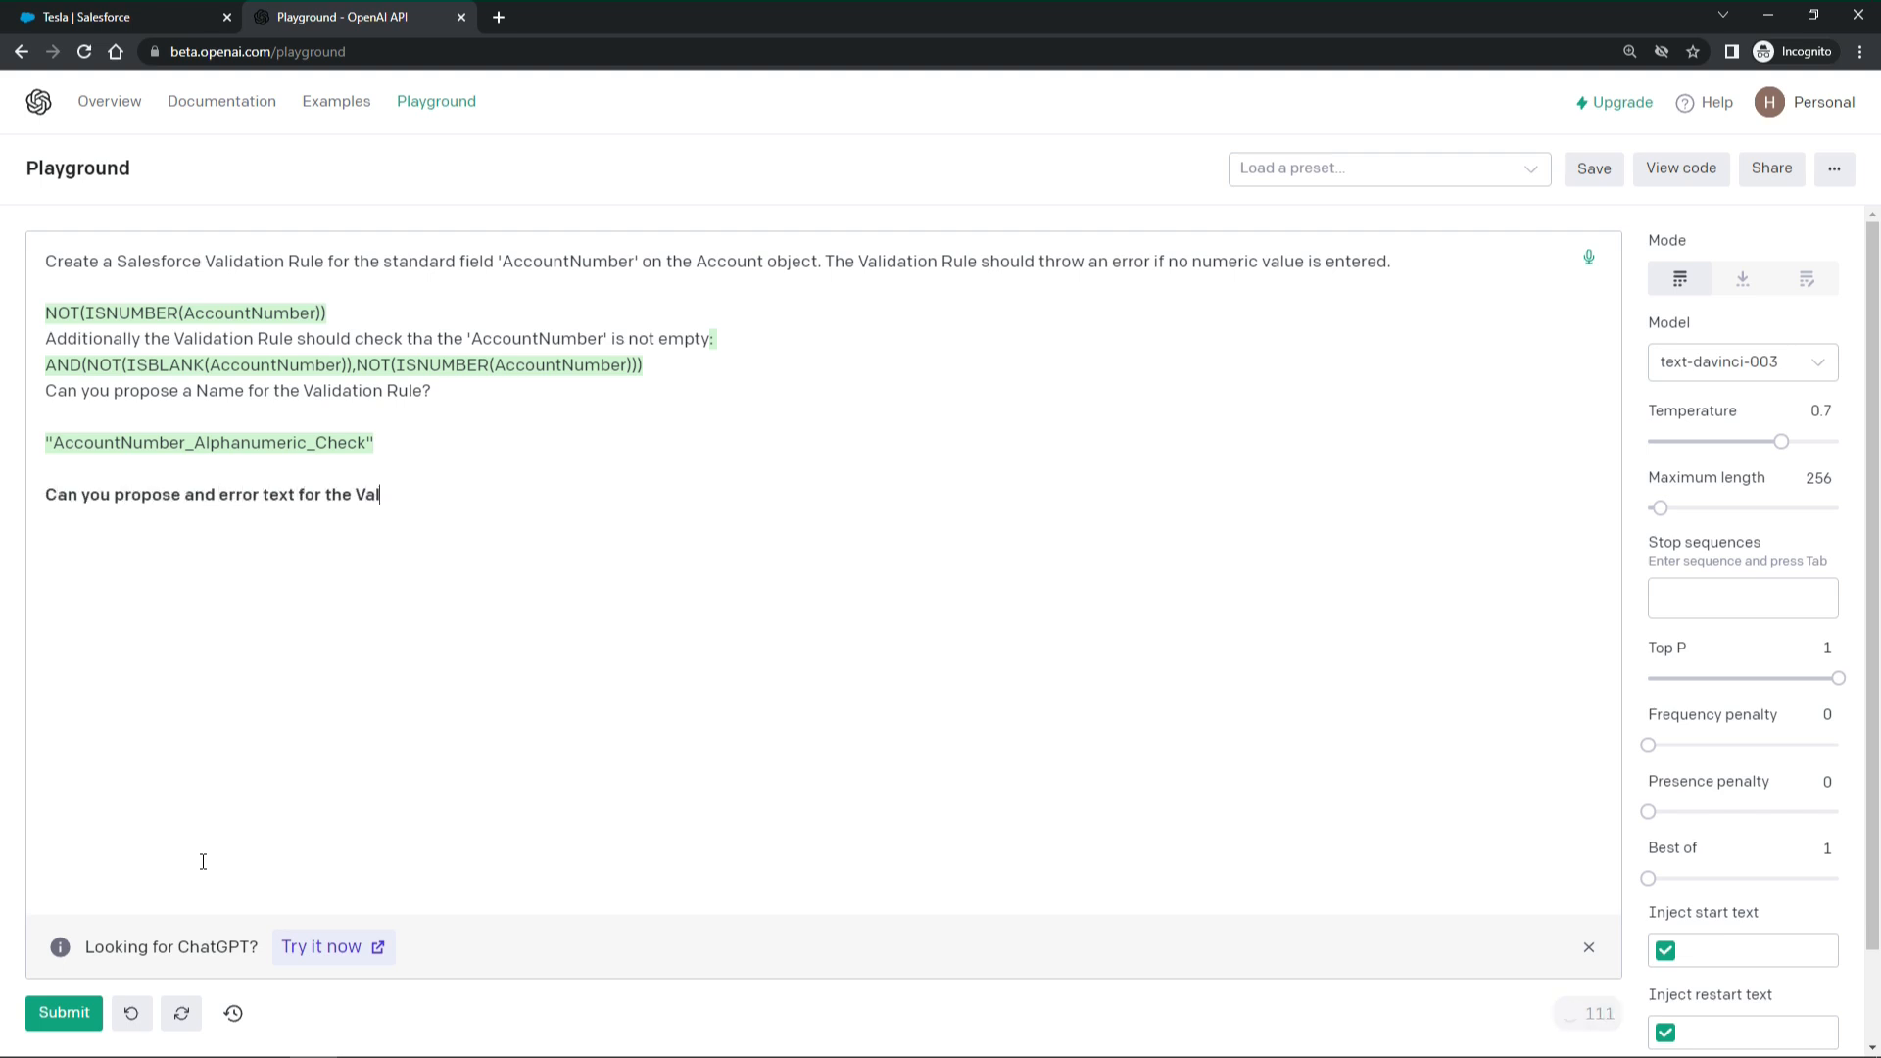
{"action": "left_click", "coordinate": [63, 1012]}
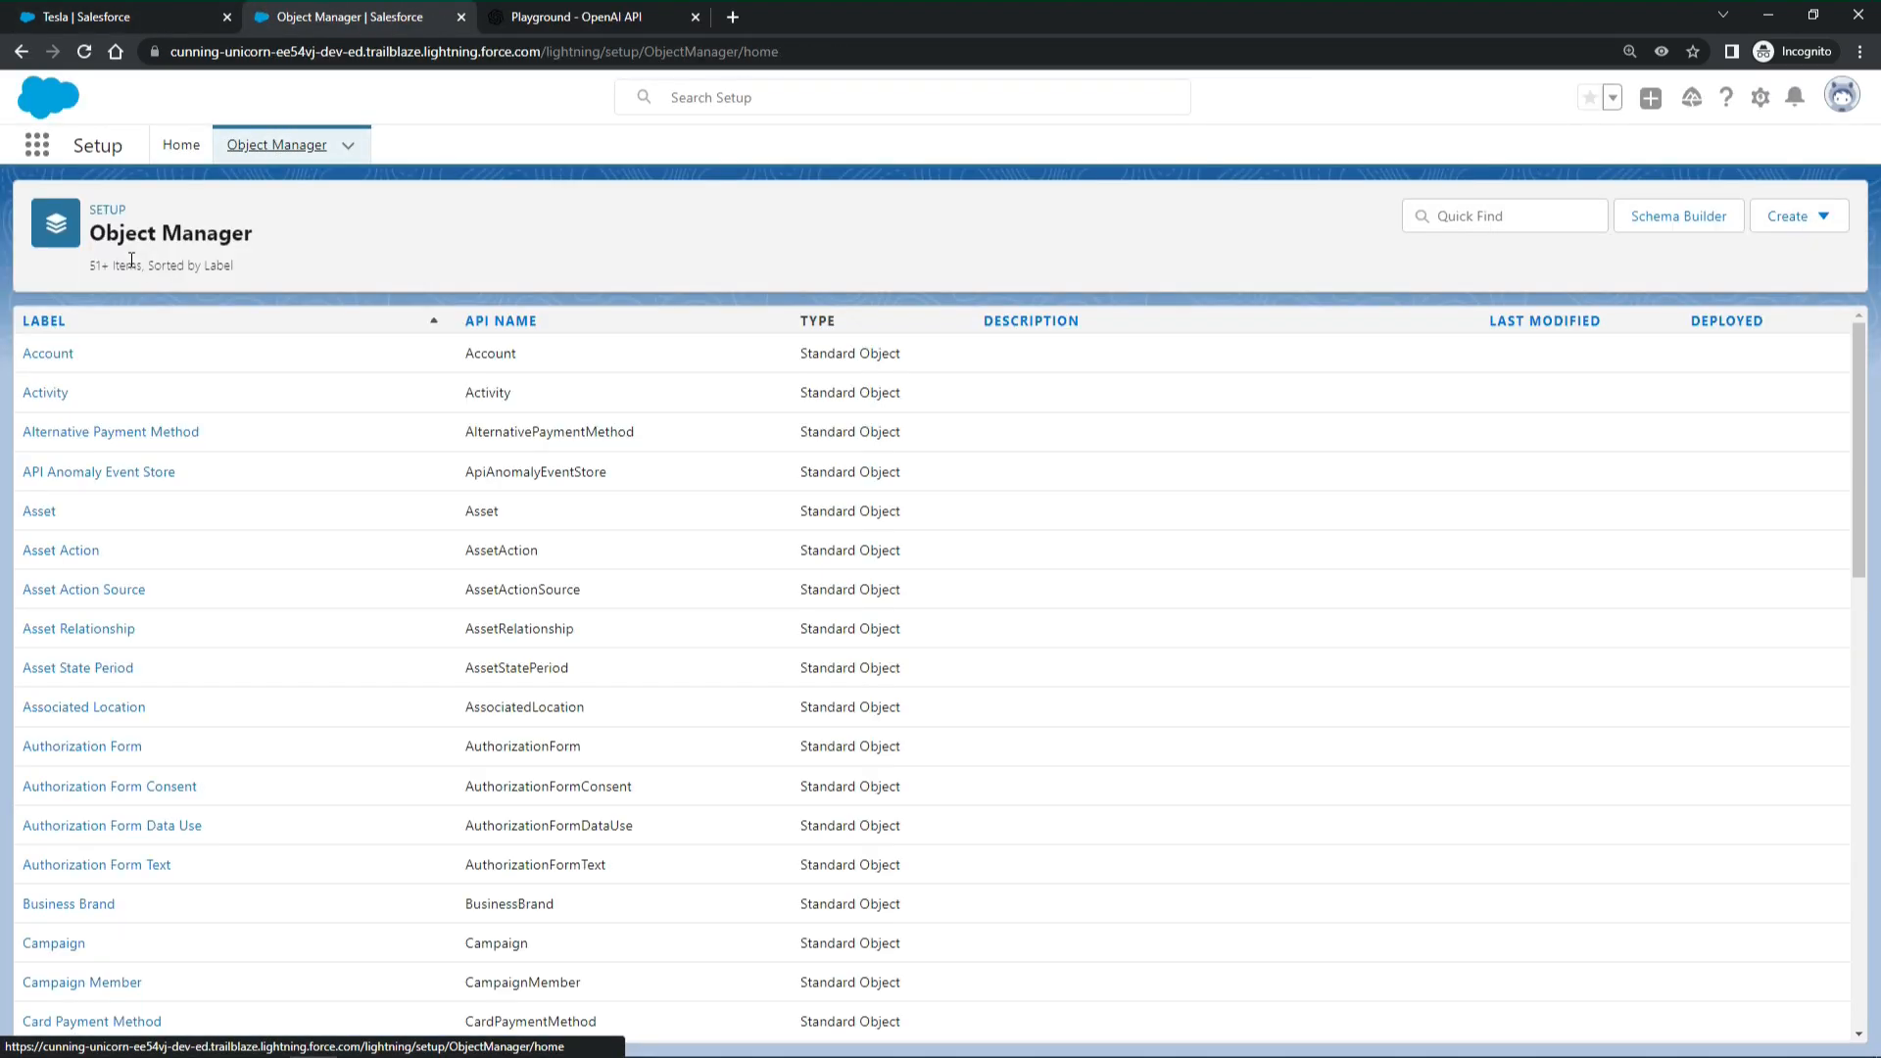
- Save Account validation rule AccountNumber_Numeric_Check with the pasted formula and error message
{"action": "left_click", "coordinate": [48, 353]}
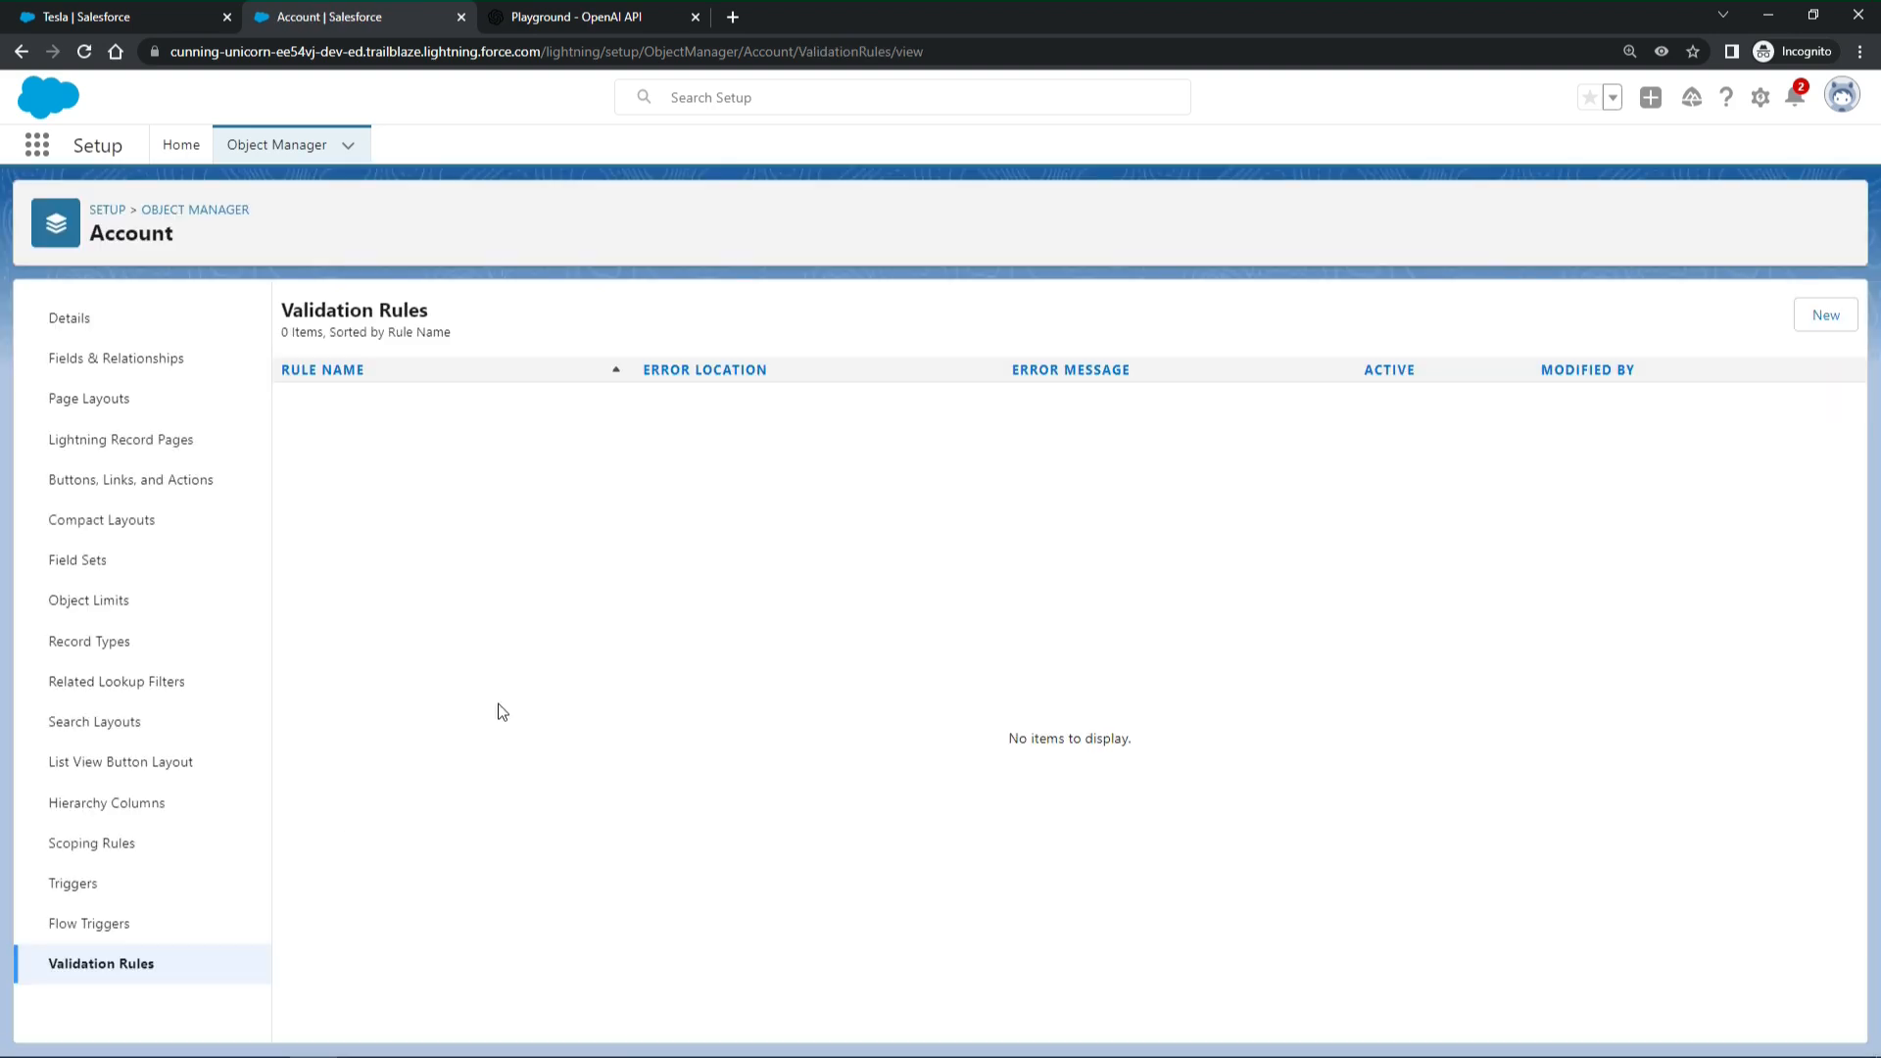
{"action": "left_click", "coordinate": [1825, 315]}
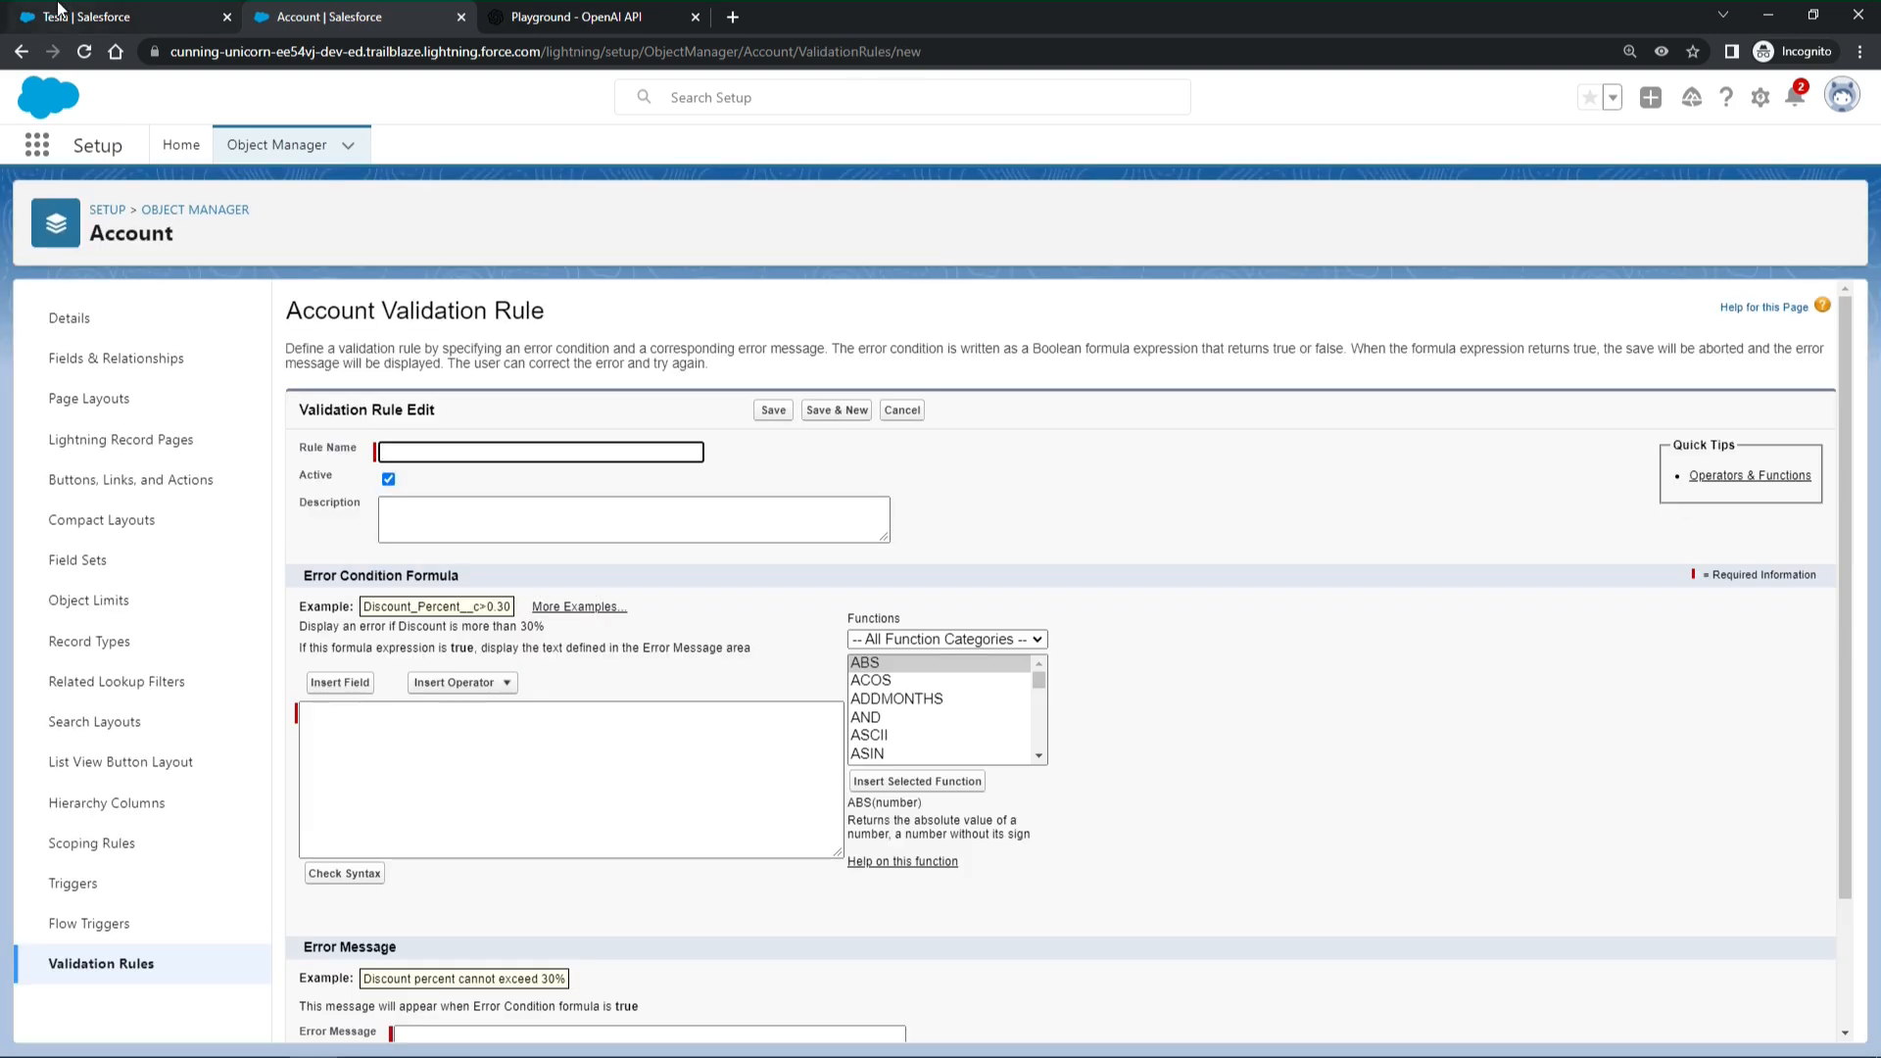
{"action": "left_click", "coordinate": [587, 16]}
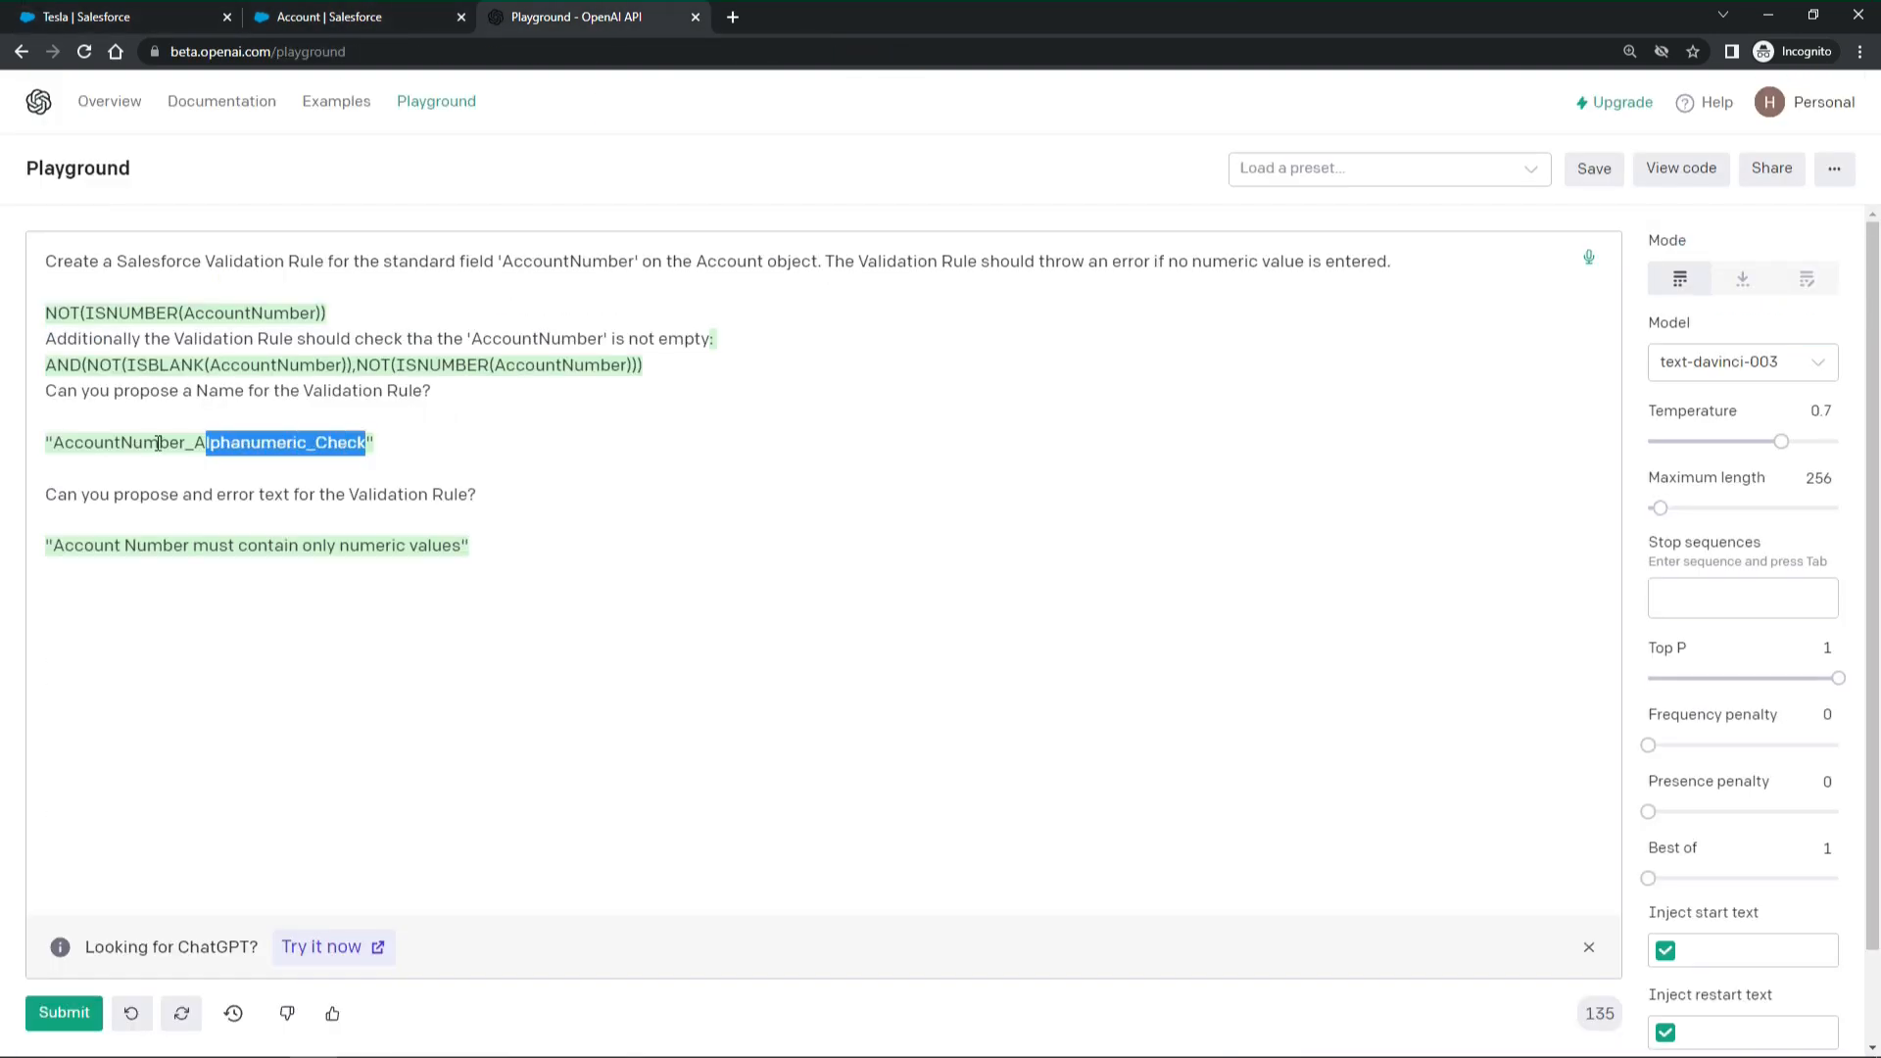
{"action": "left_click", "coordinate": [348, 16]}
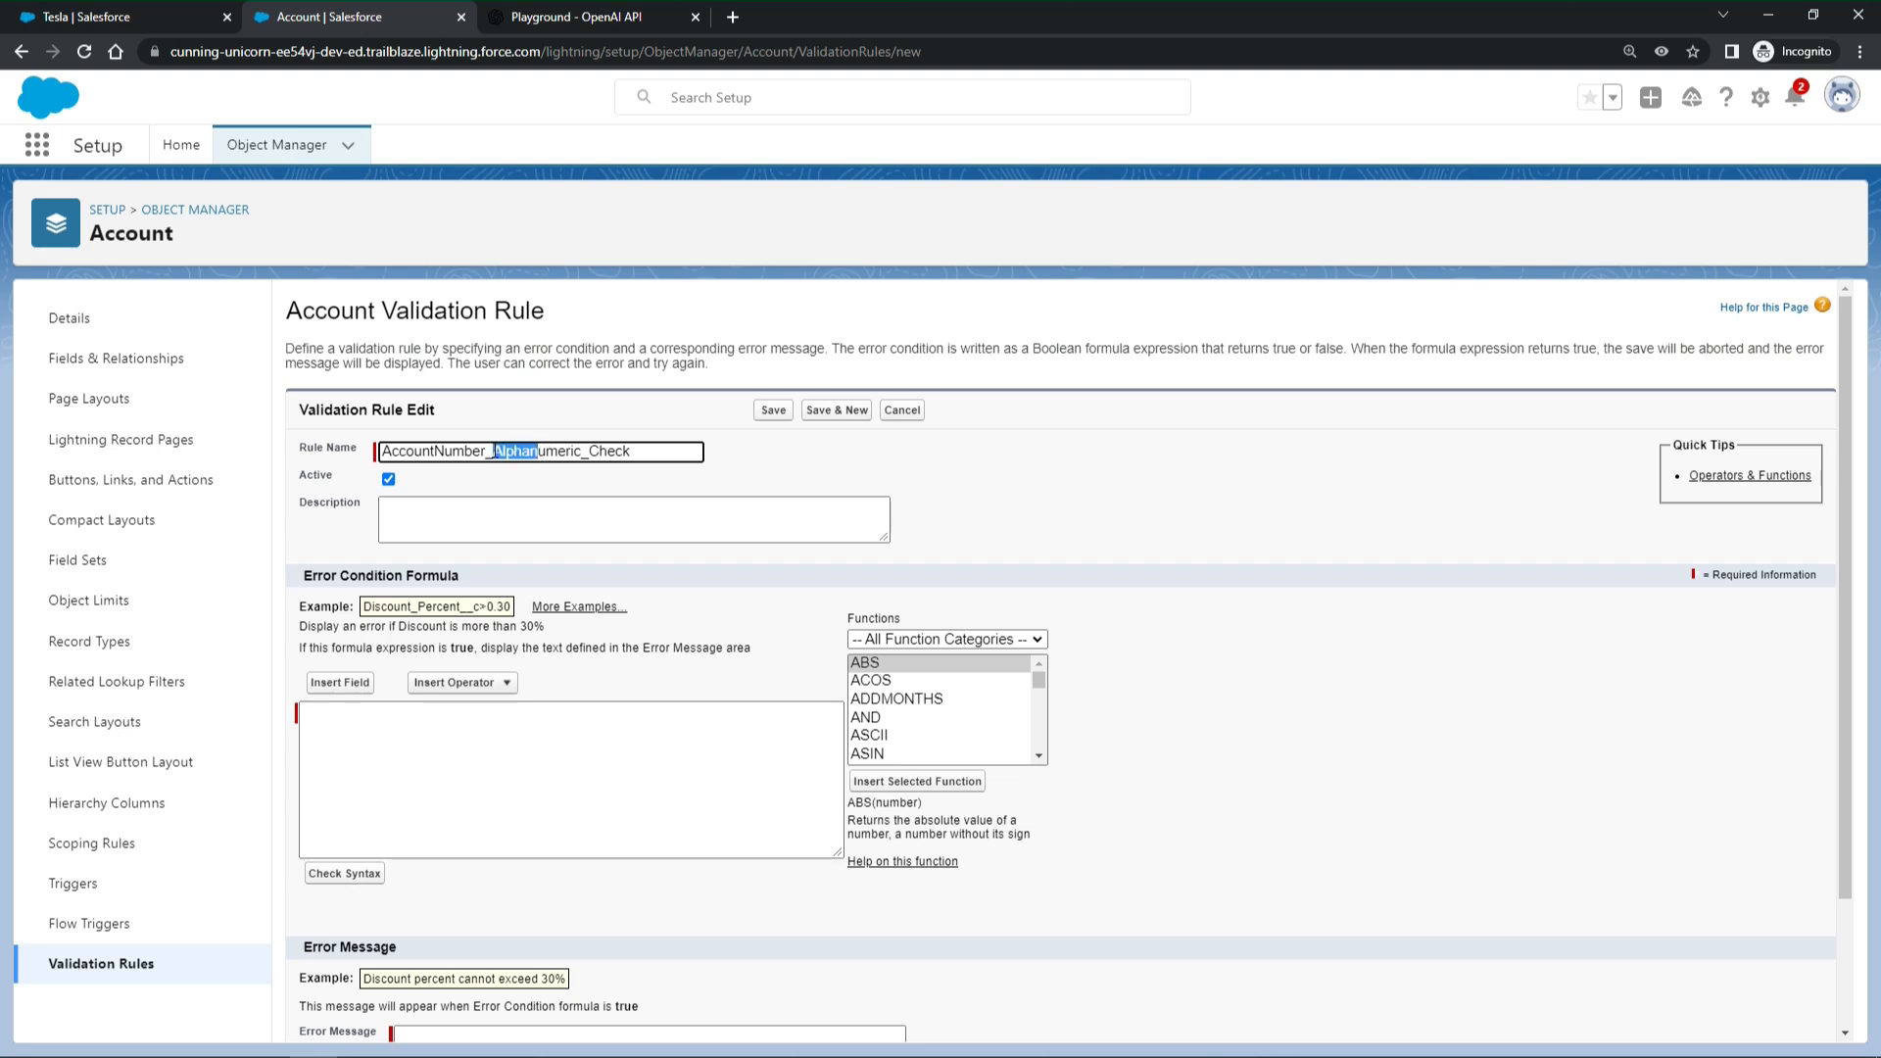
{"action": "left_click", "coordinate": [590, 17]}
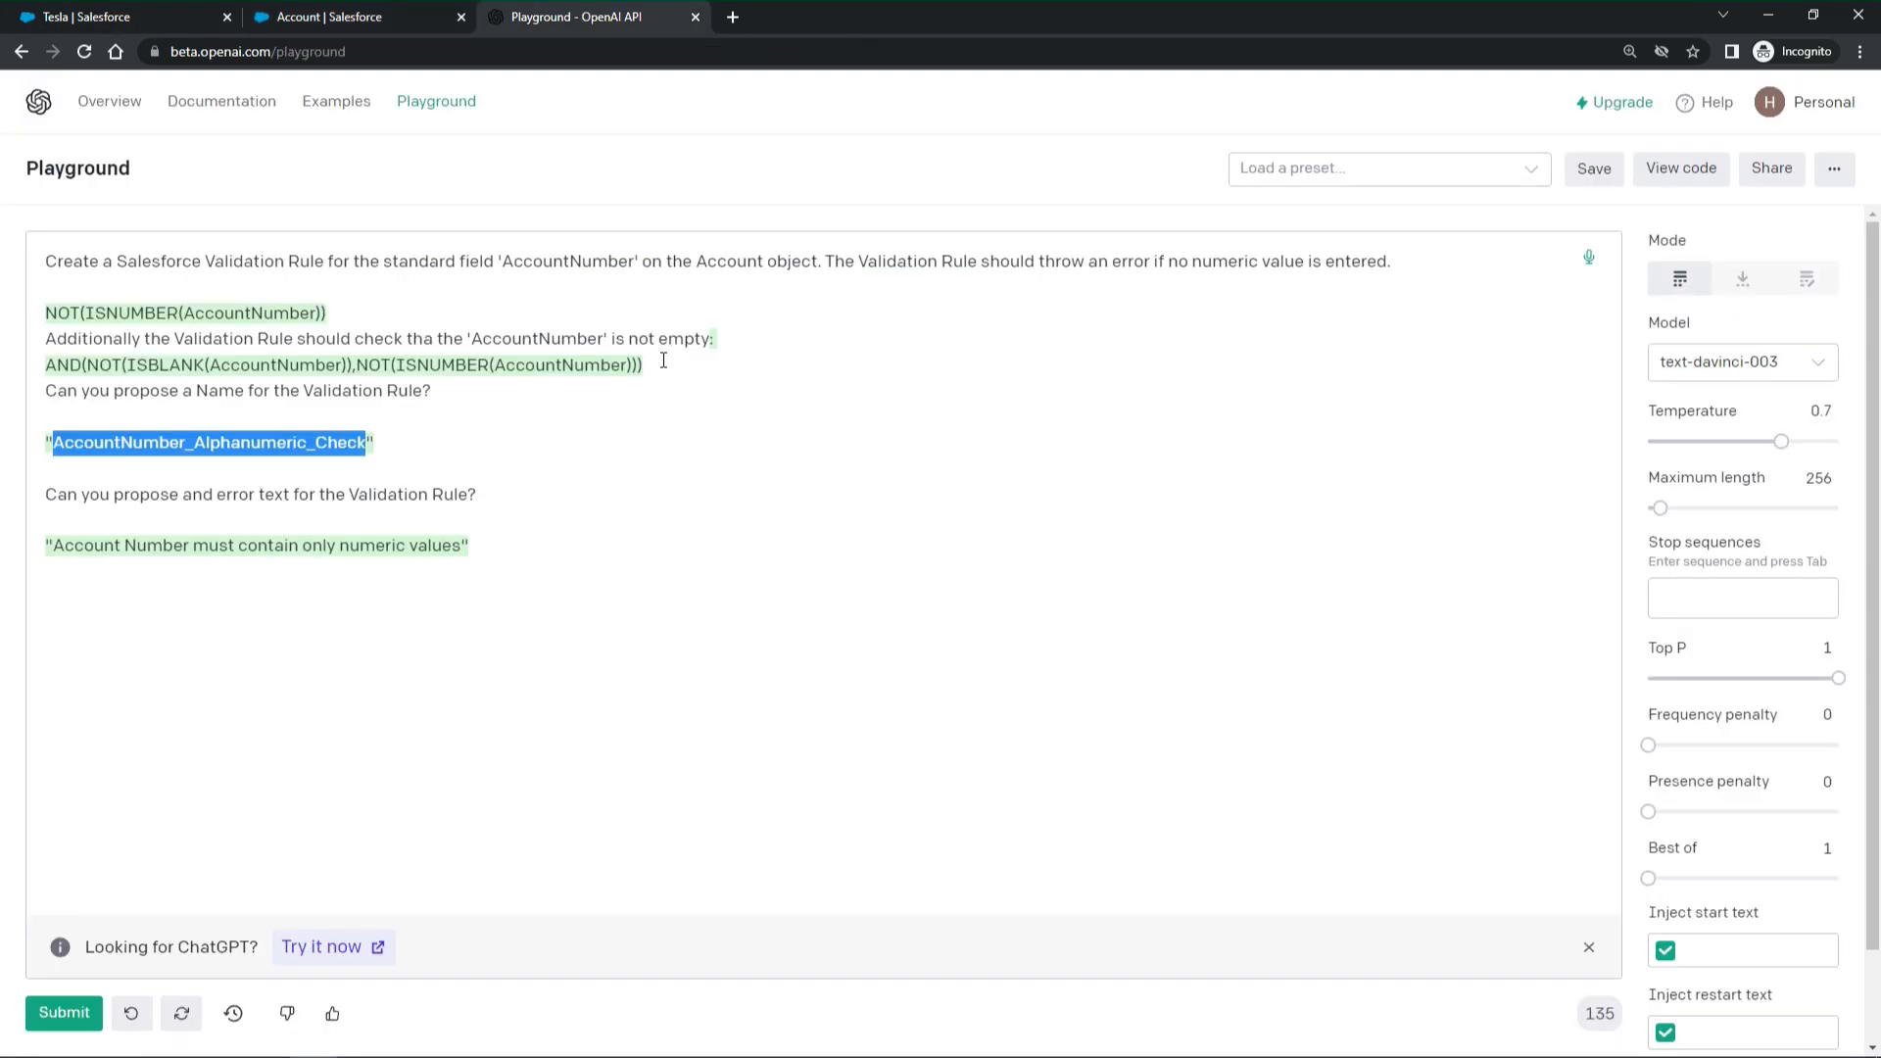
{"action": "left_click", "coordinate": [348, 16]}
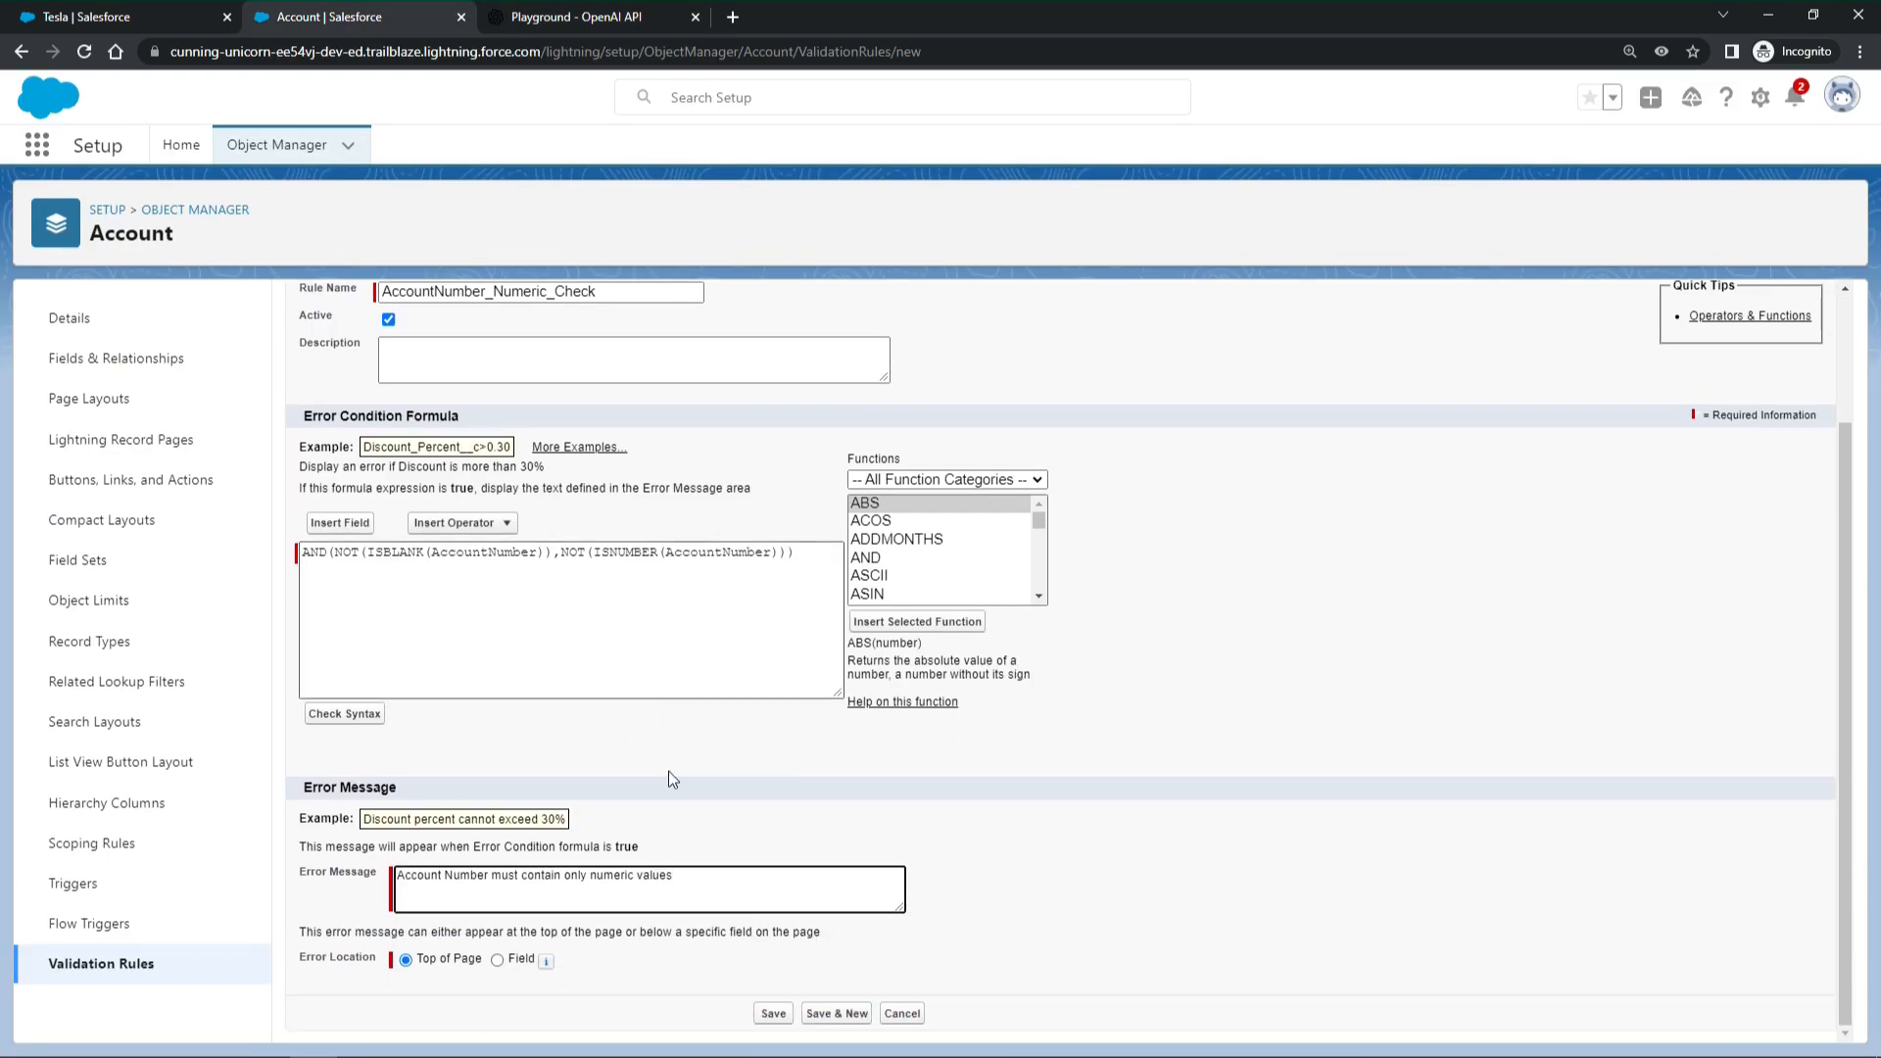
{"action": "left_click", "coordinate": [773, 1012]}
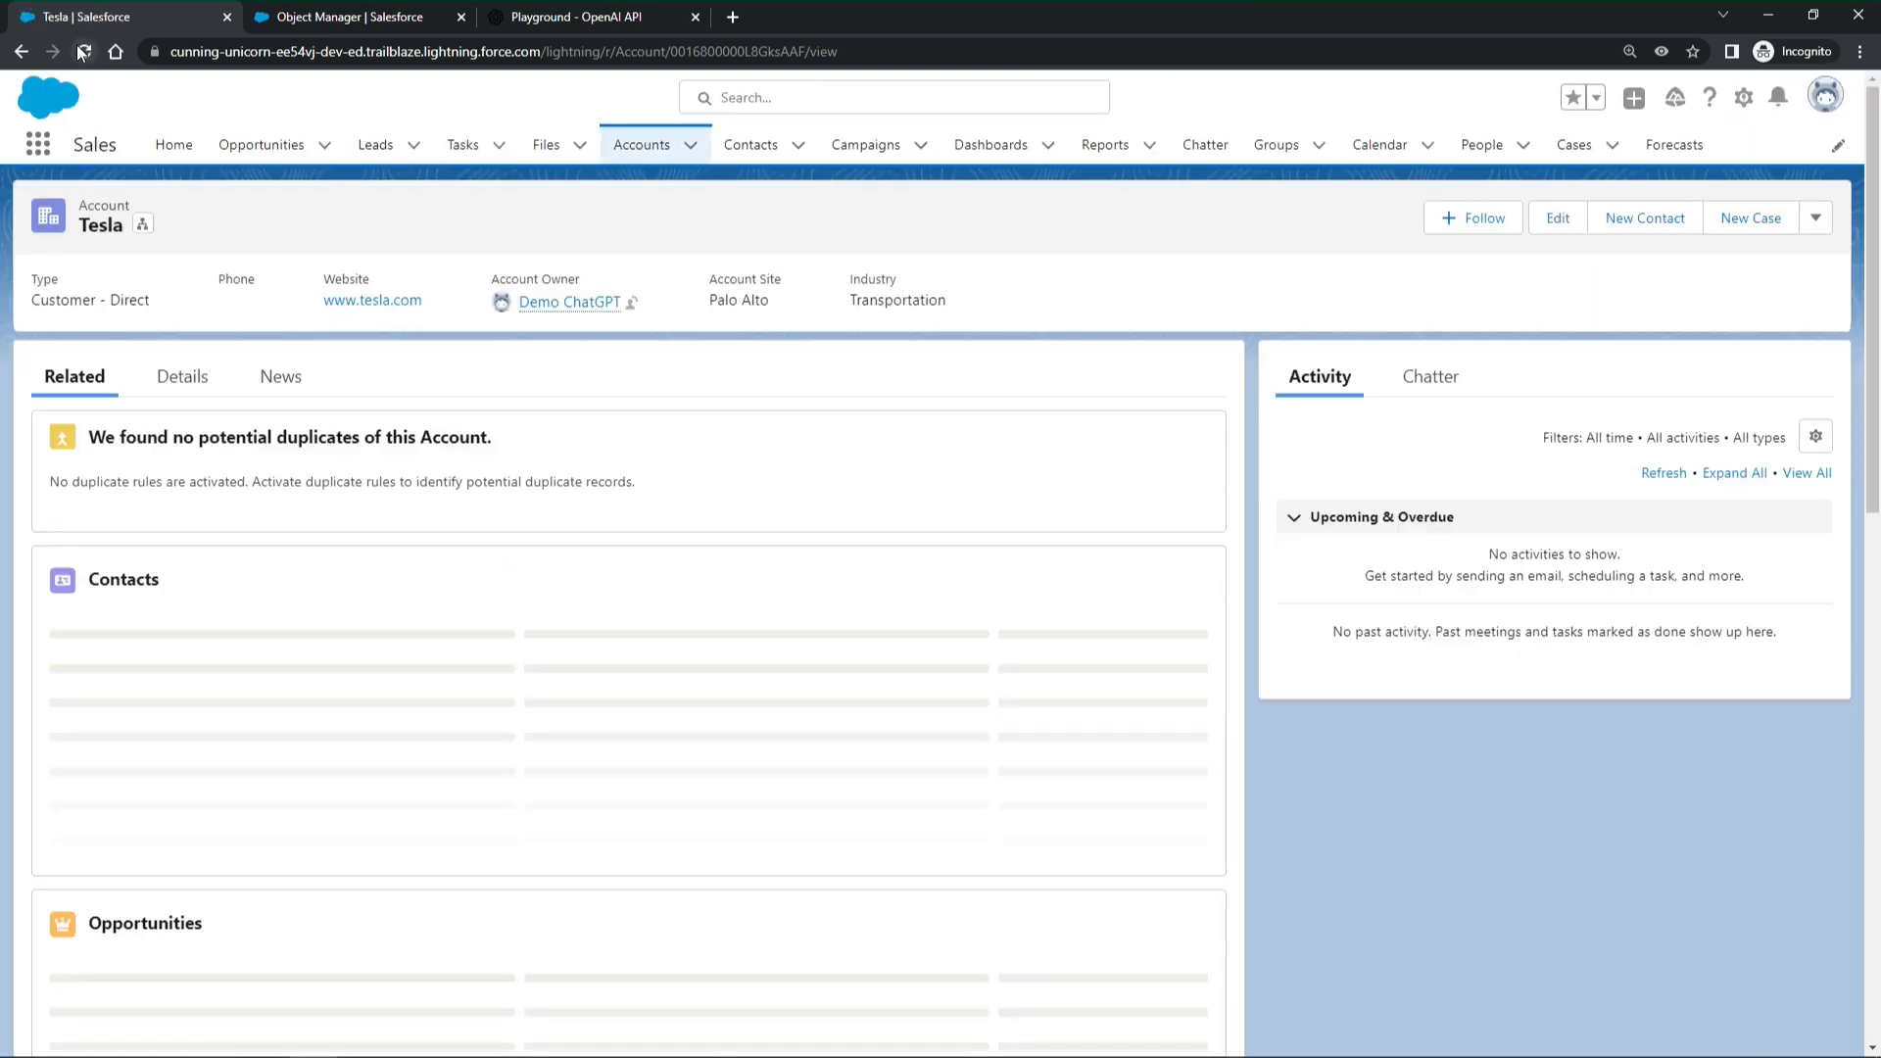
- Try saving Tesla's letter-containing account number and get the numeric-only error
{"action": "left_click", "coordinate": [182, 376]}
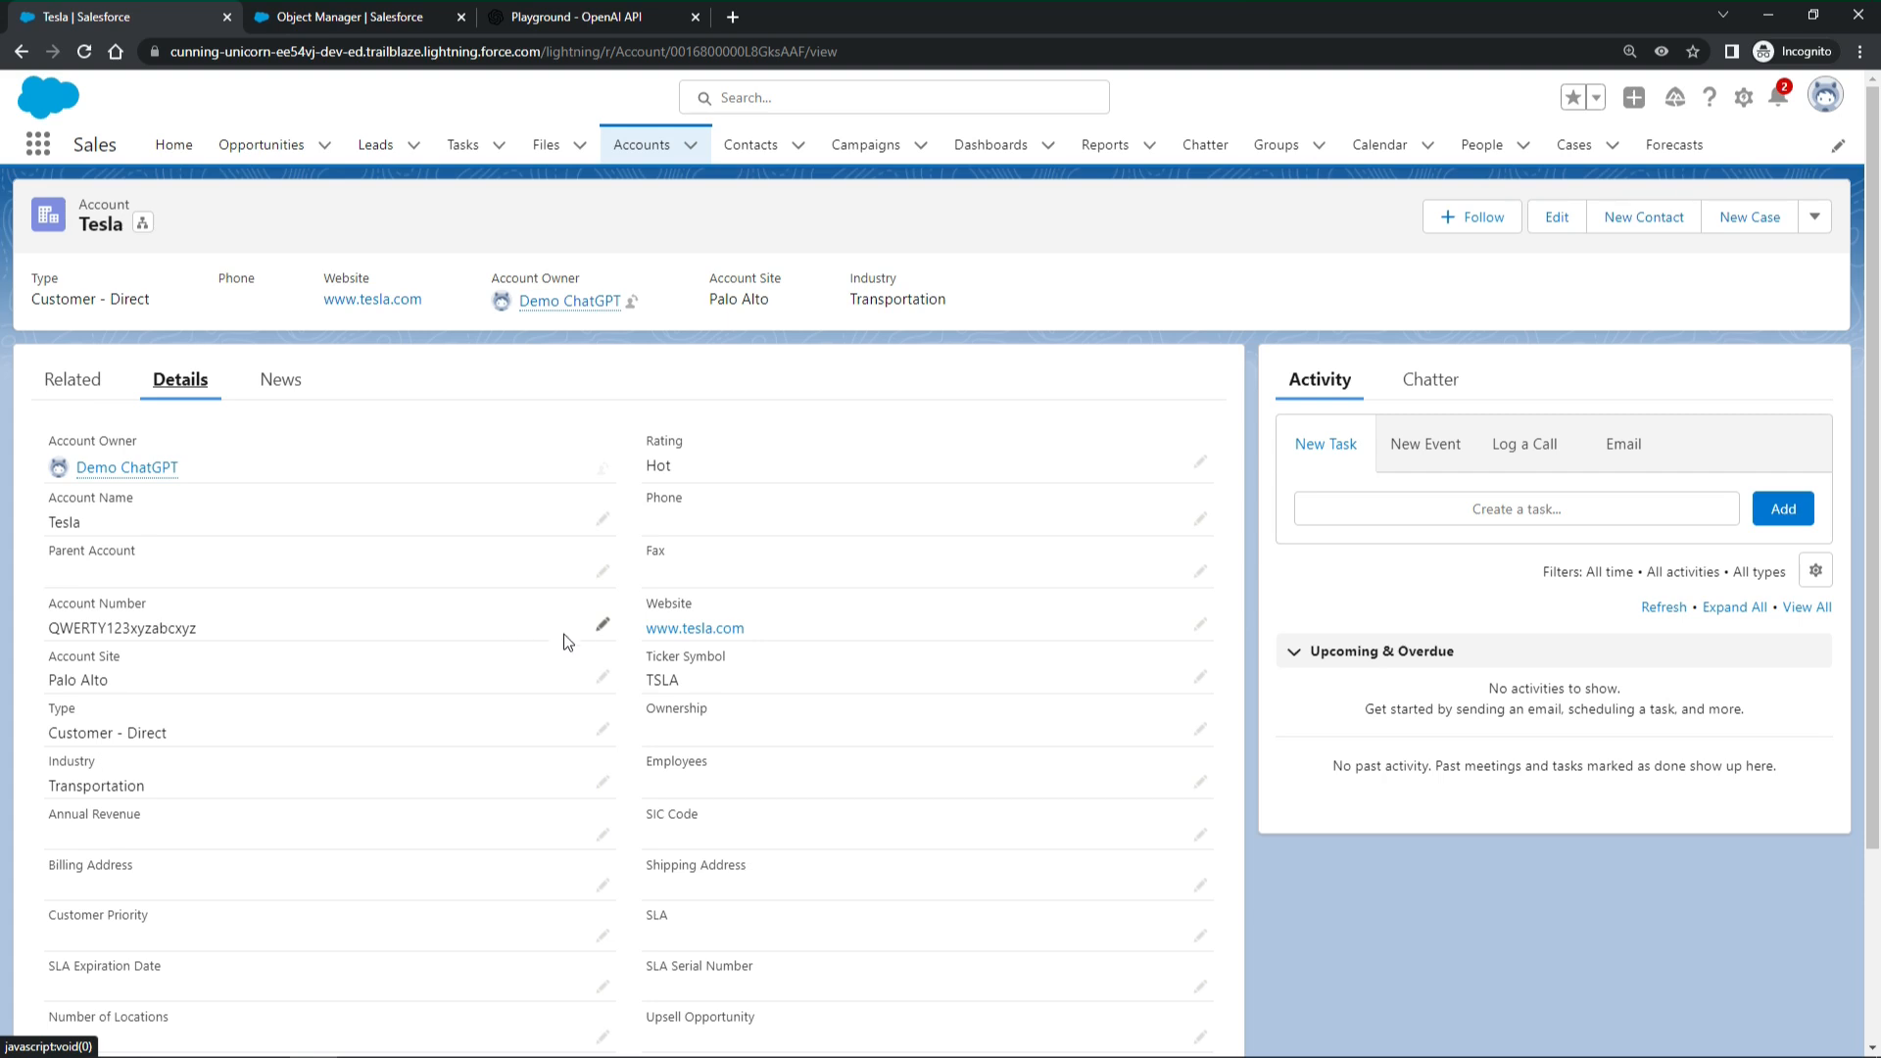
{"action": "left_click", "coordinate": [605, 624]}
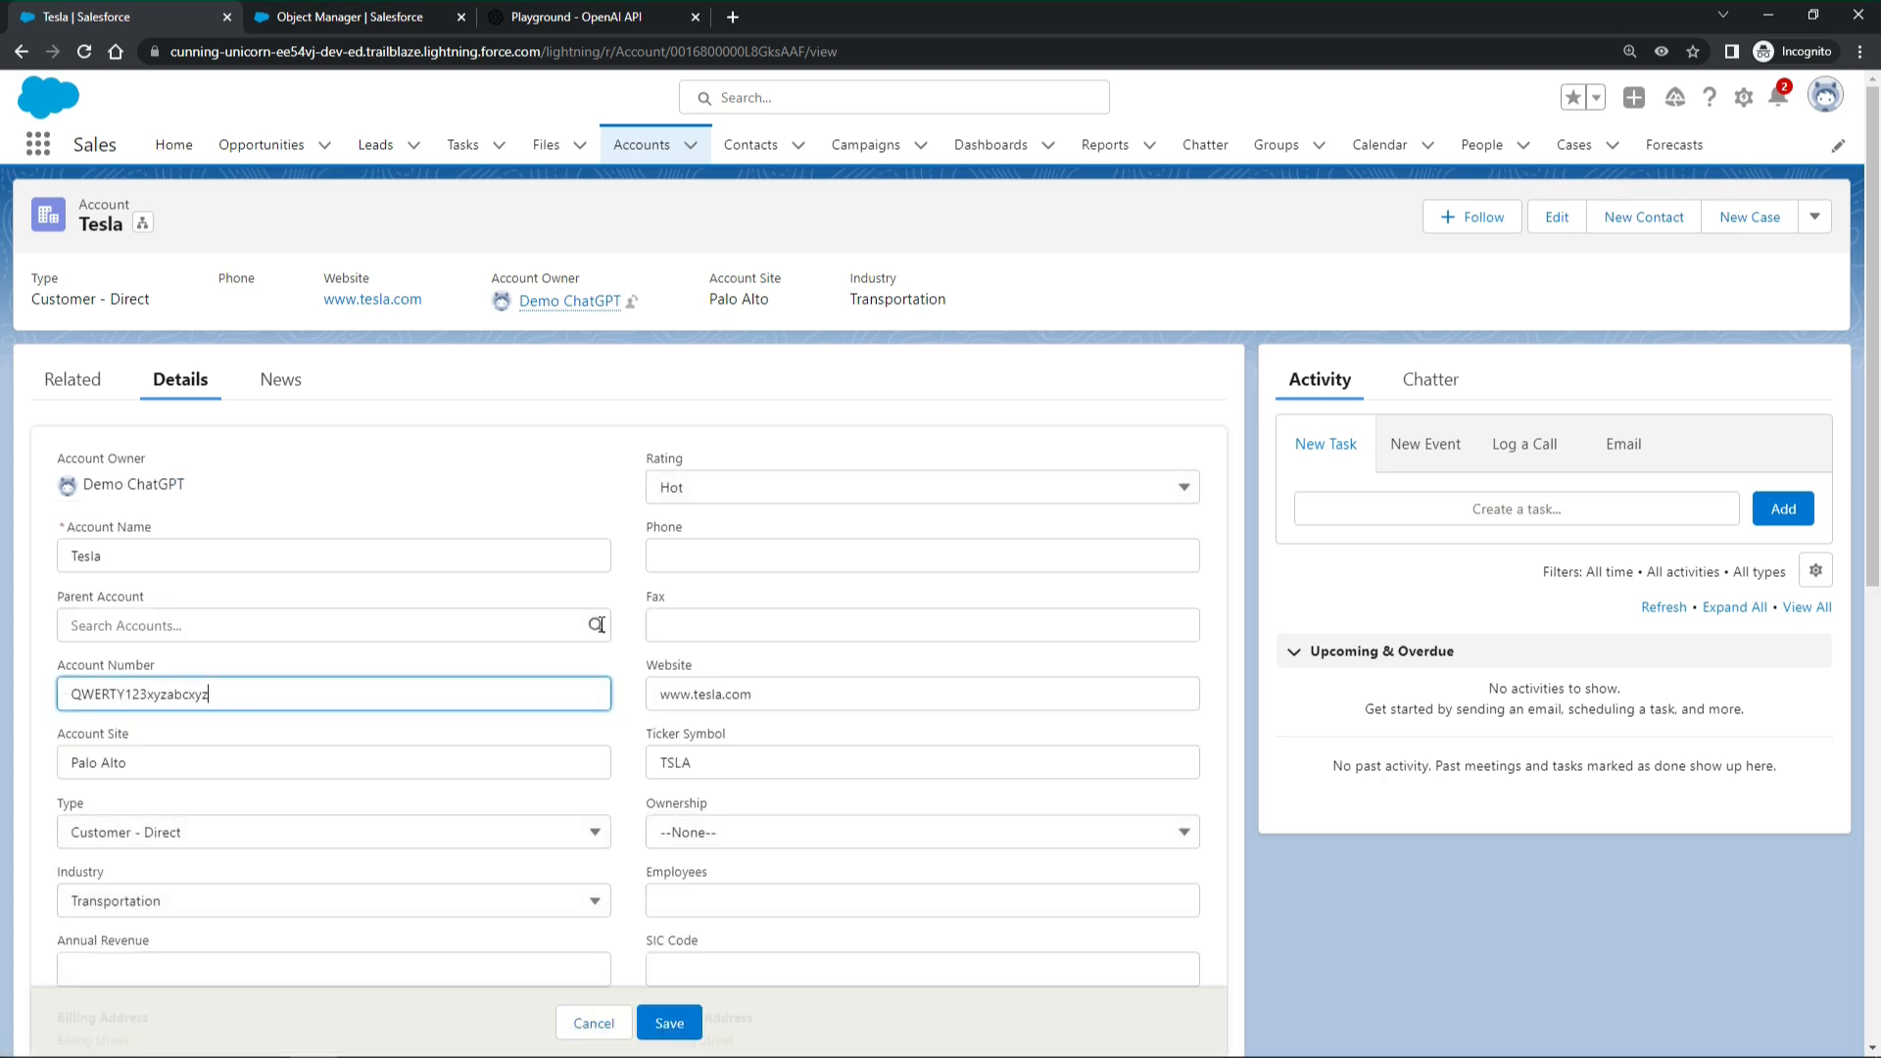
{"action": "left_click", "coordinate": [668, 1022]}
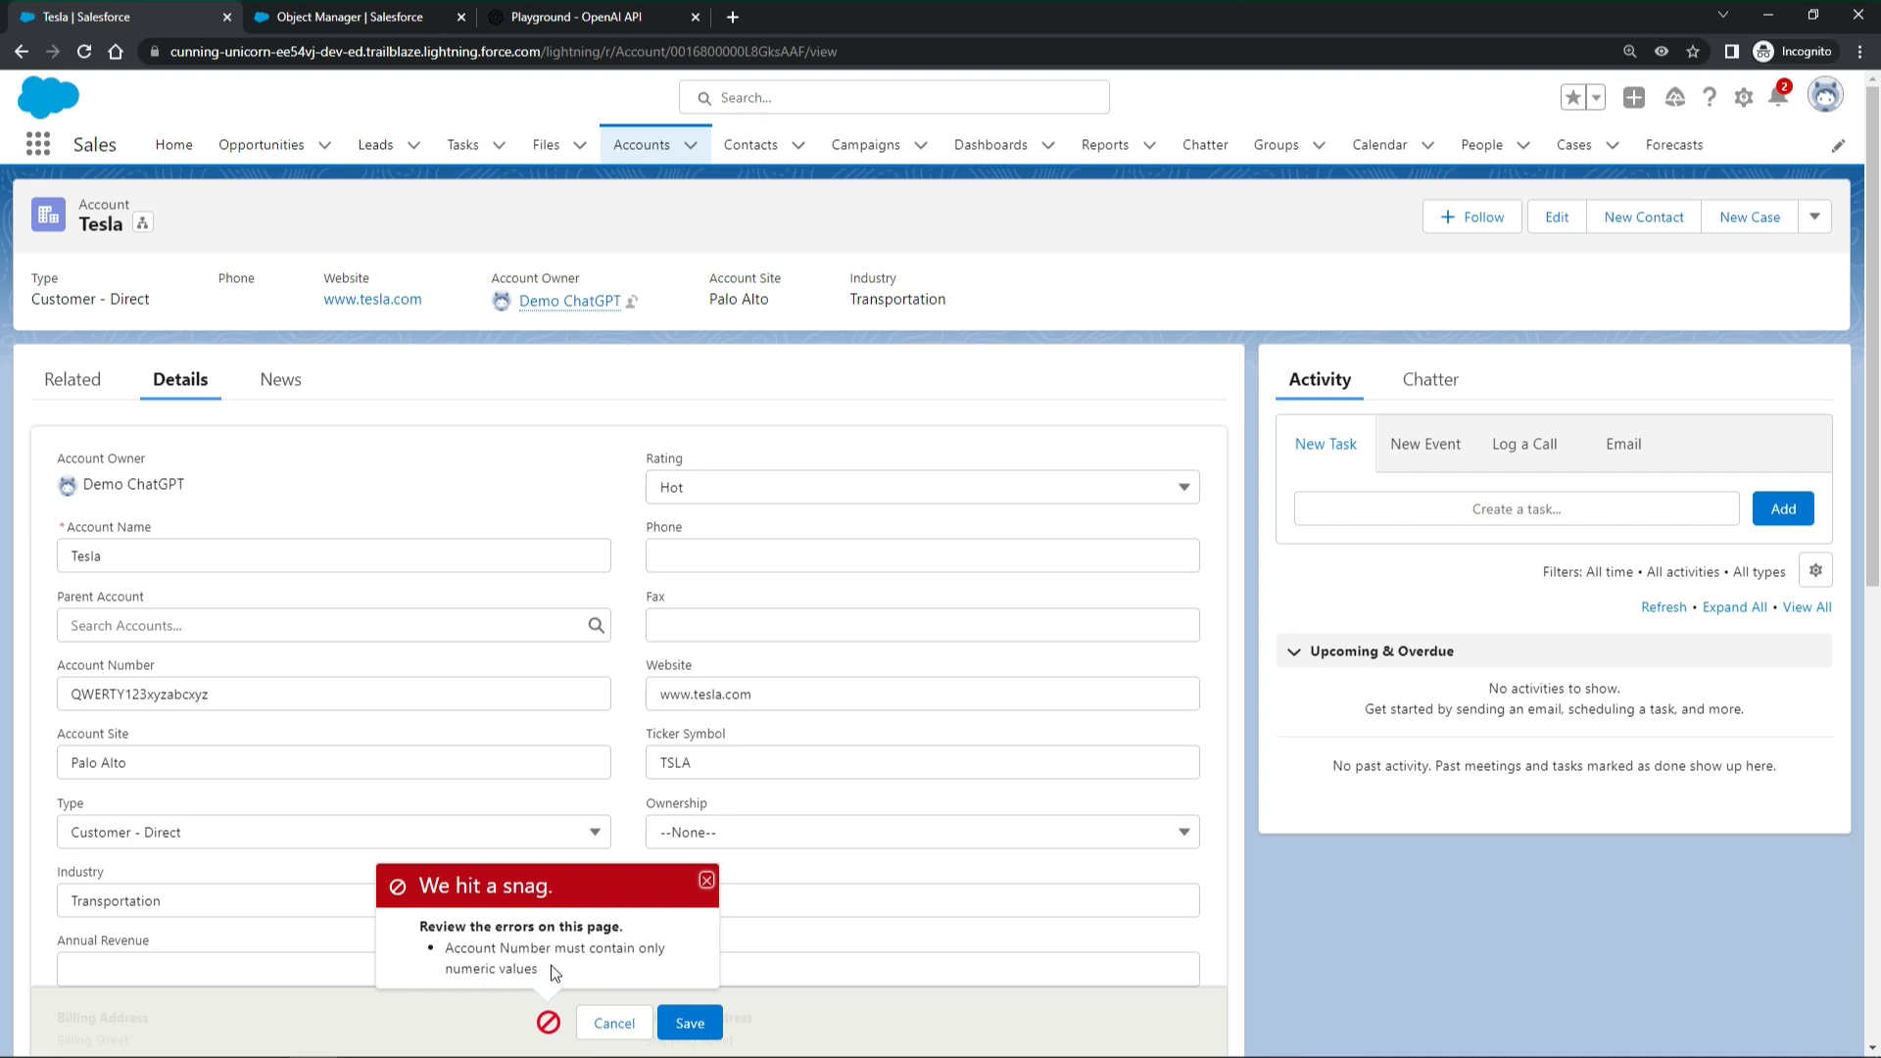
{"action": "mouse_move", "coordinate": [582, 969]}
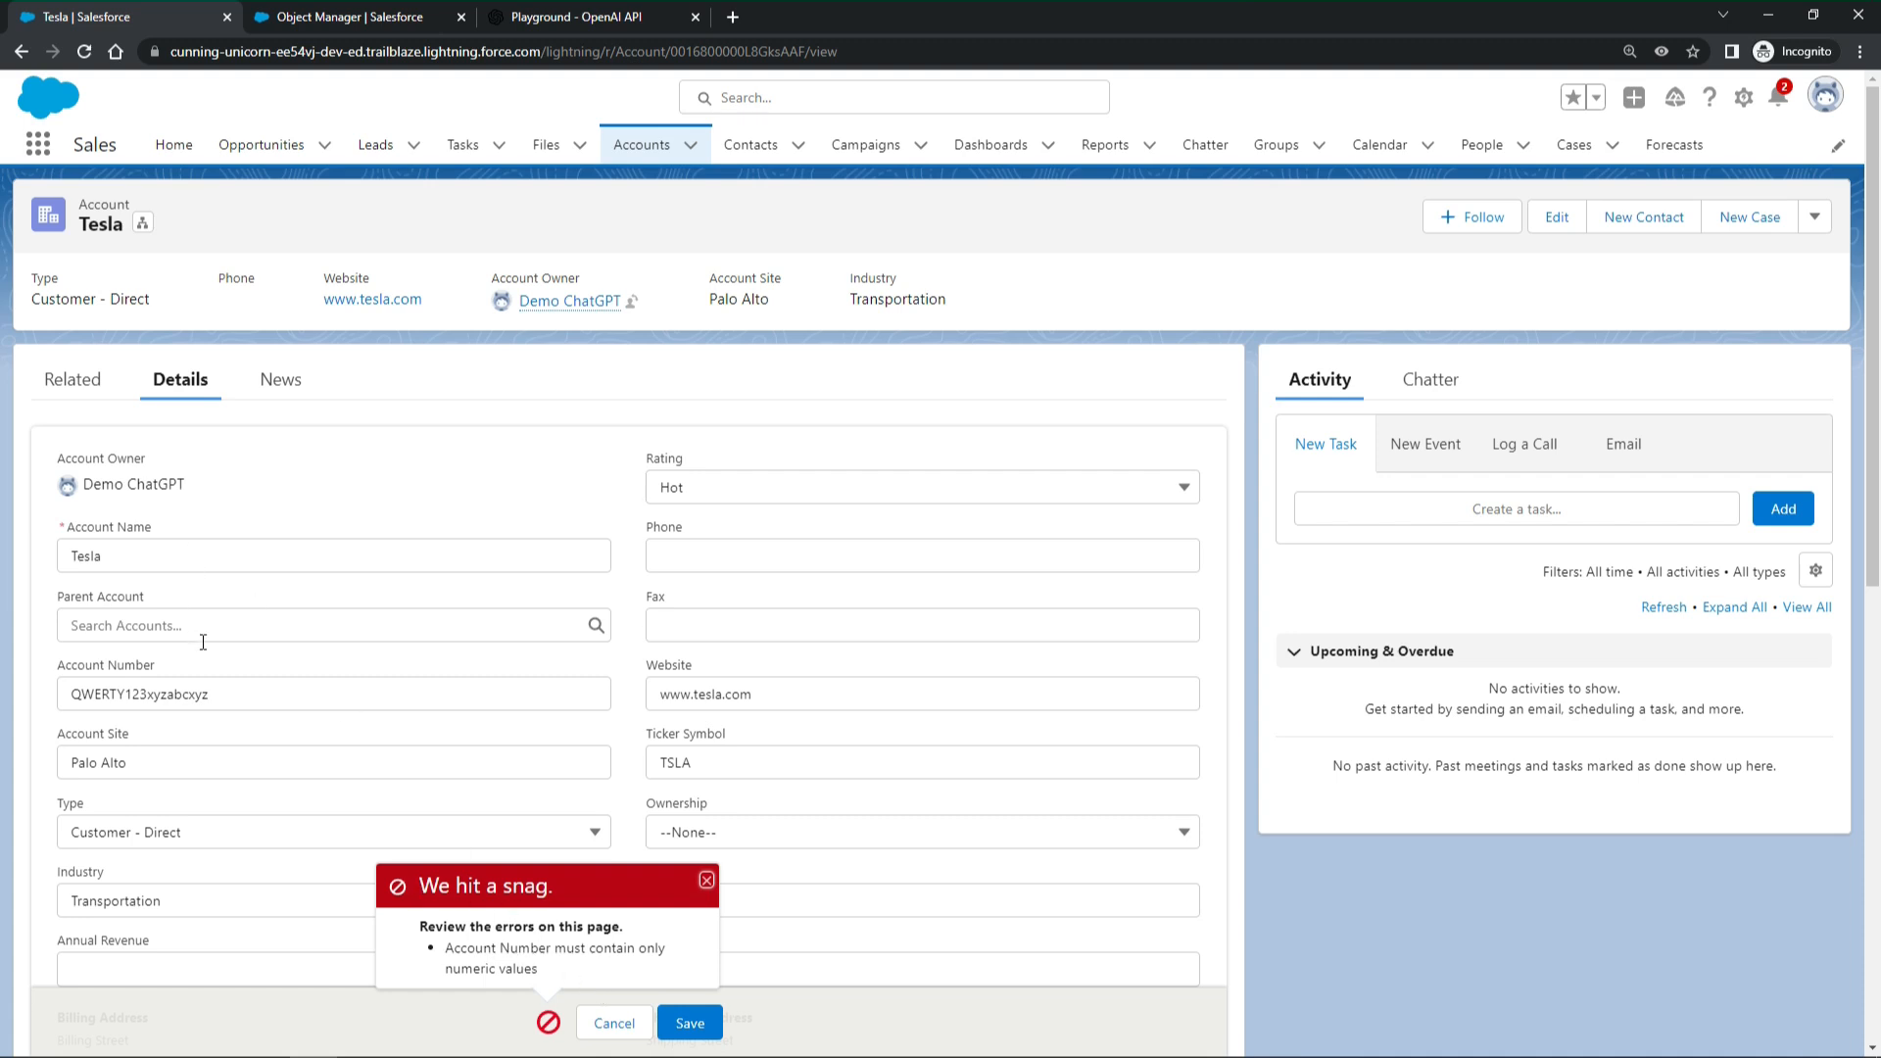
- Try ABC as the account number, then save 1234 successfully
{"action": "left_click", "coordinate": [333, 694]}
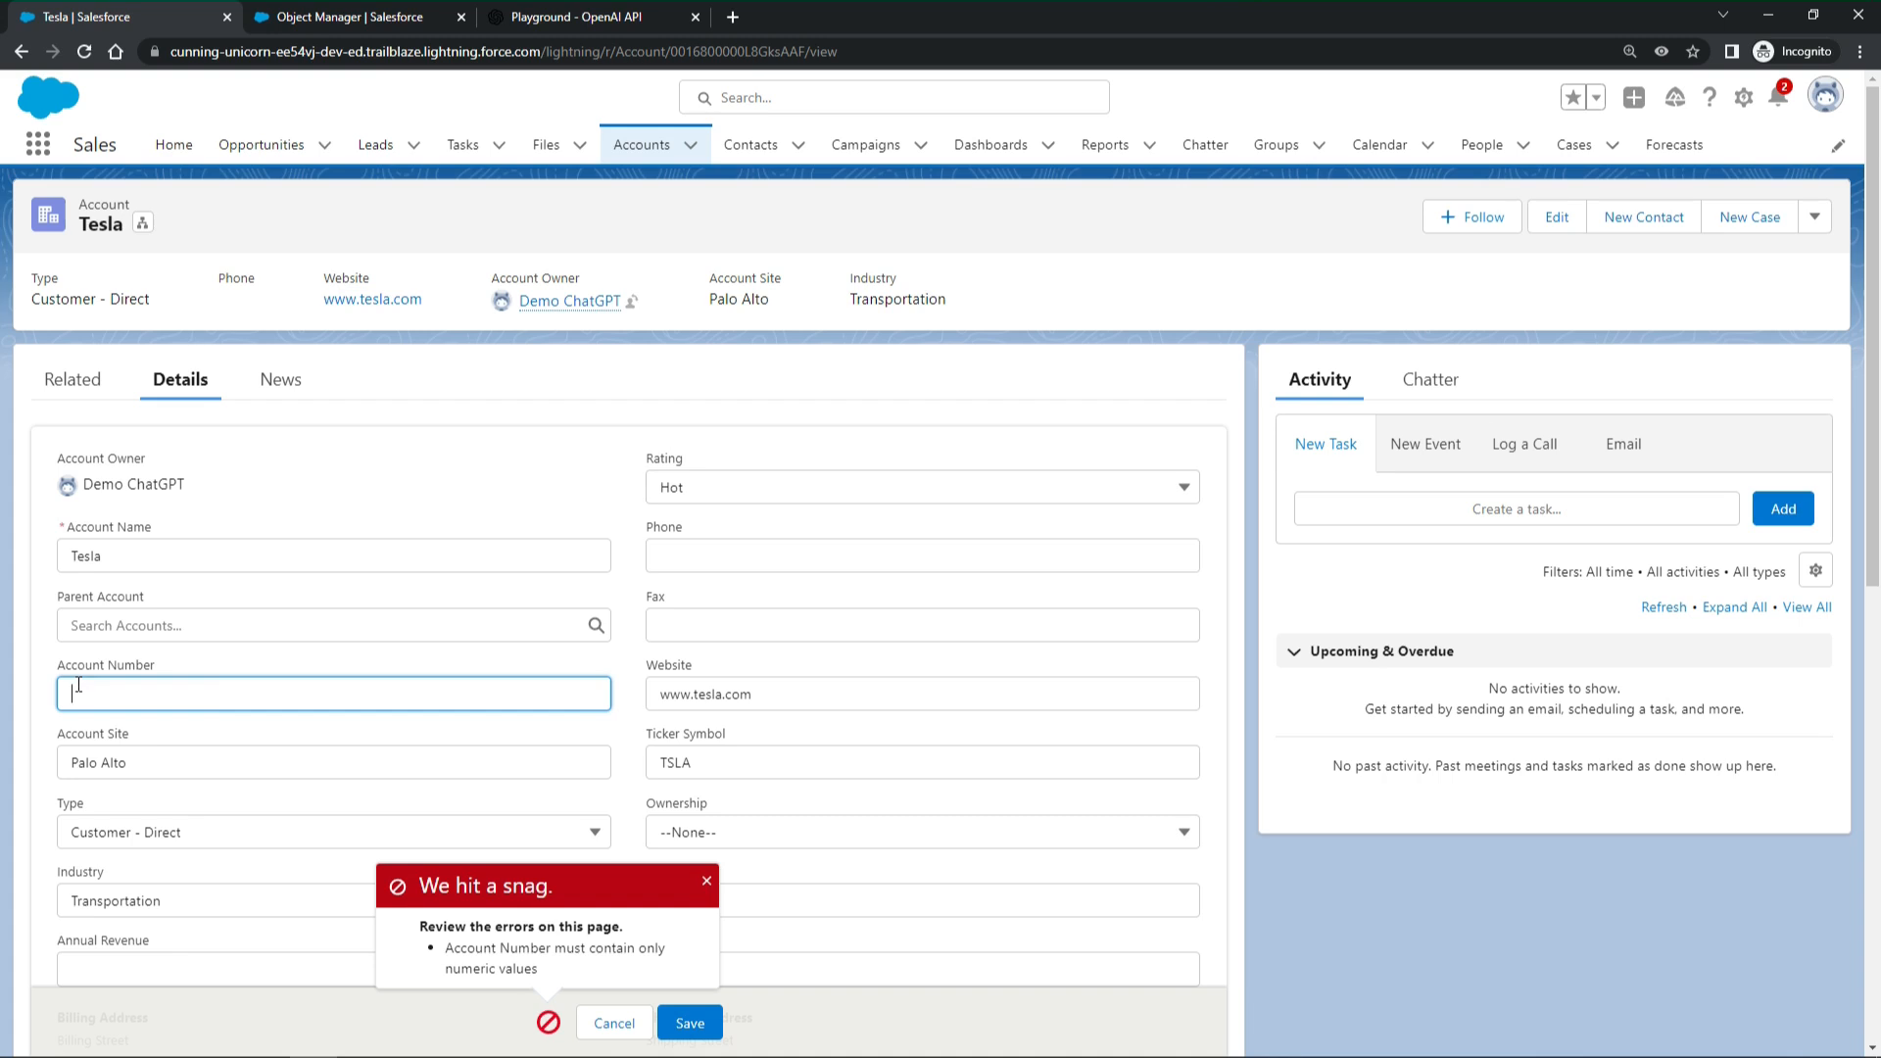
{"action": "type", "text": "ABC"}
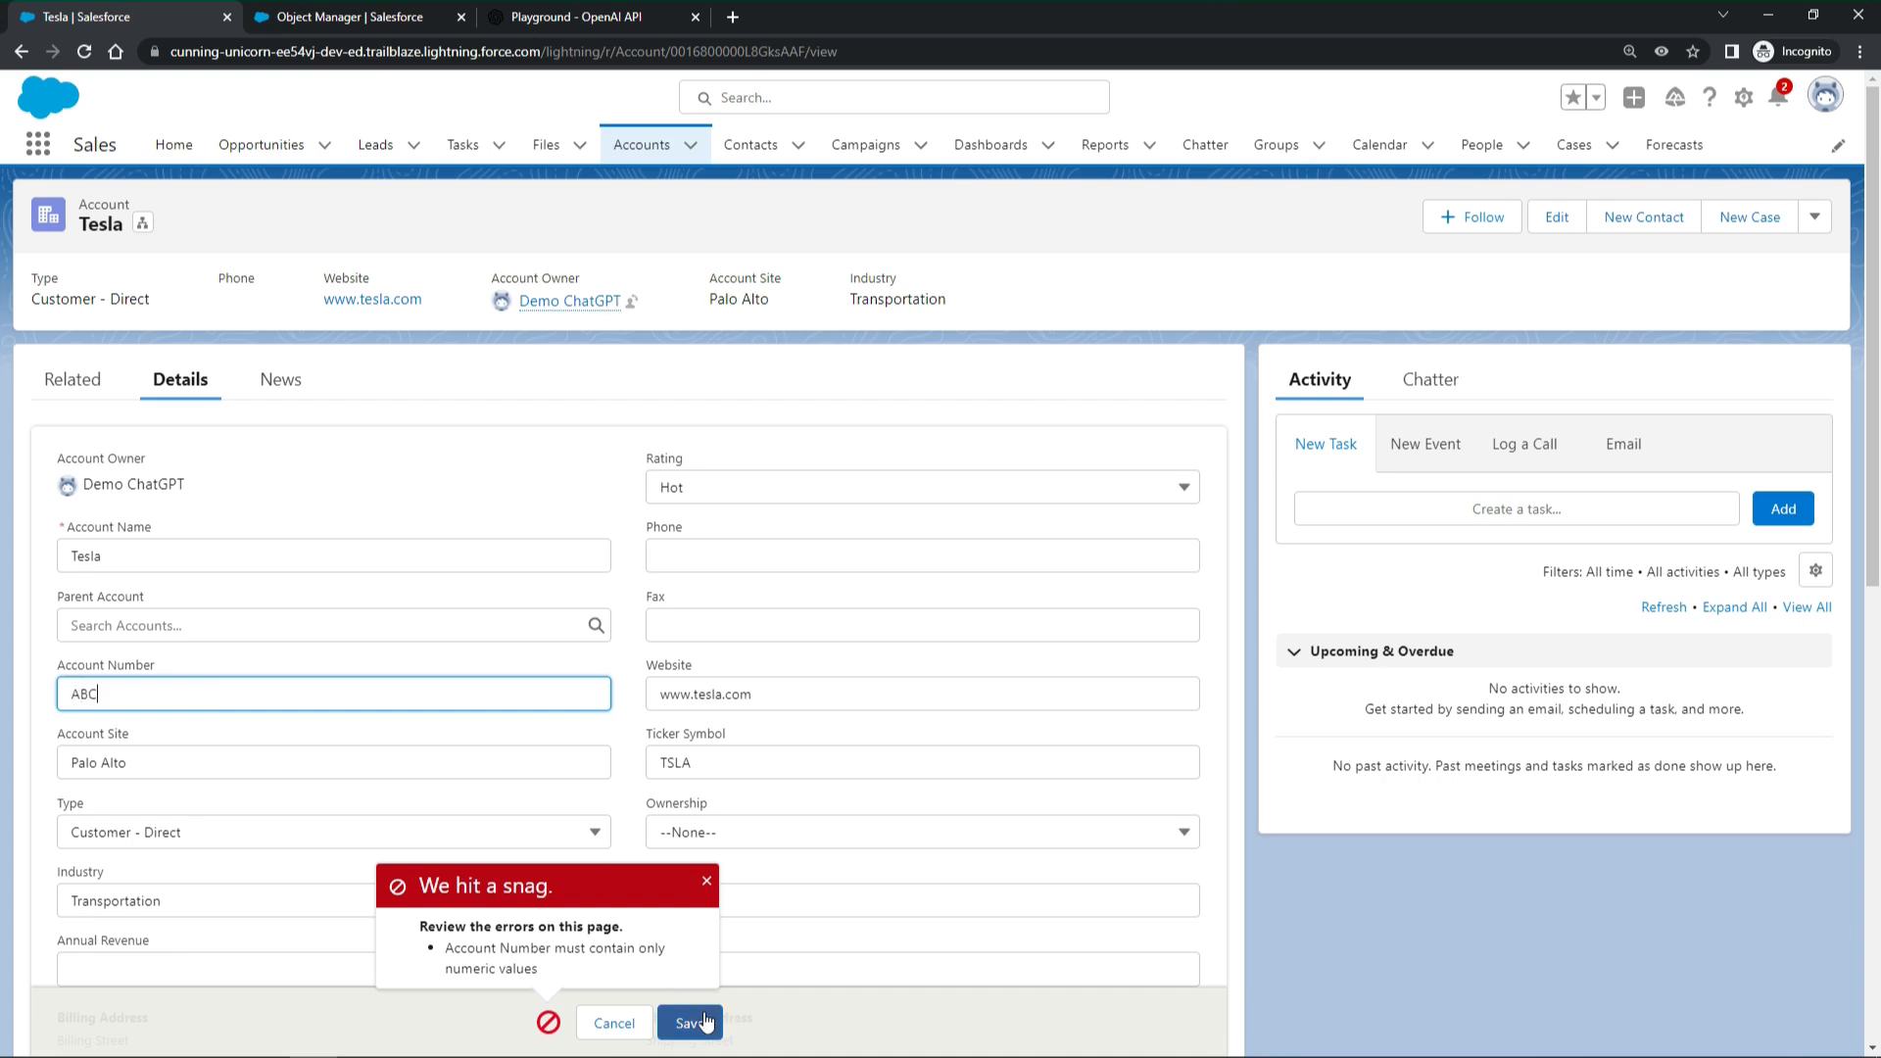
{"action": "left_click", "coordinate": [690, 1022]}
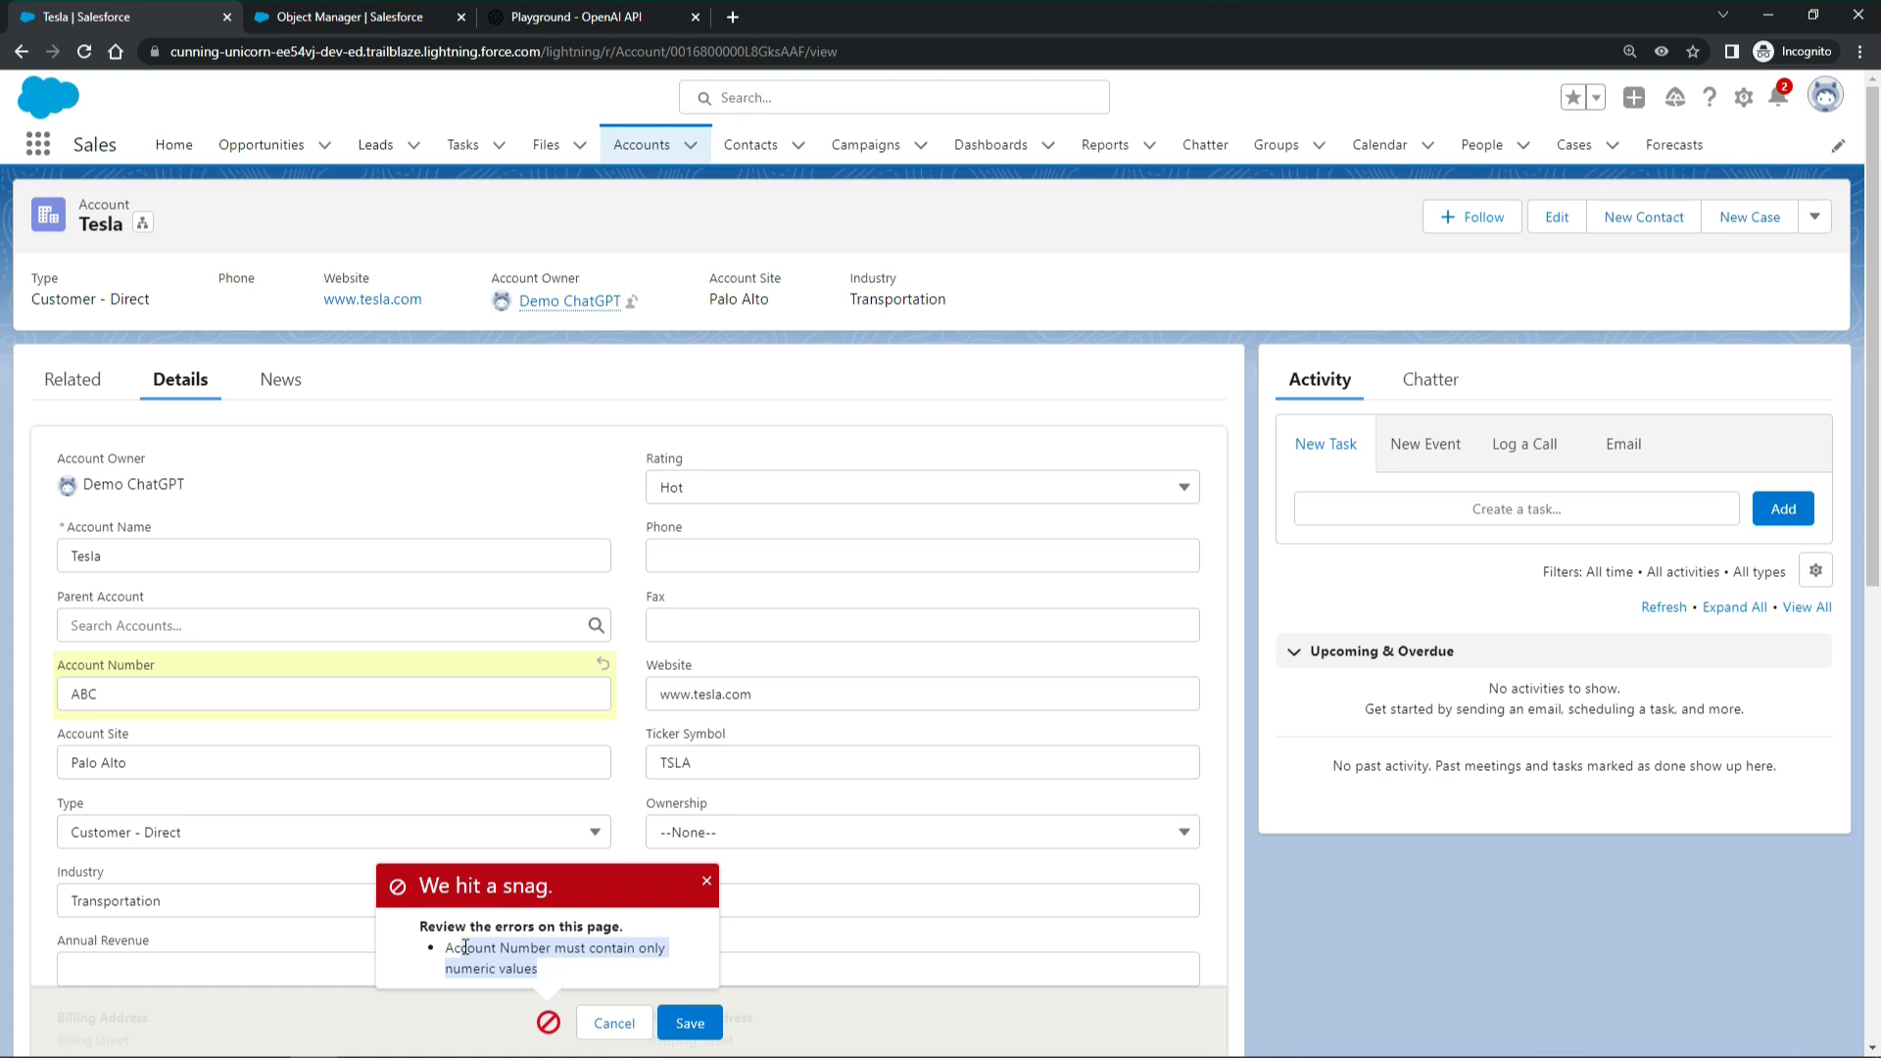
{"action": "type", "text": "1234"}
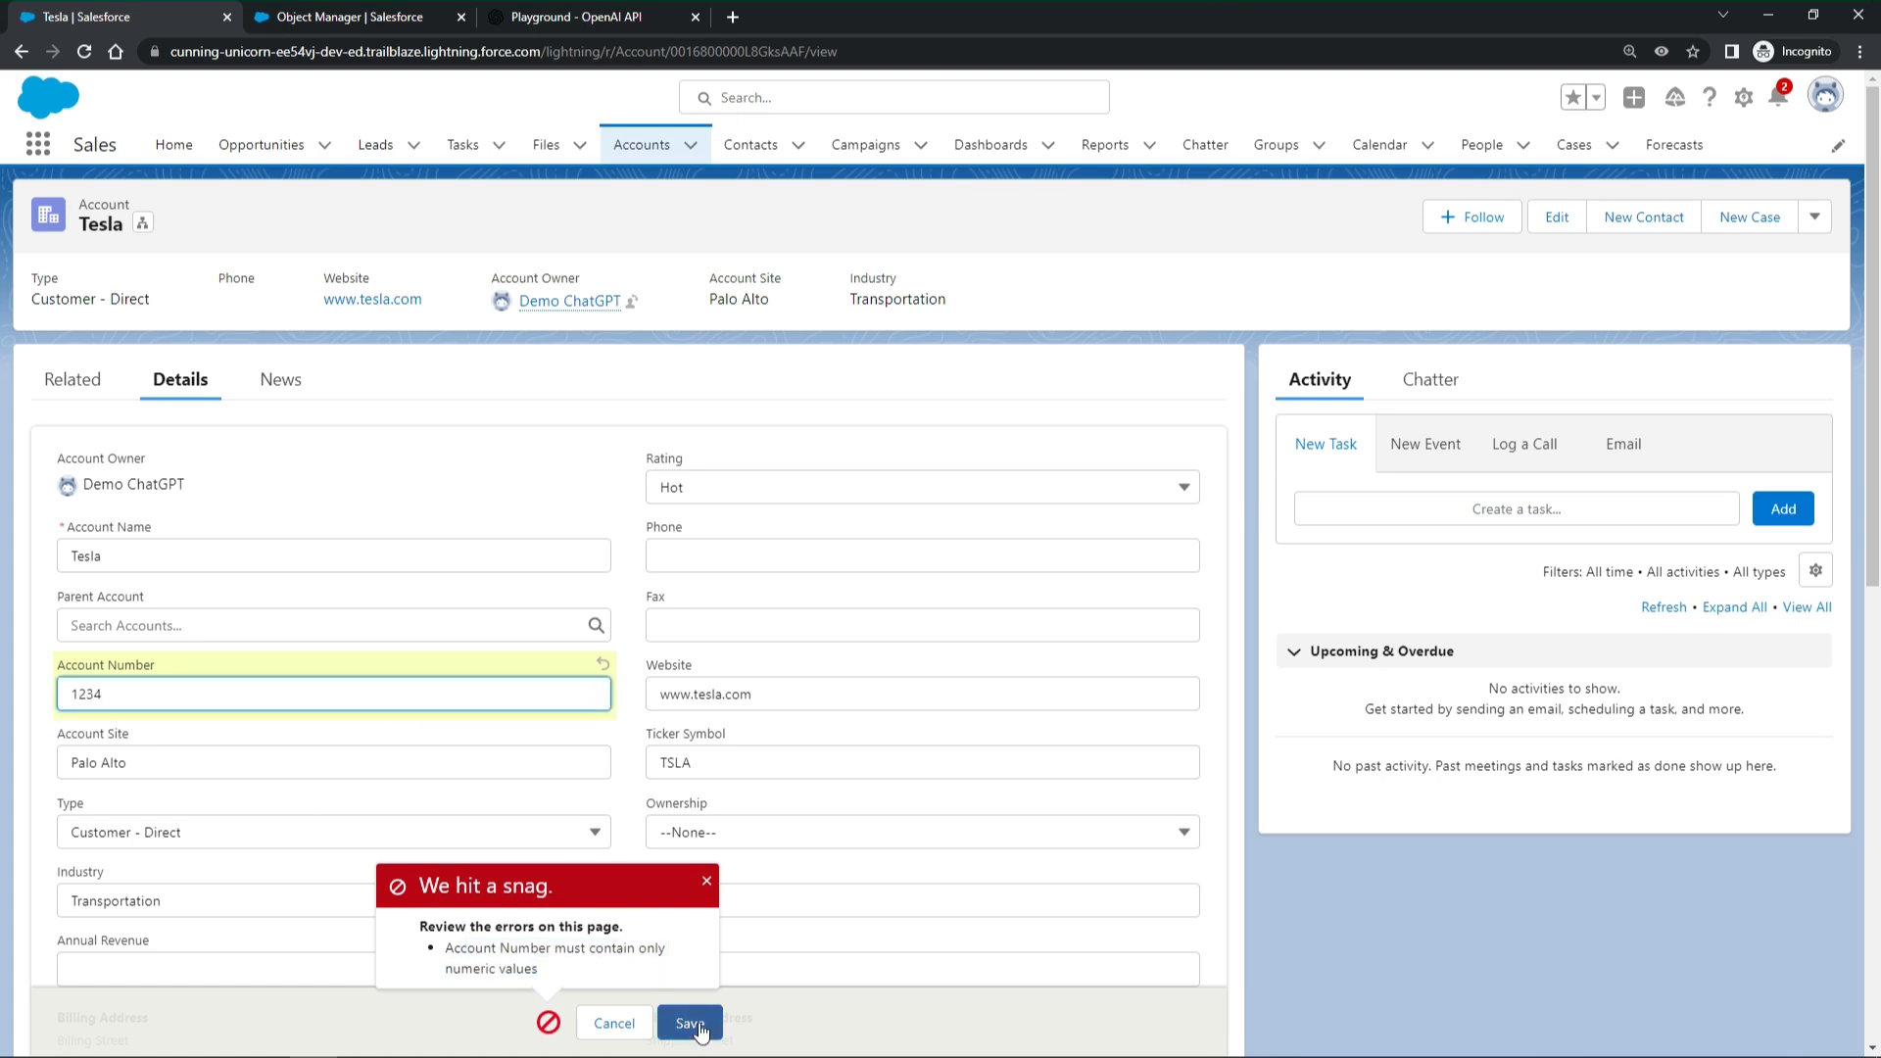
{"action": "left_click", "coordinate": [613, 1023]}
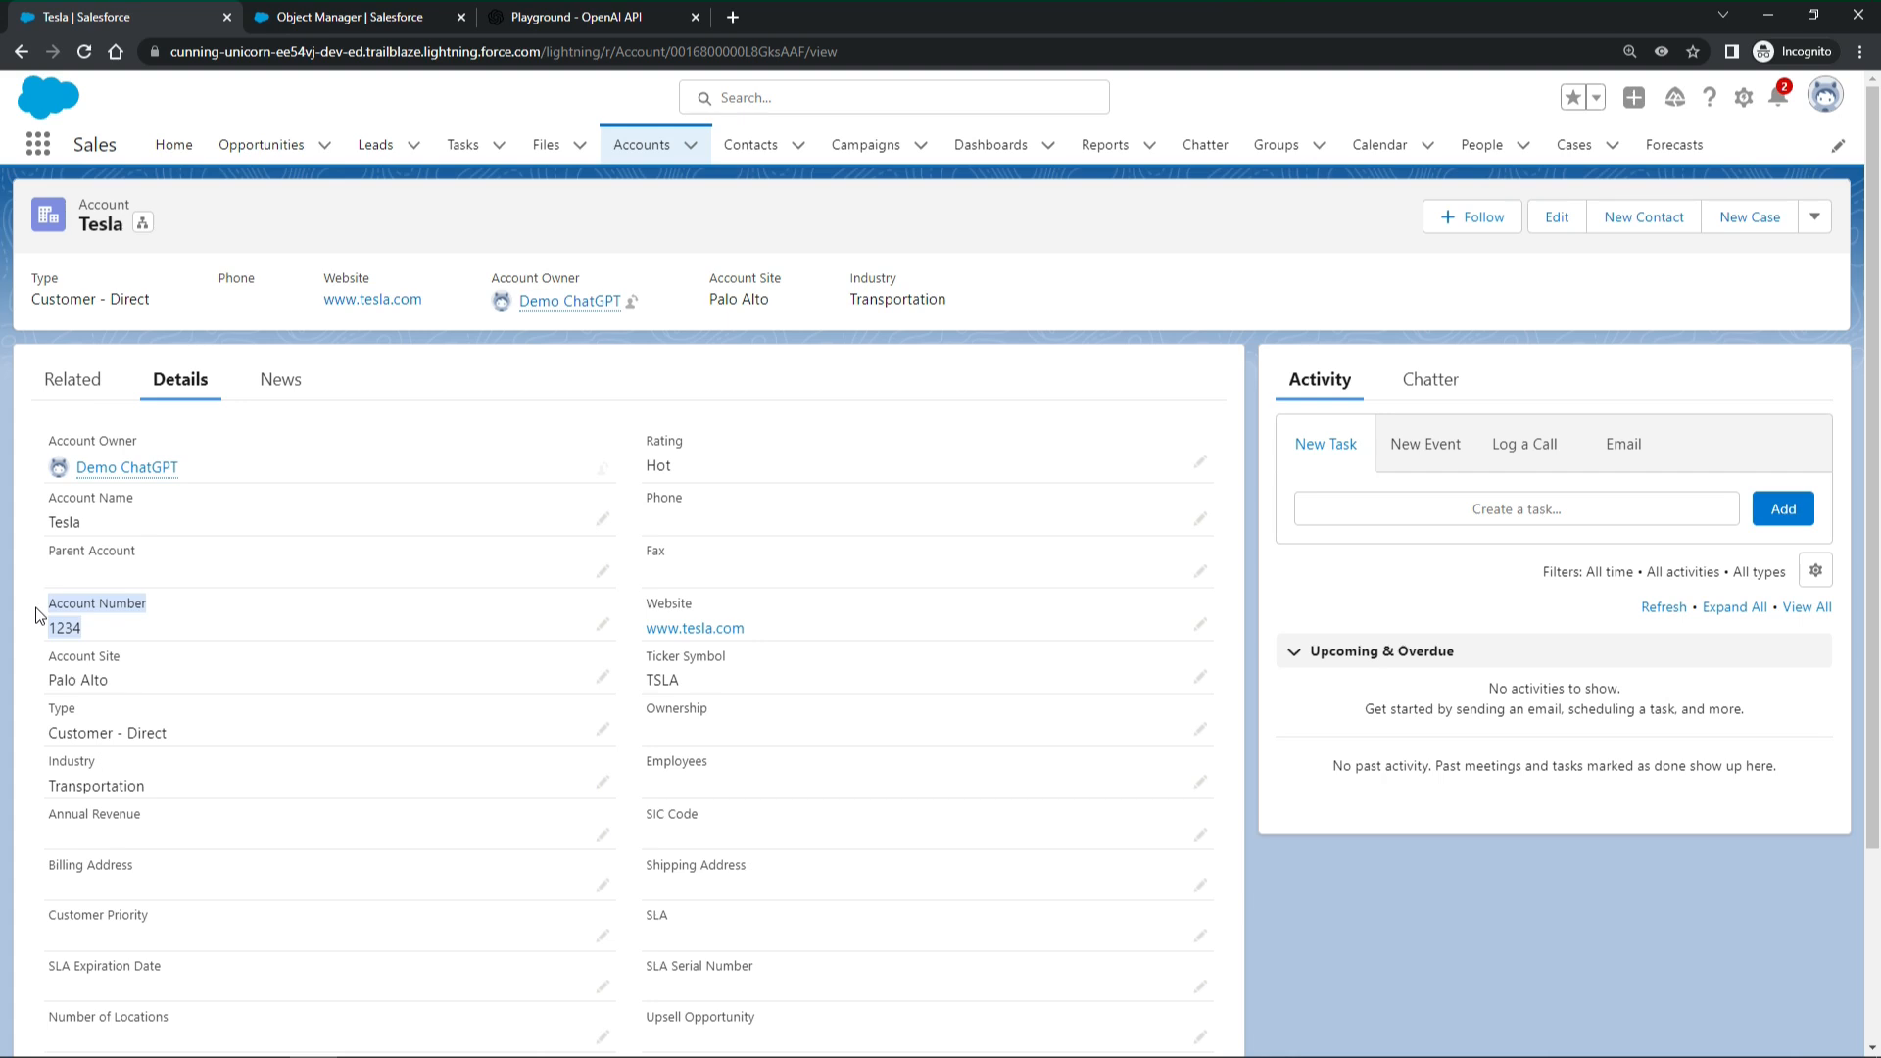
{"action": "mouse_move", "coordinate": [1293, 824]}
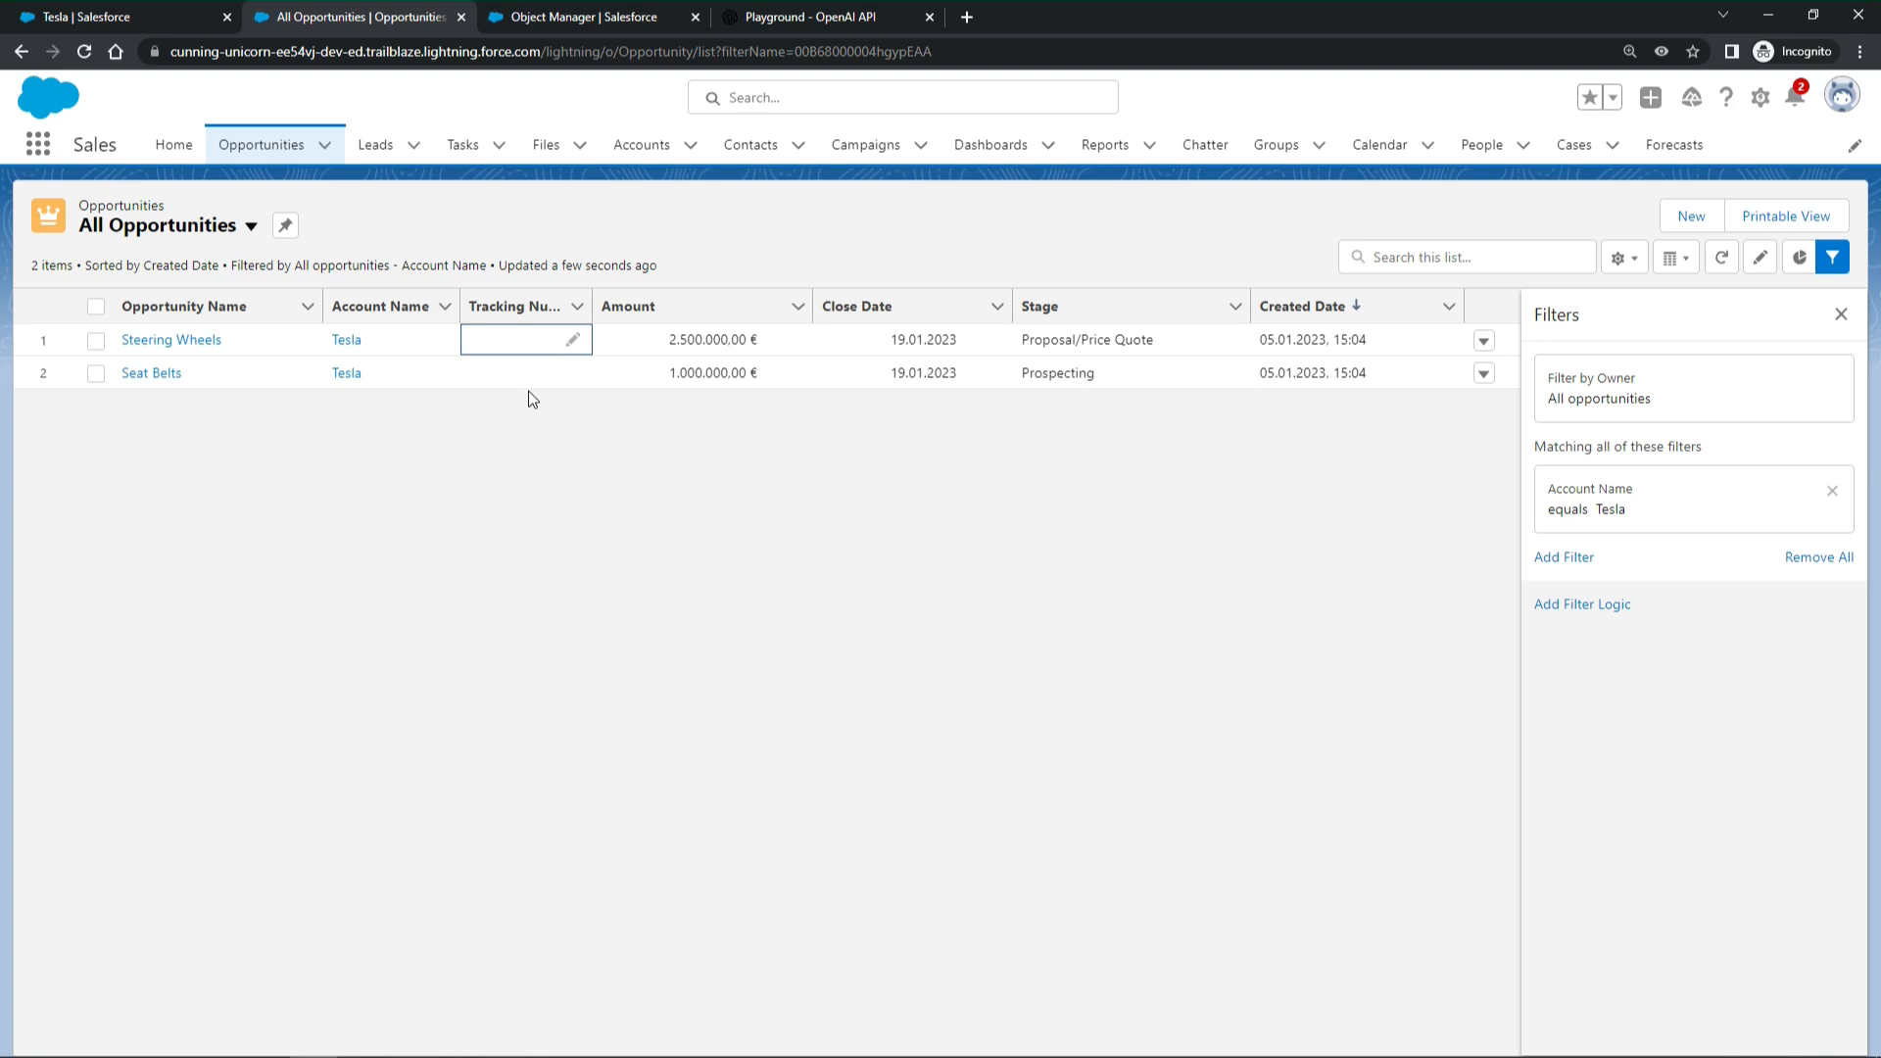
{"action": "mouse_move", "coordinate": [593, 255]}
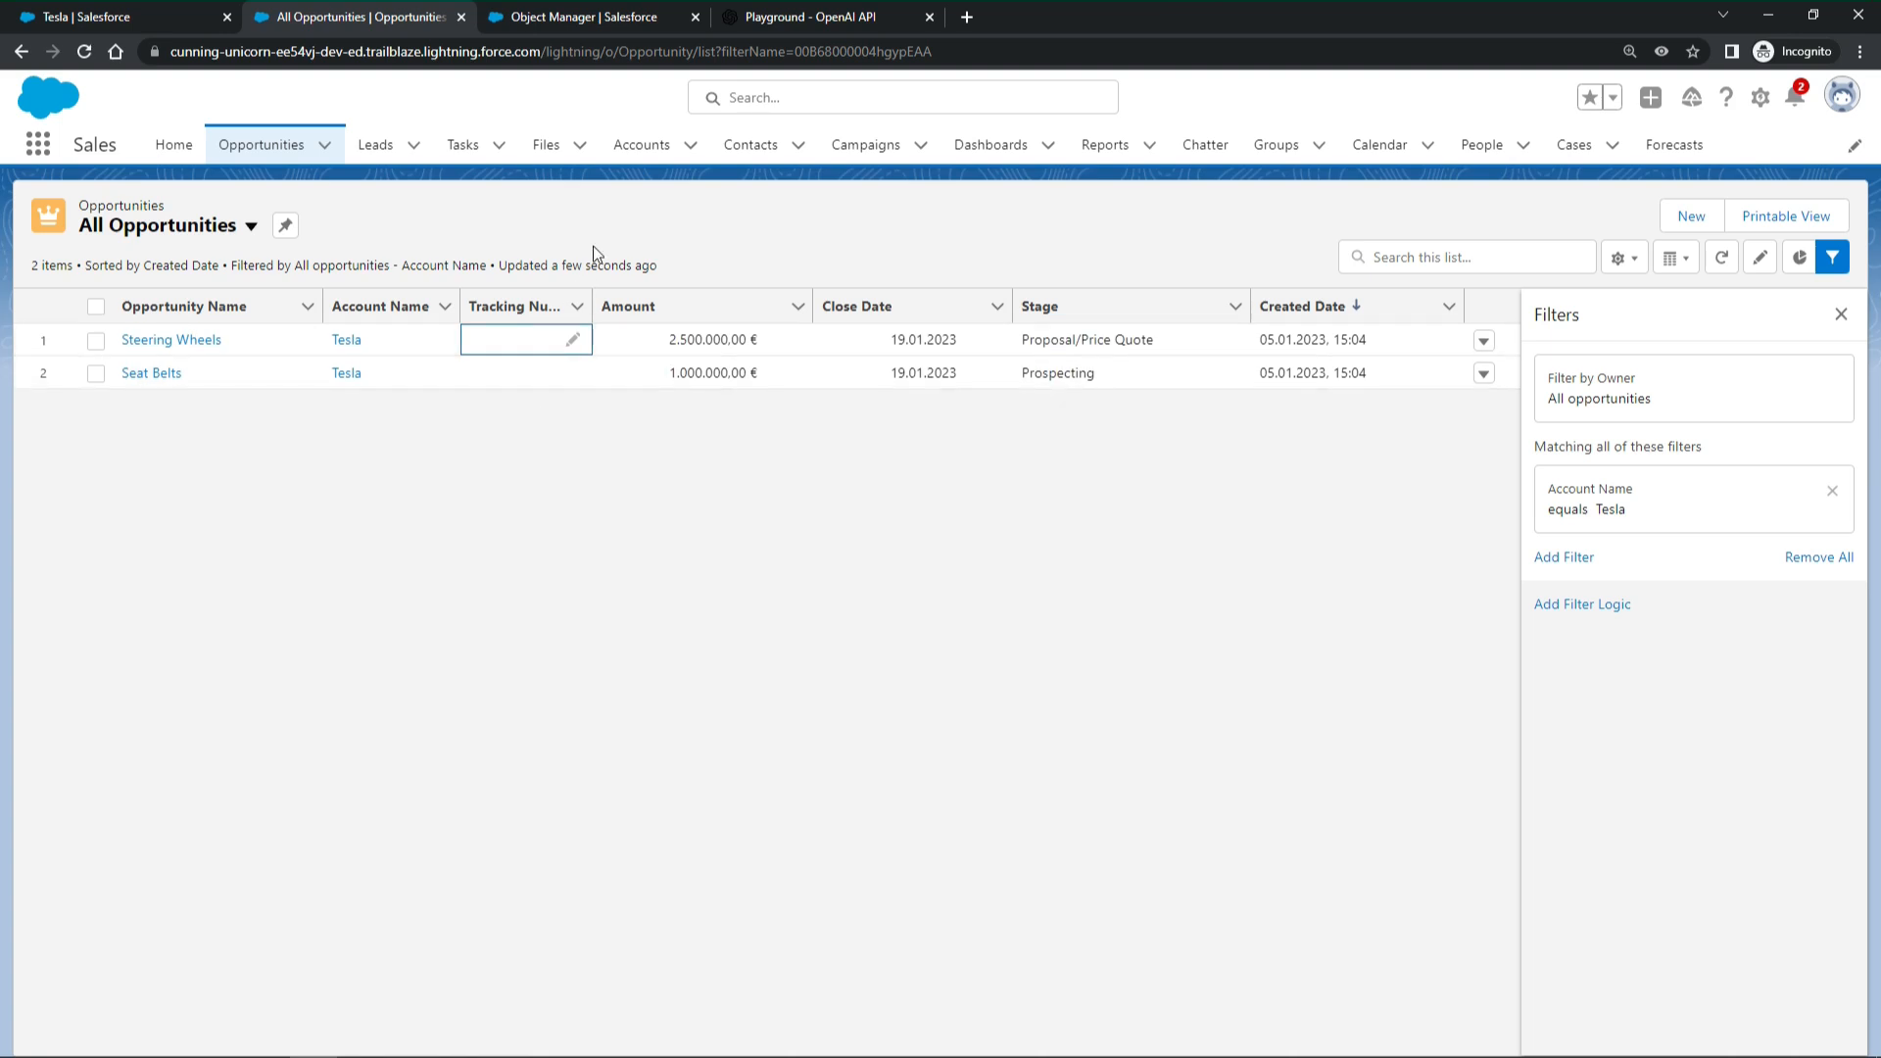
- Confirm the Steering Wheels and Seat Belts opportunities have empty tracking numbers
{"action": "left_click", "coordinate": [806, 17]}
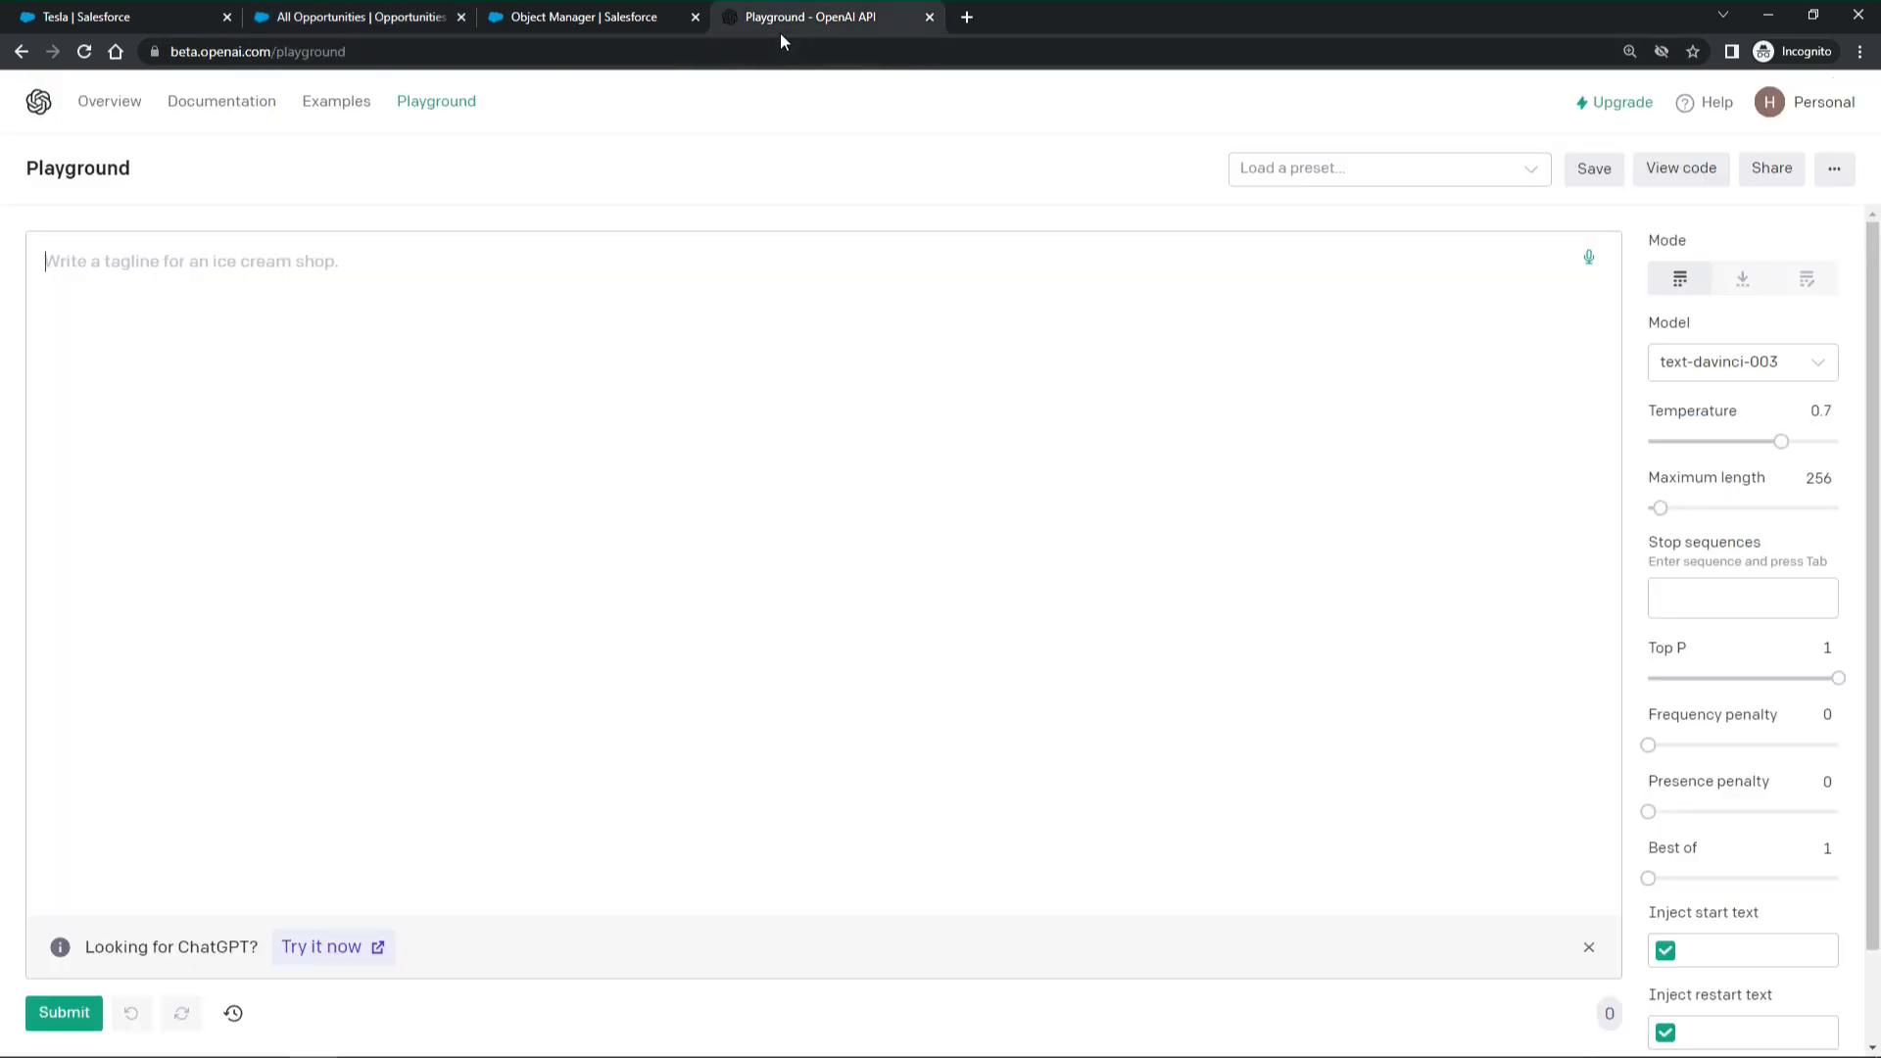
- Prompt for an Apex class setting each account opportunity's TrackingNumber__c
{"action": "type", "text": "Please write a Salesforce"}
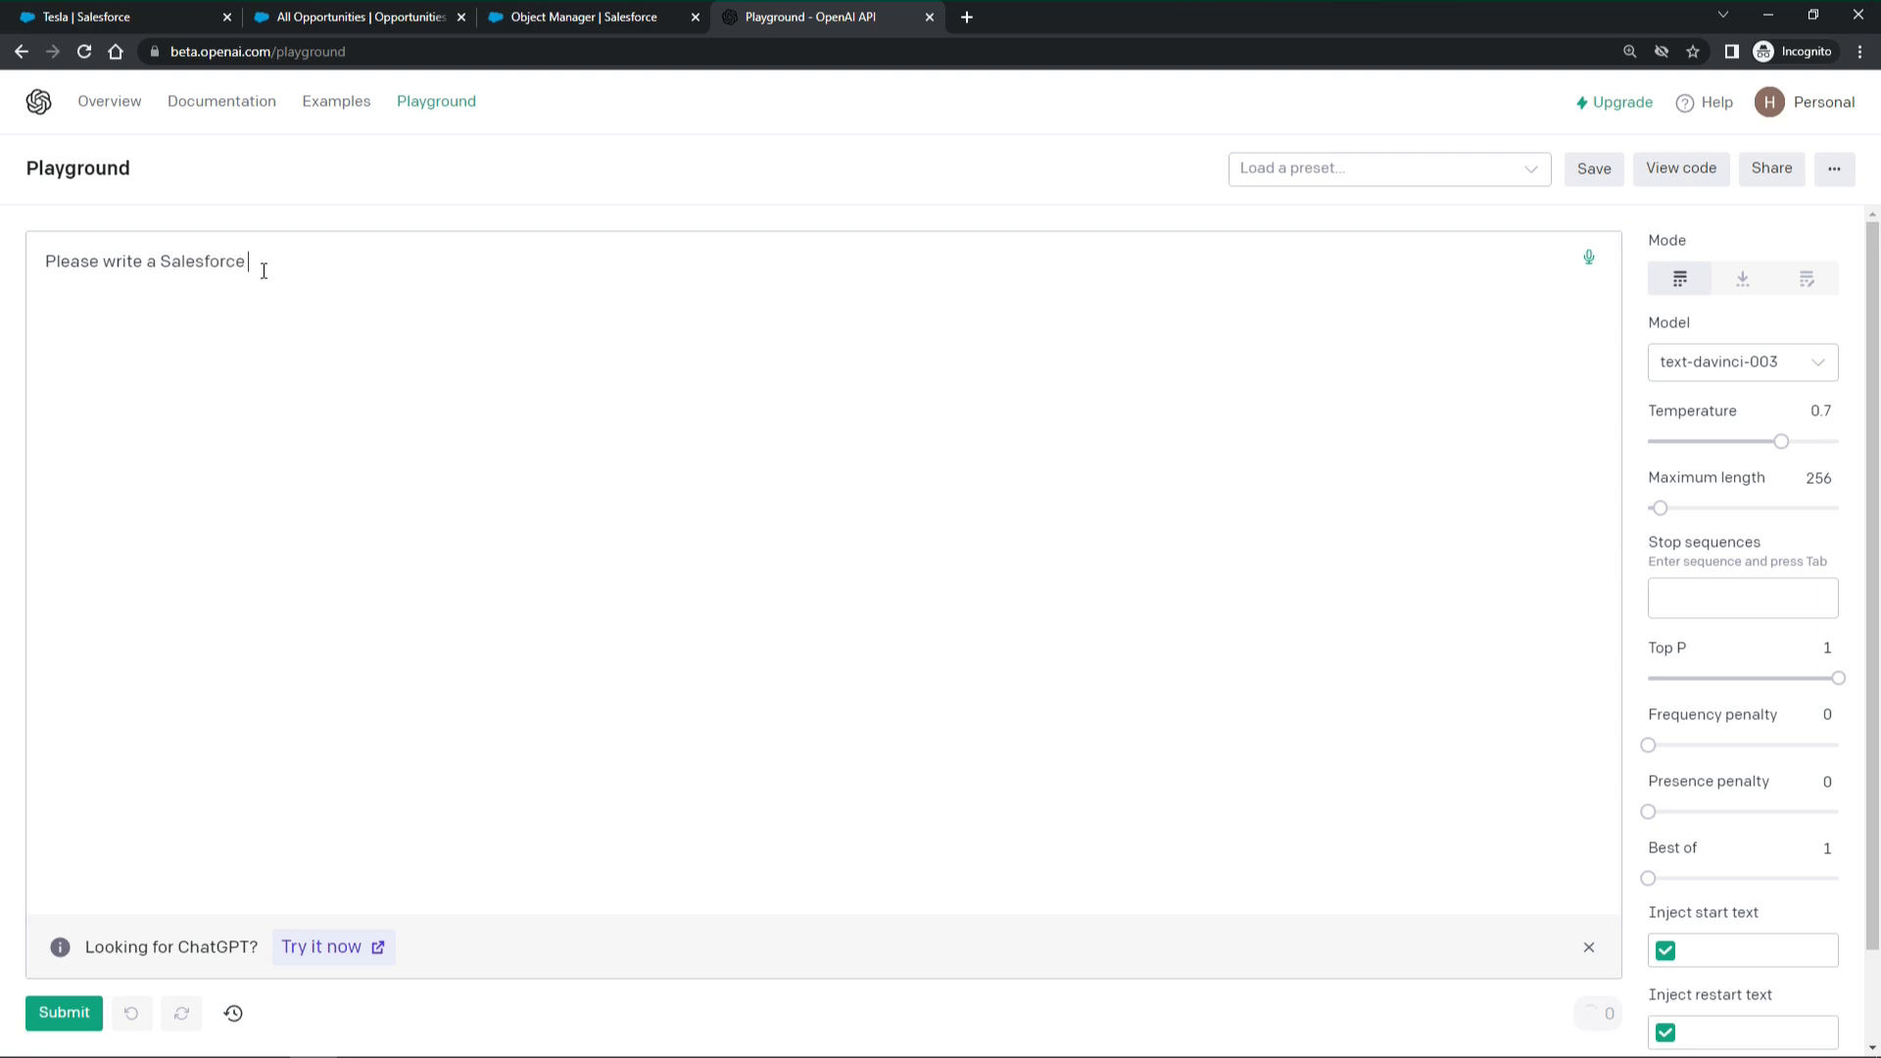
{"action": "type", "text": "Apex class that takes an Account ID as input and"}
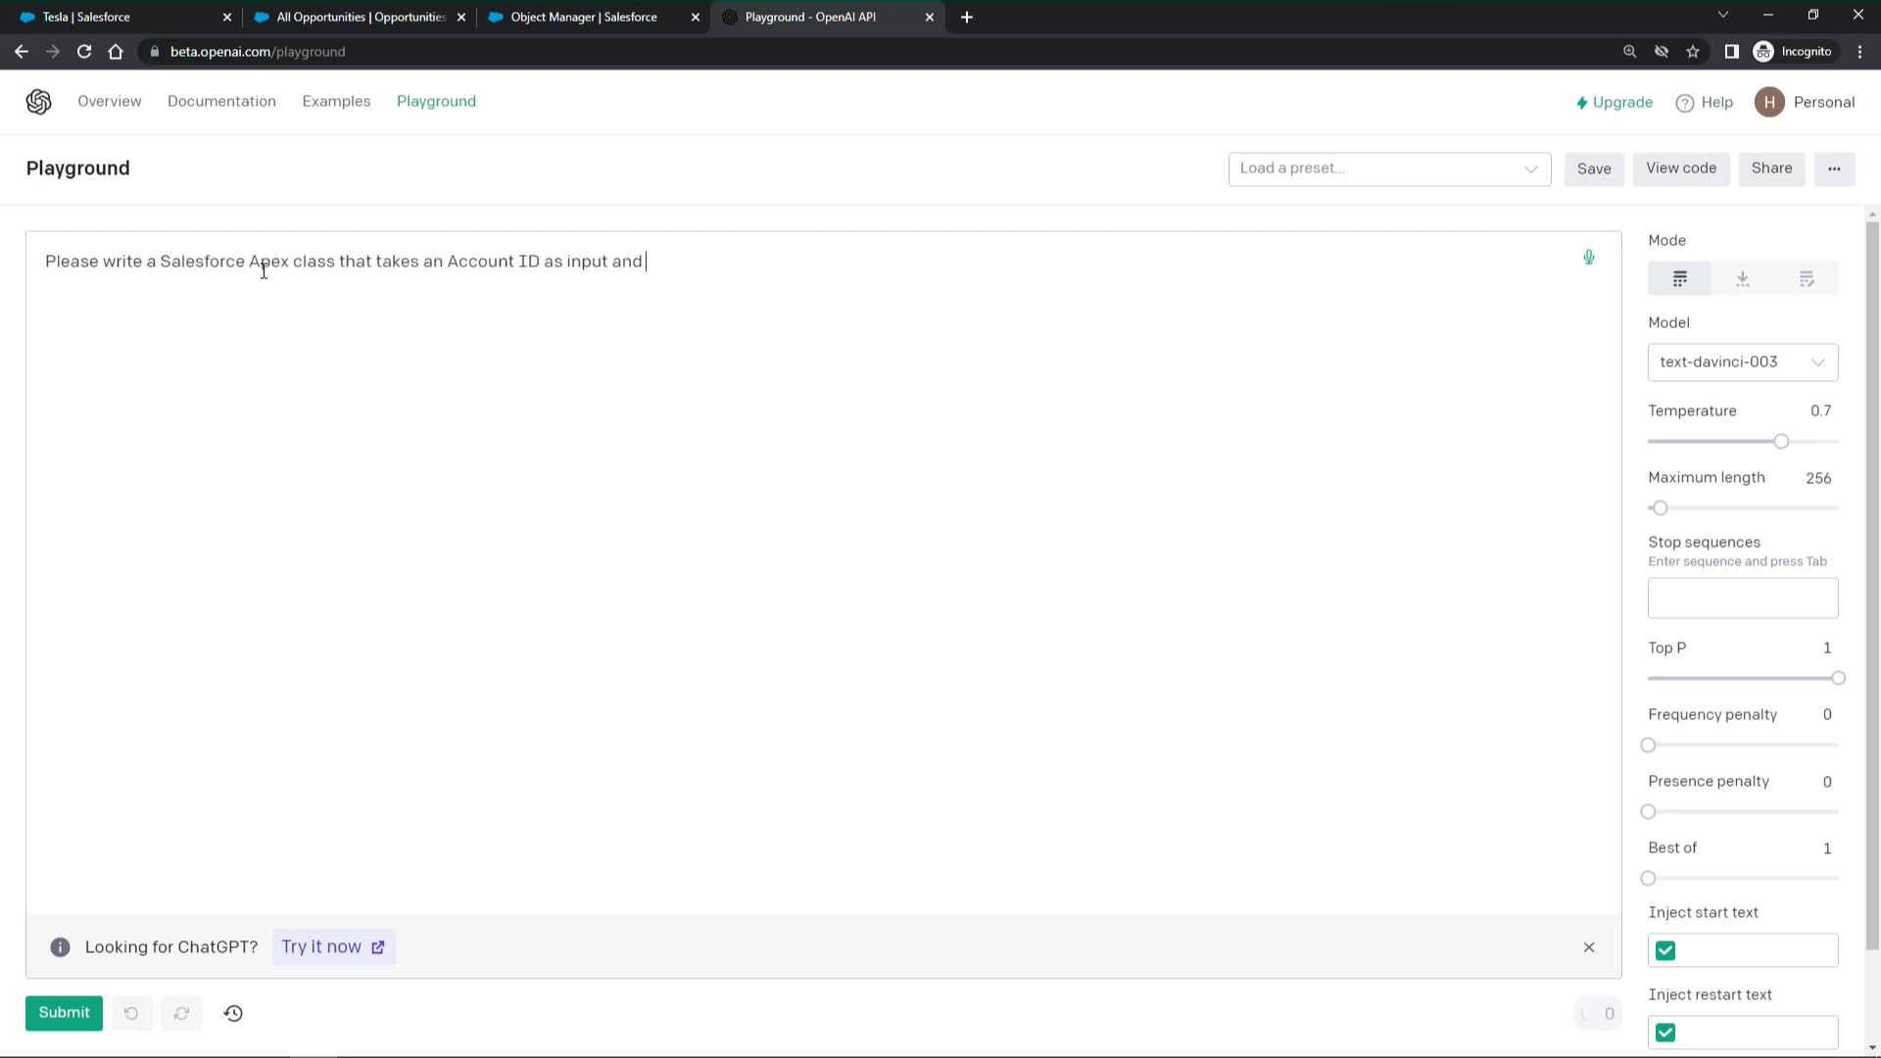
{"action": "type", "text": "updates all Opportunities for that Accou"}
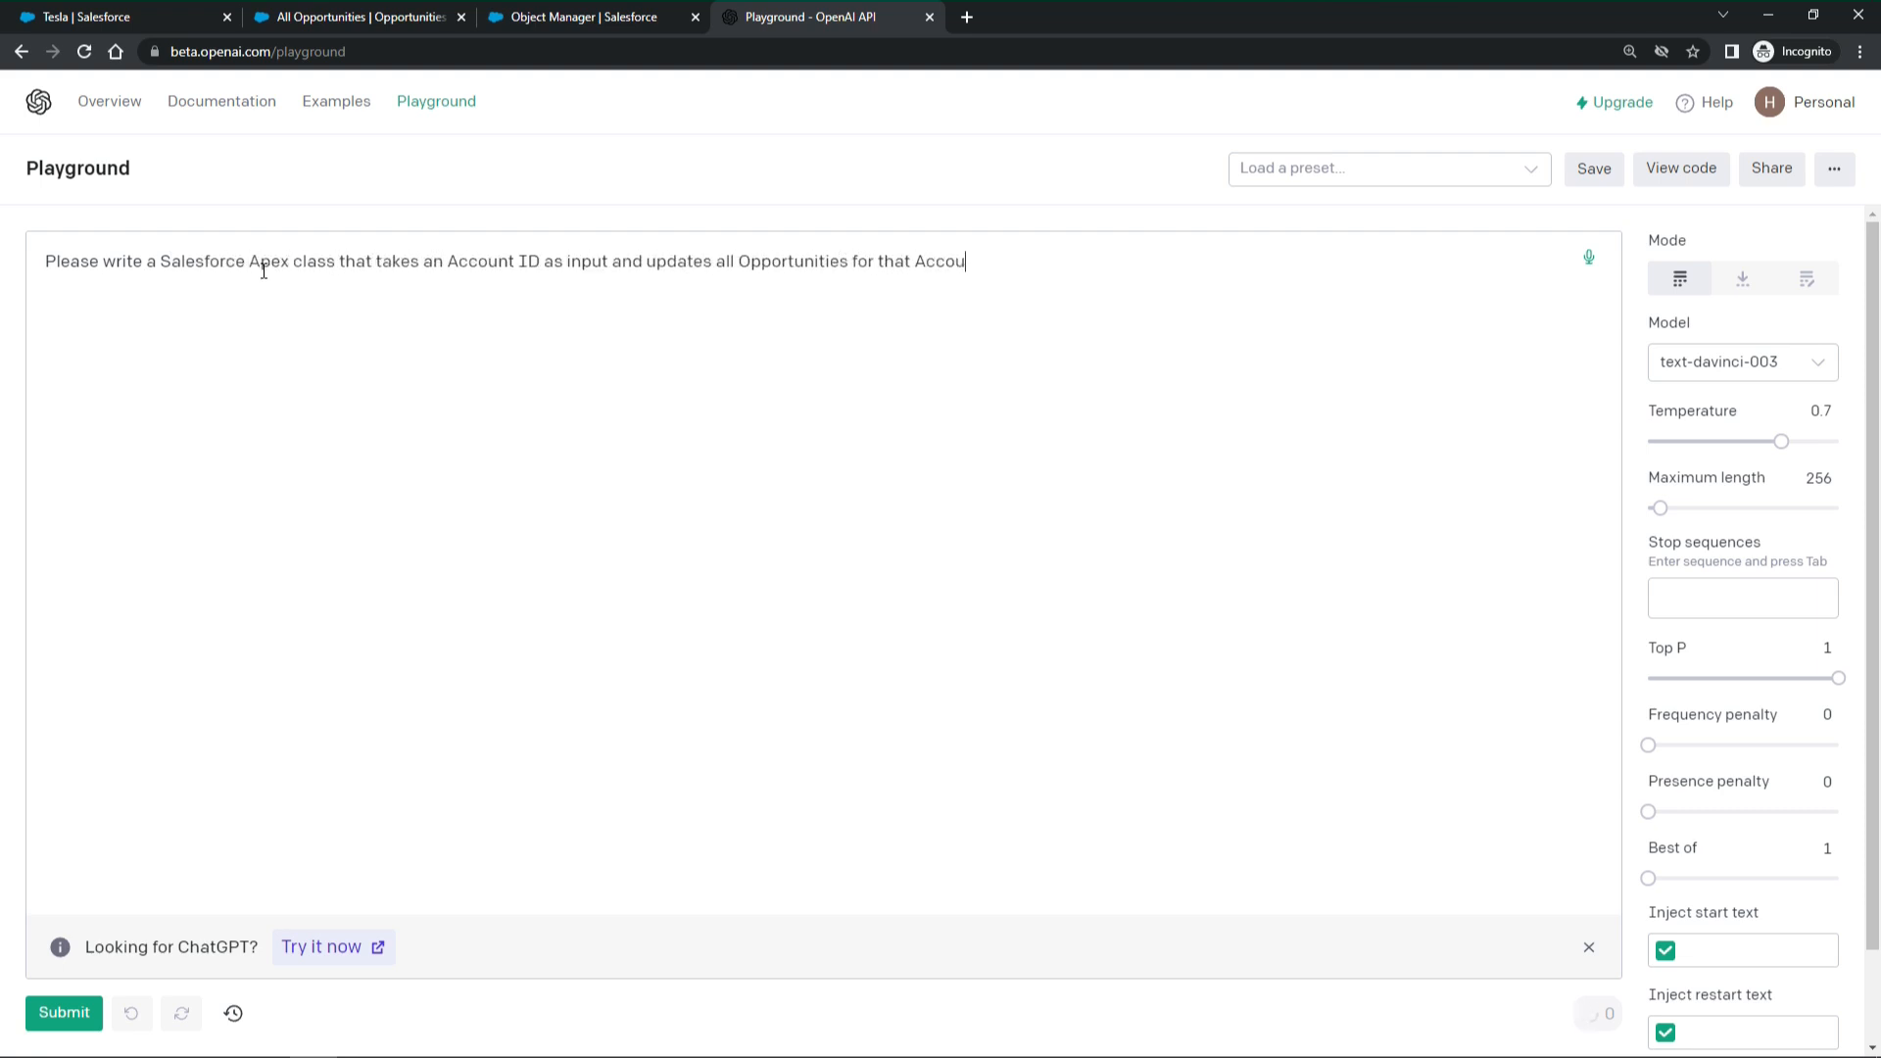
{"action": "type", "text": "nt. The Opportunity TrackingNumber__c field should be updated with the Account Name."}
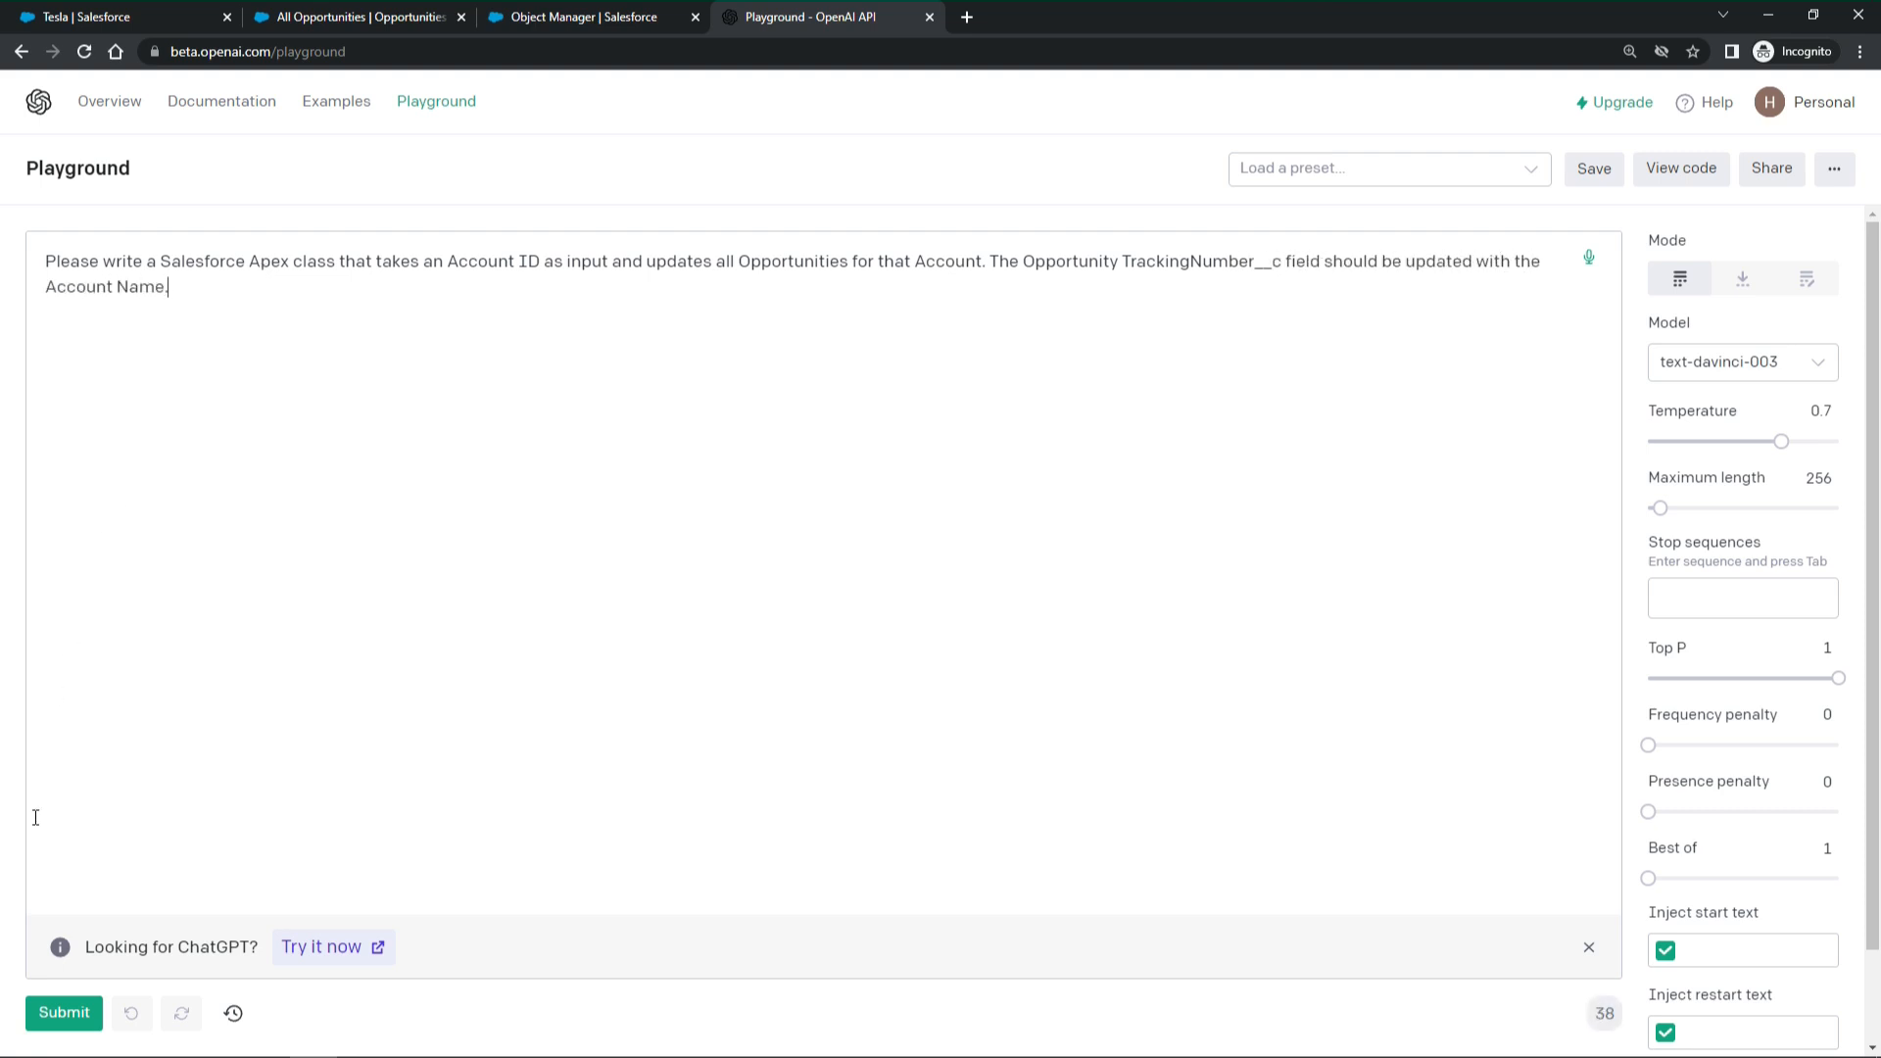
{"action": "left_click", "coordinate": [64, 1012]}
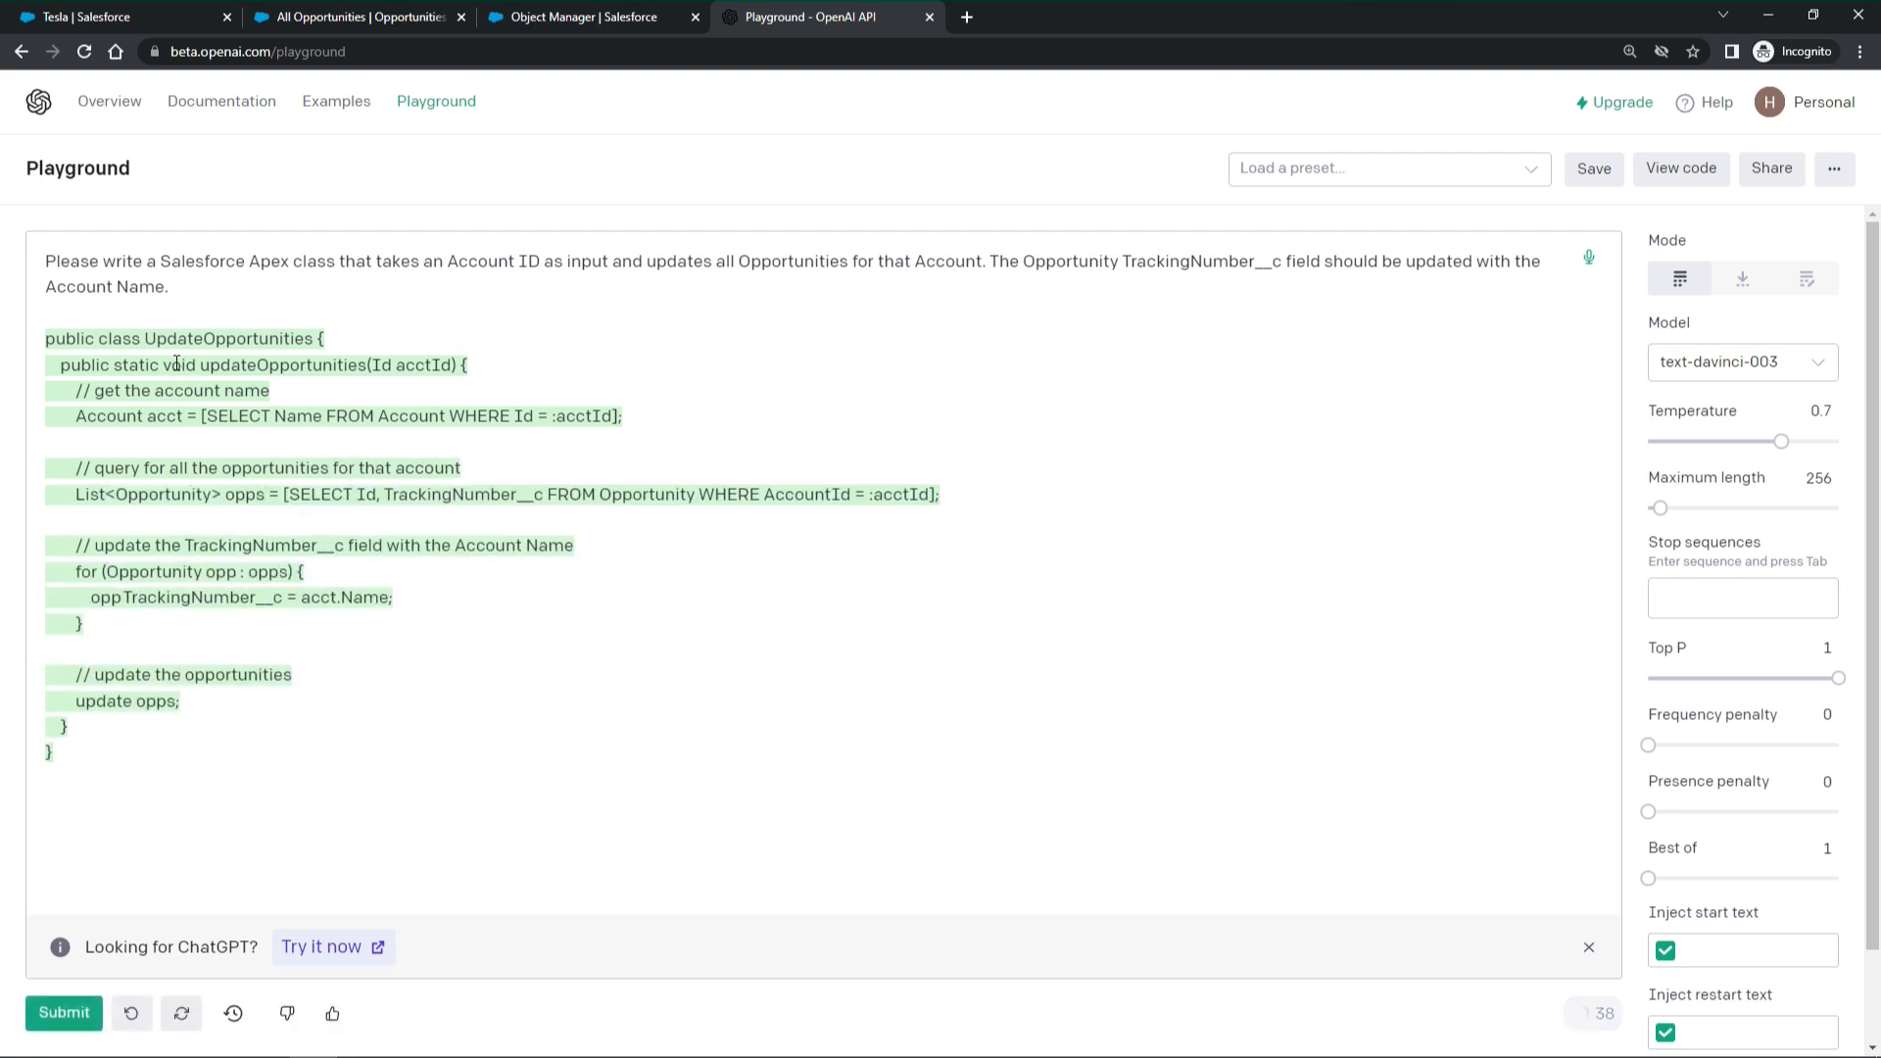
- Select and copy the generated UpdateOpportunities class code
{"action": "left_click_drag", "start_coordinate": [167, 365], "coordinate": [454, 364]}
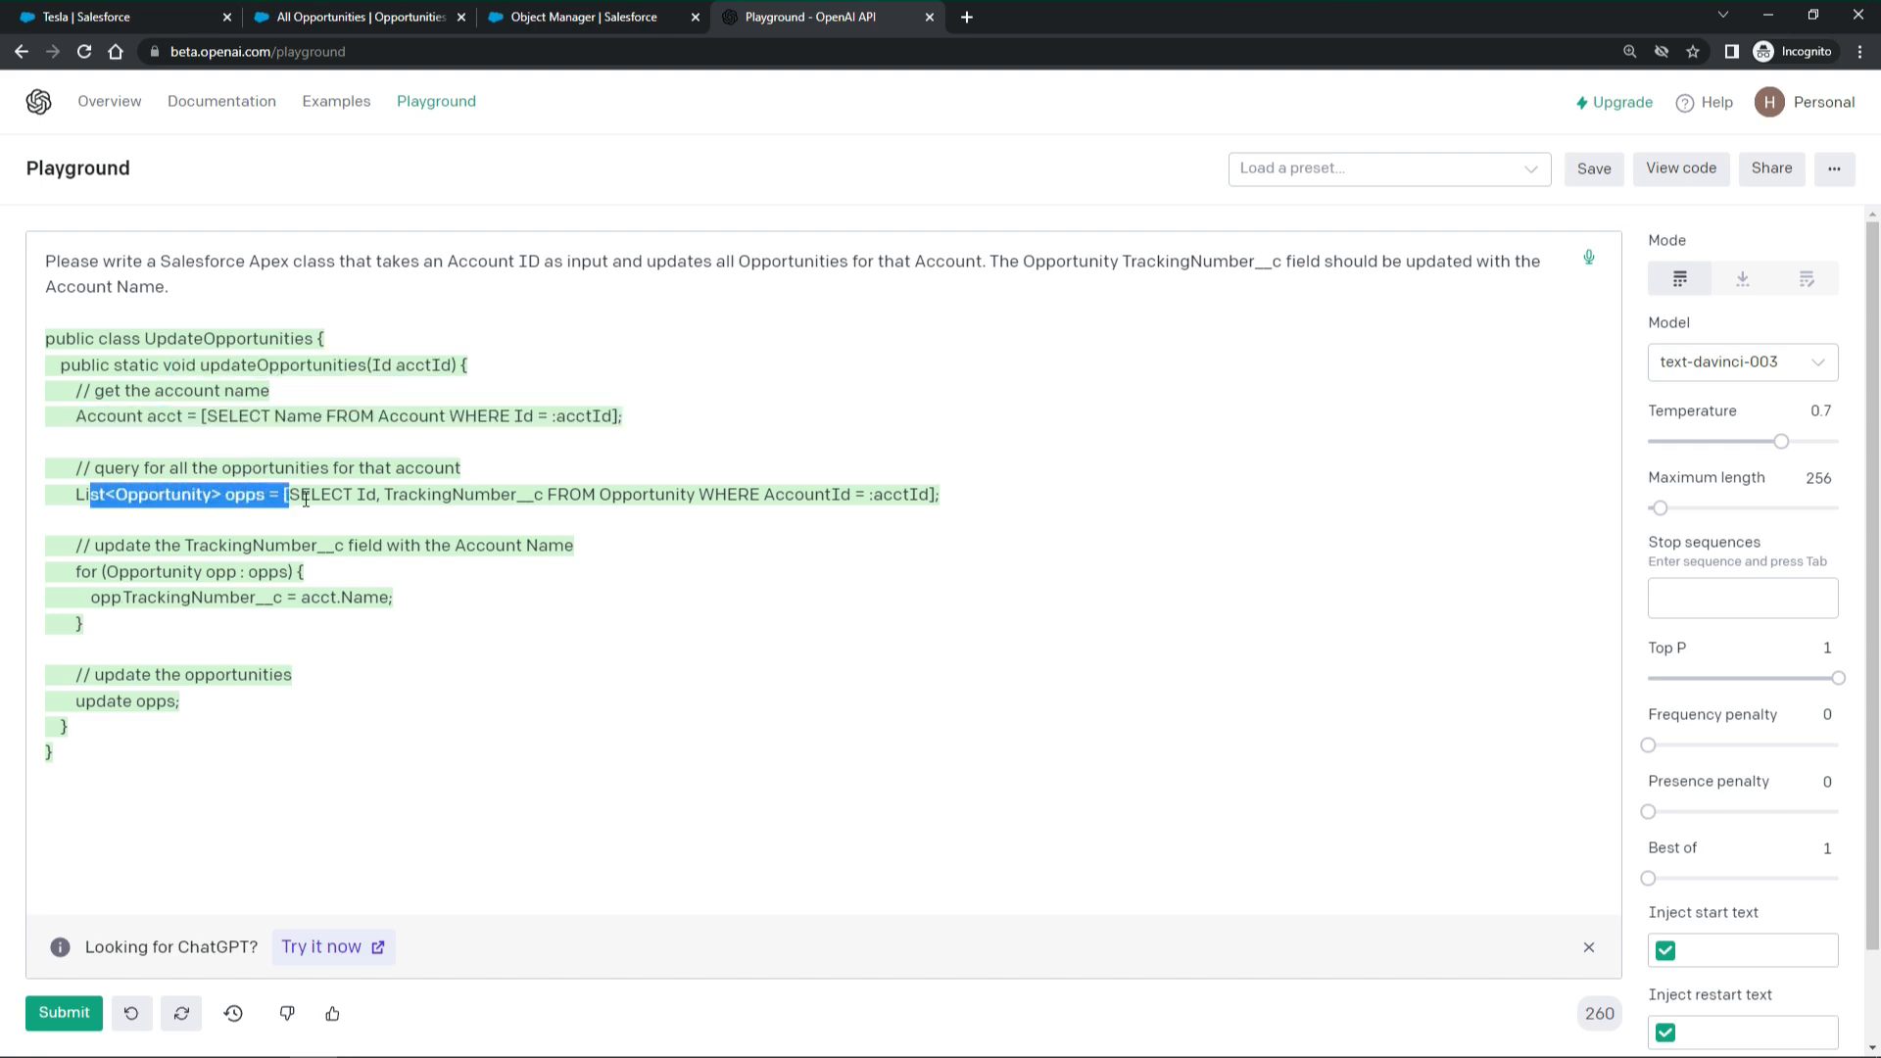
{"action": "left_click_drag", "start_coordinate": [289, 493], "coordinate": [940, 493]}
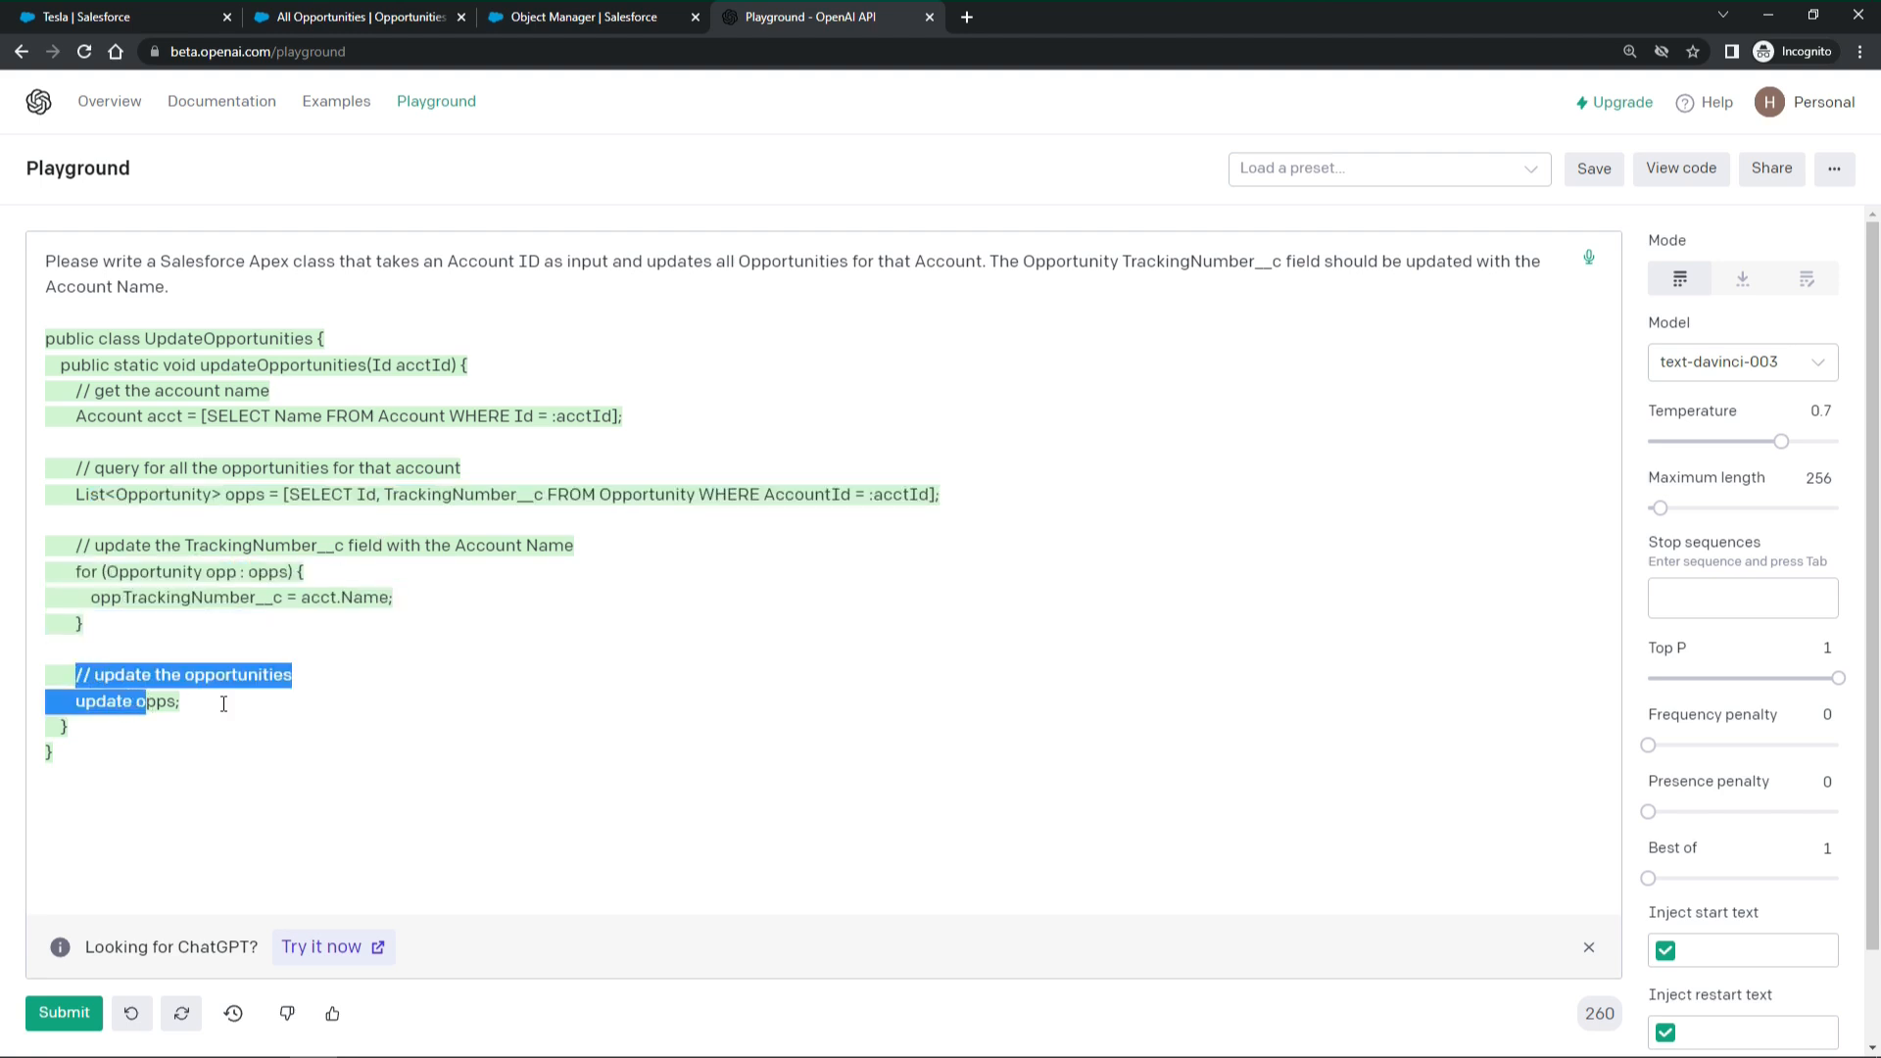
{"action": "left_click", "coordinate": [222, 702]}
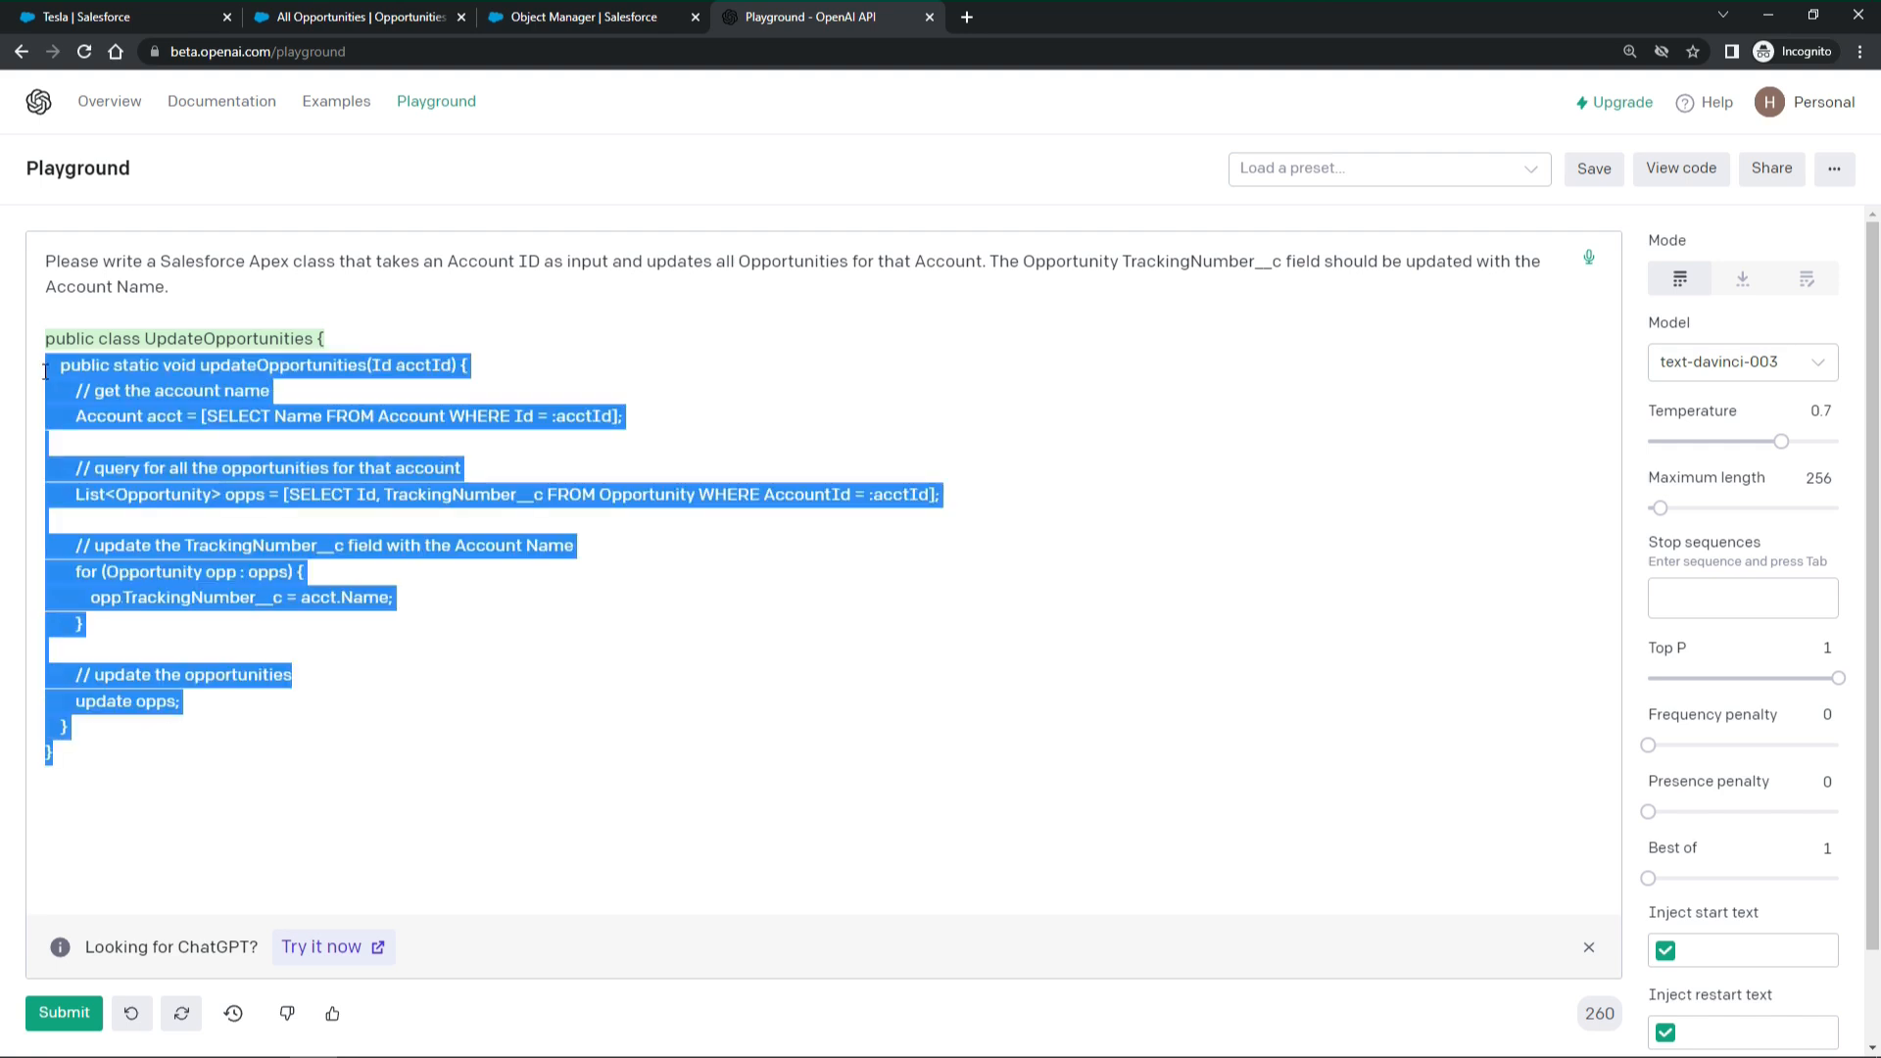
{"action": "left_click", "coordinate": [348, 17]}
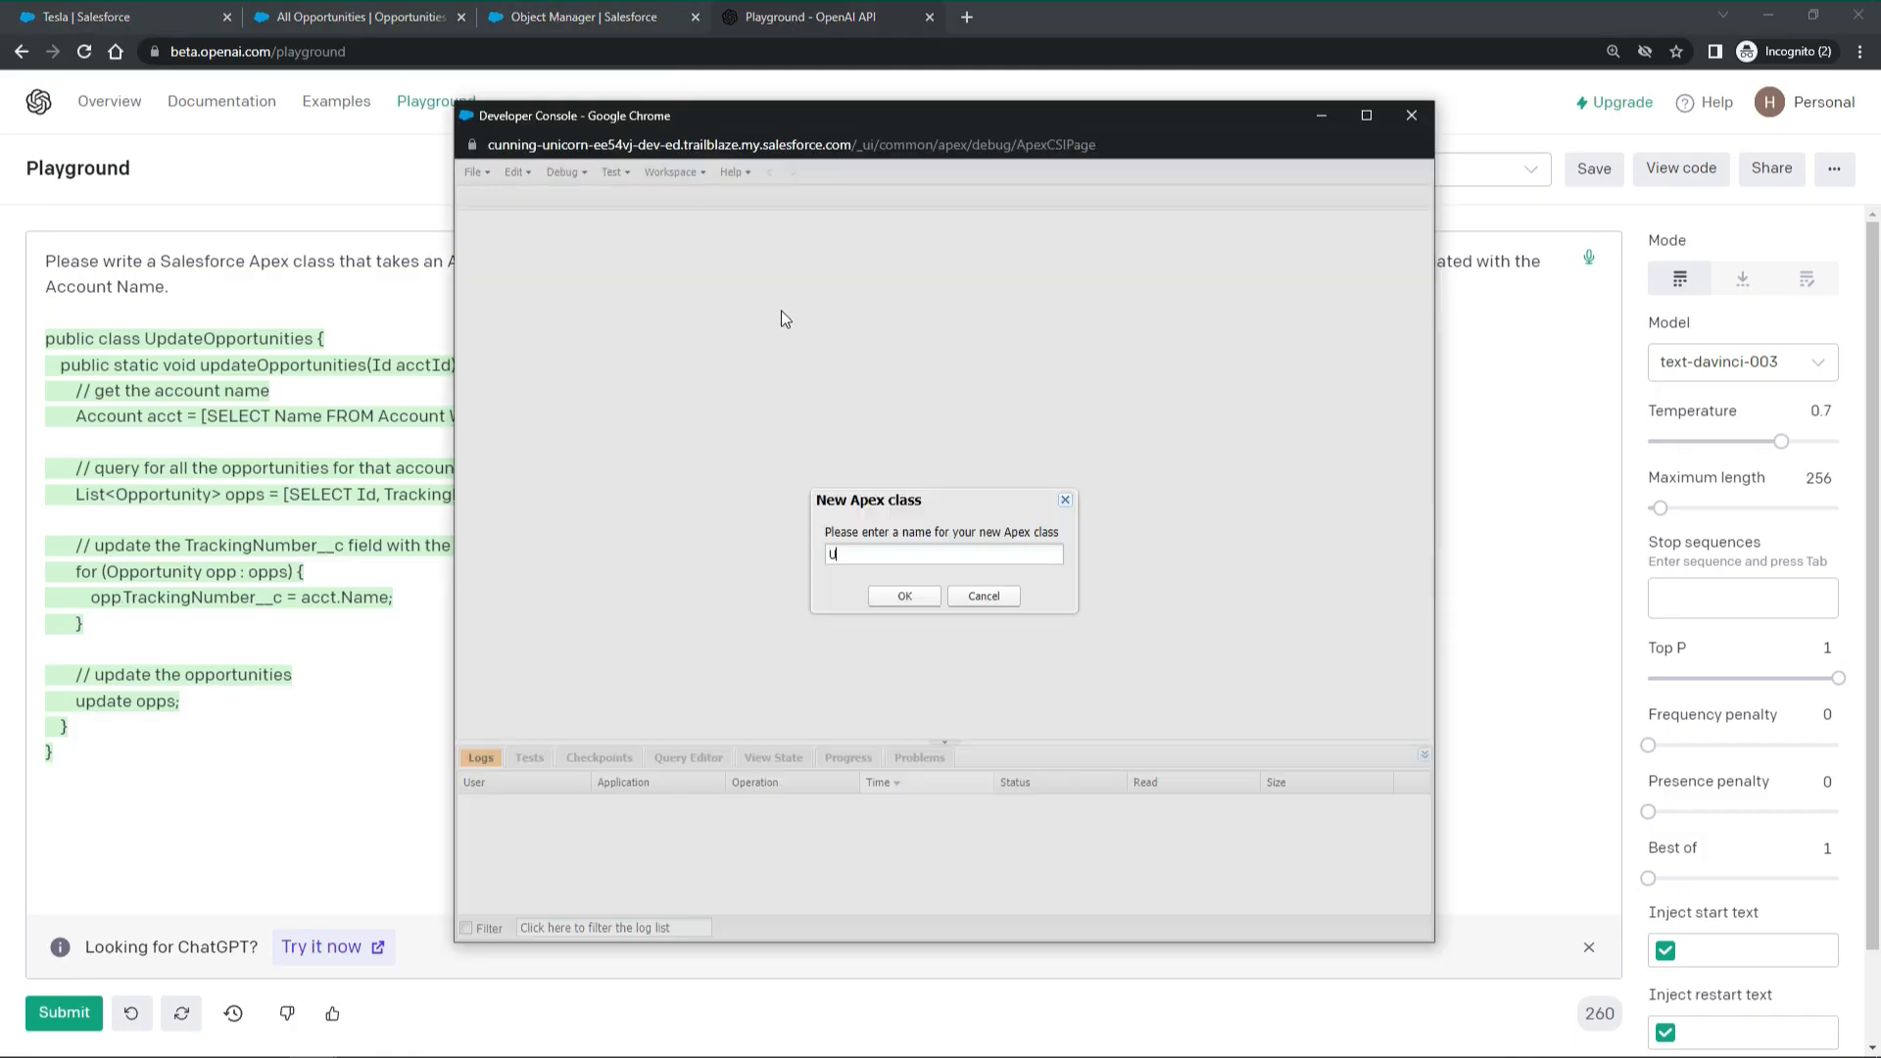
{"action": "left_click", "coordinate": [904, 596]}
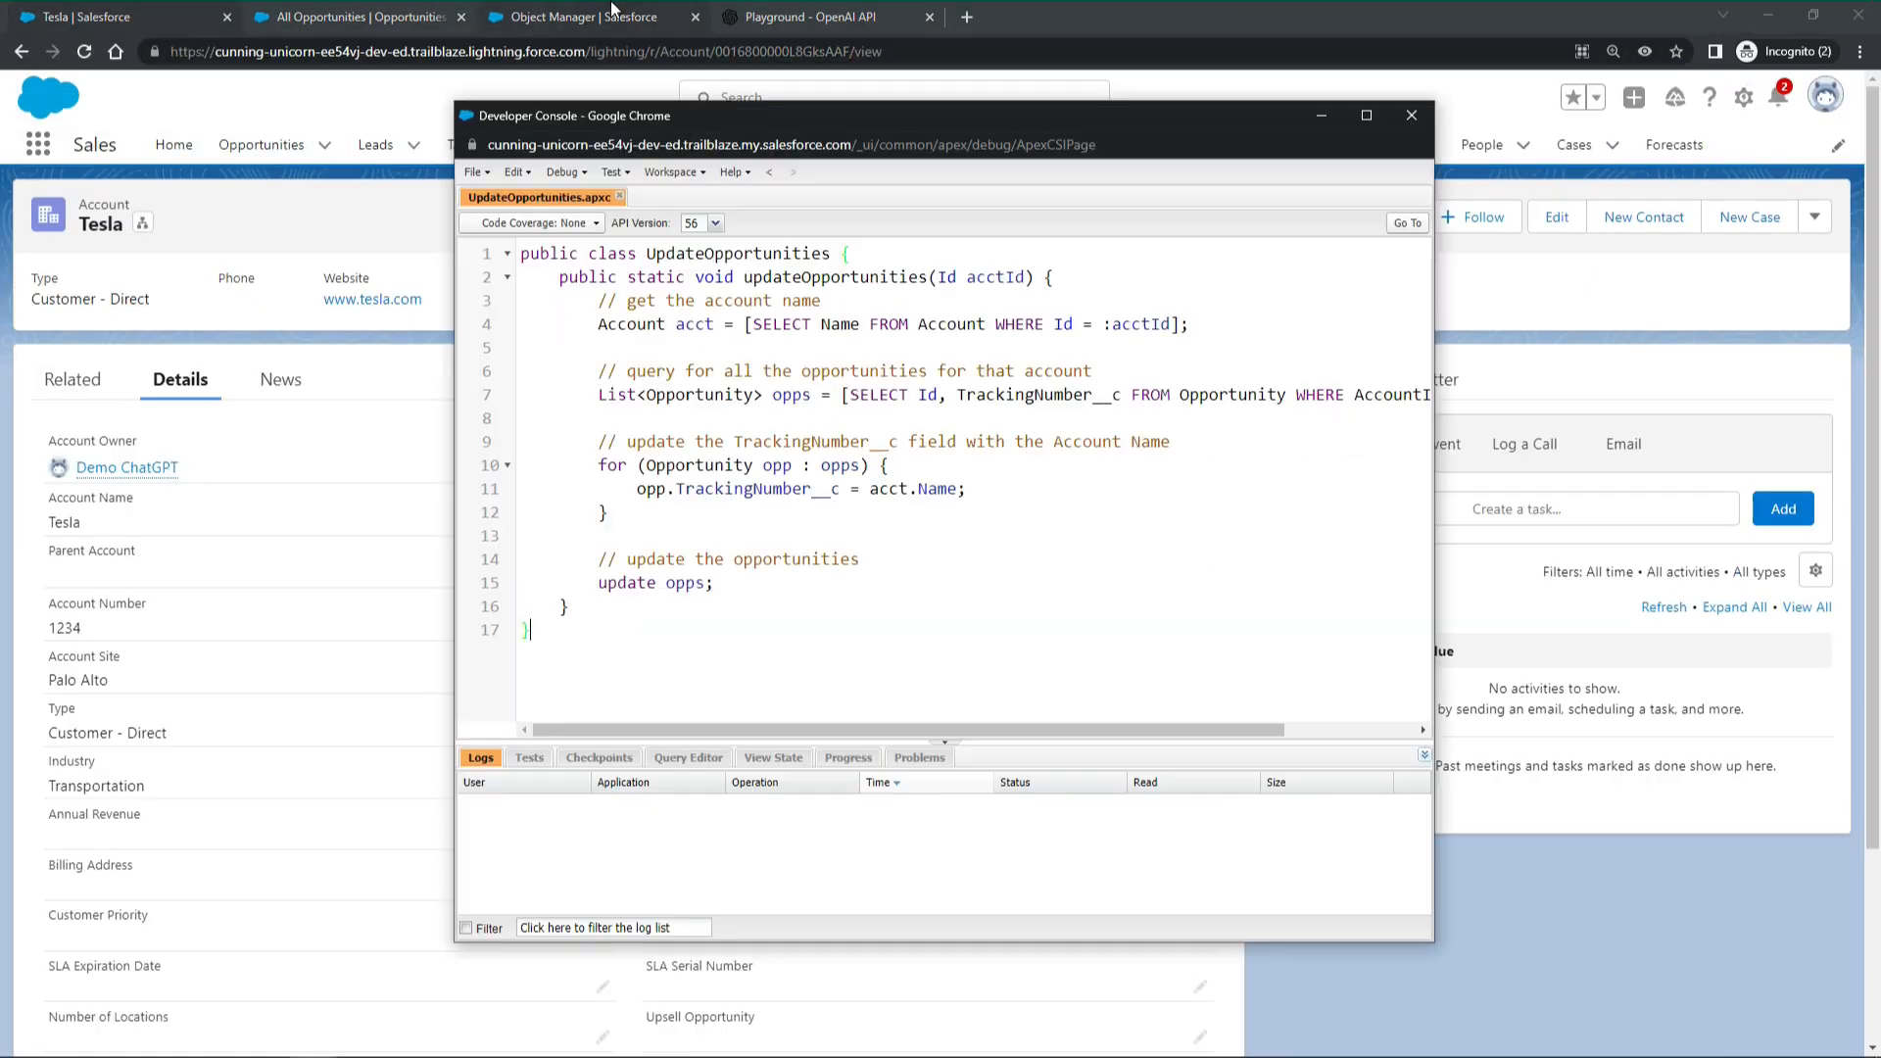
{"action": "left_click", "coordinate": [561, 171]}
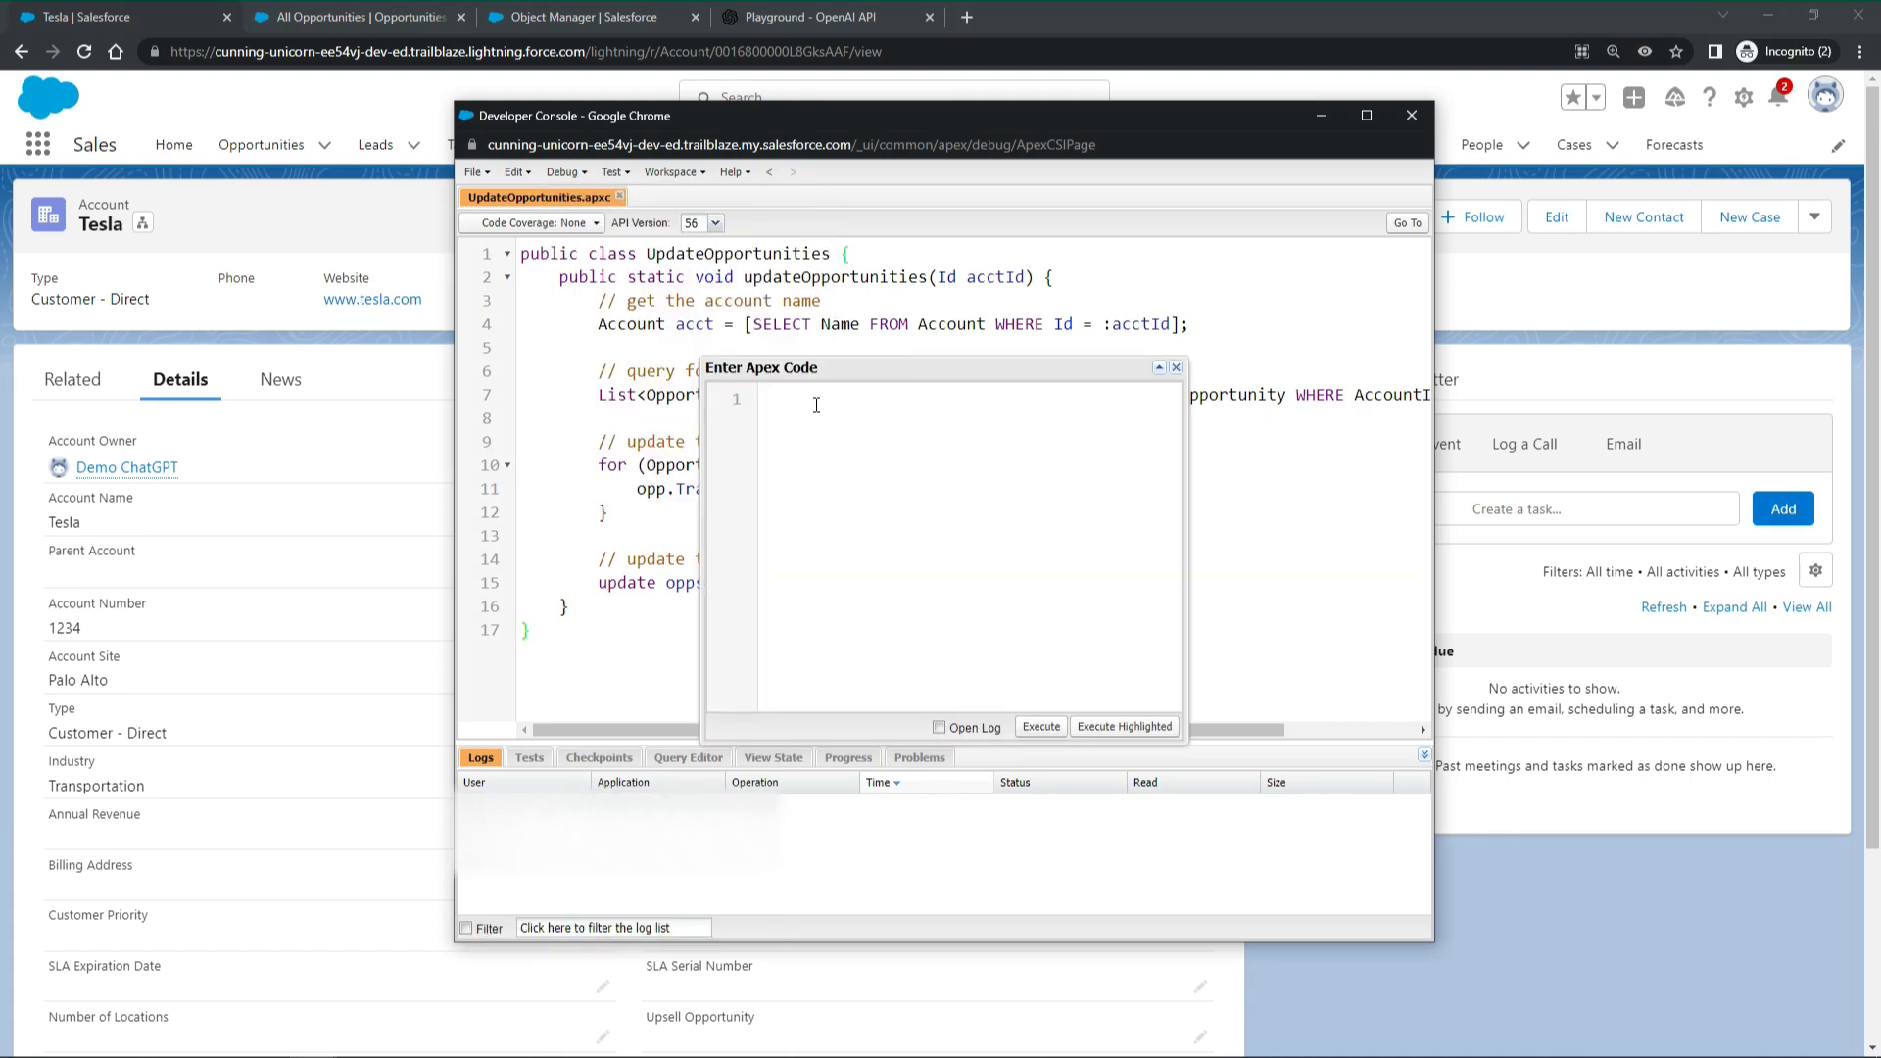
{"action": "type", "text": "UpdateOpportunities.updated"}
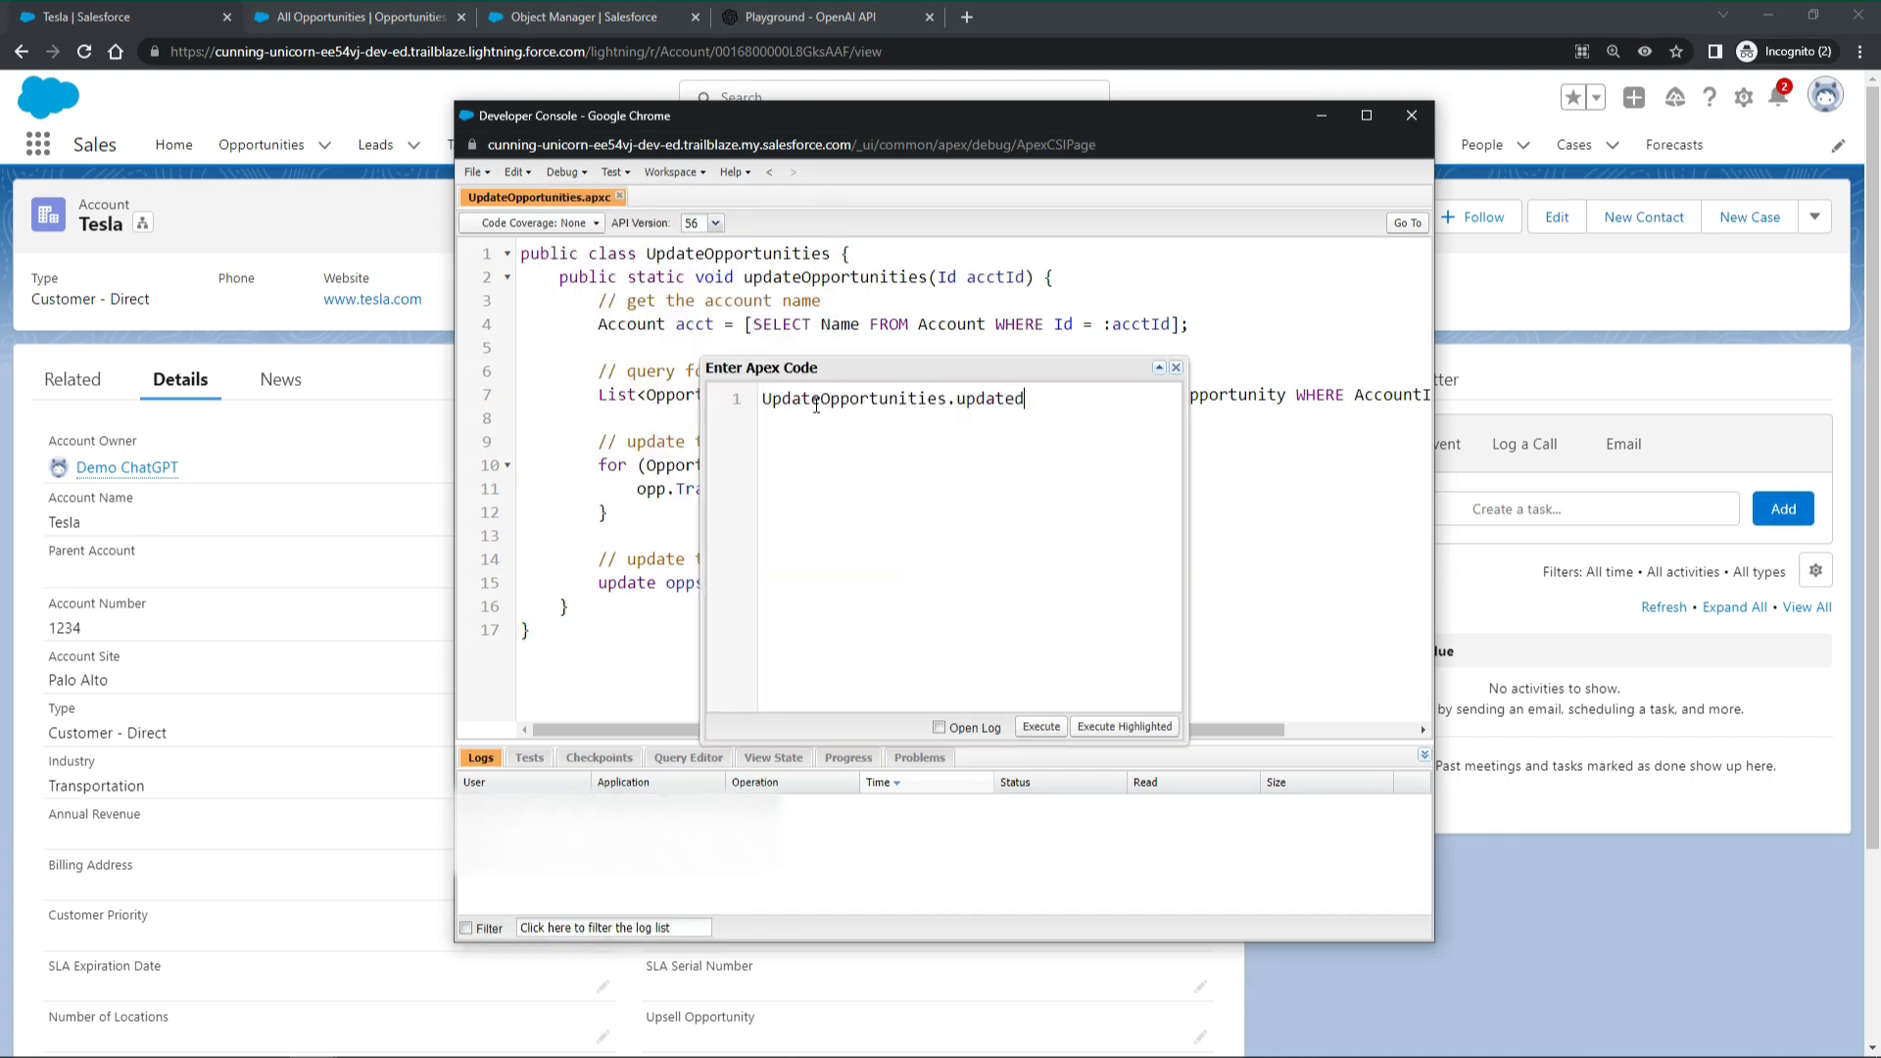
{"action": "type", "text": "updateOpportun"}
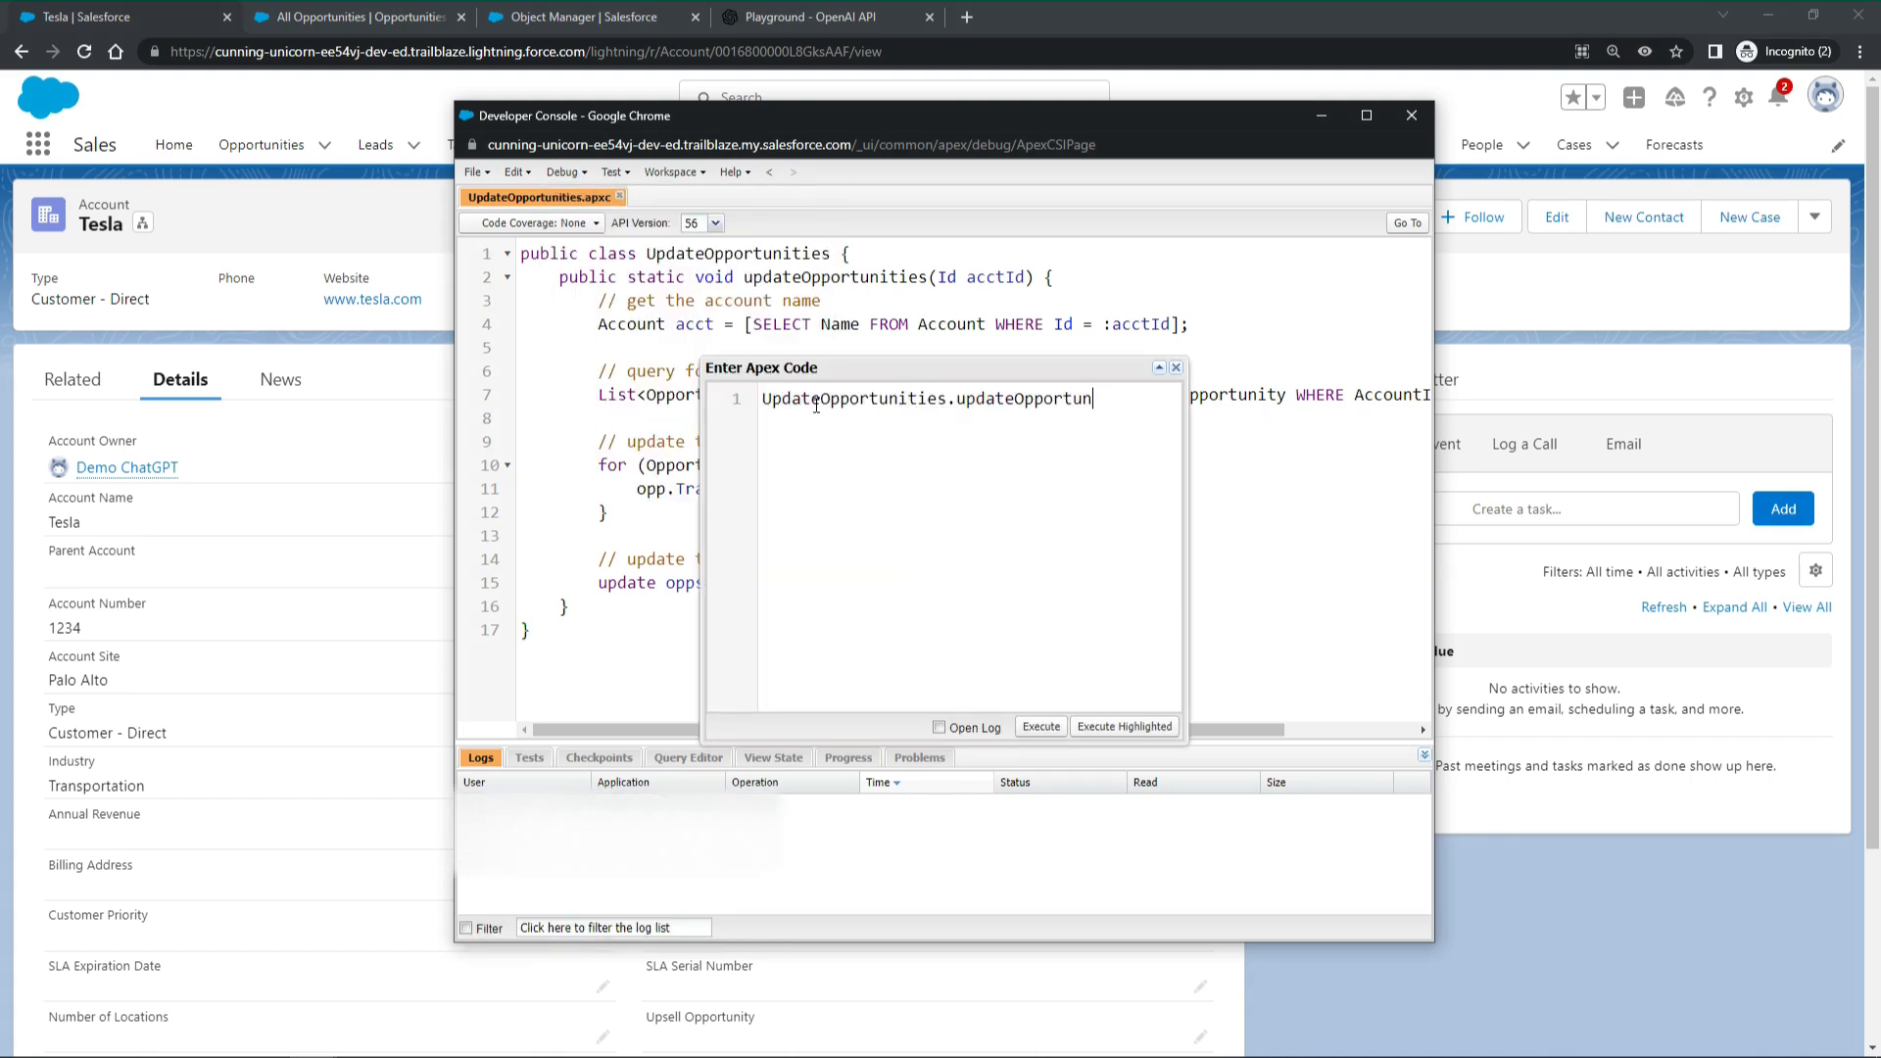
{"action": "type", "text": "('0016800000L8GksAAF');"}
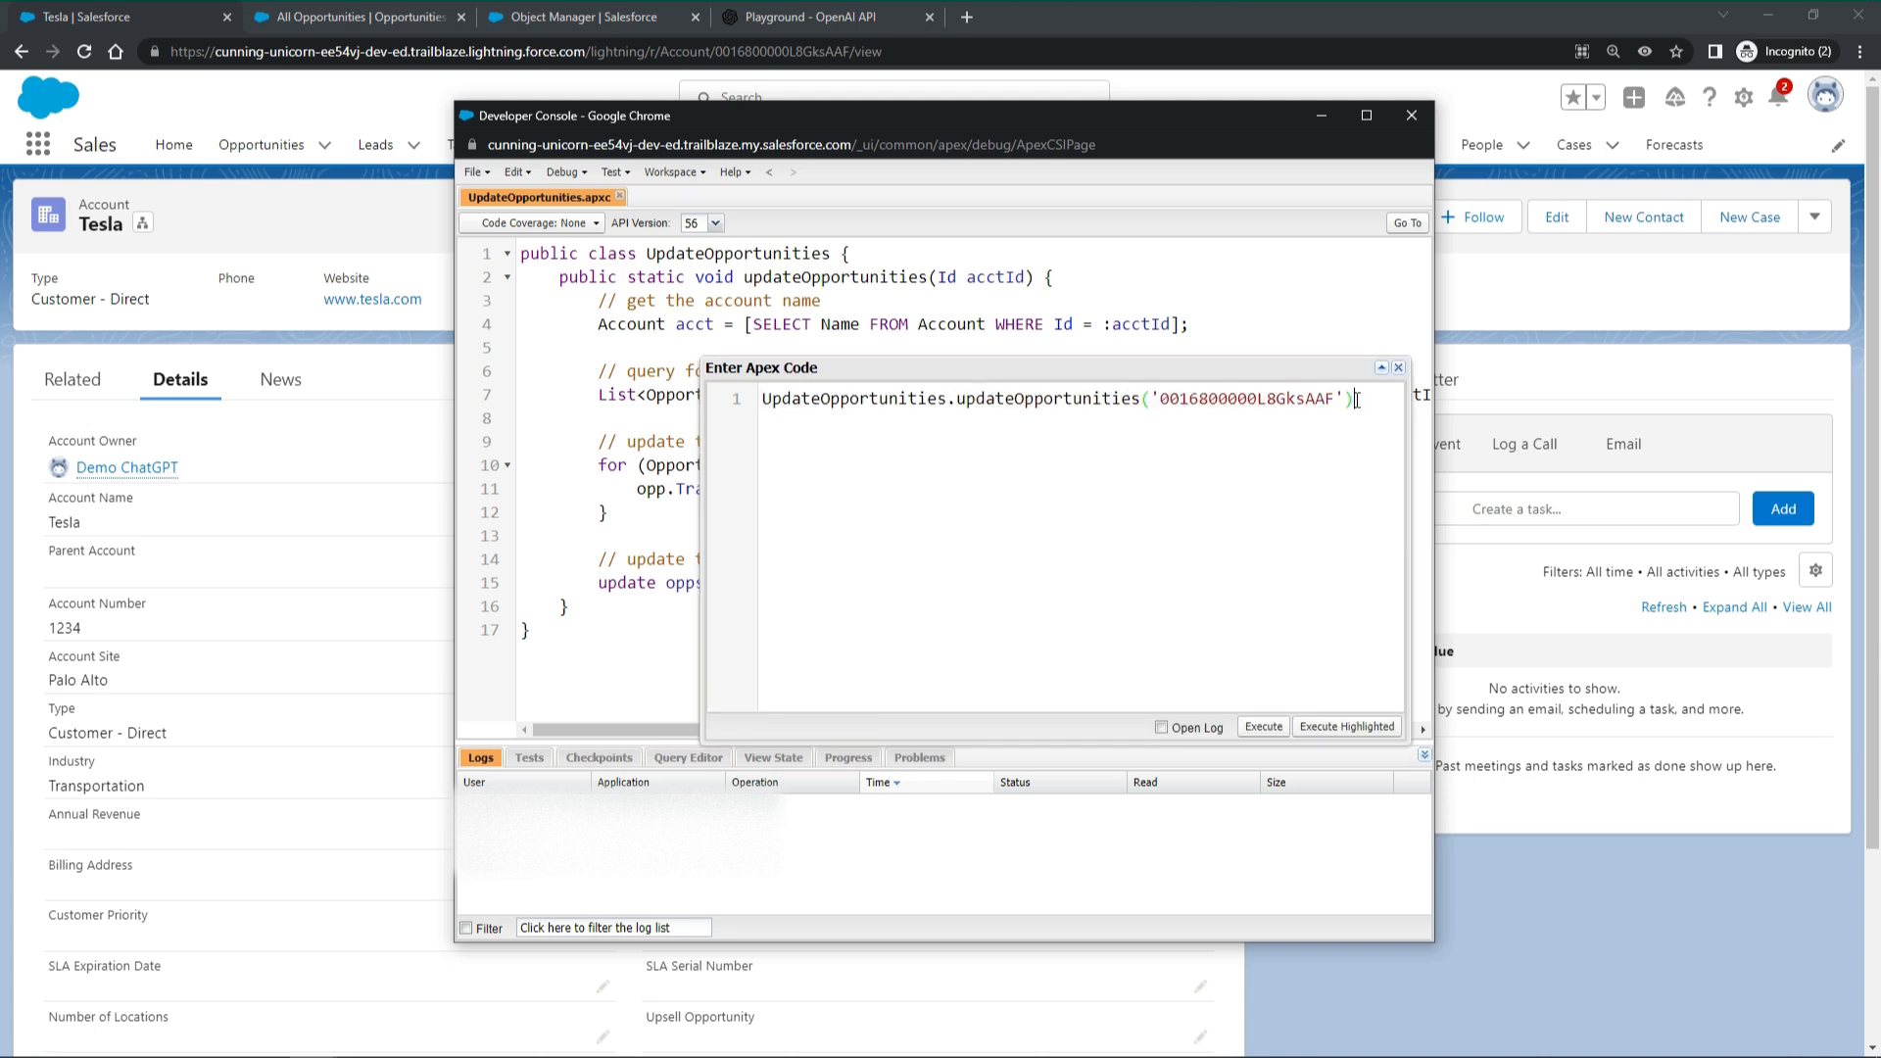
{"action": "left_click", "coordinate": [1261, 727]}
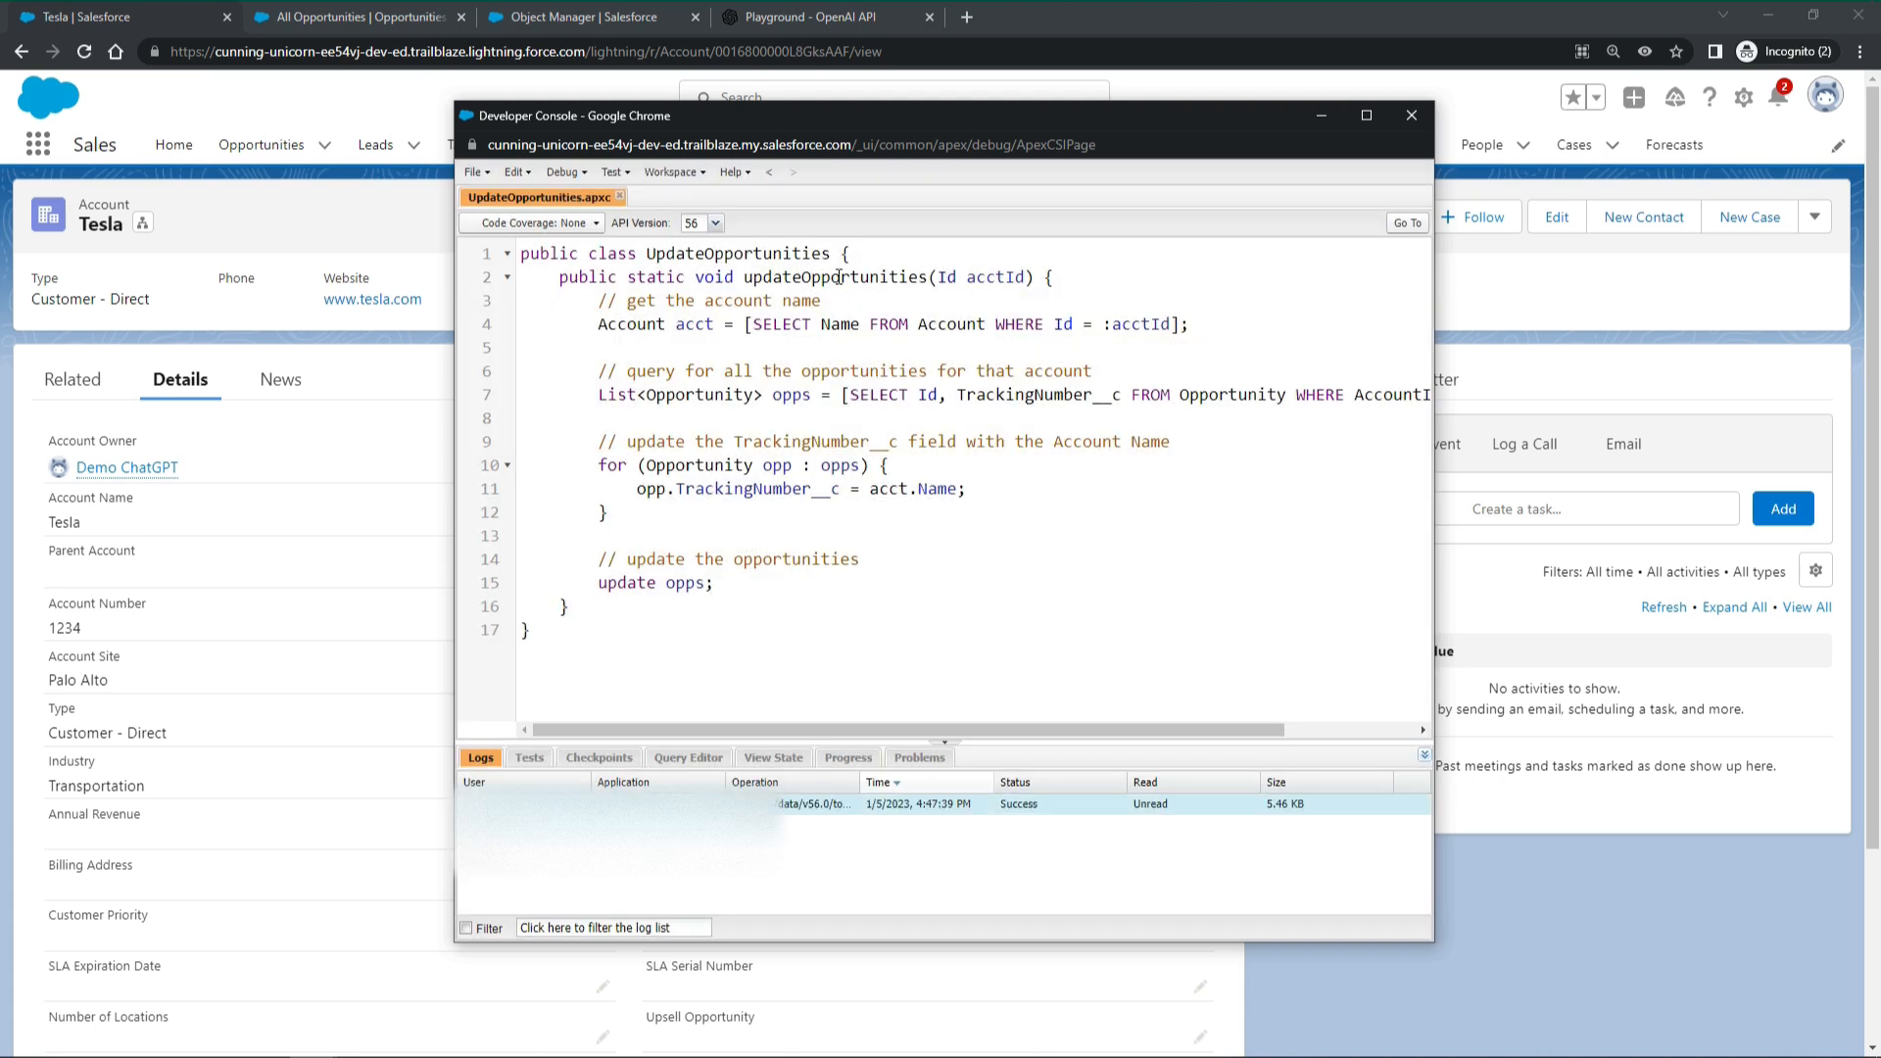
- Refresh the Tesla opportunities list to check their tracking numbers
{"action": "left_click", "coordinate": [353, 16]}
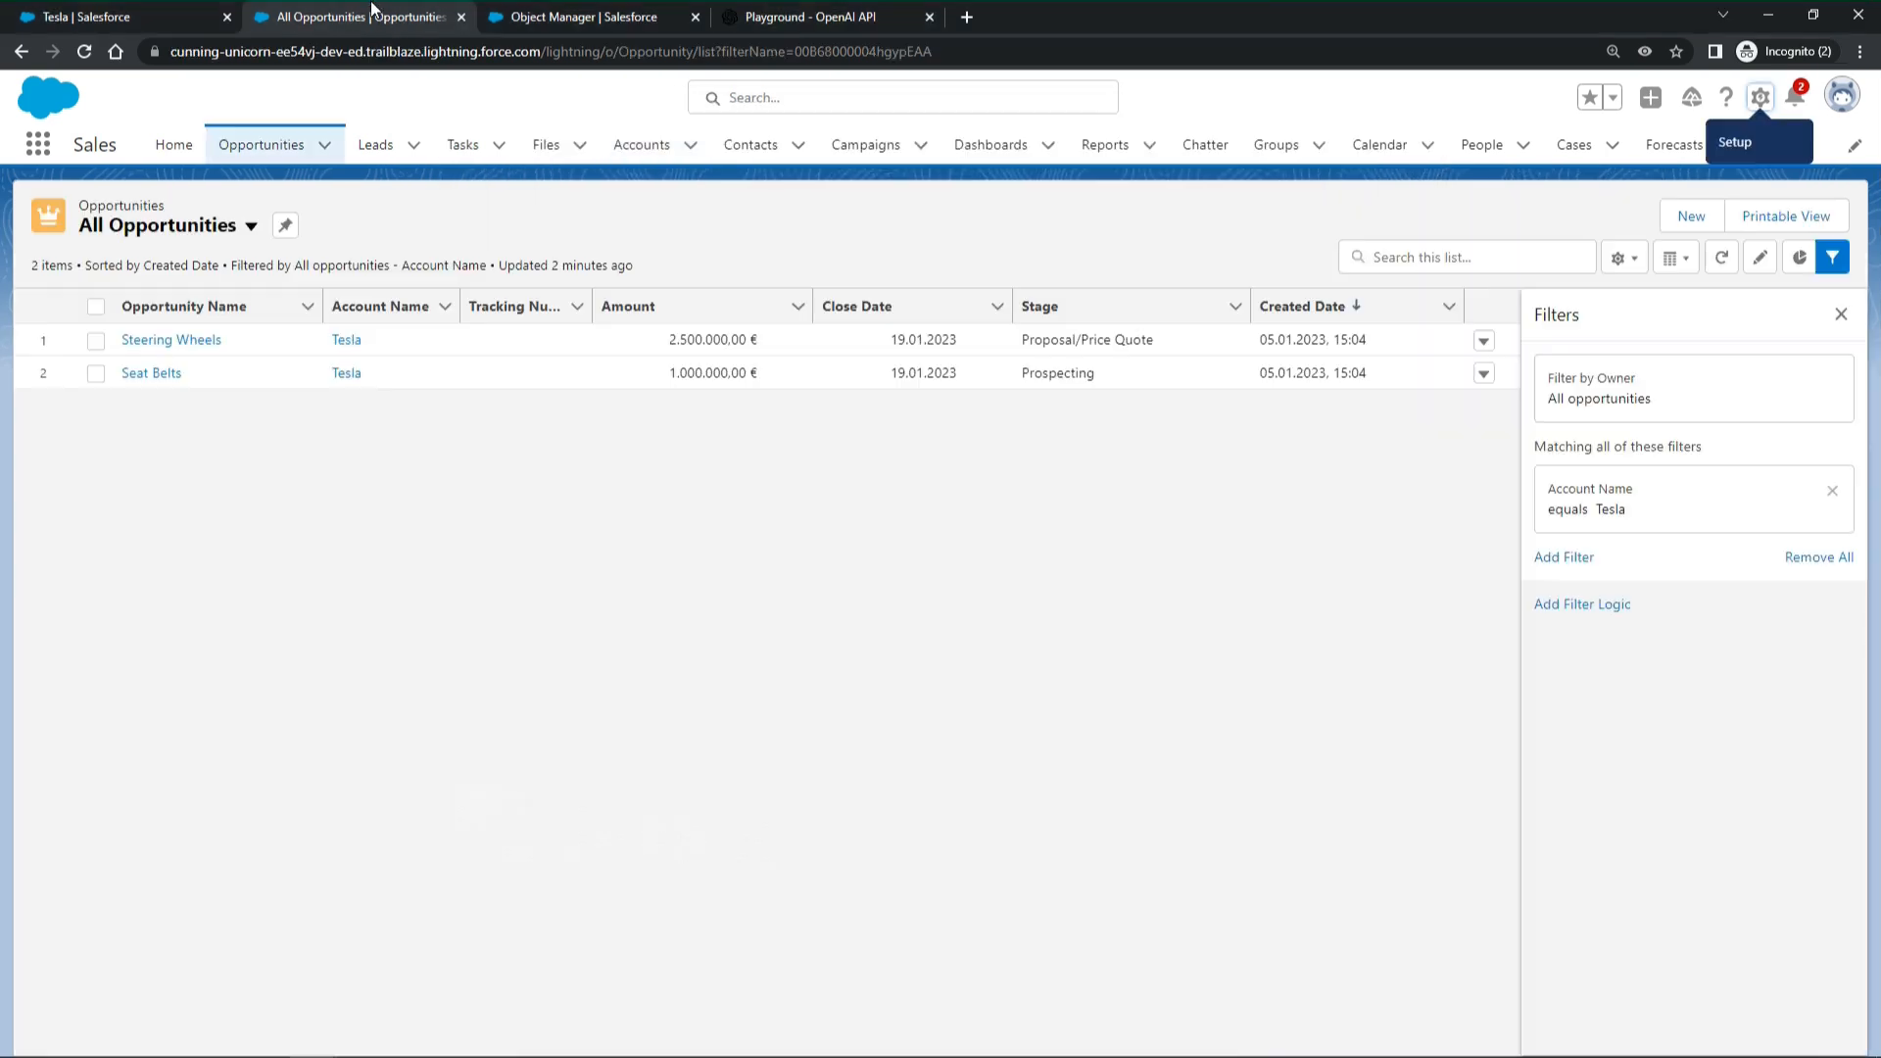
{"action": "left_click", "coordinate": [82, 50]}
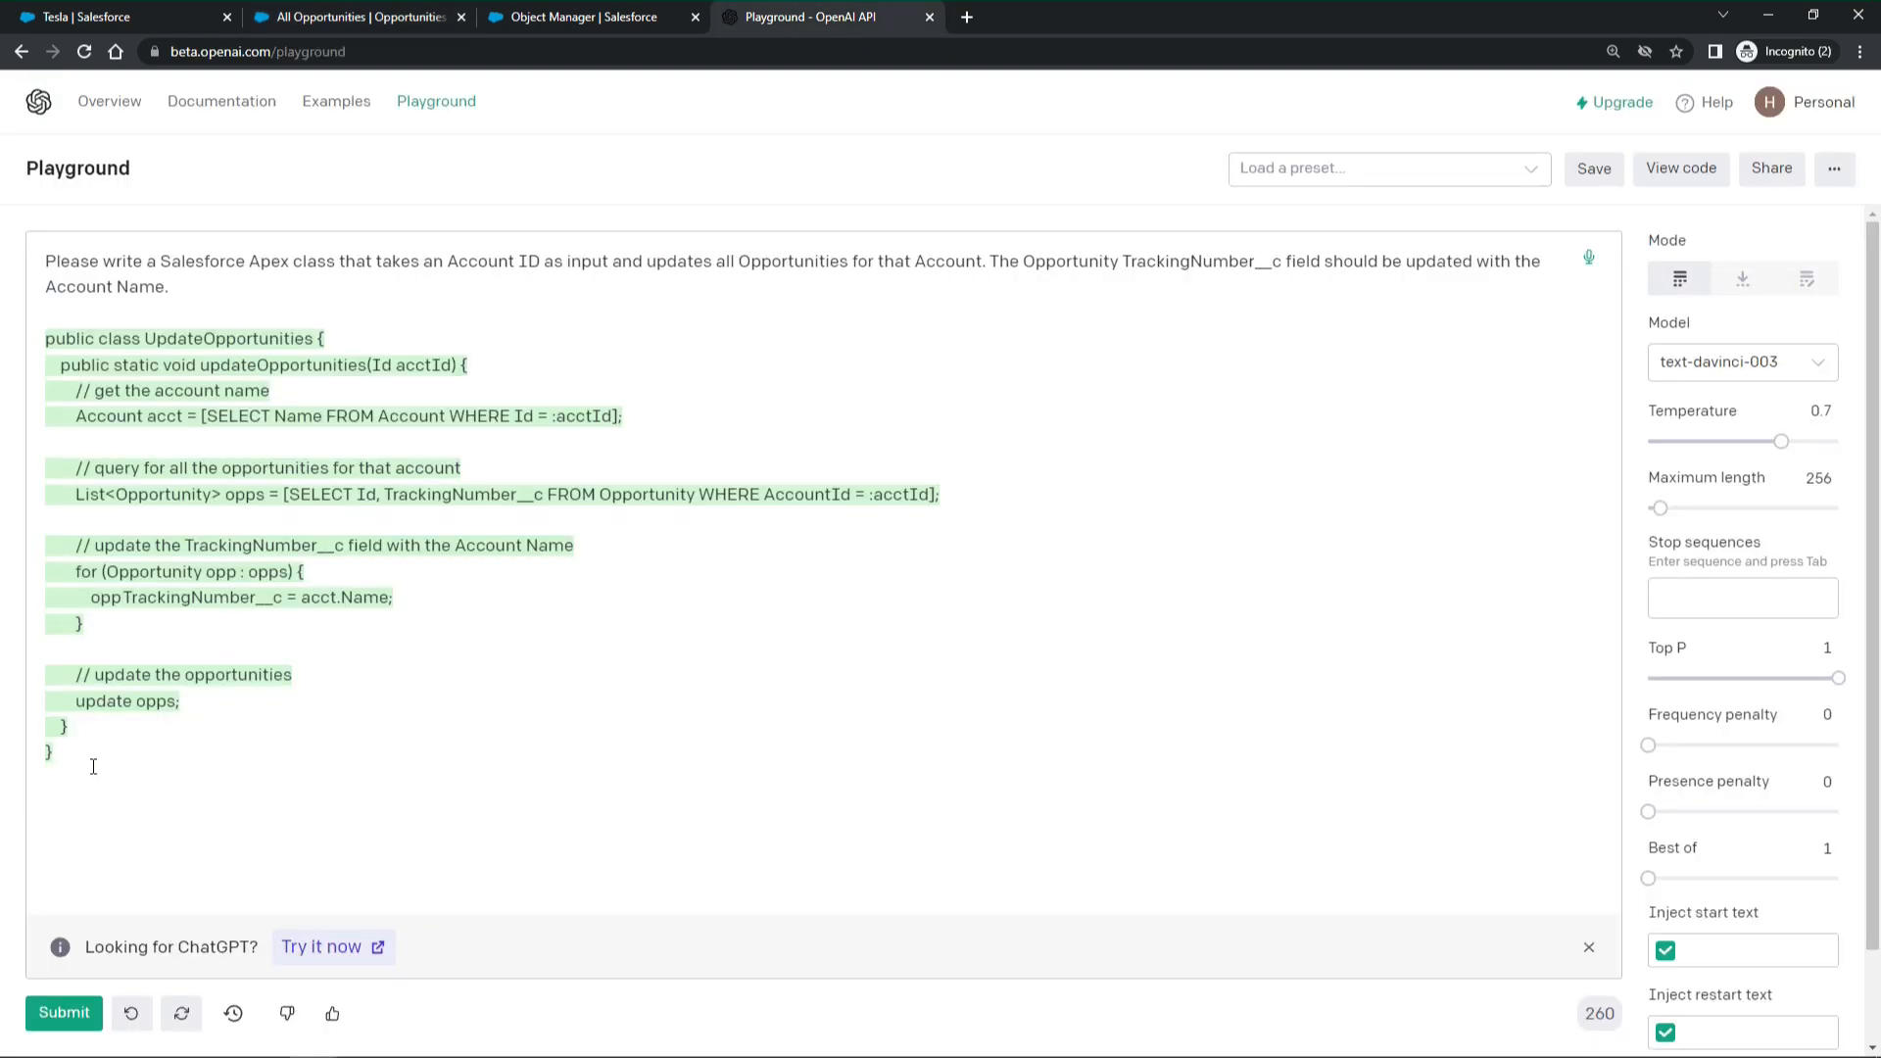
- Submit 'Create a test class for this Apex Class.' to get UpdateOpportunitiesTest
{"action": "type", "text": "Create a test class for t"}
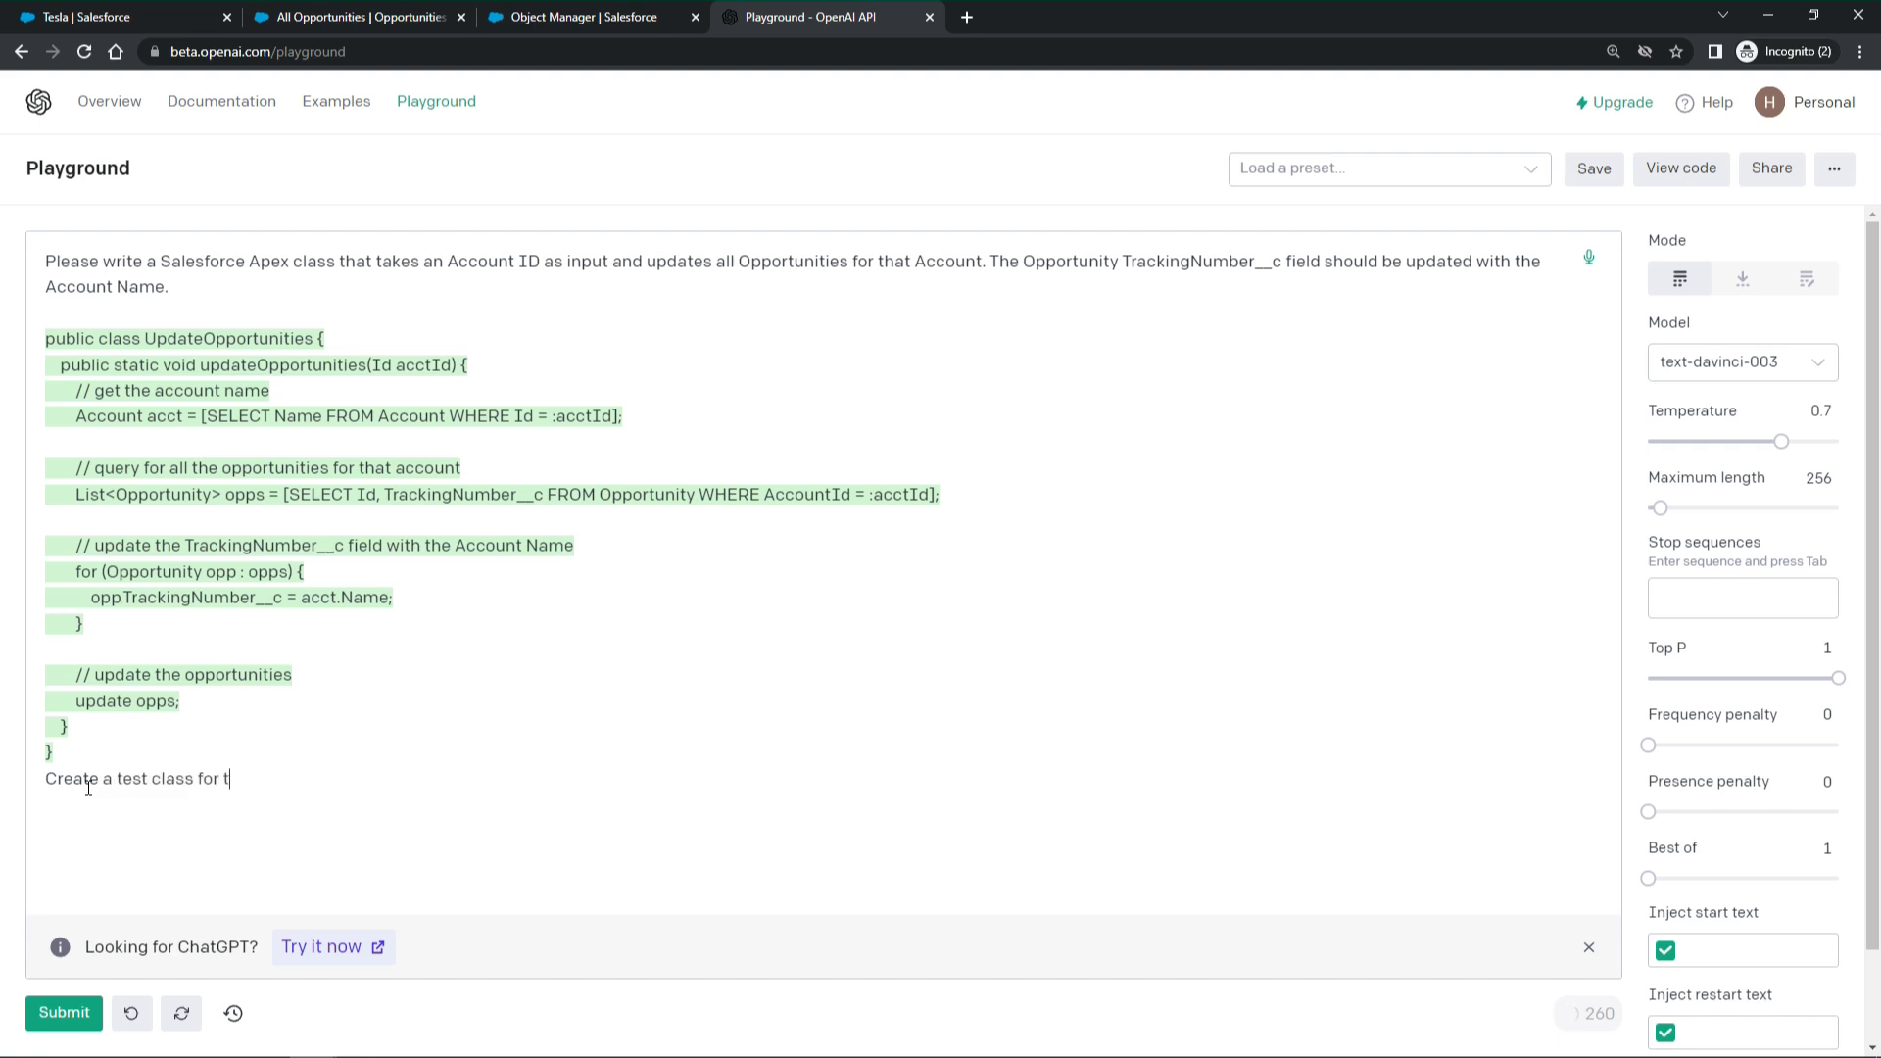
{"action": "type", "text": "his Apex Class."}
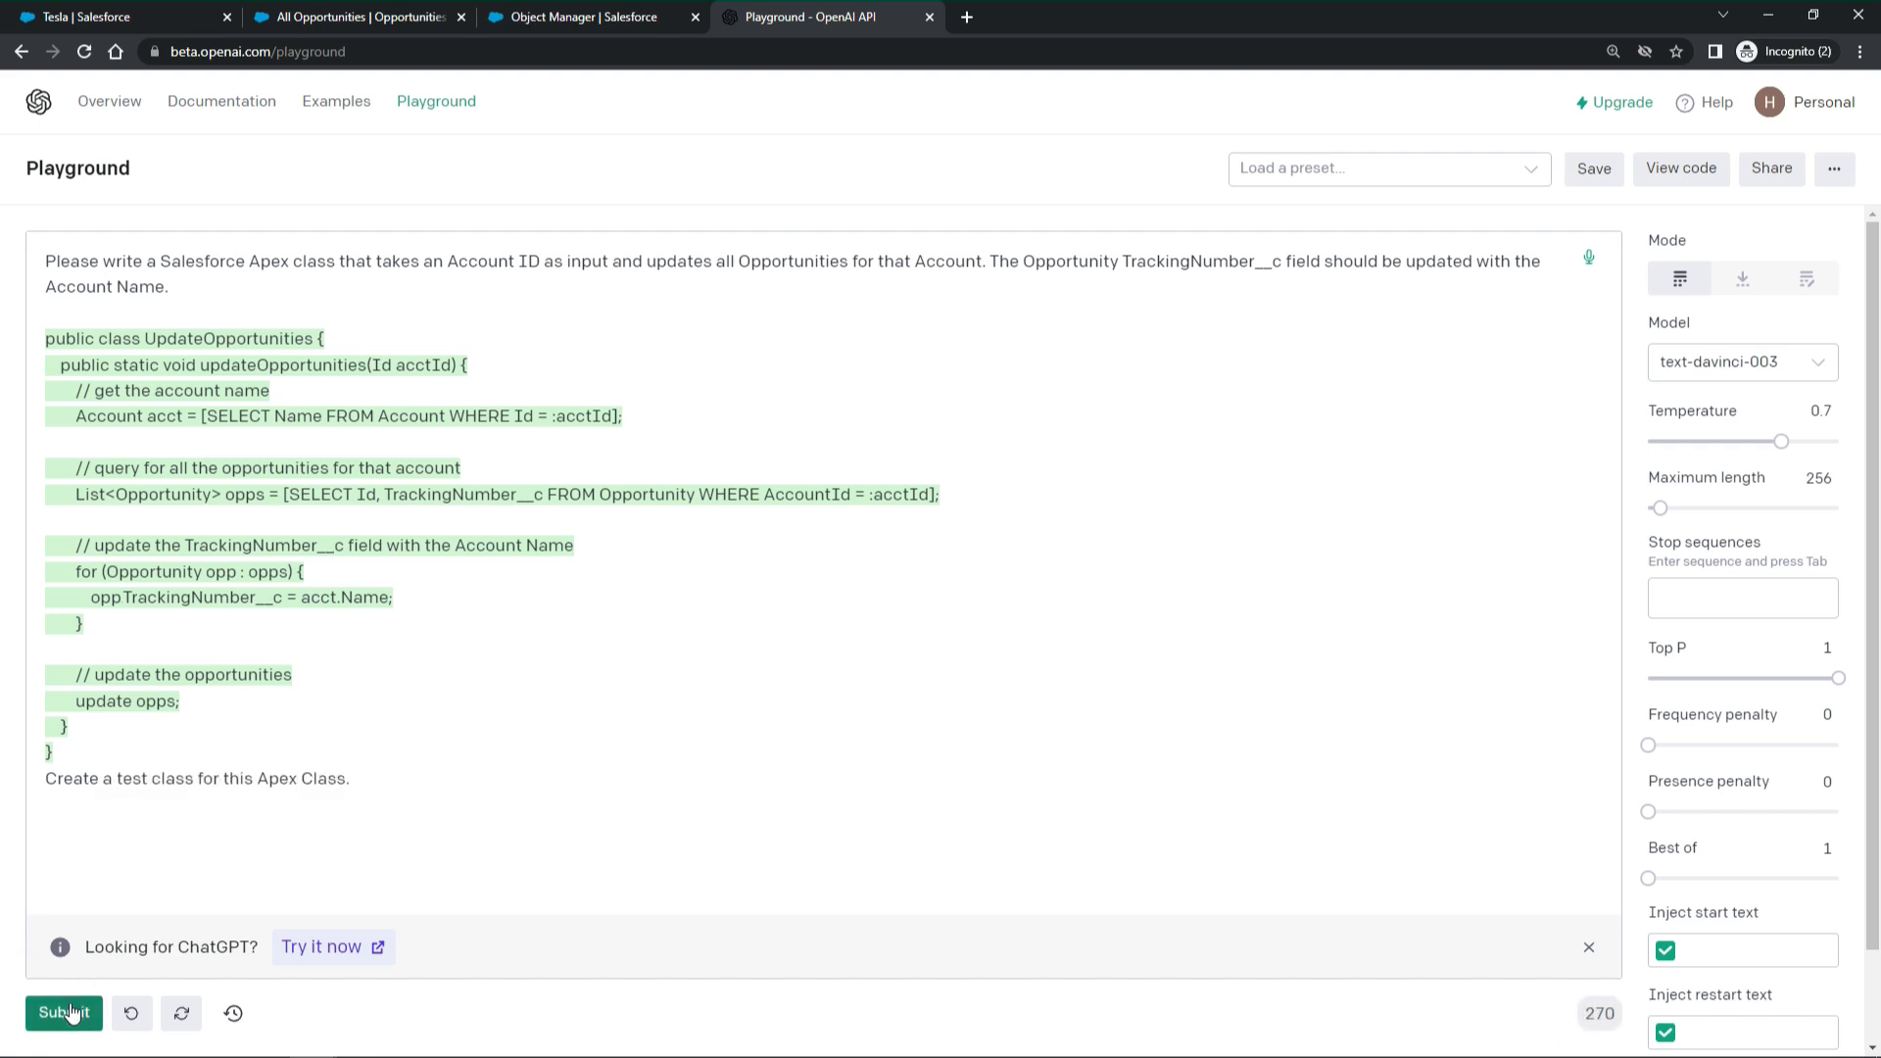
{"action": "left_click", "coordinate": [63, 1012]}
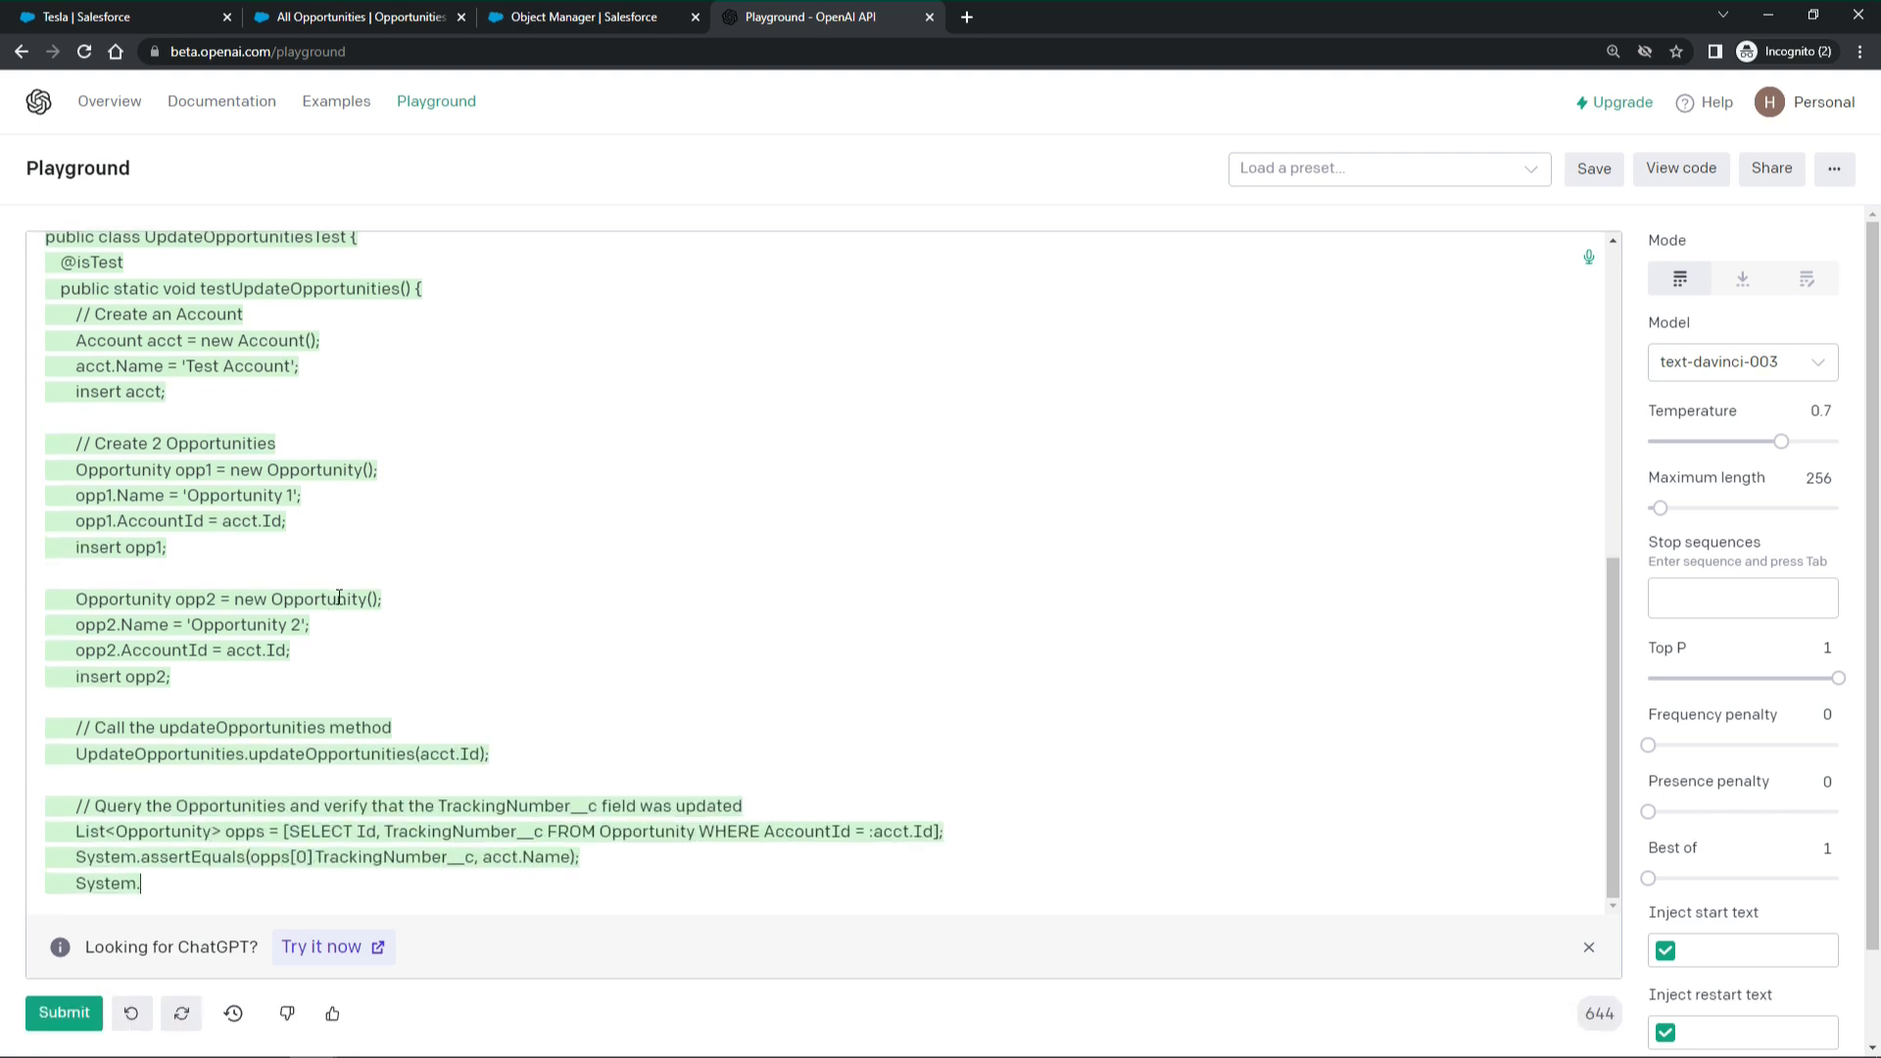
{"action": "left_click", "coordinate": [63, 1013]}
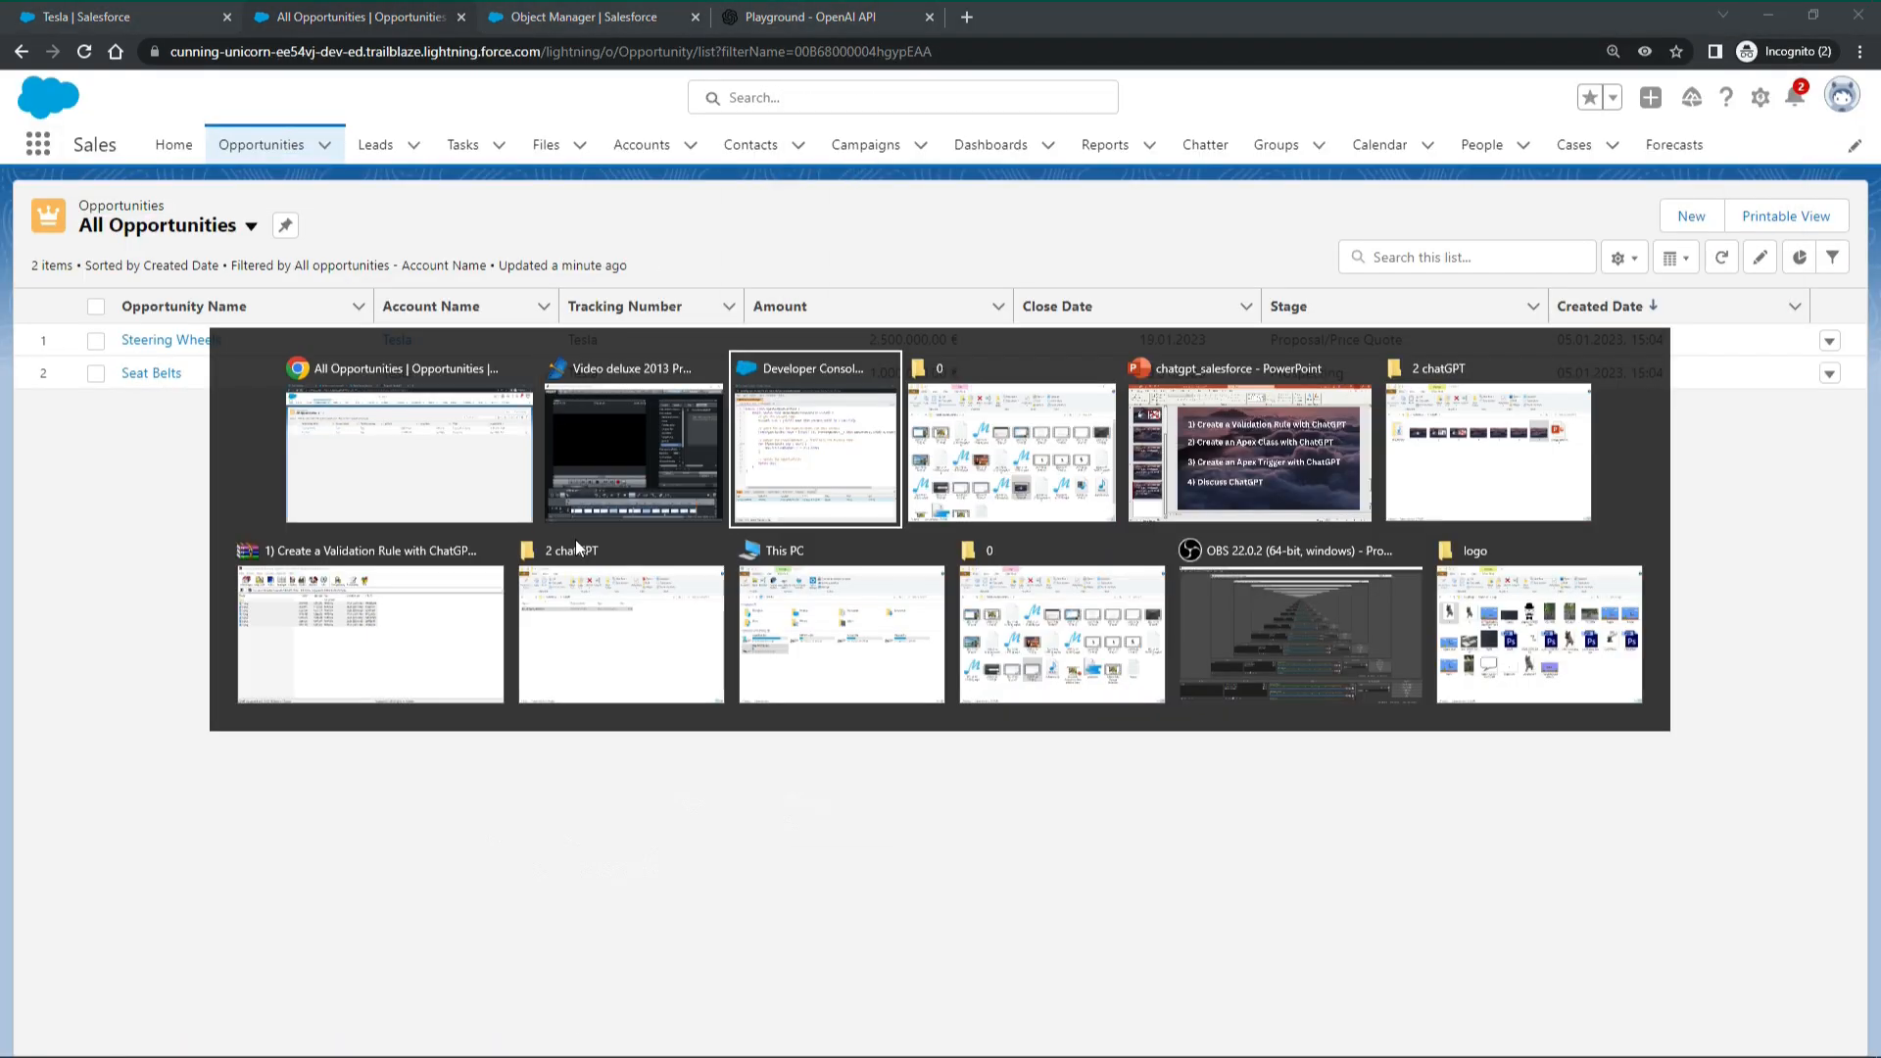
- Create the UpdateOpportunitiesTest class in Developer Console and run the test
{"action": "left_click", "coordinate": [814, 438]}
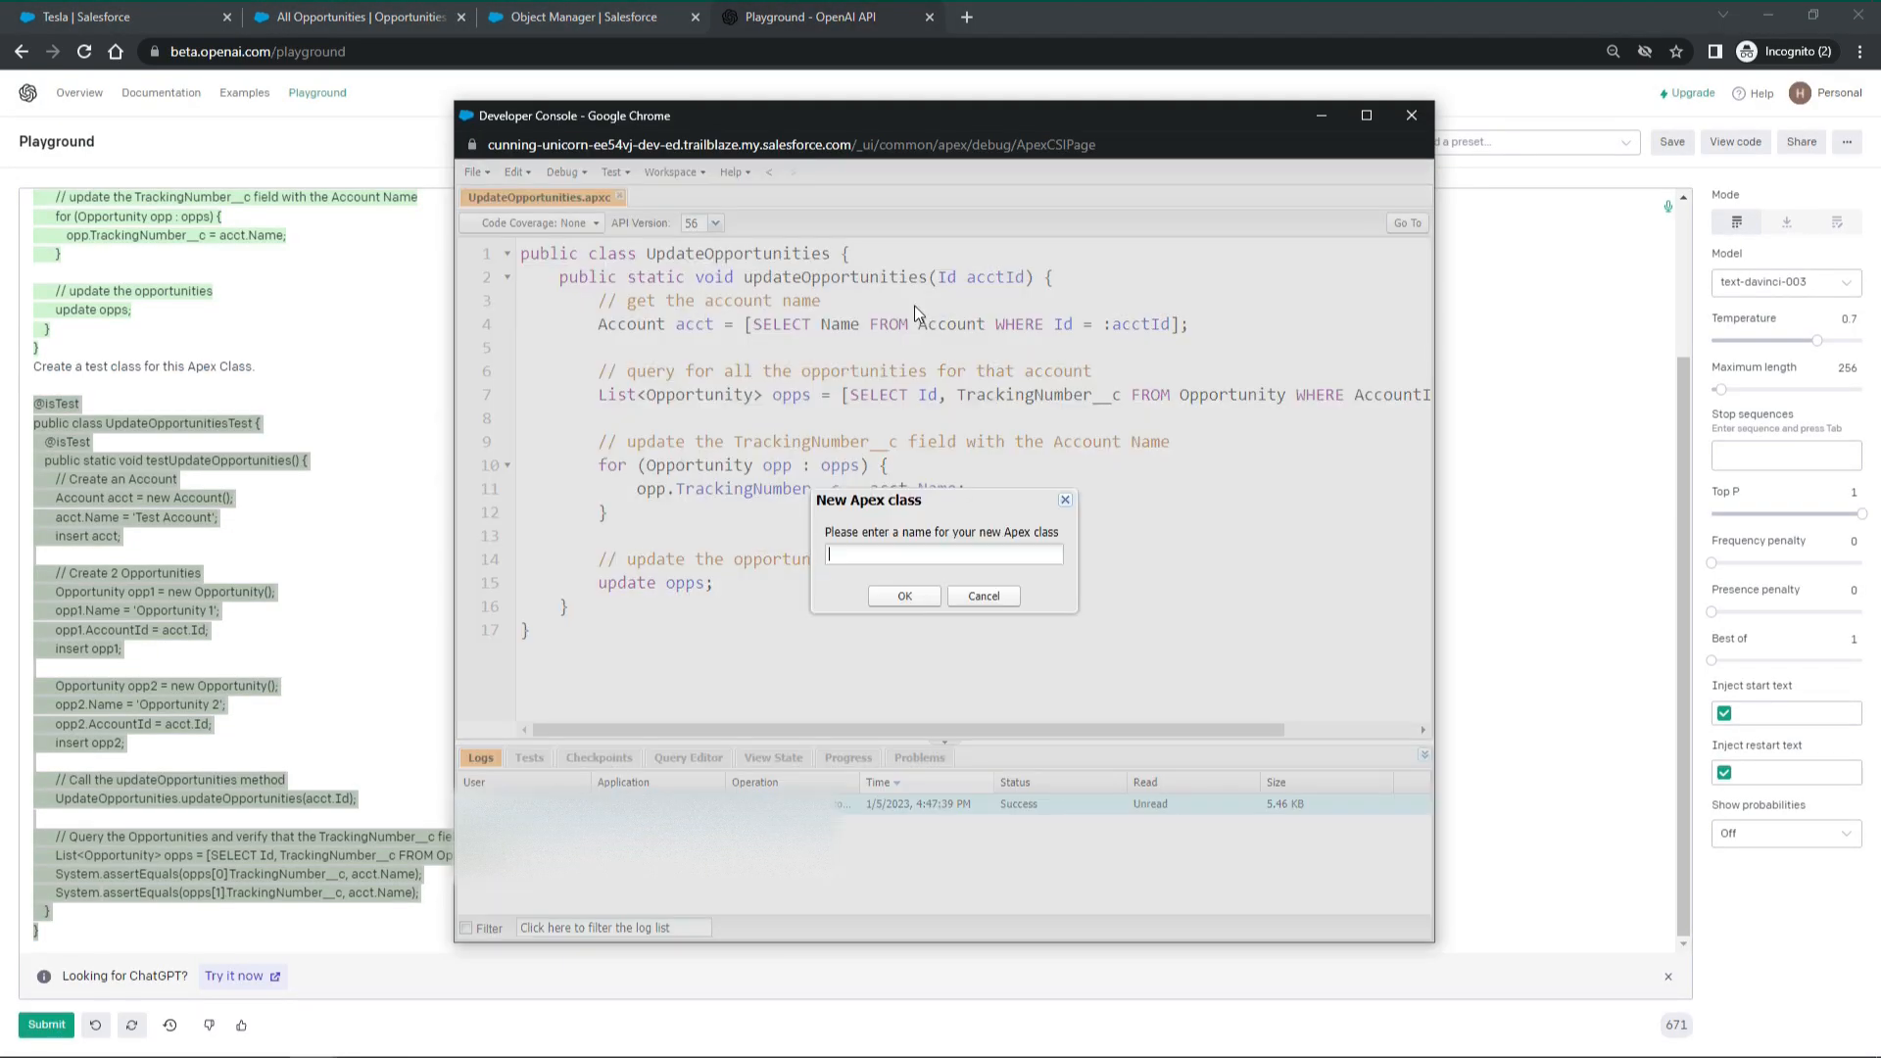
{"action": "left_click", "coordinate": [904, 597]}
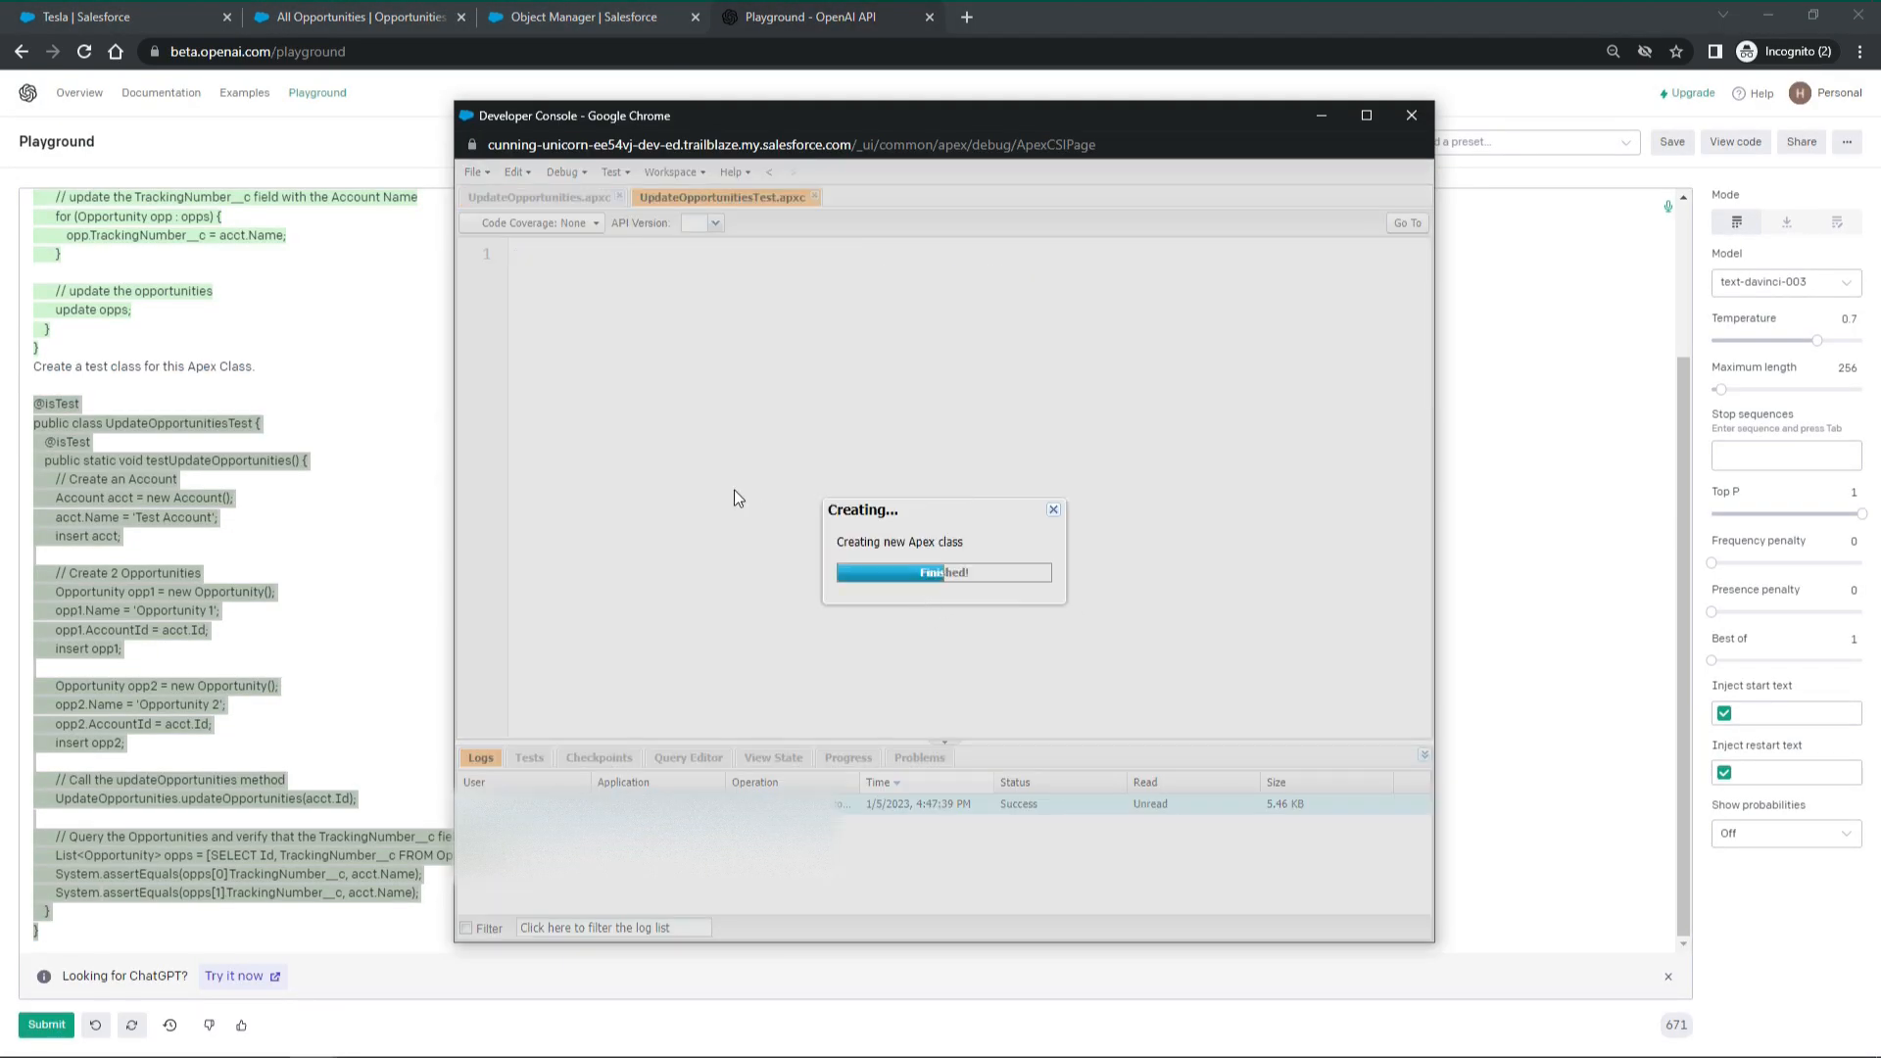
{"action": "left_click", "coordinate": [564, 171]}
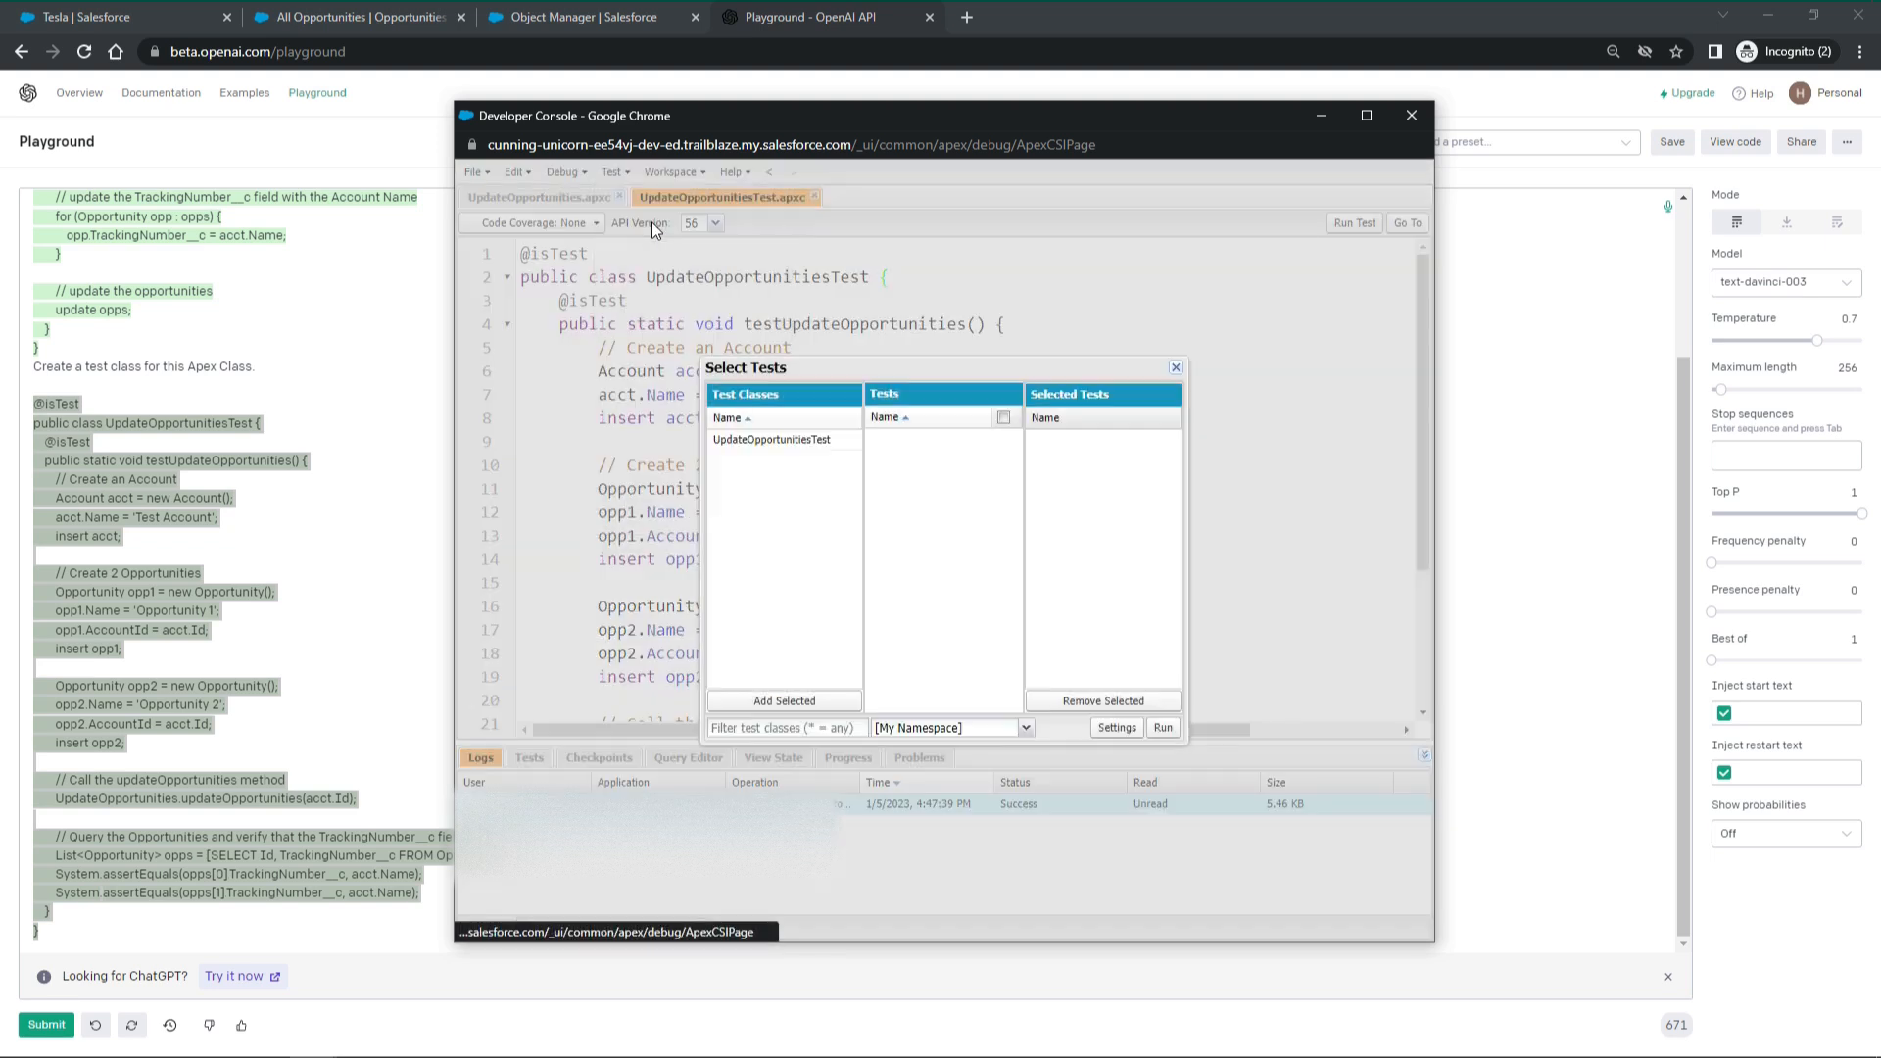
{"action": "left_click", "coordinate": [1161, 727]}
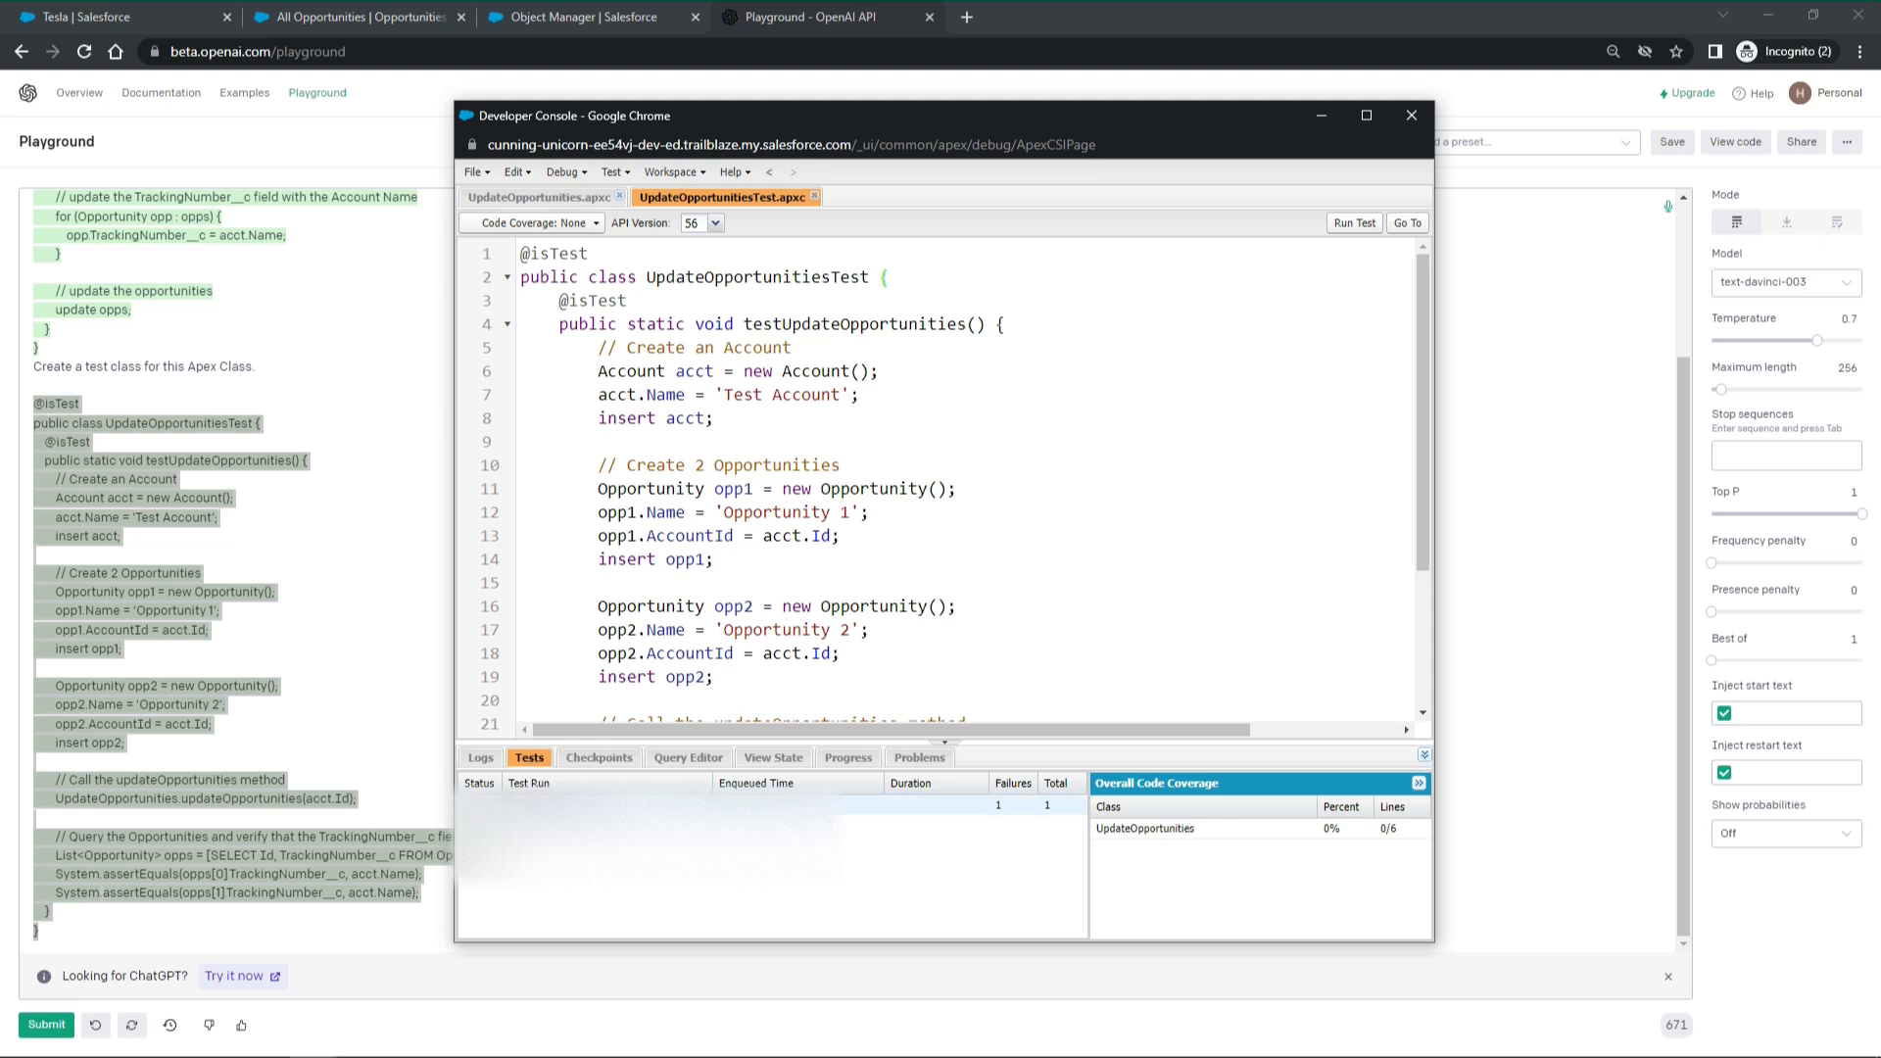
- Open the failed test run and read the missing StageName and CloseDate error
{"action": "left_click", "coordinate": [1355, 223]}
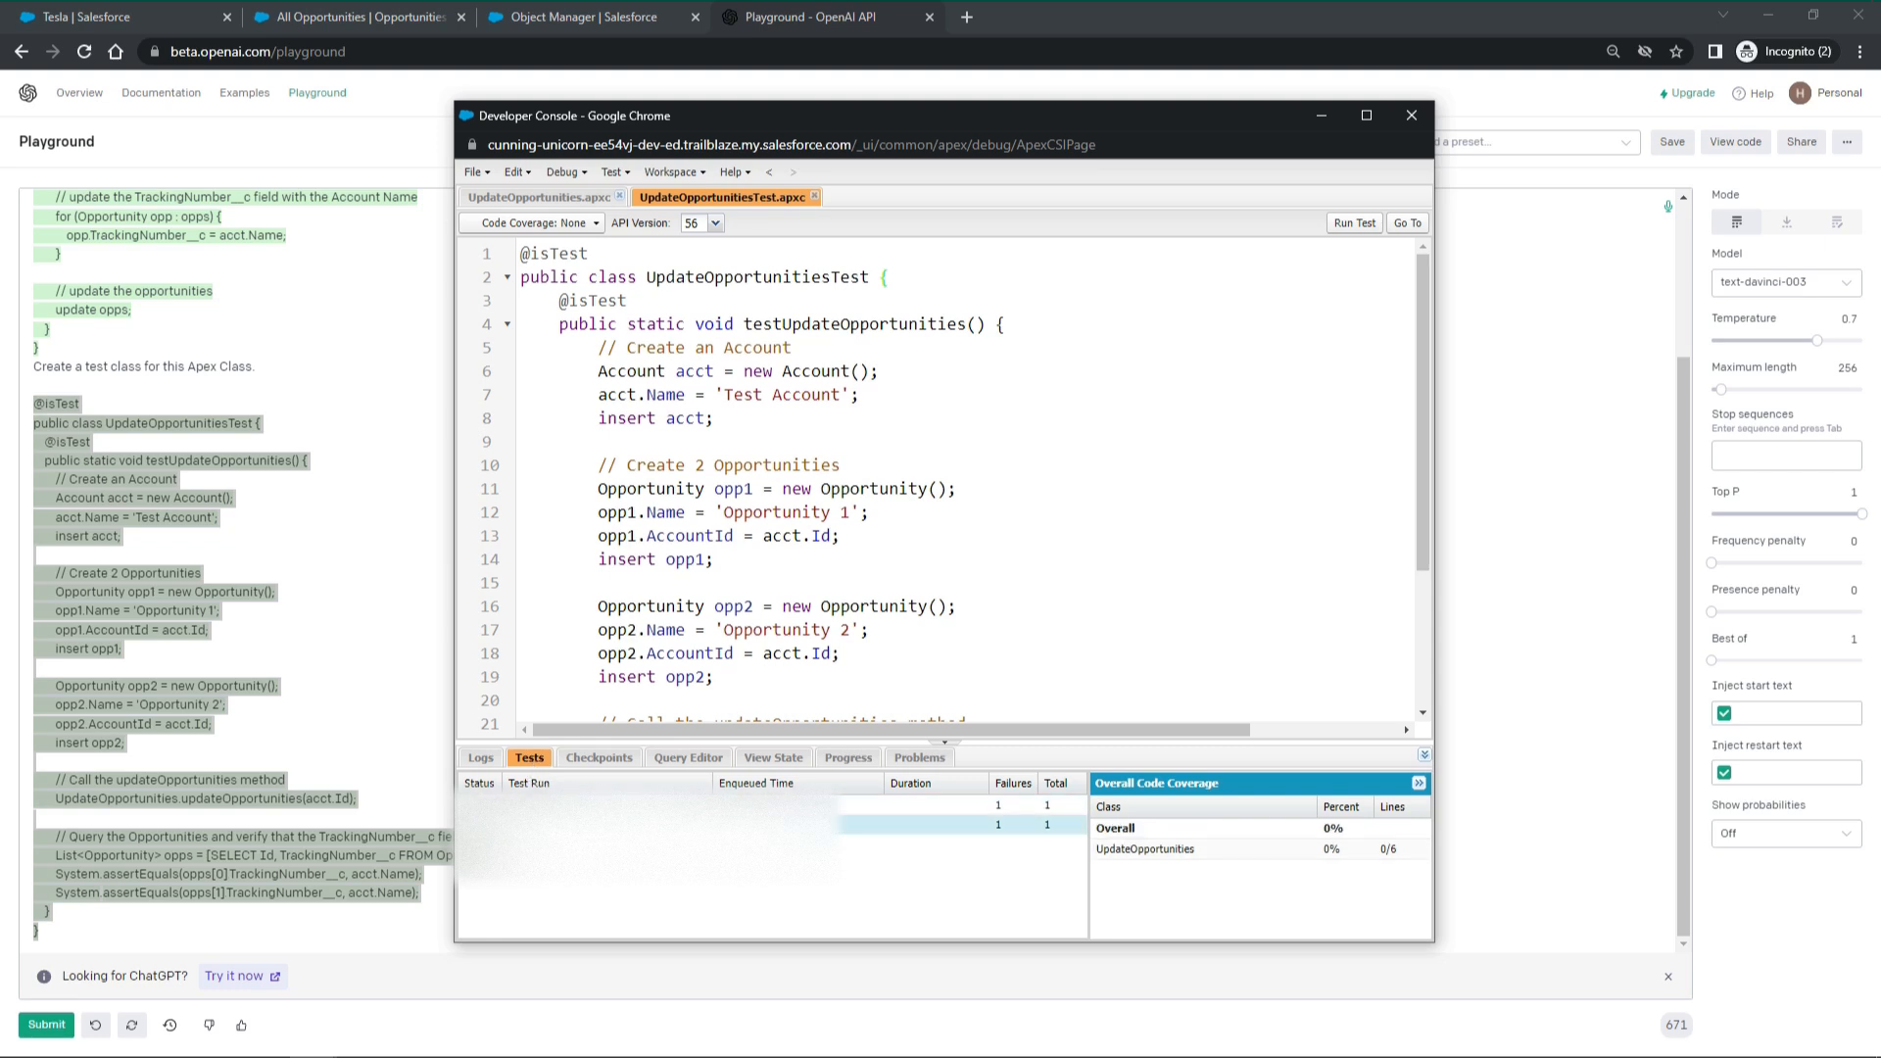
{"action": "left_click", "coordinate": [1353, 224]}
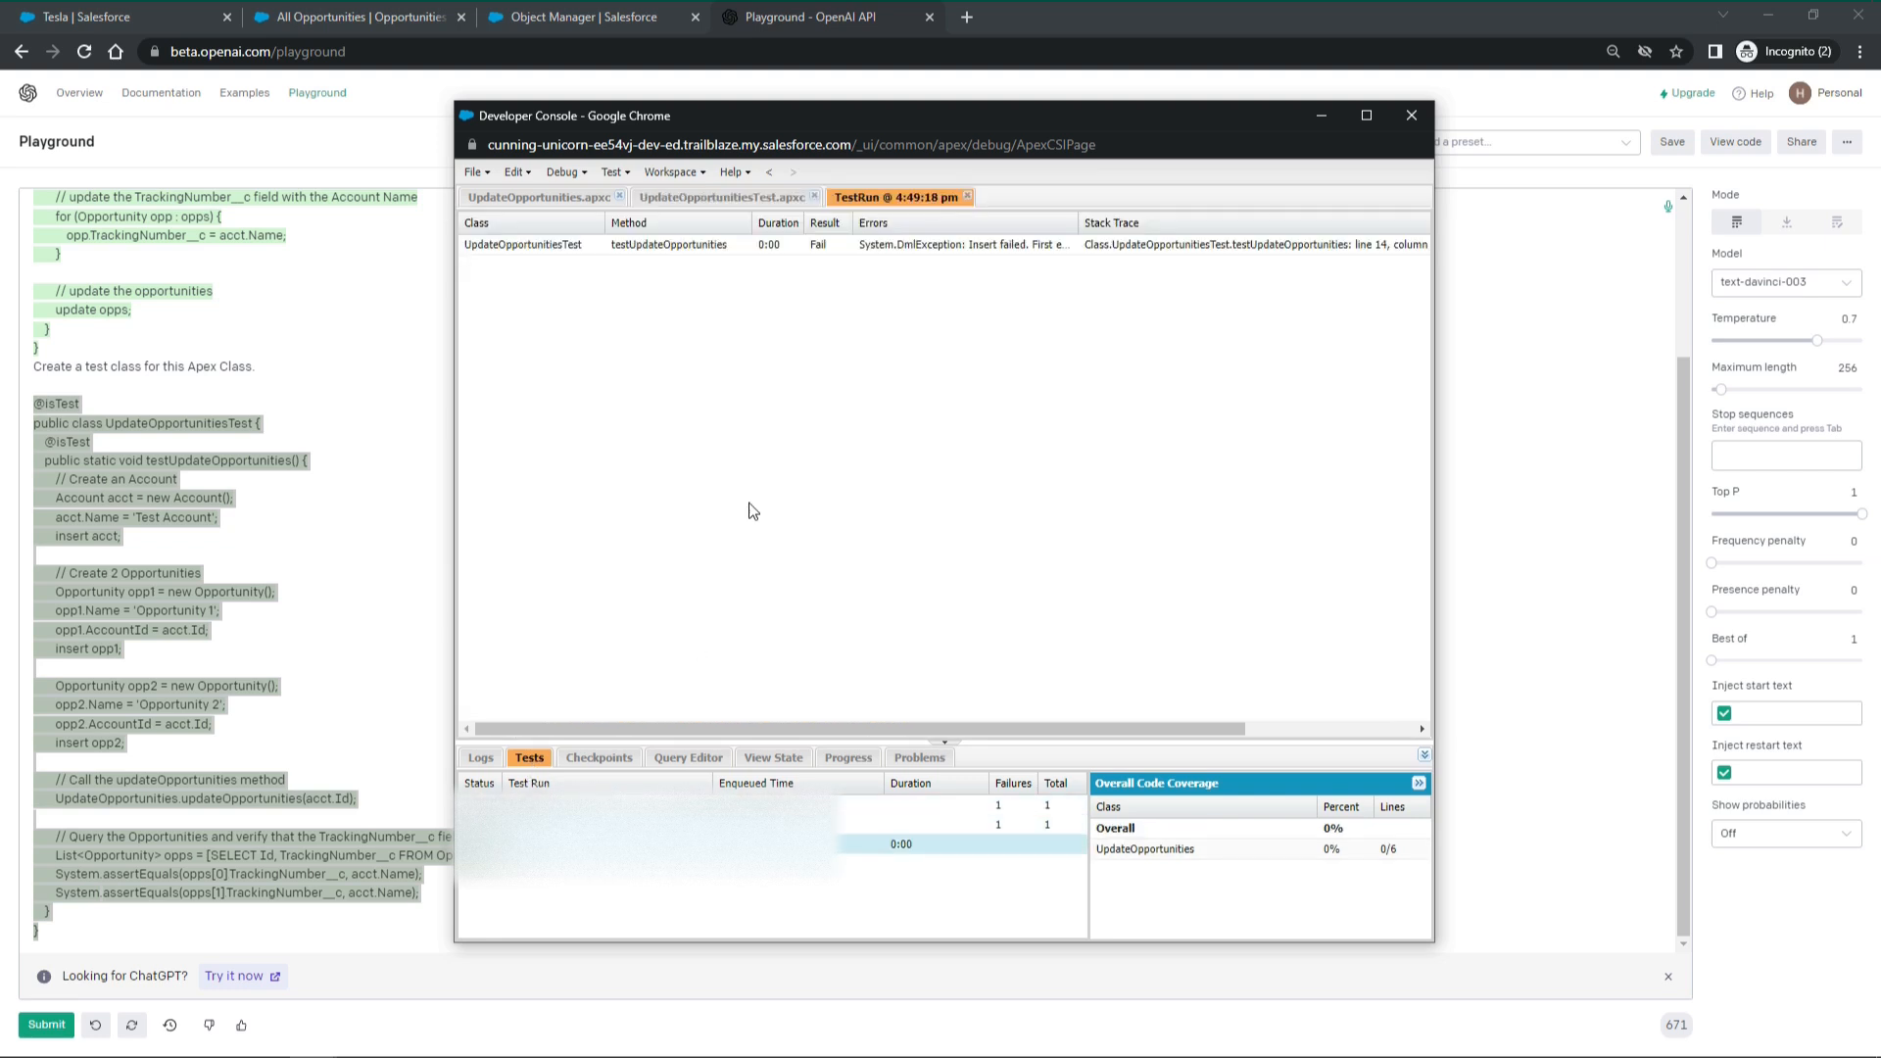
{"action": "left_click", "coordinate": [964, 245]}
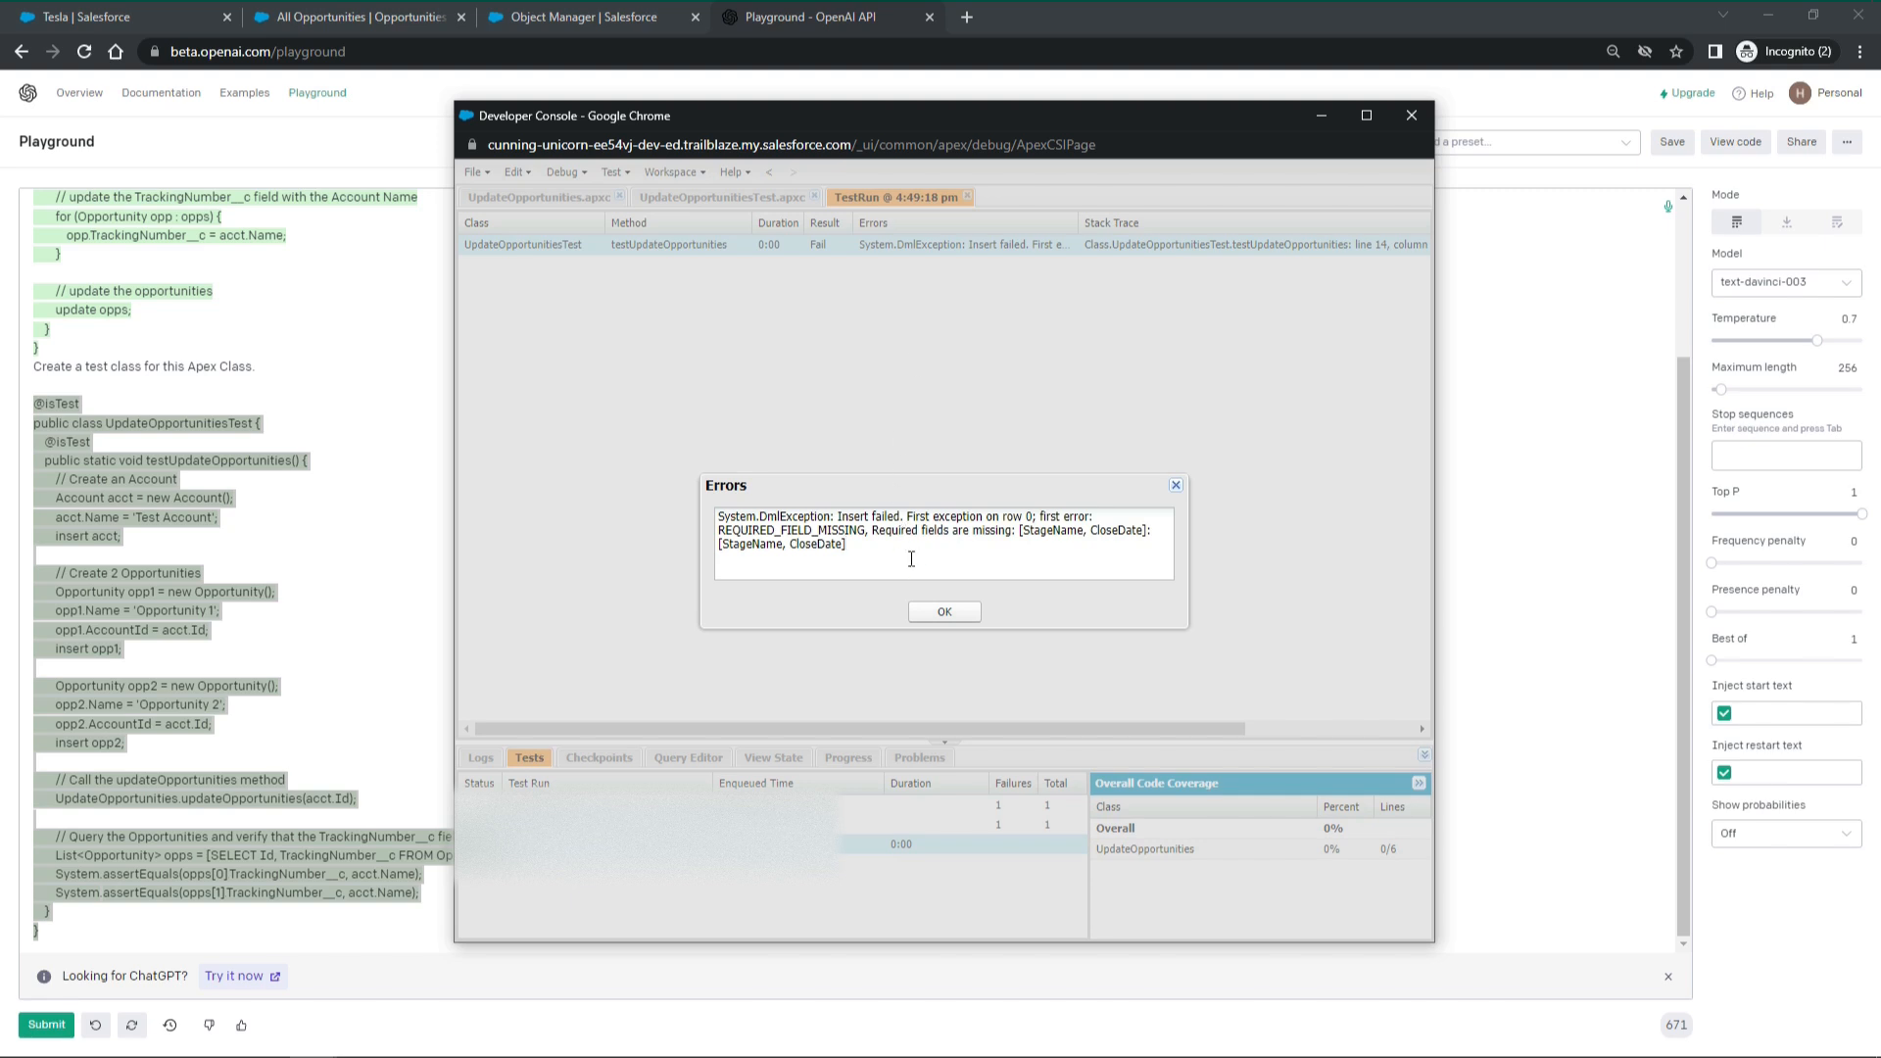
{"action": "left_click_drag", "start_coordinate": [716, 530], "coordinate": [845, 544]}
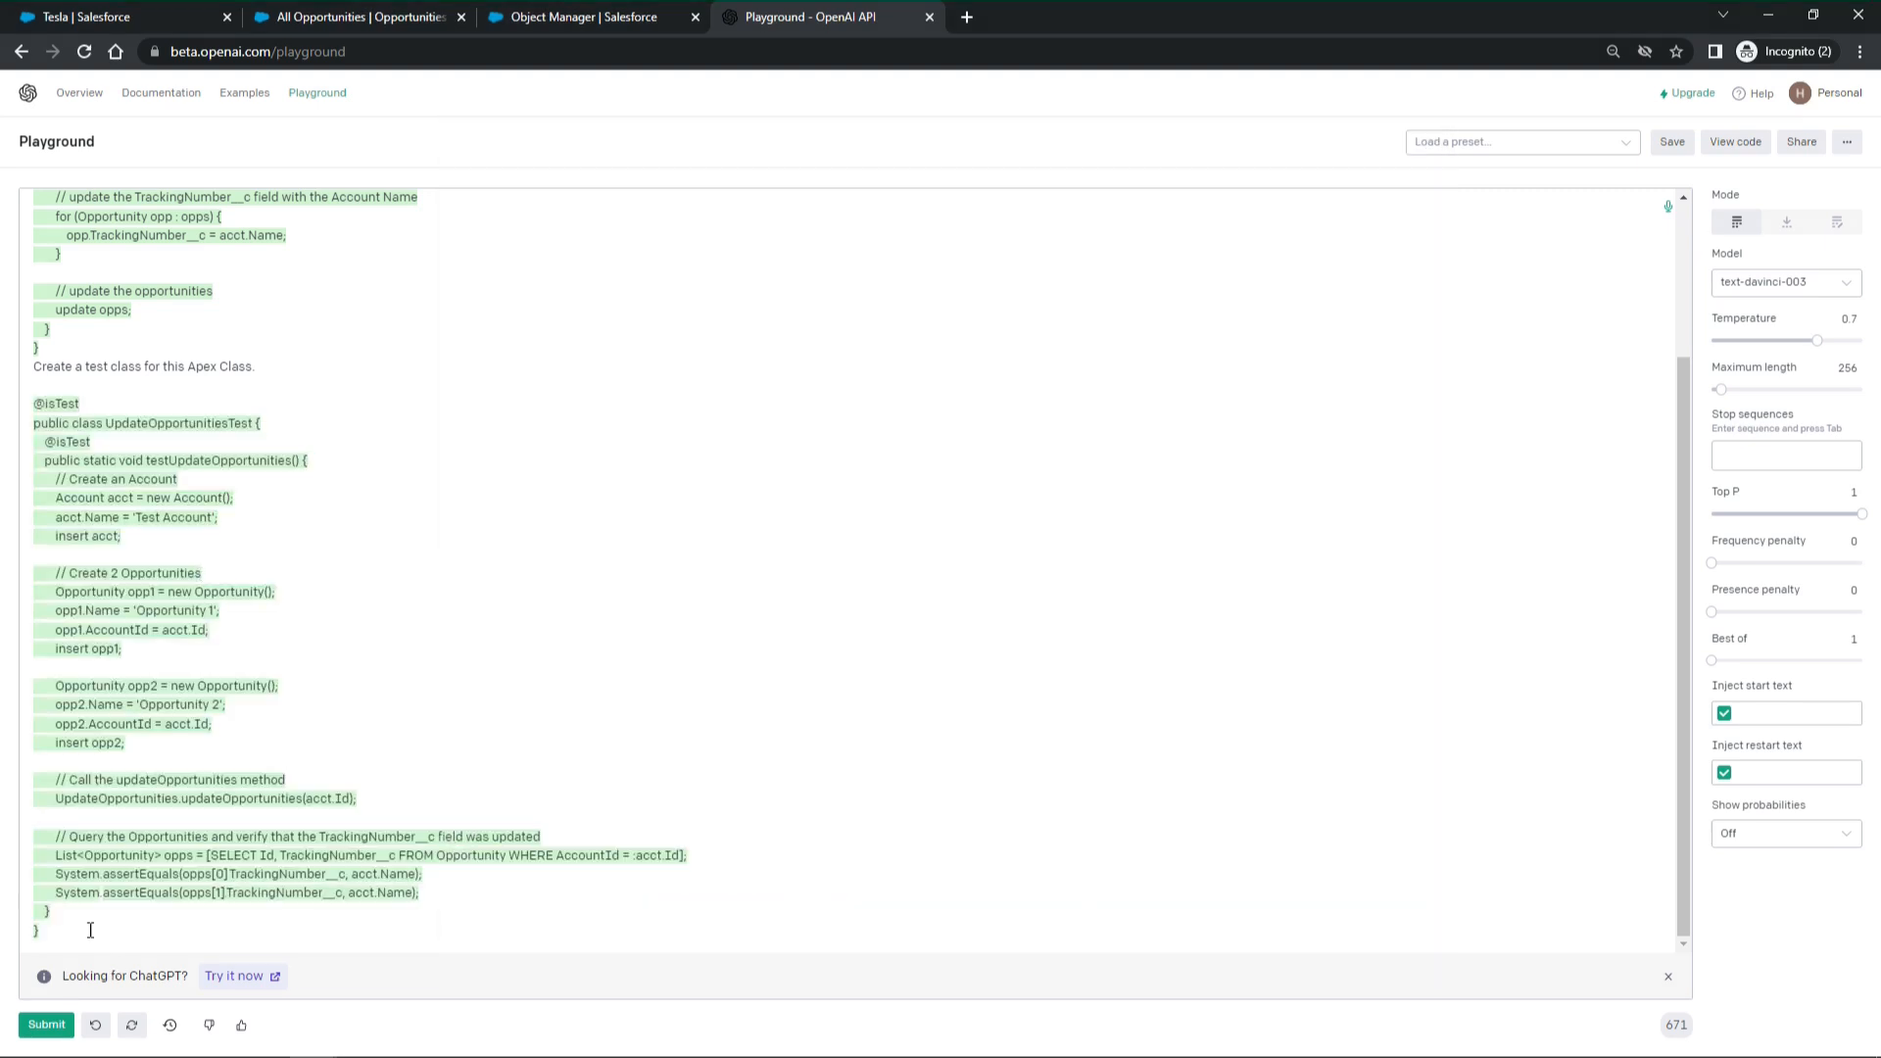
- Ask the Playground to adapt the test class for mandatory Name, StageName and CloseDate fields
{"action": "key", "text": "Enter"}
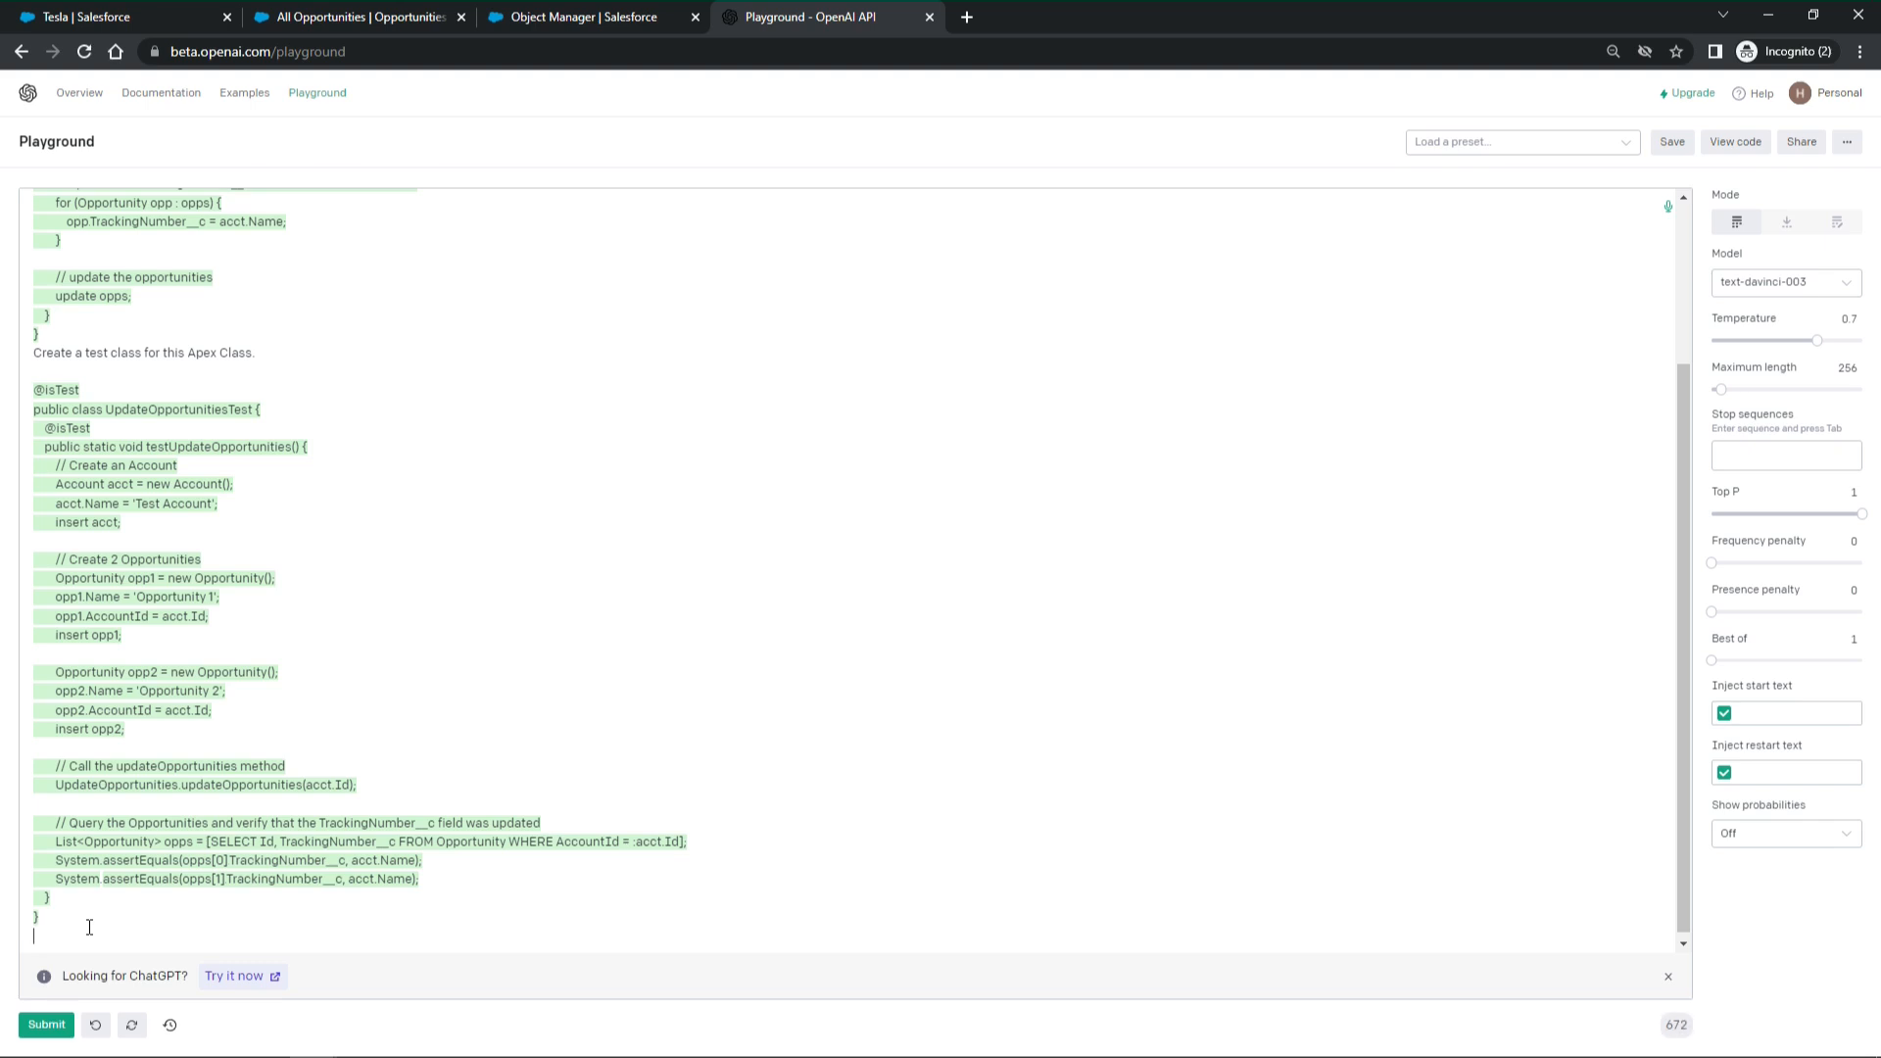
{"action": "type", "text": "Adapt the test class and consider that the following Opportuni"}
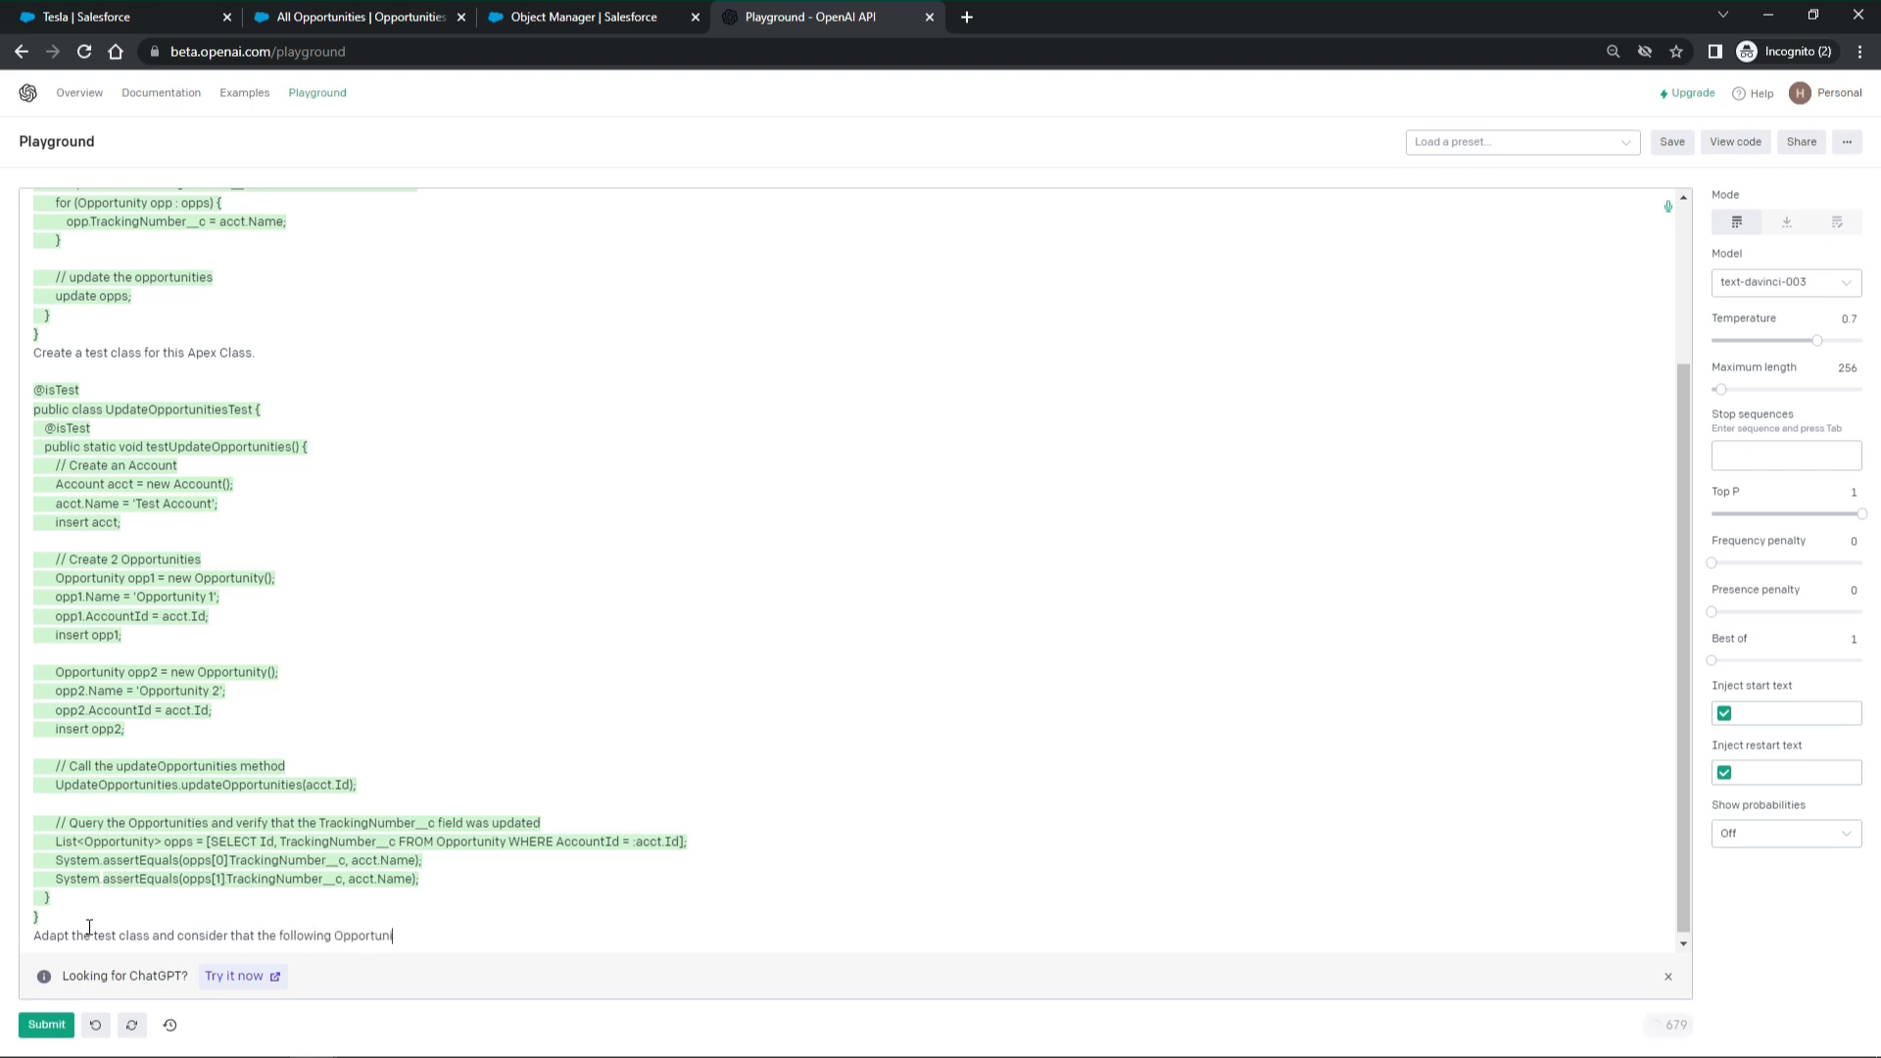
{"action": "type", "text": "fields are mandatory: Name, StageName, CloseDate"}
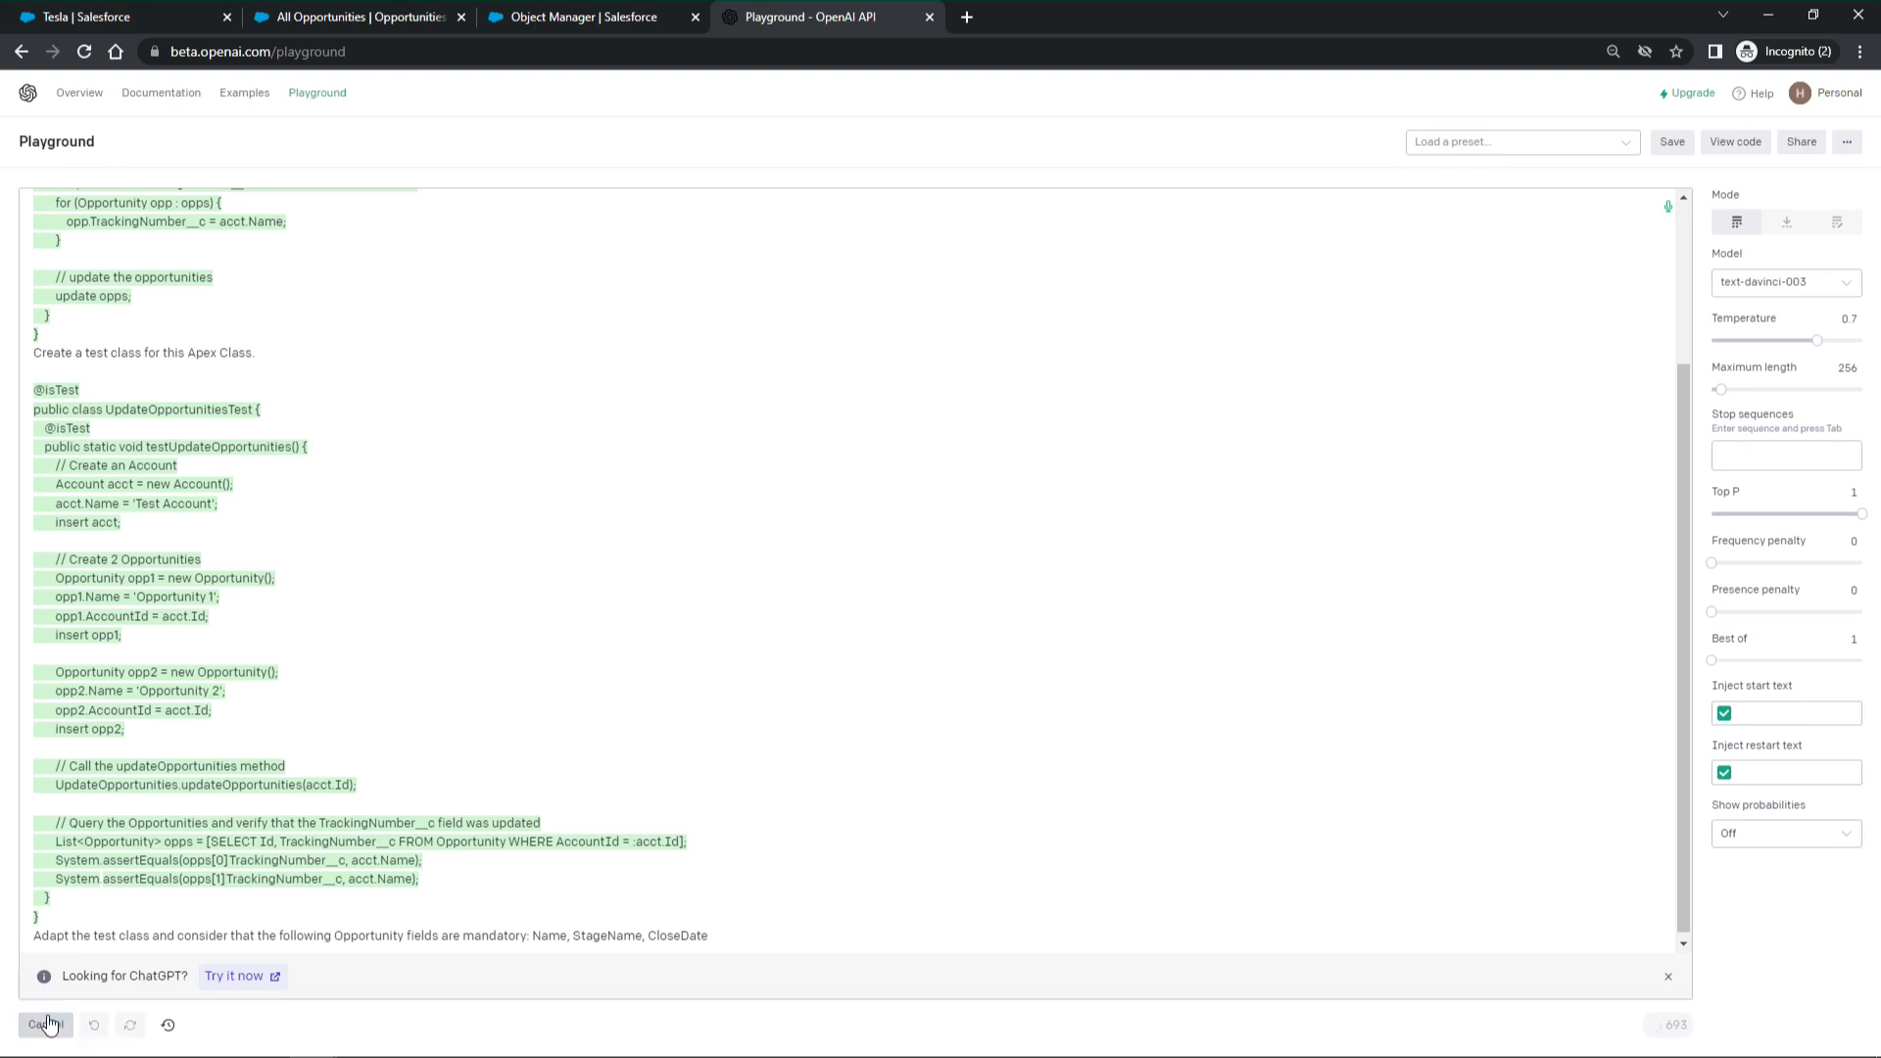
{"action": "left_click", "coordinate": [44, 1025]}
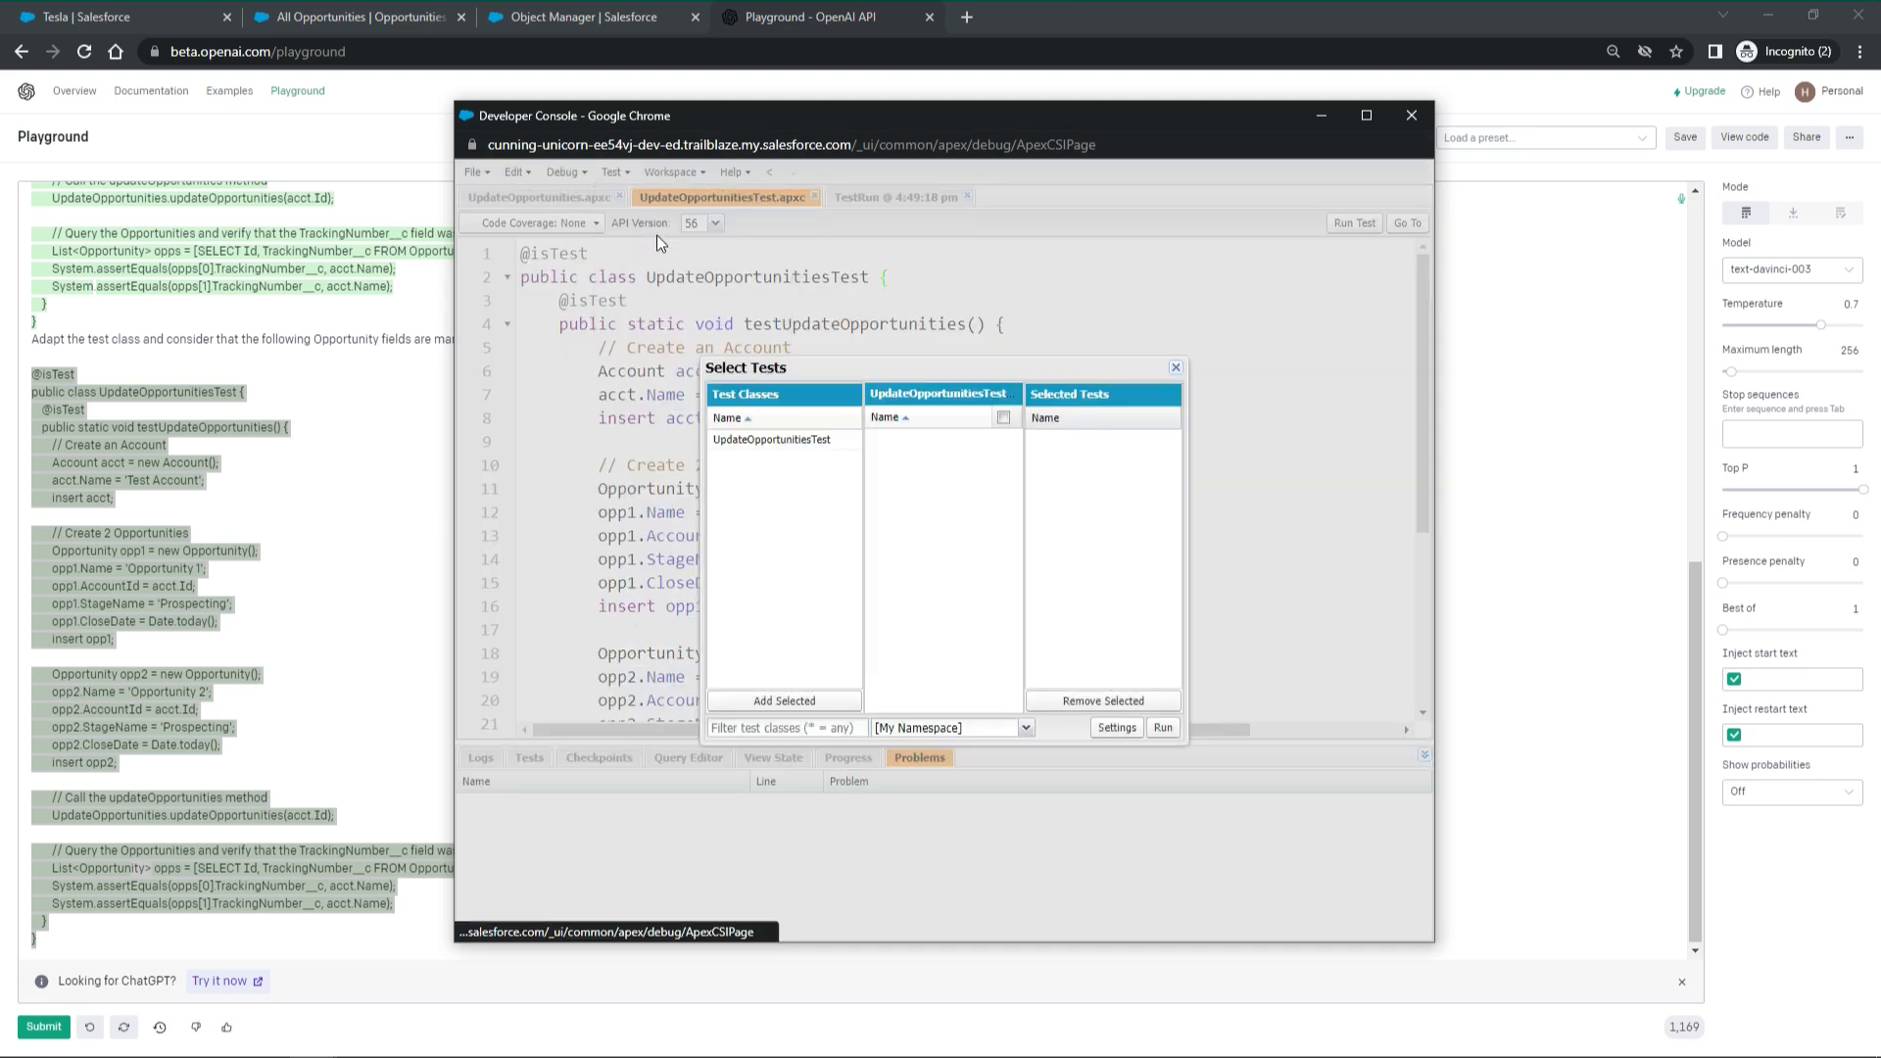
- Run UpdateOpportunitiesTest's testUpdateOpportunities method and review the passing run's details
{"action": "left_click", "coordinate": [775, 439]}
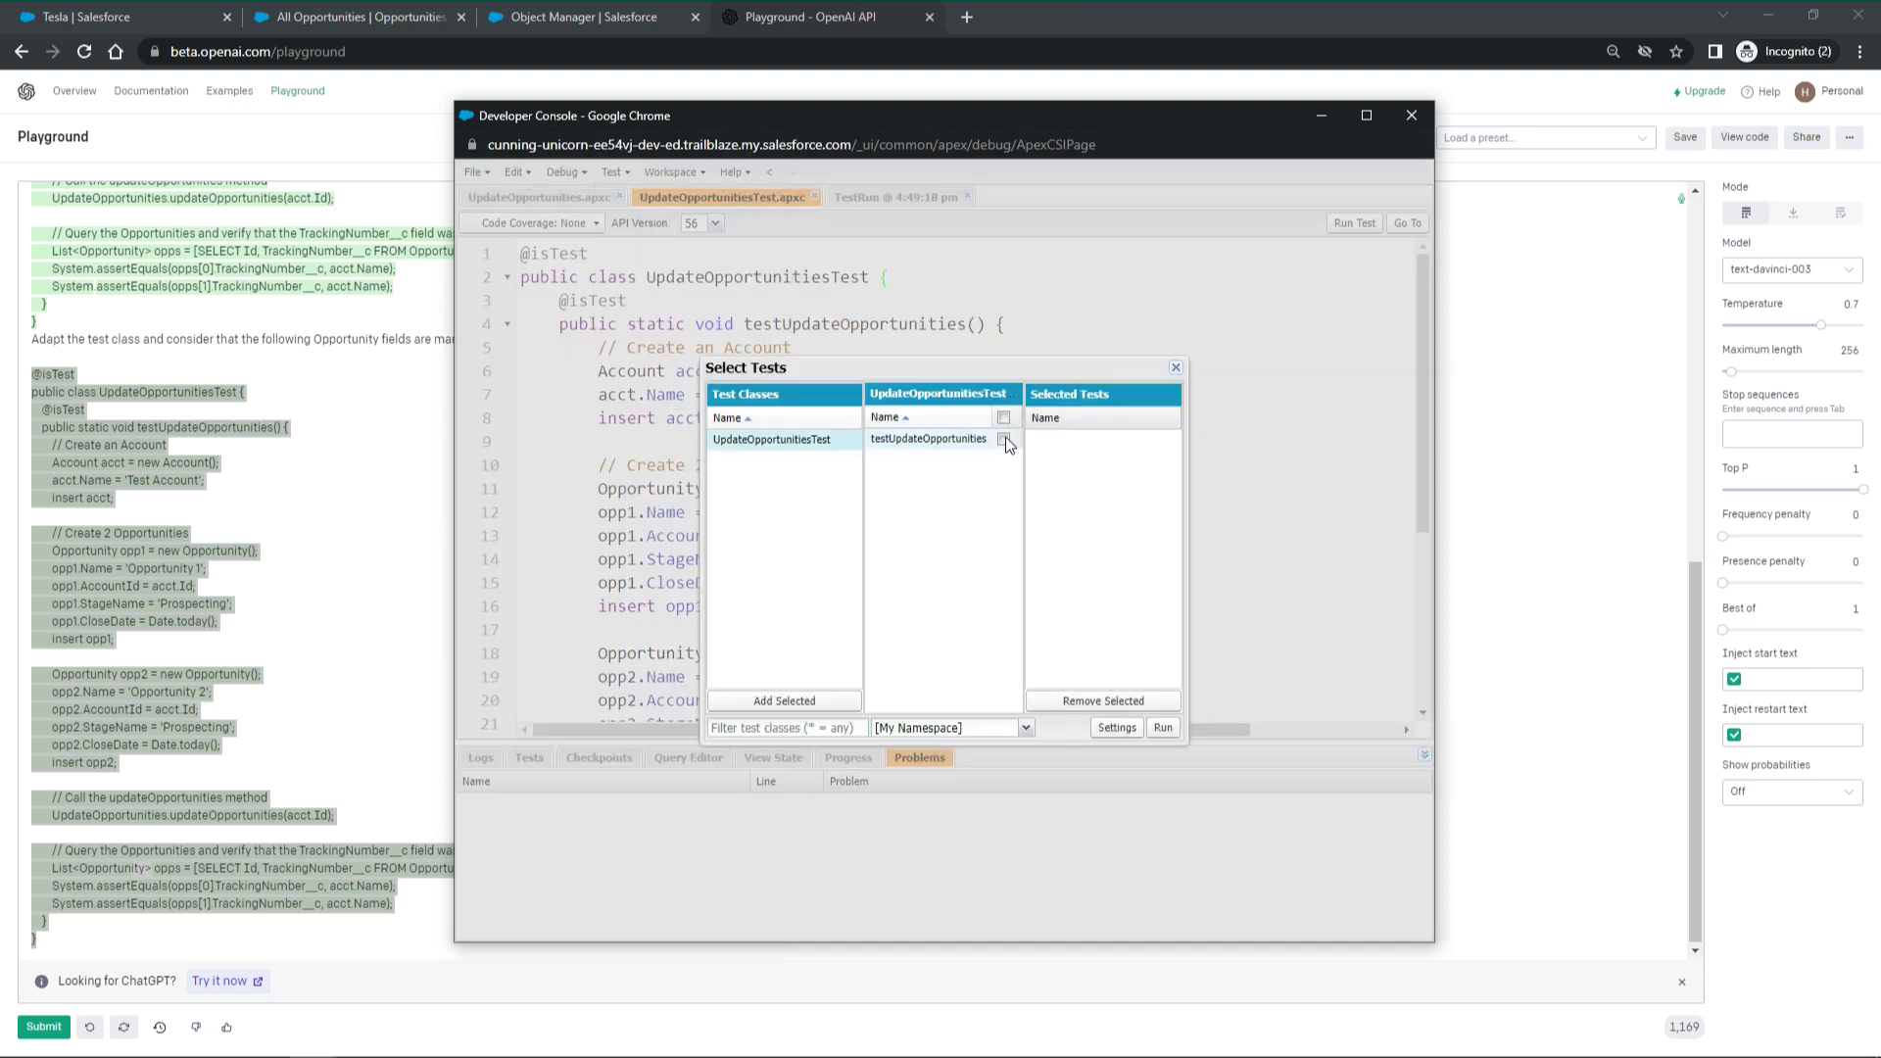
{"action": "left_click", "coordinate": [1161, 728]}
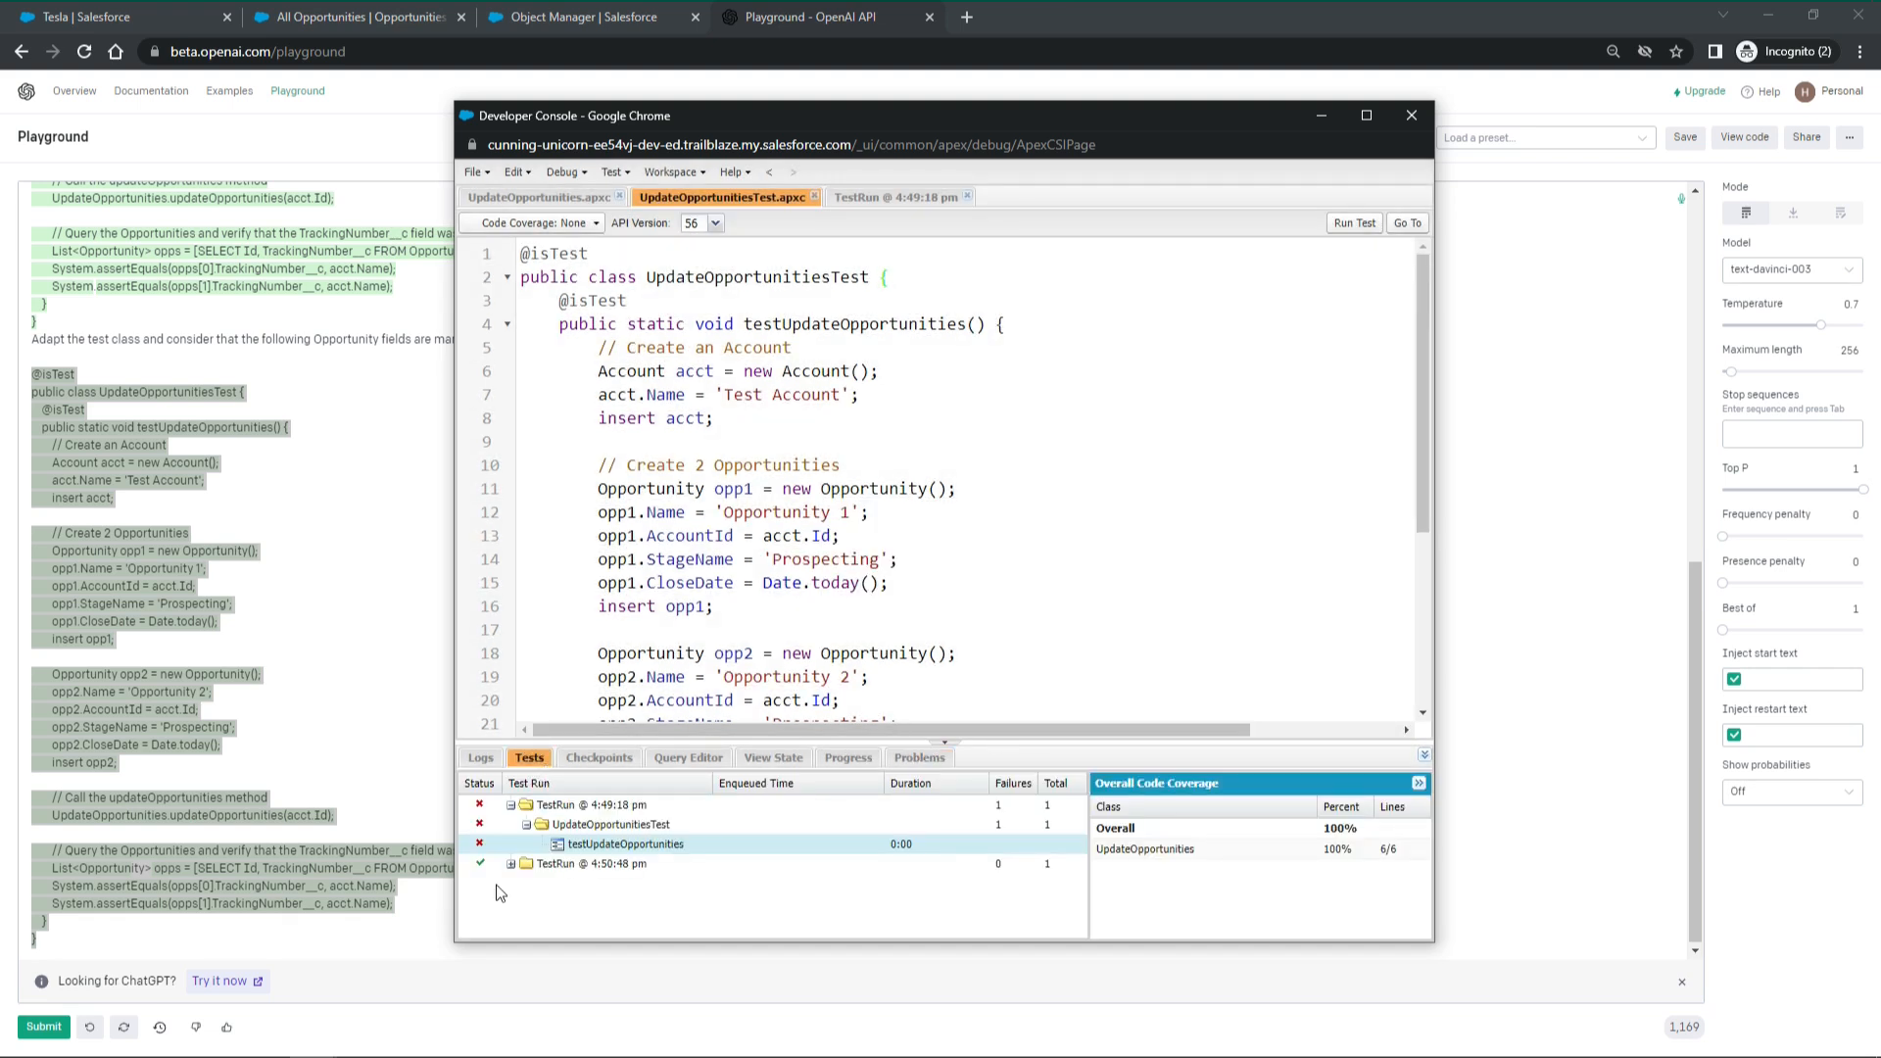
{"action": "left_click", "coordinate": [588, 865]}
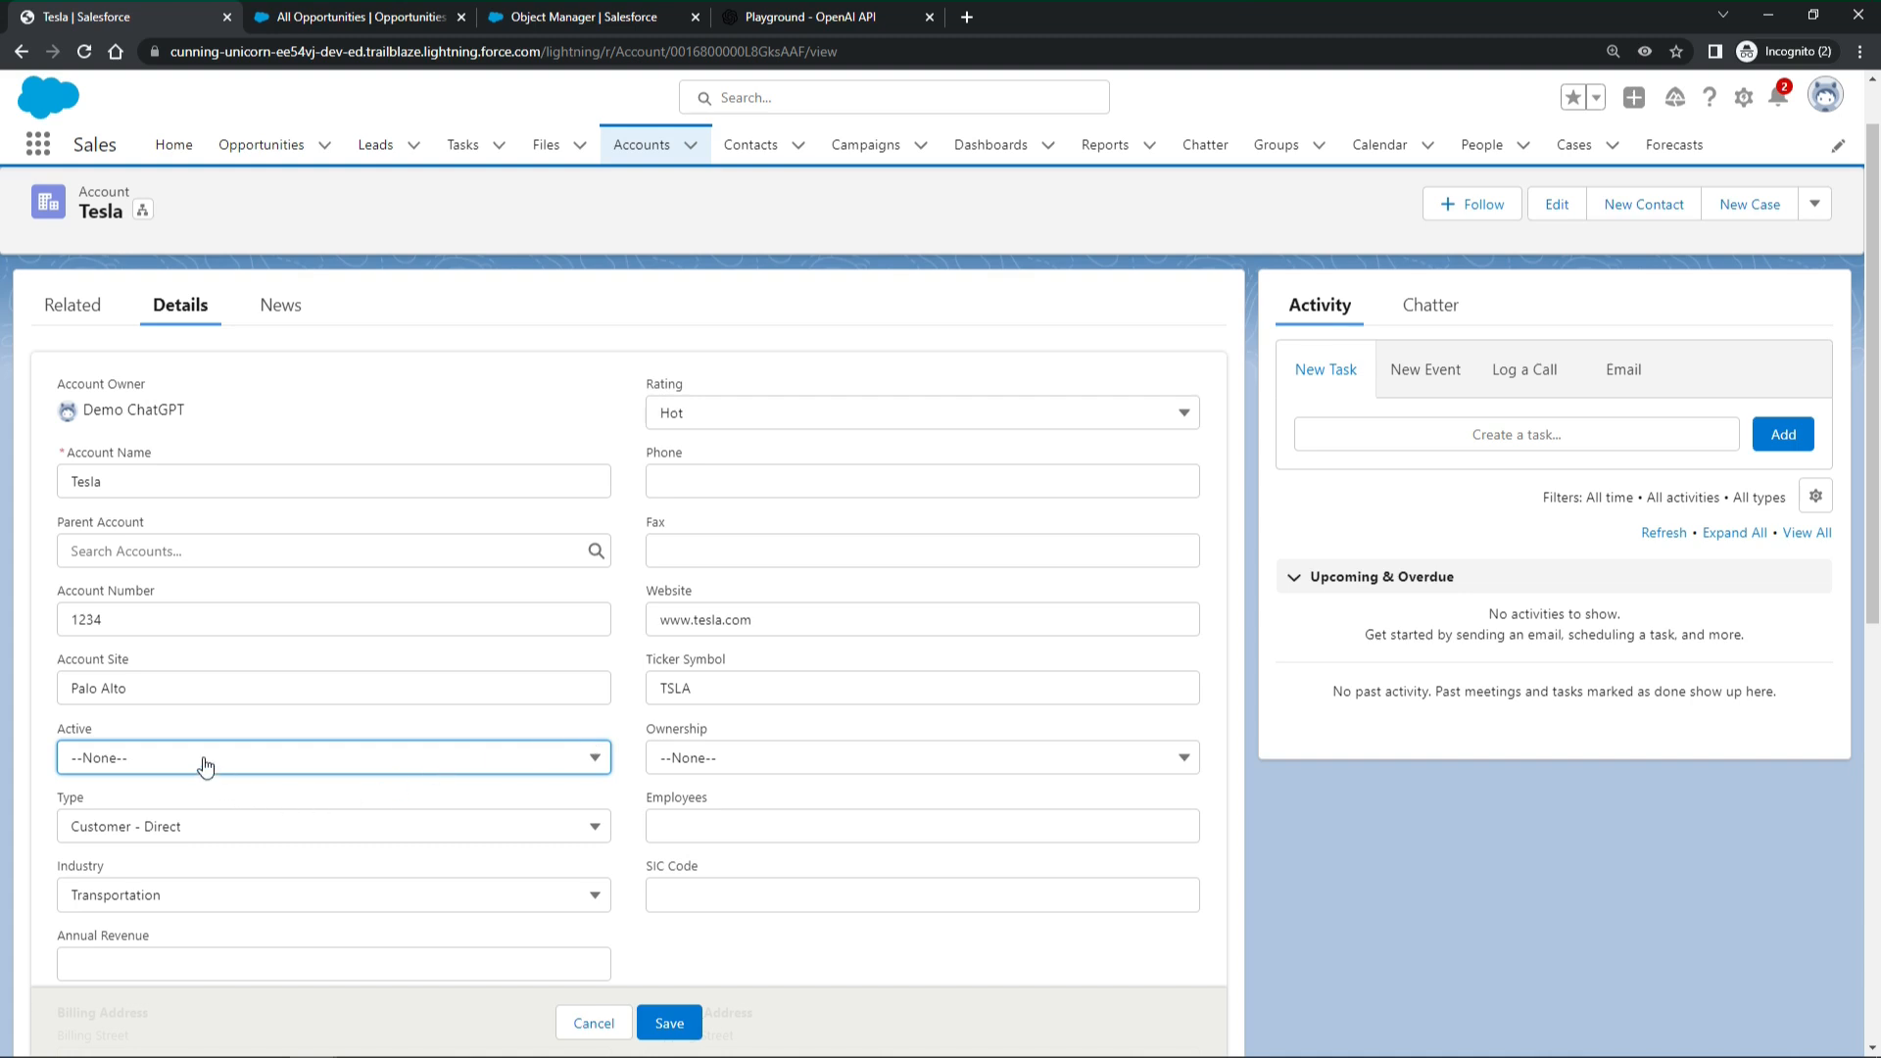
- Inline-edit the Steering Wheels opportunity's Stage to Proposal/Price Quote
{"action": "left_click", "coordinate": [332, 758]}
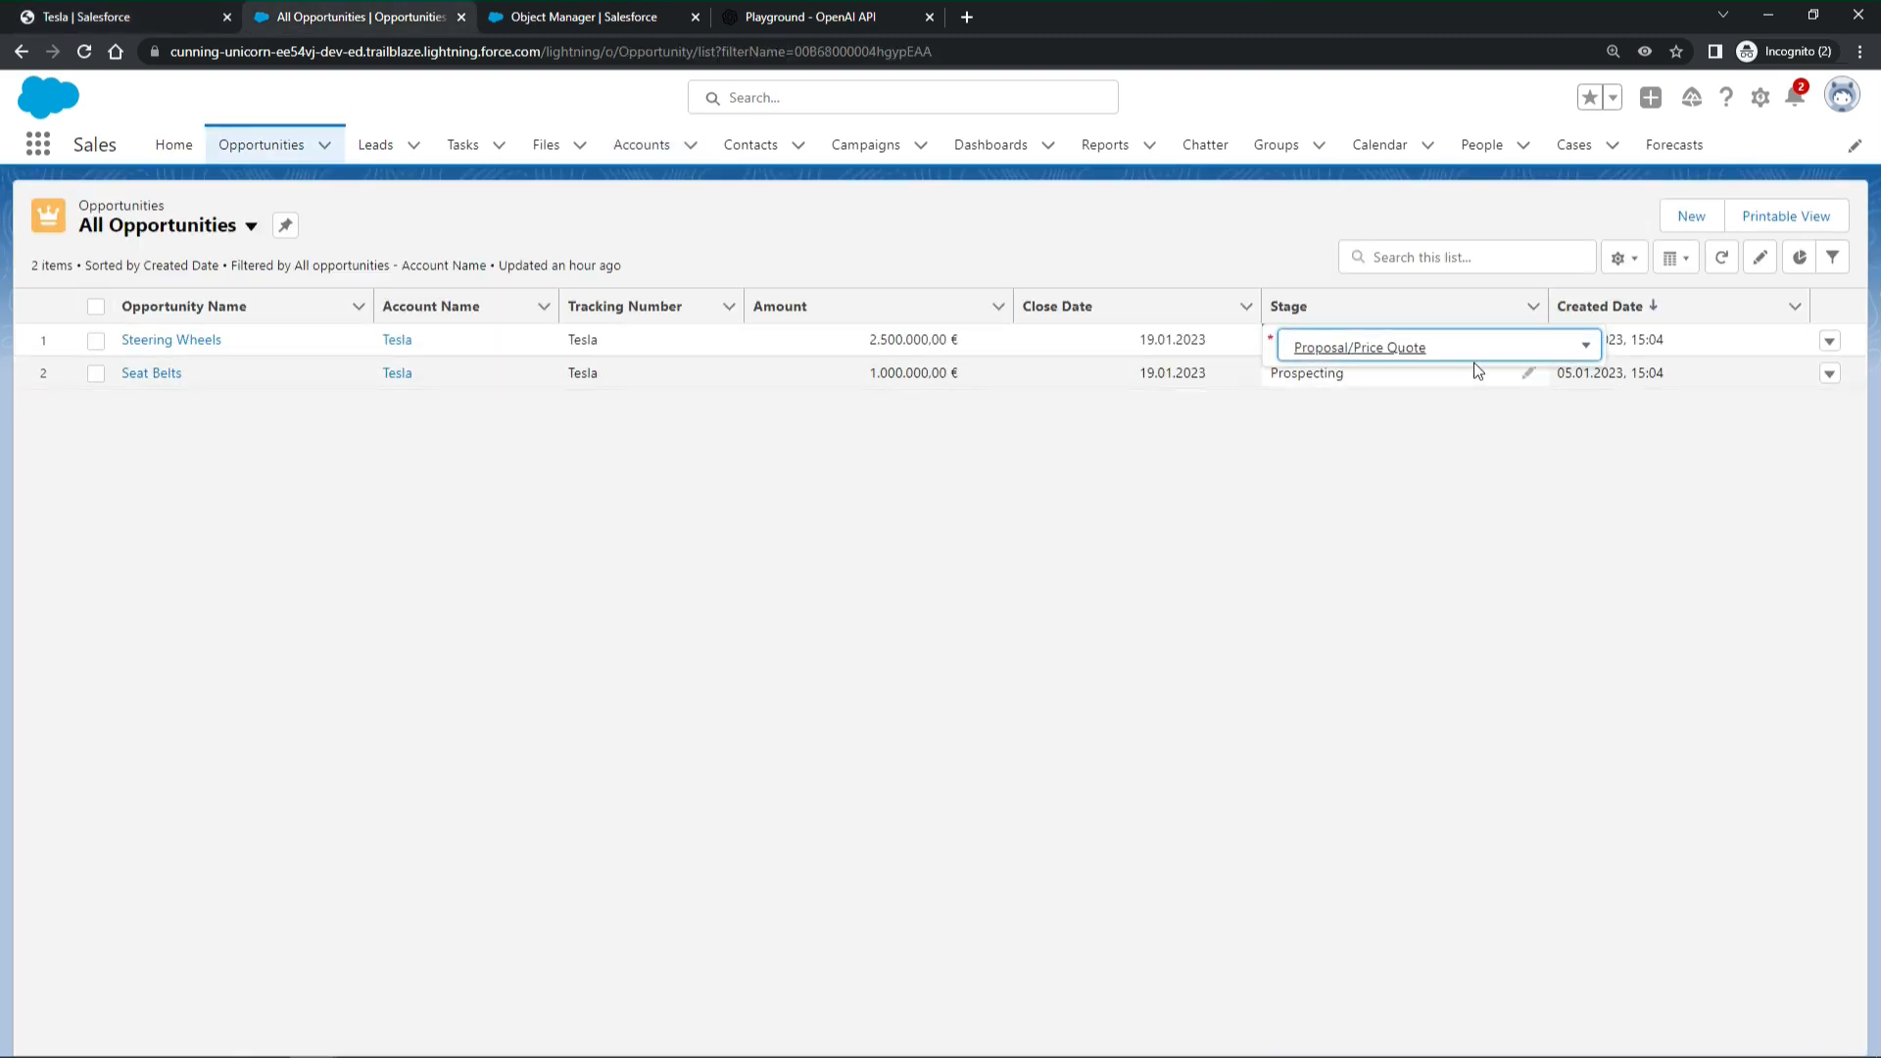
{"action": "left_click", "coordinate": [1587, 346]}
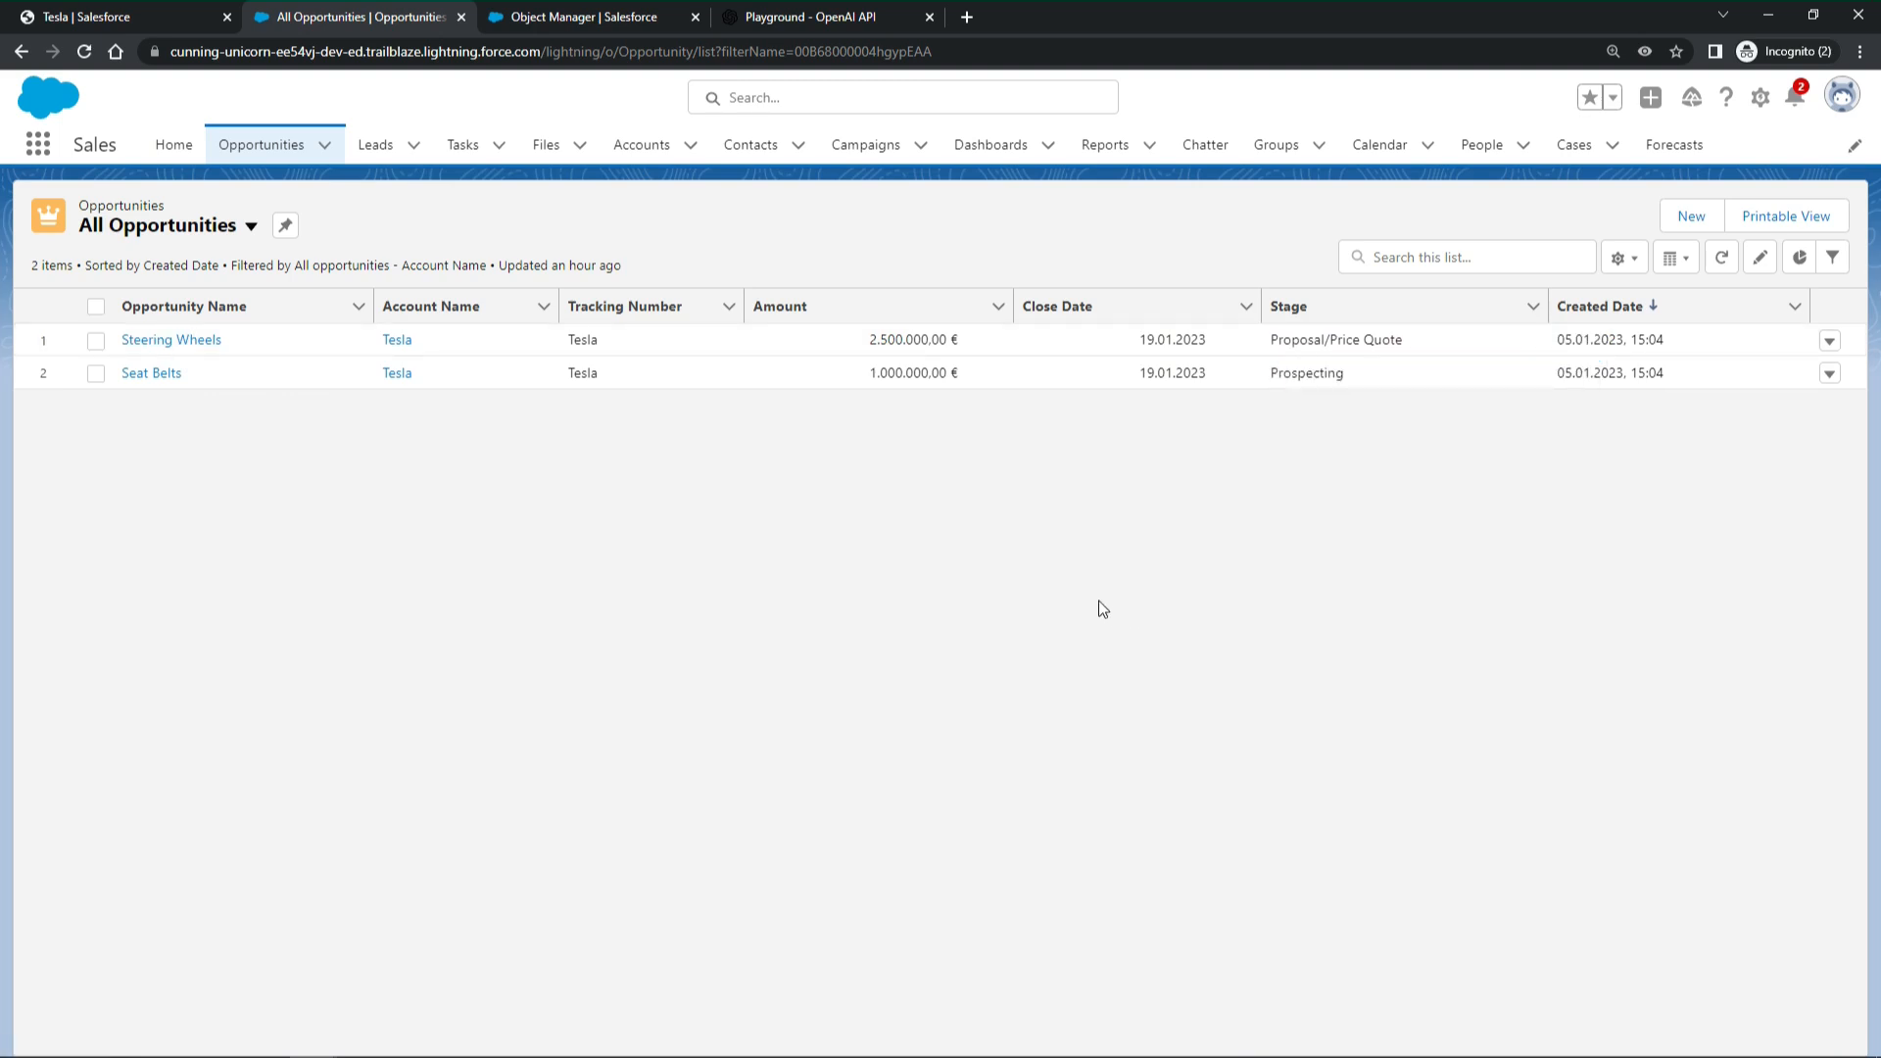
{"action": "left_click", "coordinate": [811, 17]}
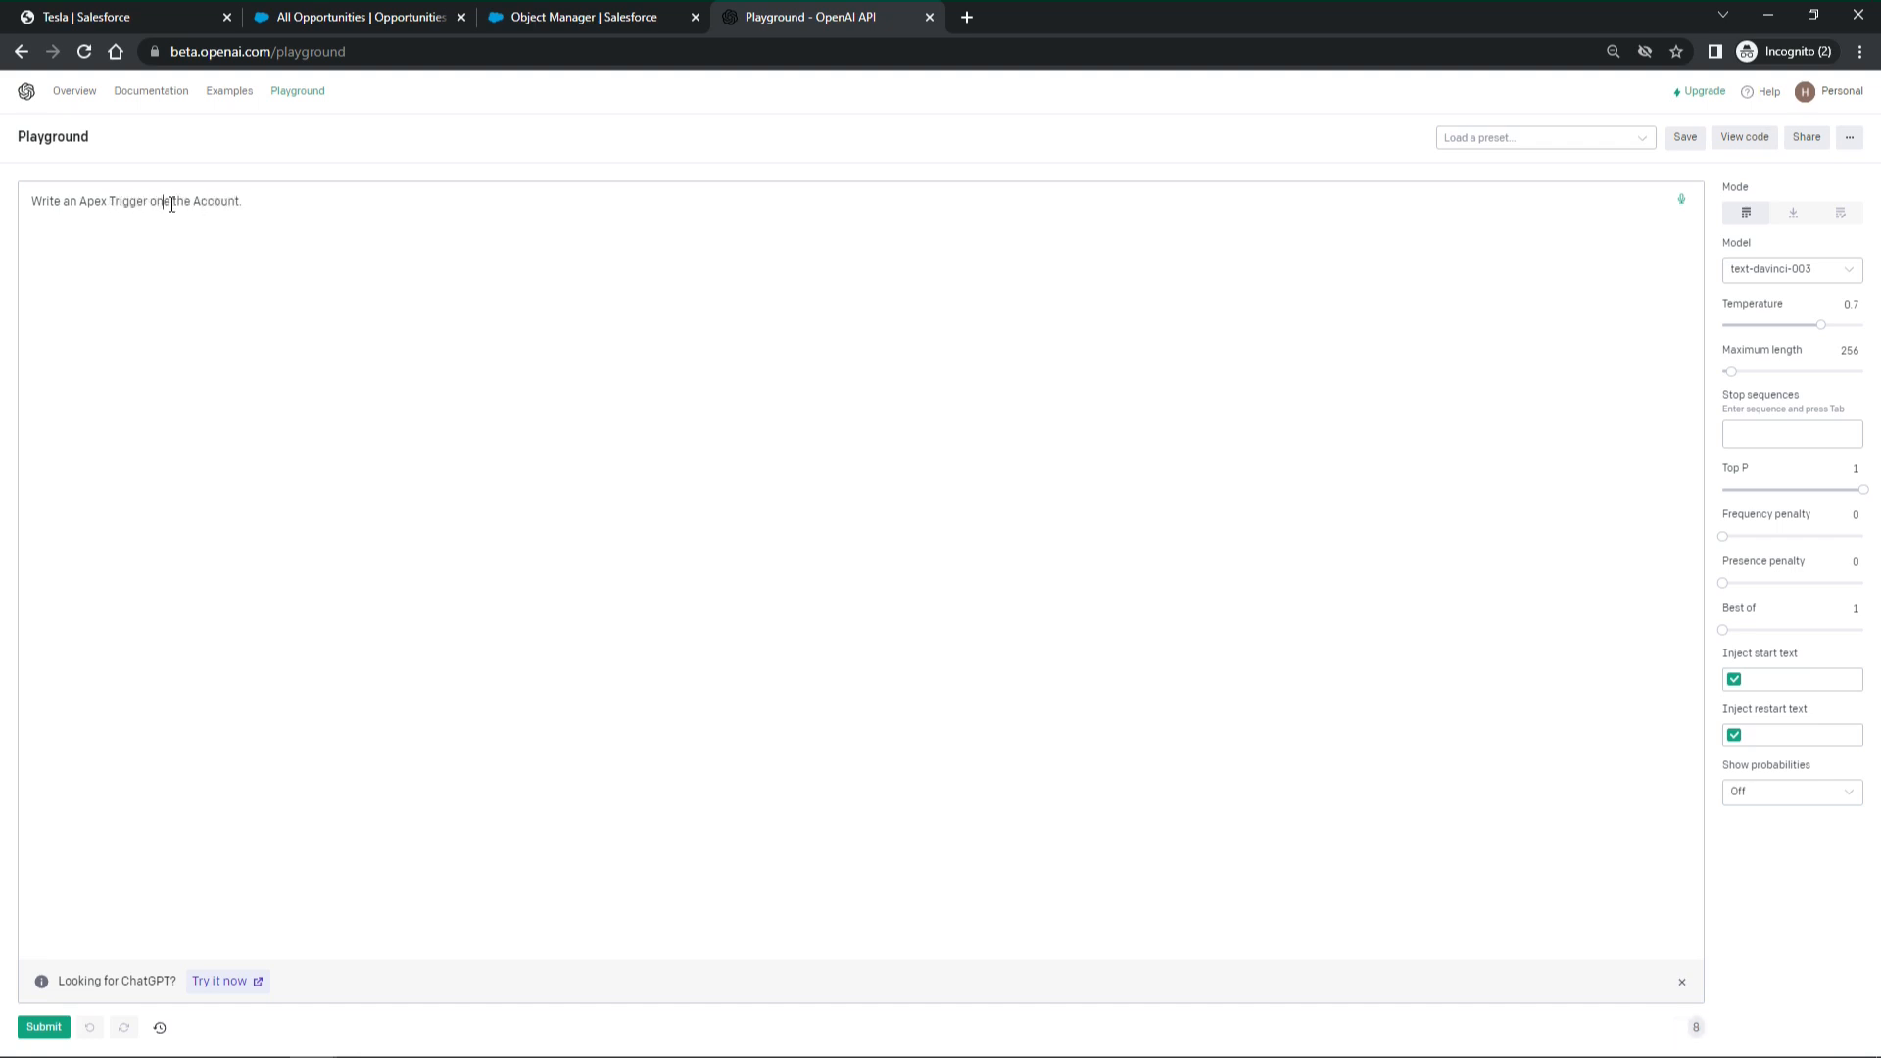
- Prompt for an Account trigger setting related Opportunities to 'Closed Lost' when Active__c is 'No'
{"action": "type", "text": "If the Account field 'Active__c' is change"}
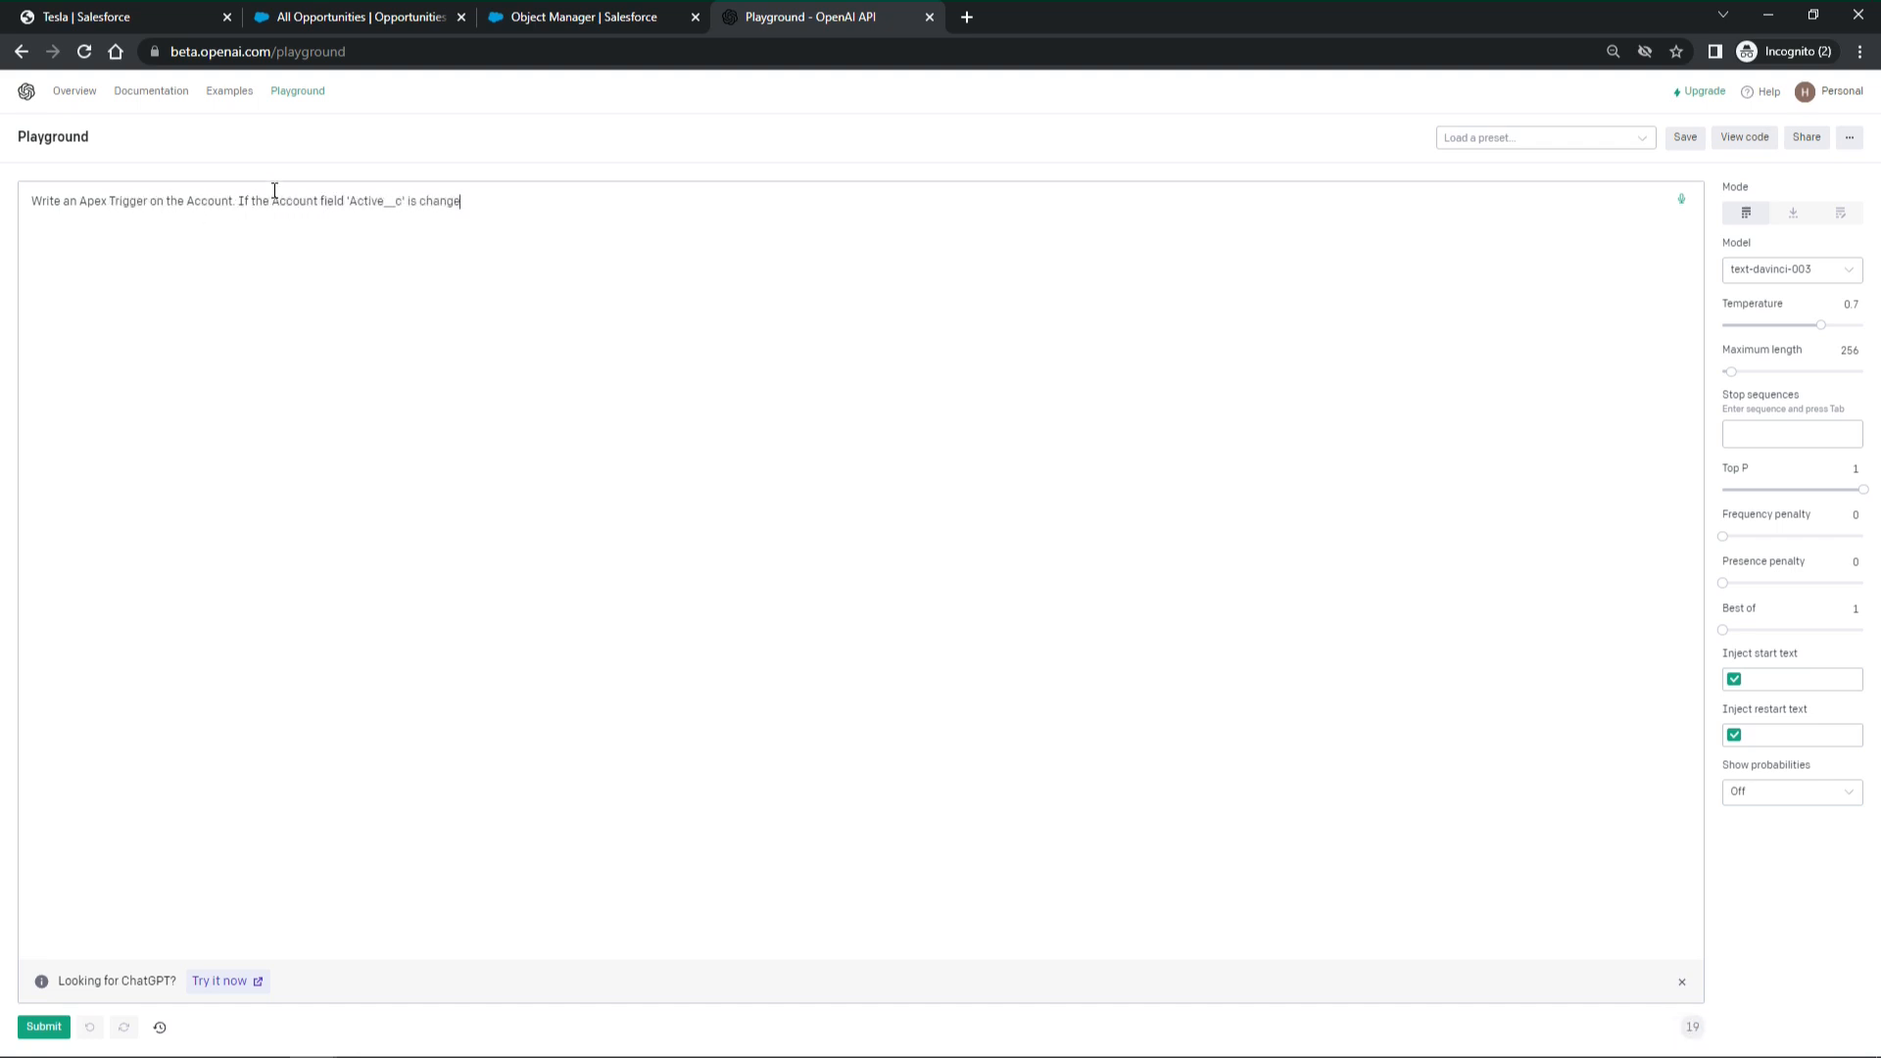
{"action": "type", "text": "d to 'No', all related"}
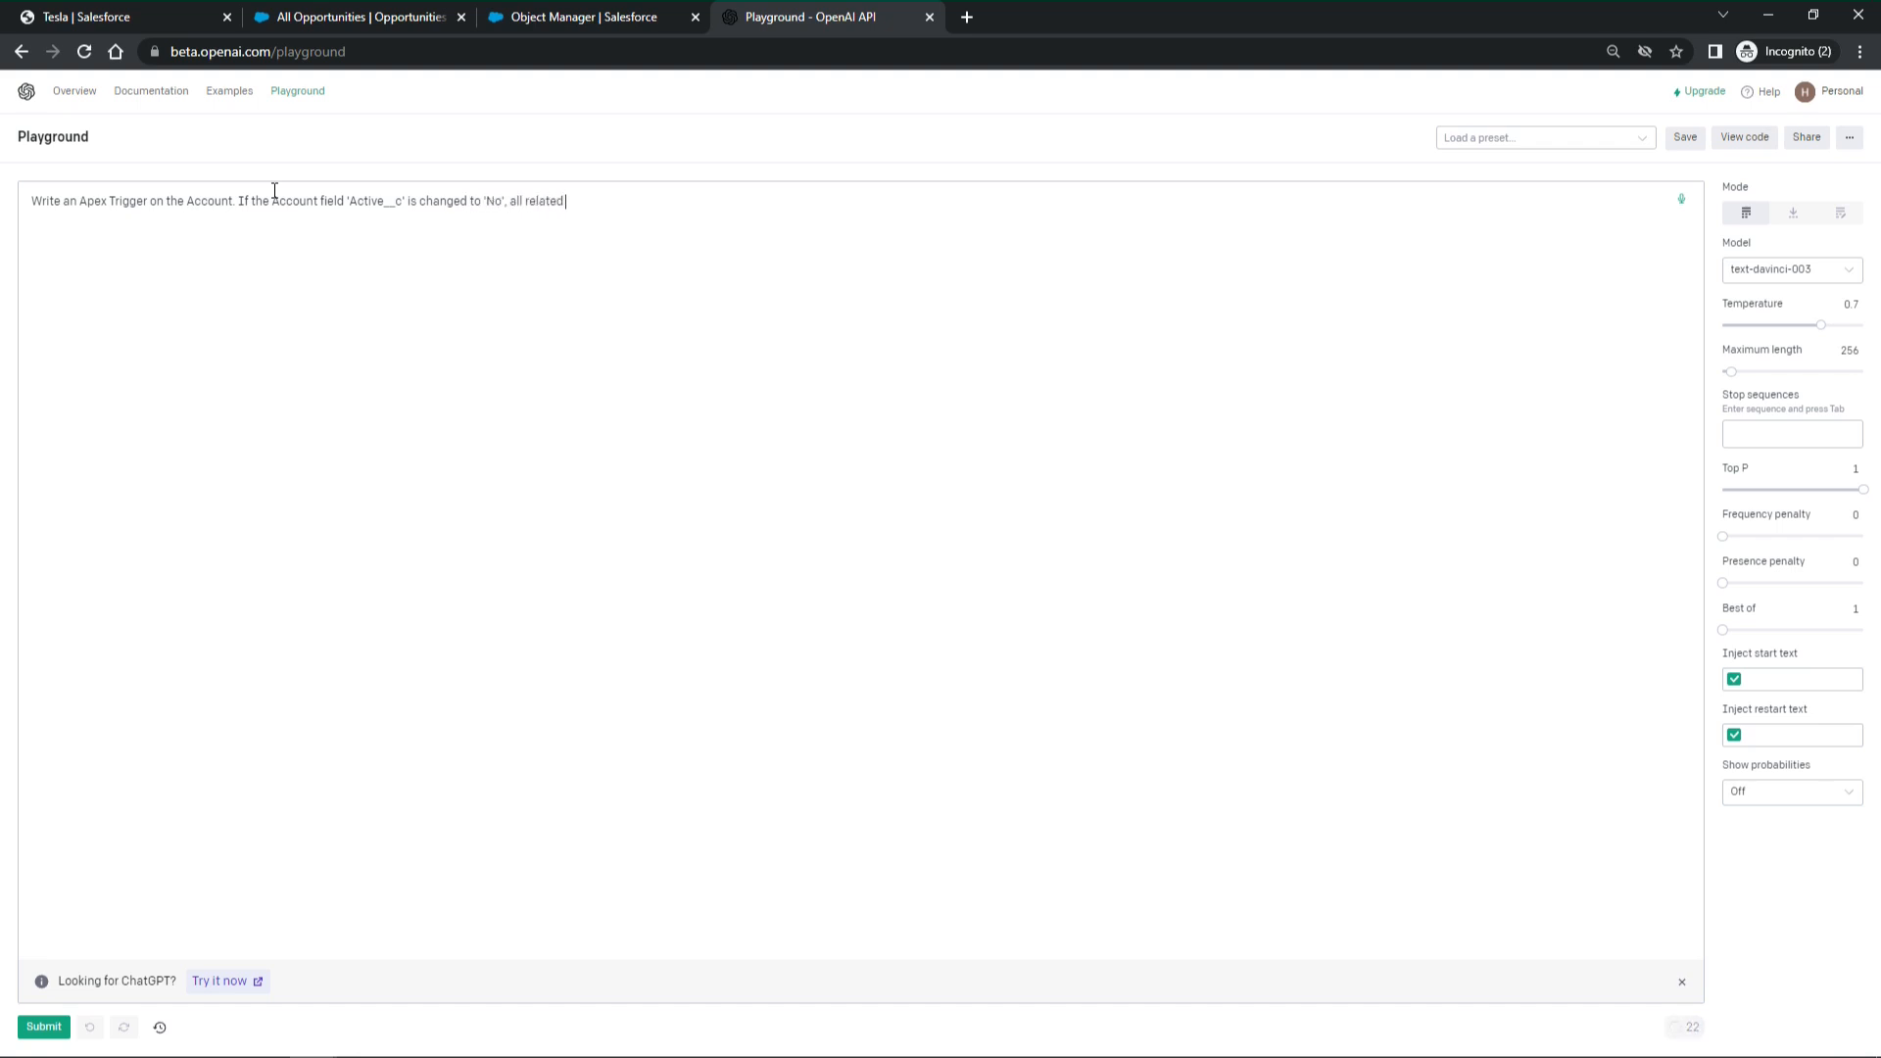
{"action": "type", "text": "Opportunities should be set to StageName"}
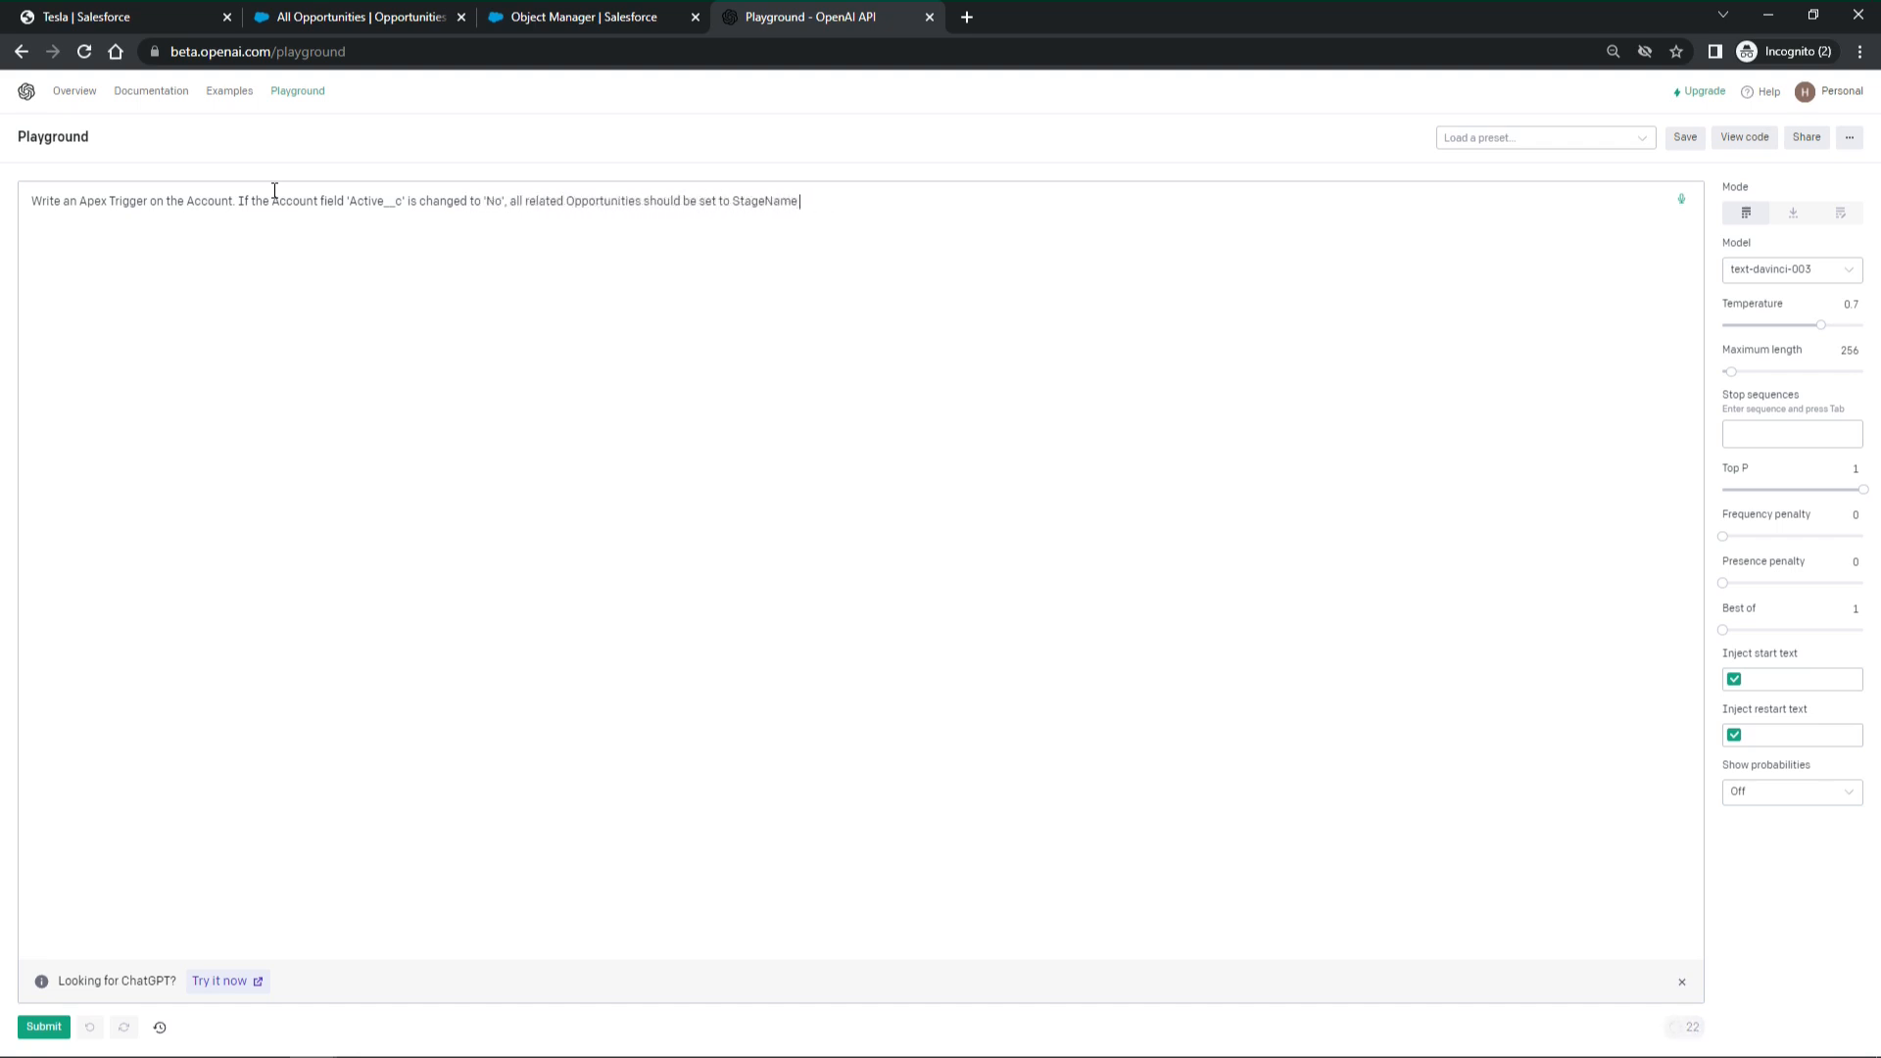
{"action": "type", "text": "'Closed Lost'"}
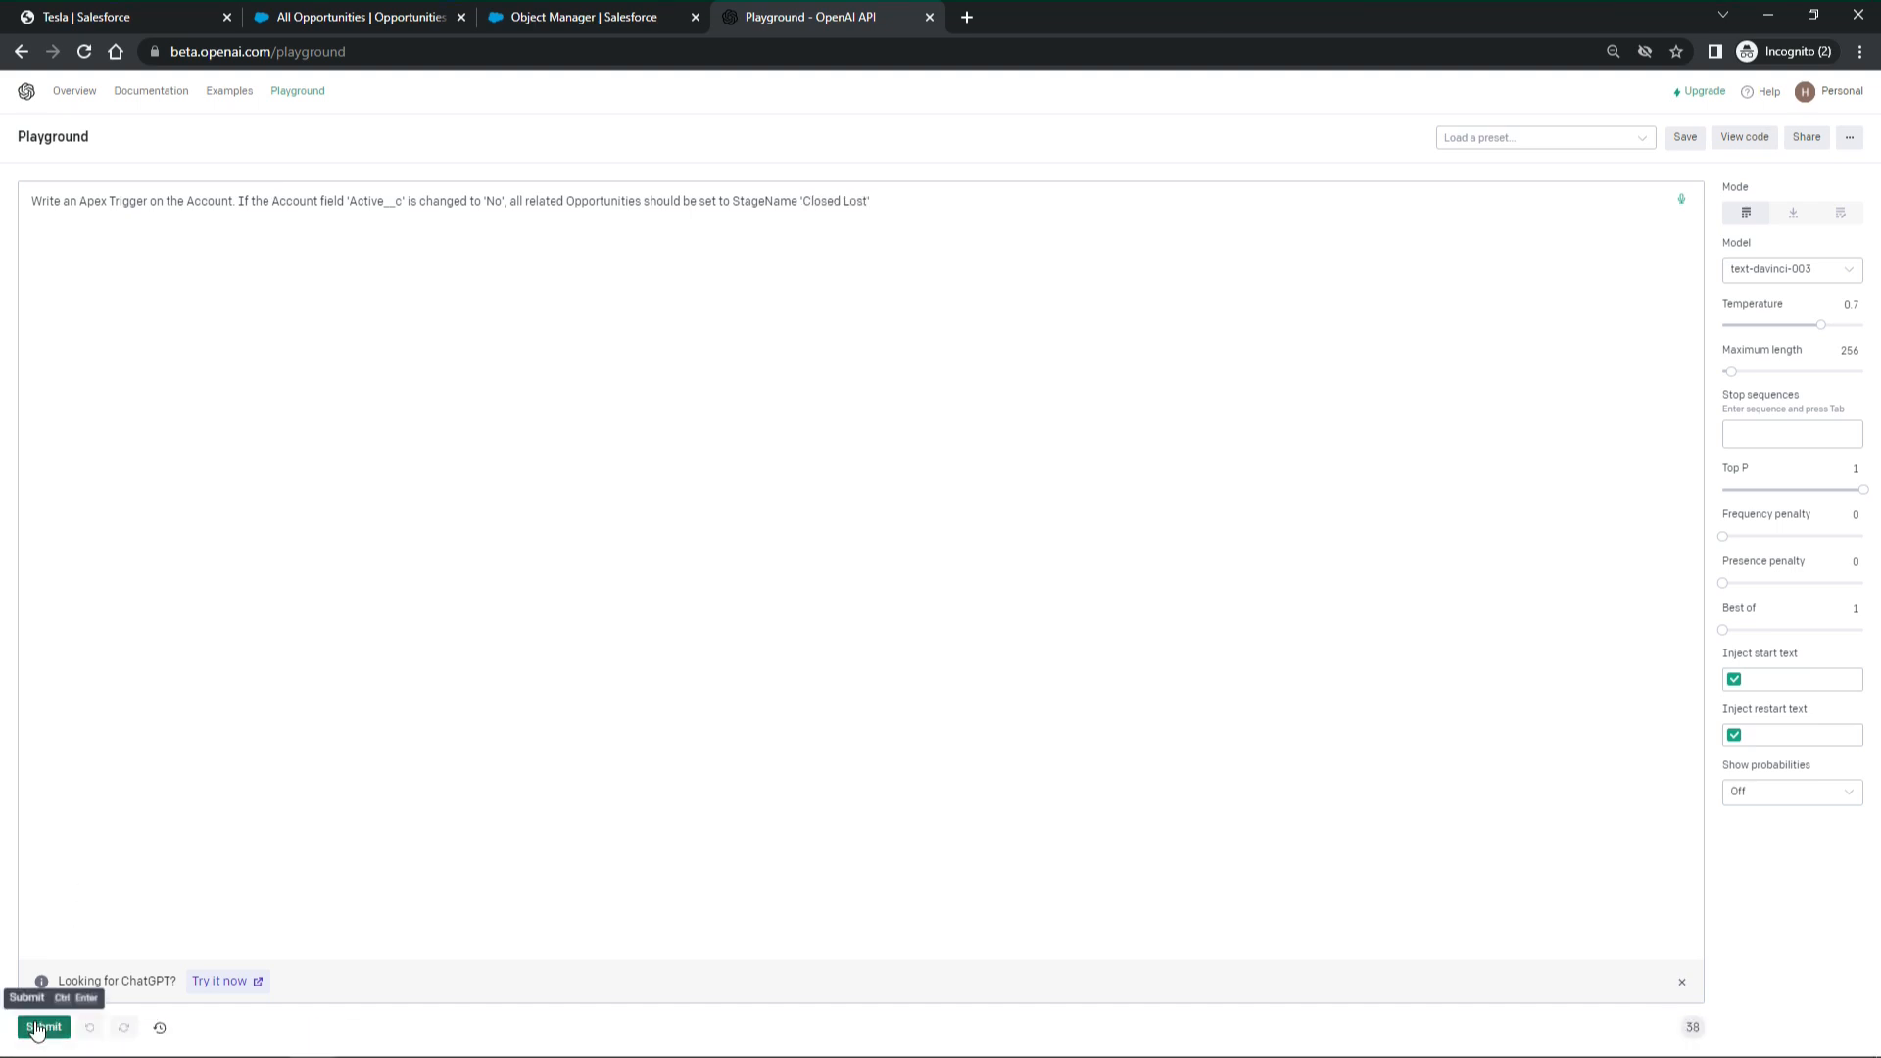
{"action": "left_click", "coordinate": [43, 1027]}
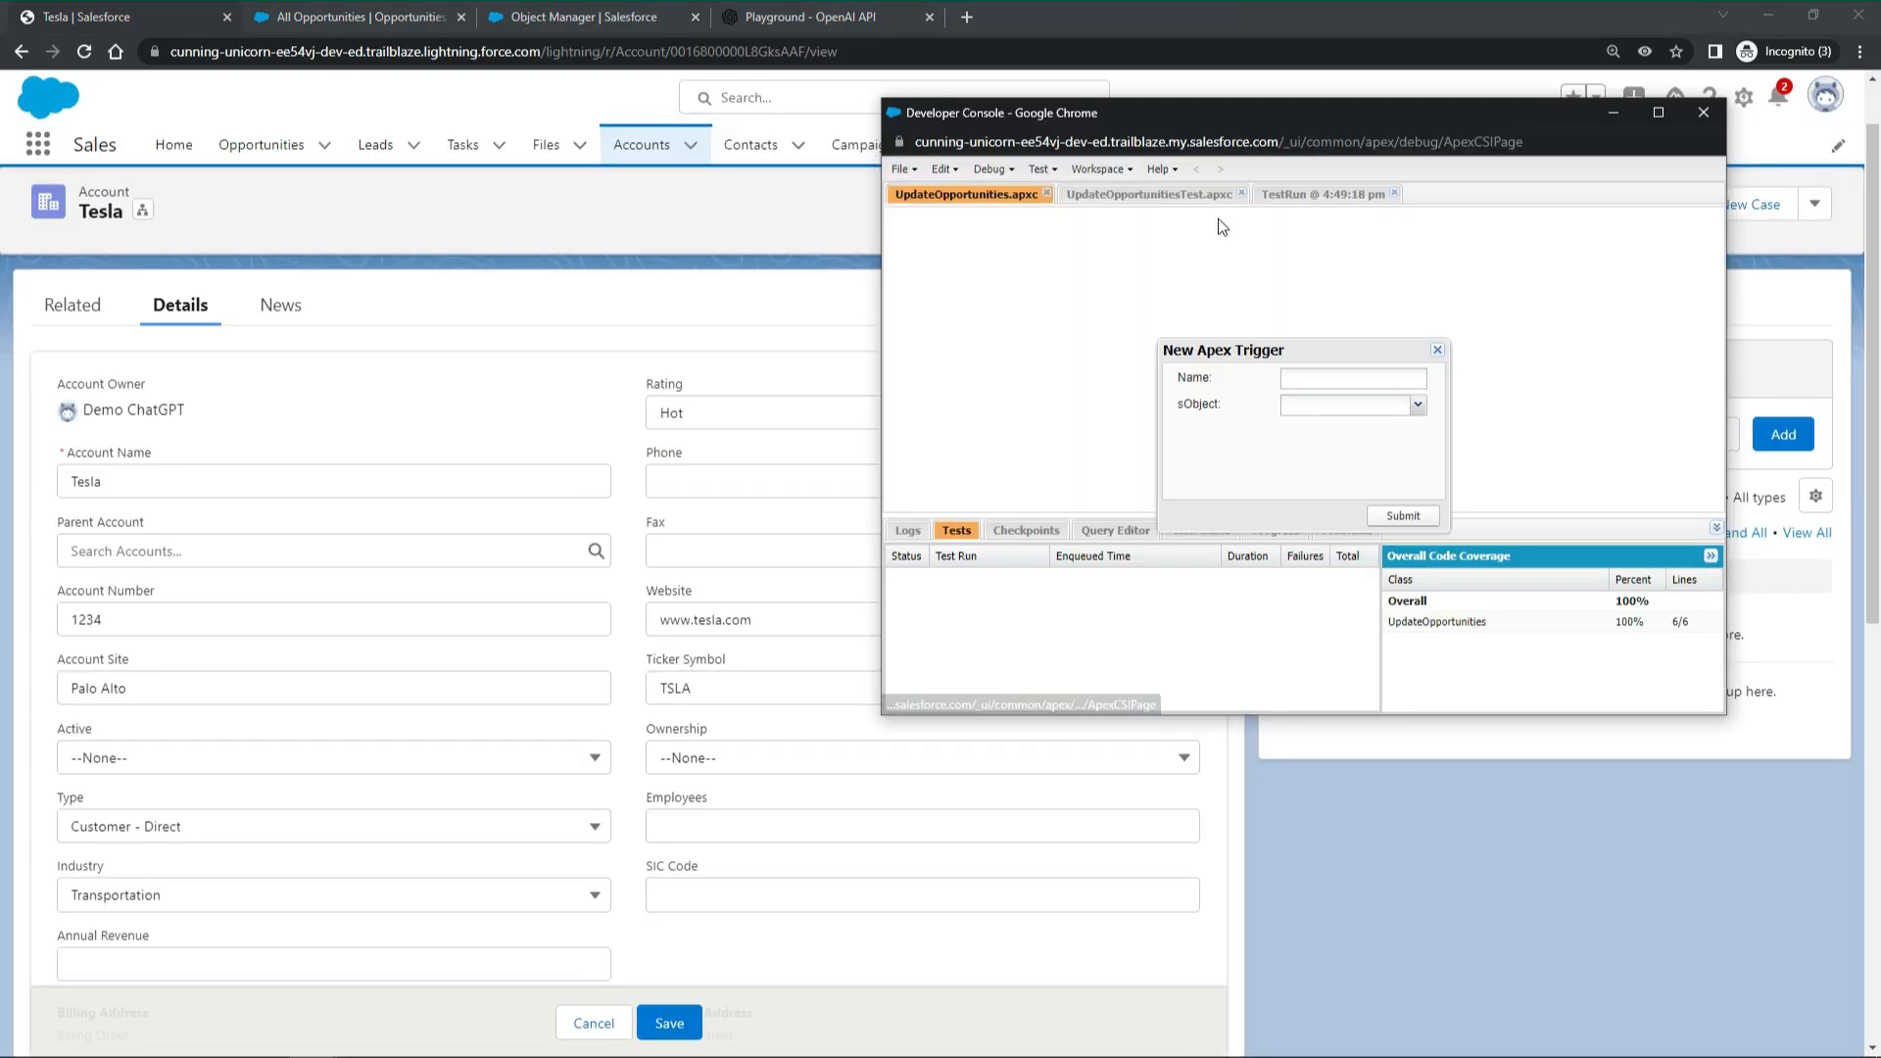
- Create the SetOpportunitiesOnAccountChange Apex trigger on the Account object
{"action": "left_click", "coordinate": [801, 17]}
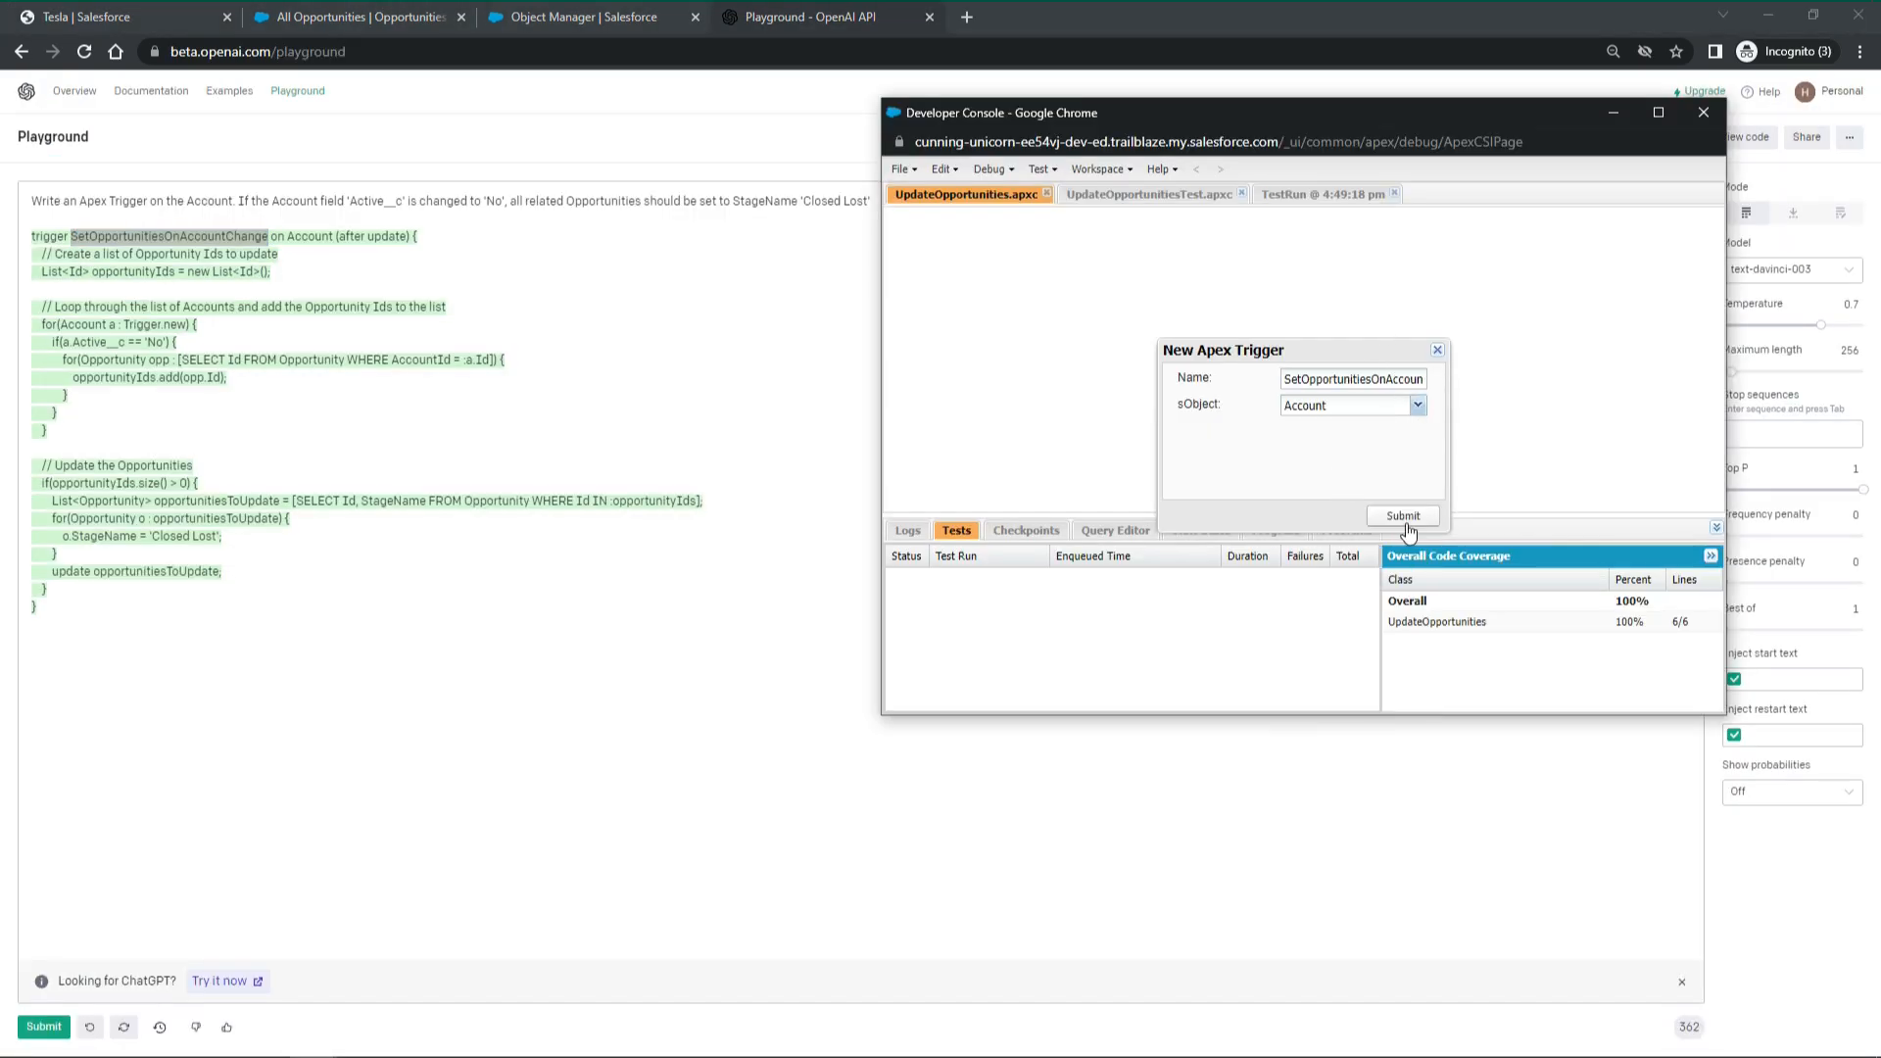
{"action": "left_click", "coordinate": [1402, 516]}
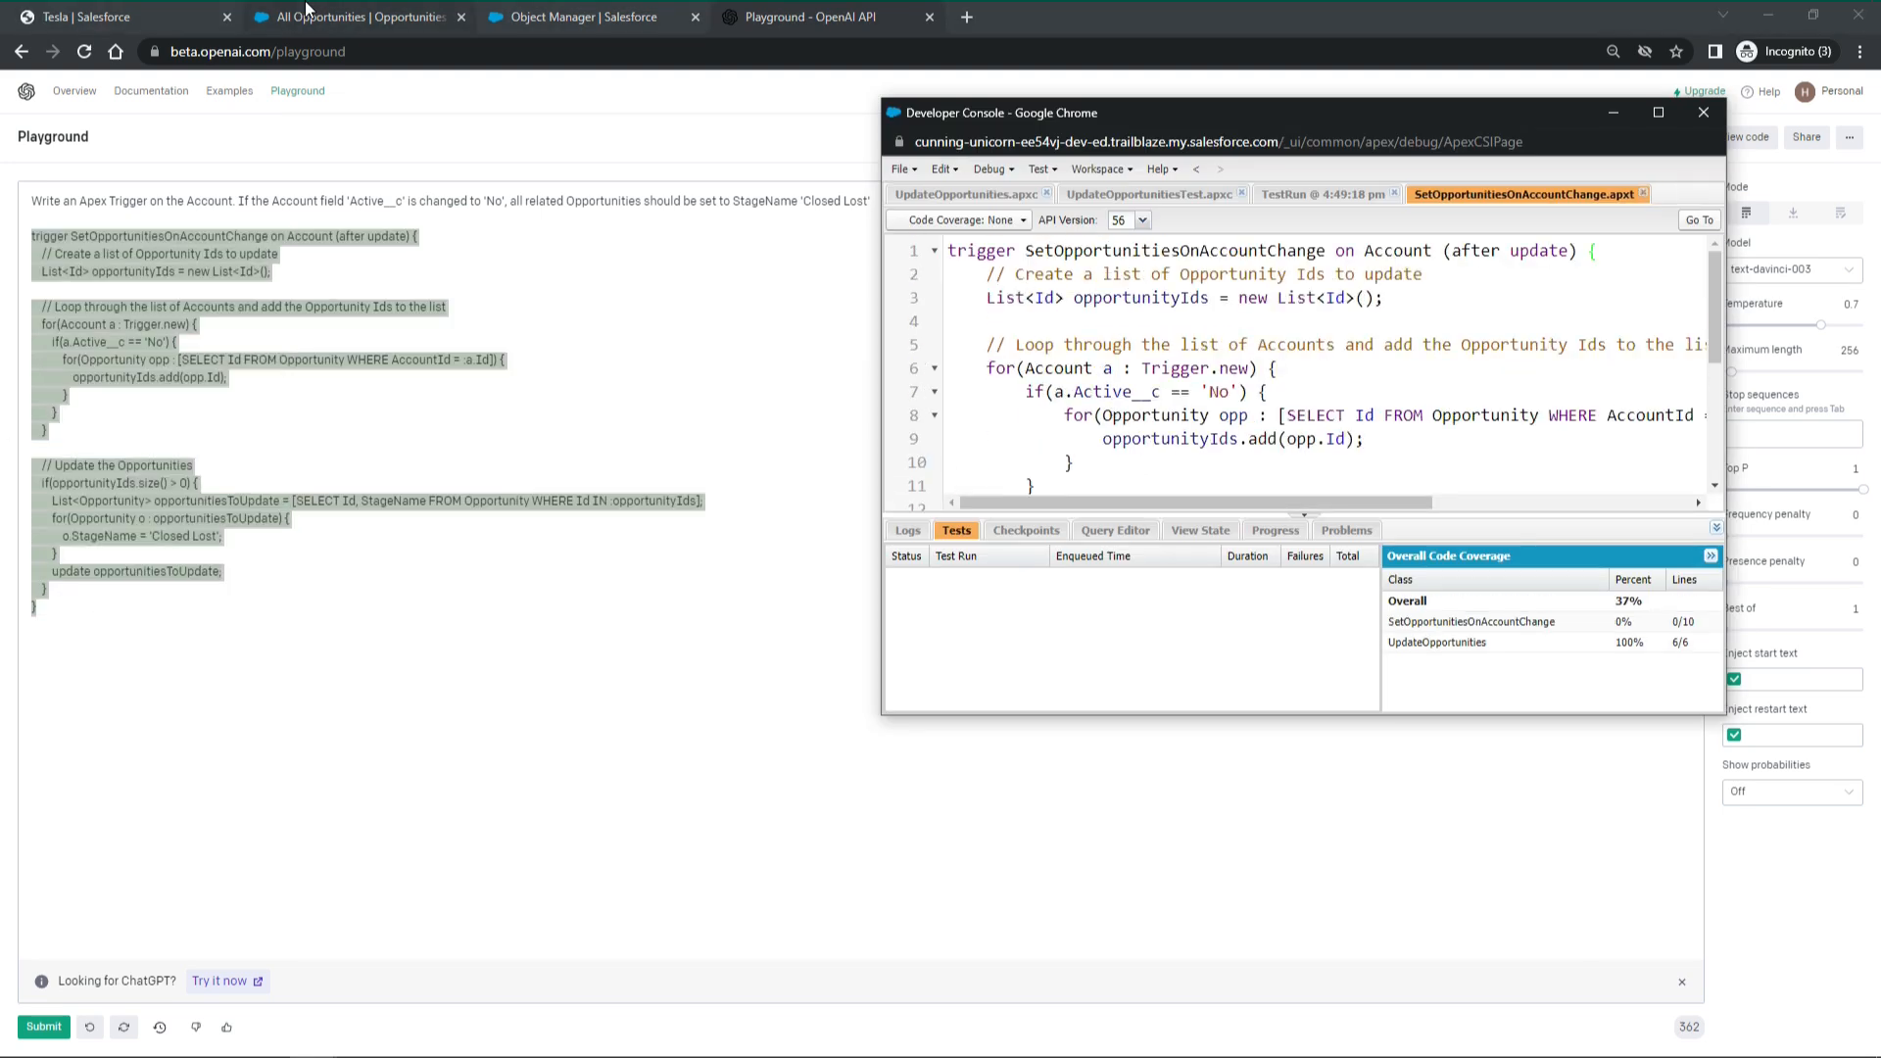
{"action": "left_click", "coordinate": [354, 17]}
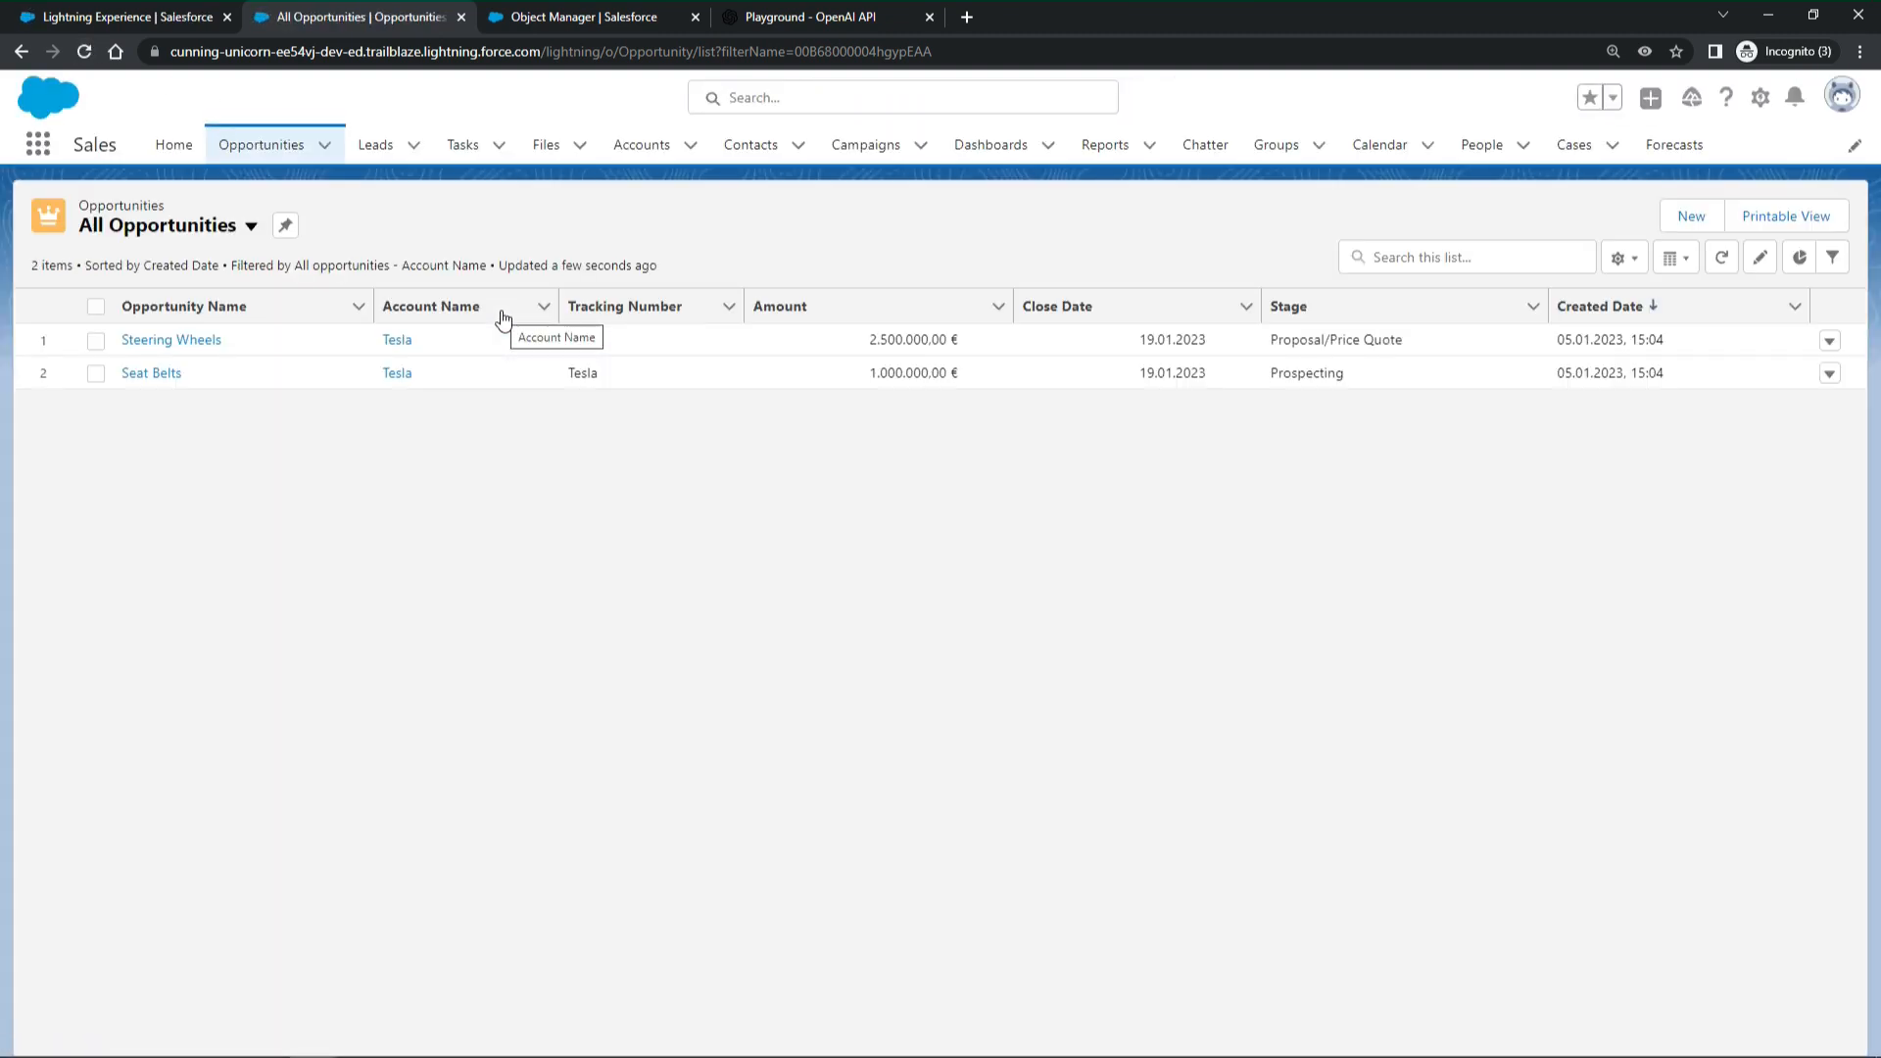
- Edit the Tesla account's details, set Active to No, and save
{"action": "left_click", "coordinate": [396, 340]}
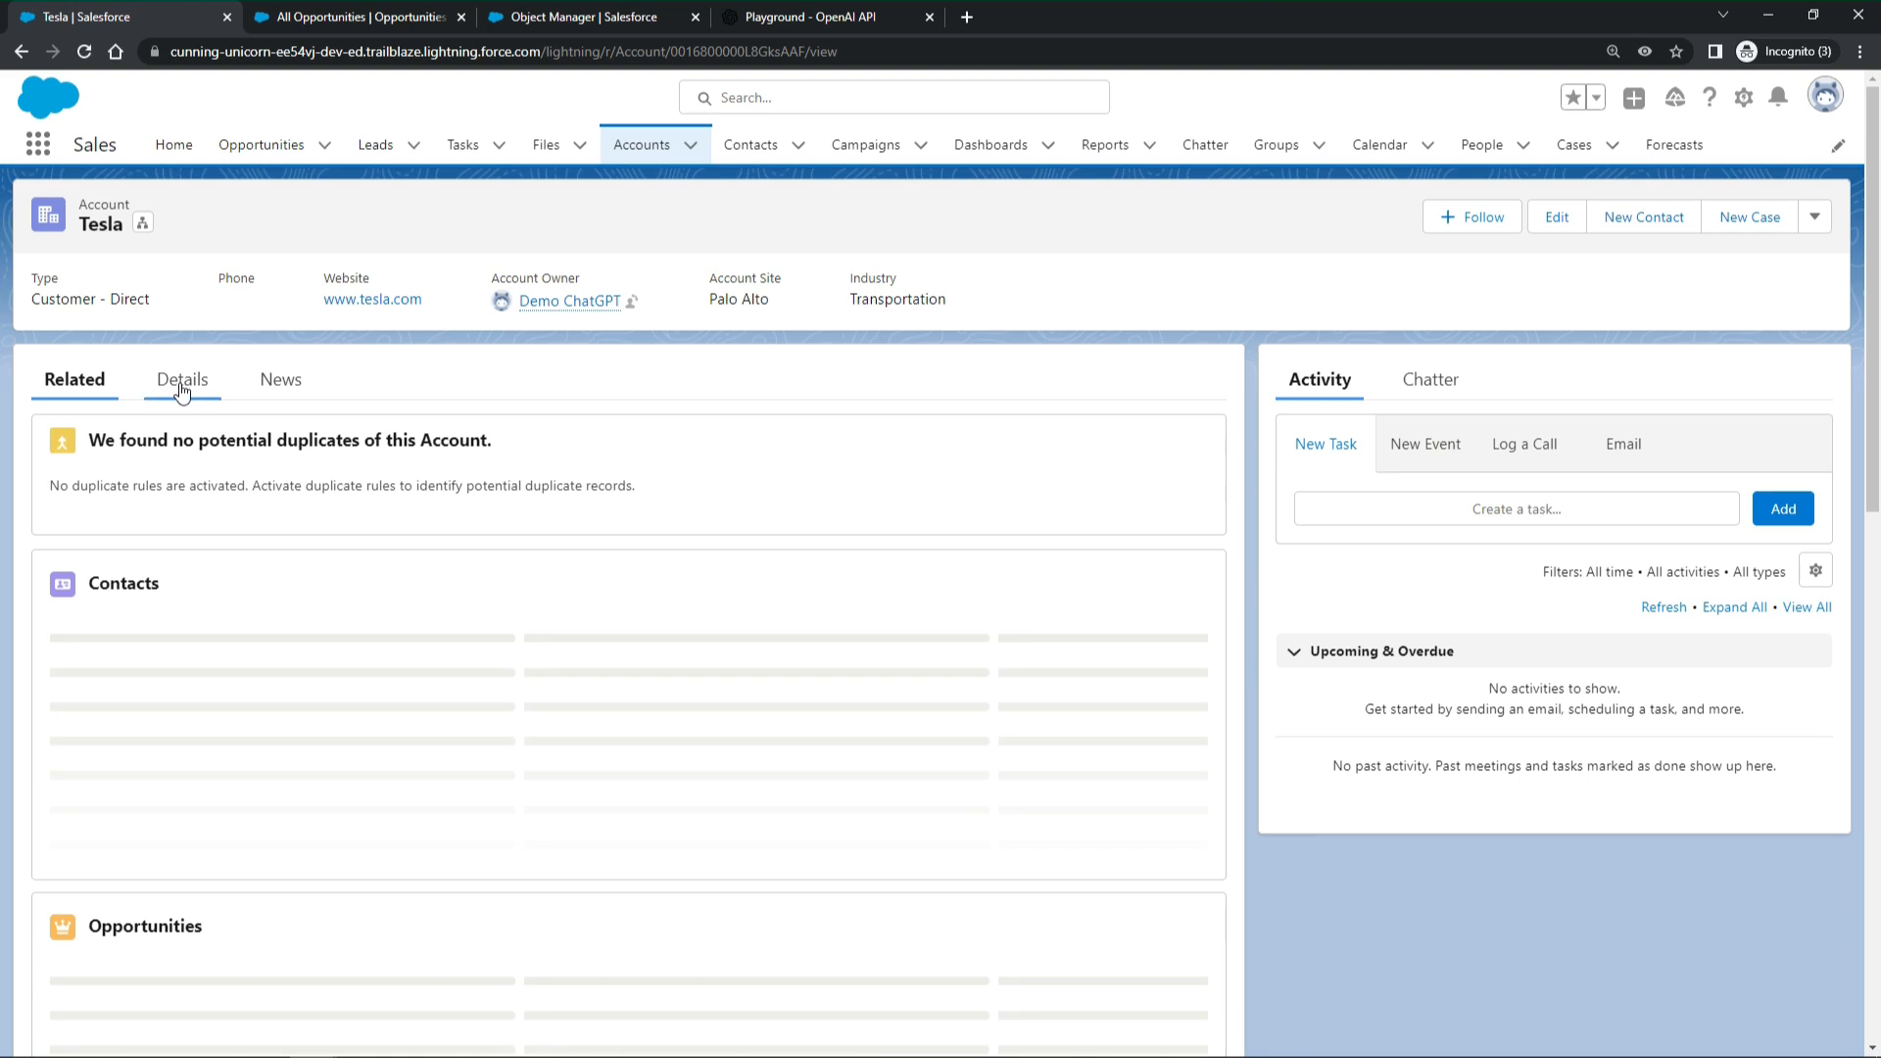
{"action": "left_click", "coordinate": [180, 379]}
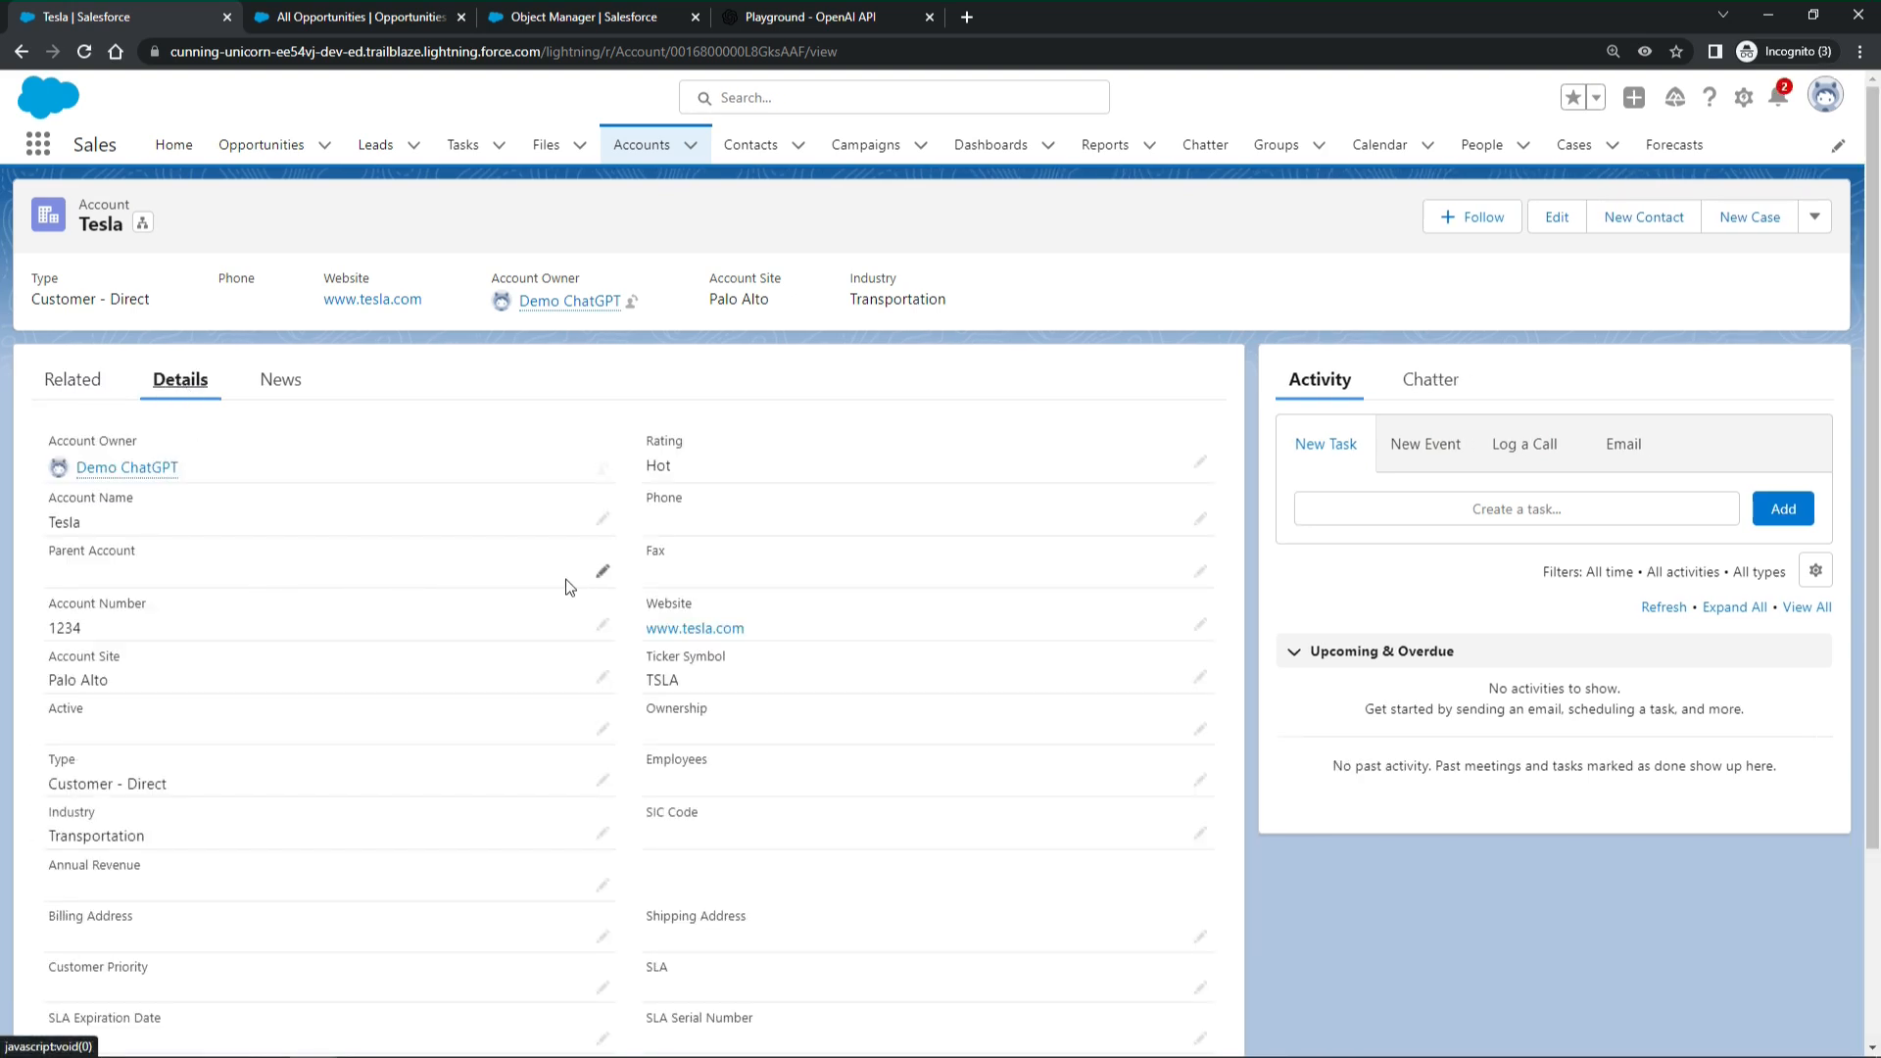
{"action": "left_click", "coordinate": [1556, 218]}
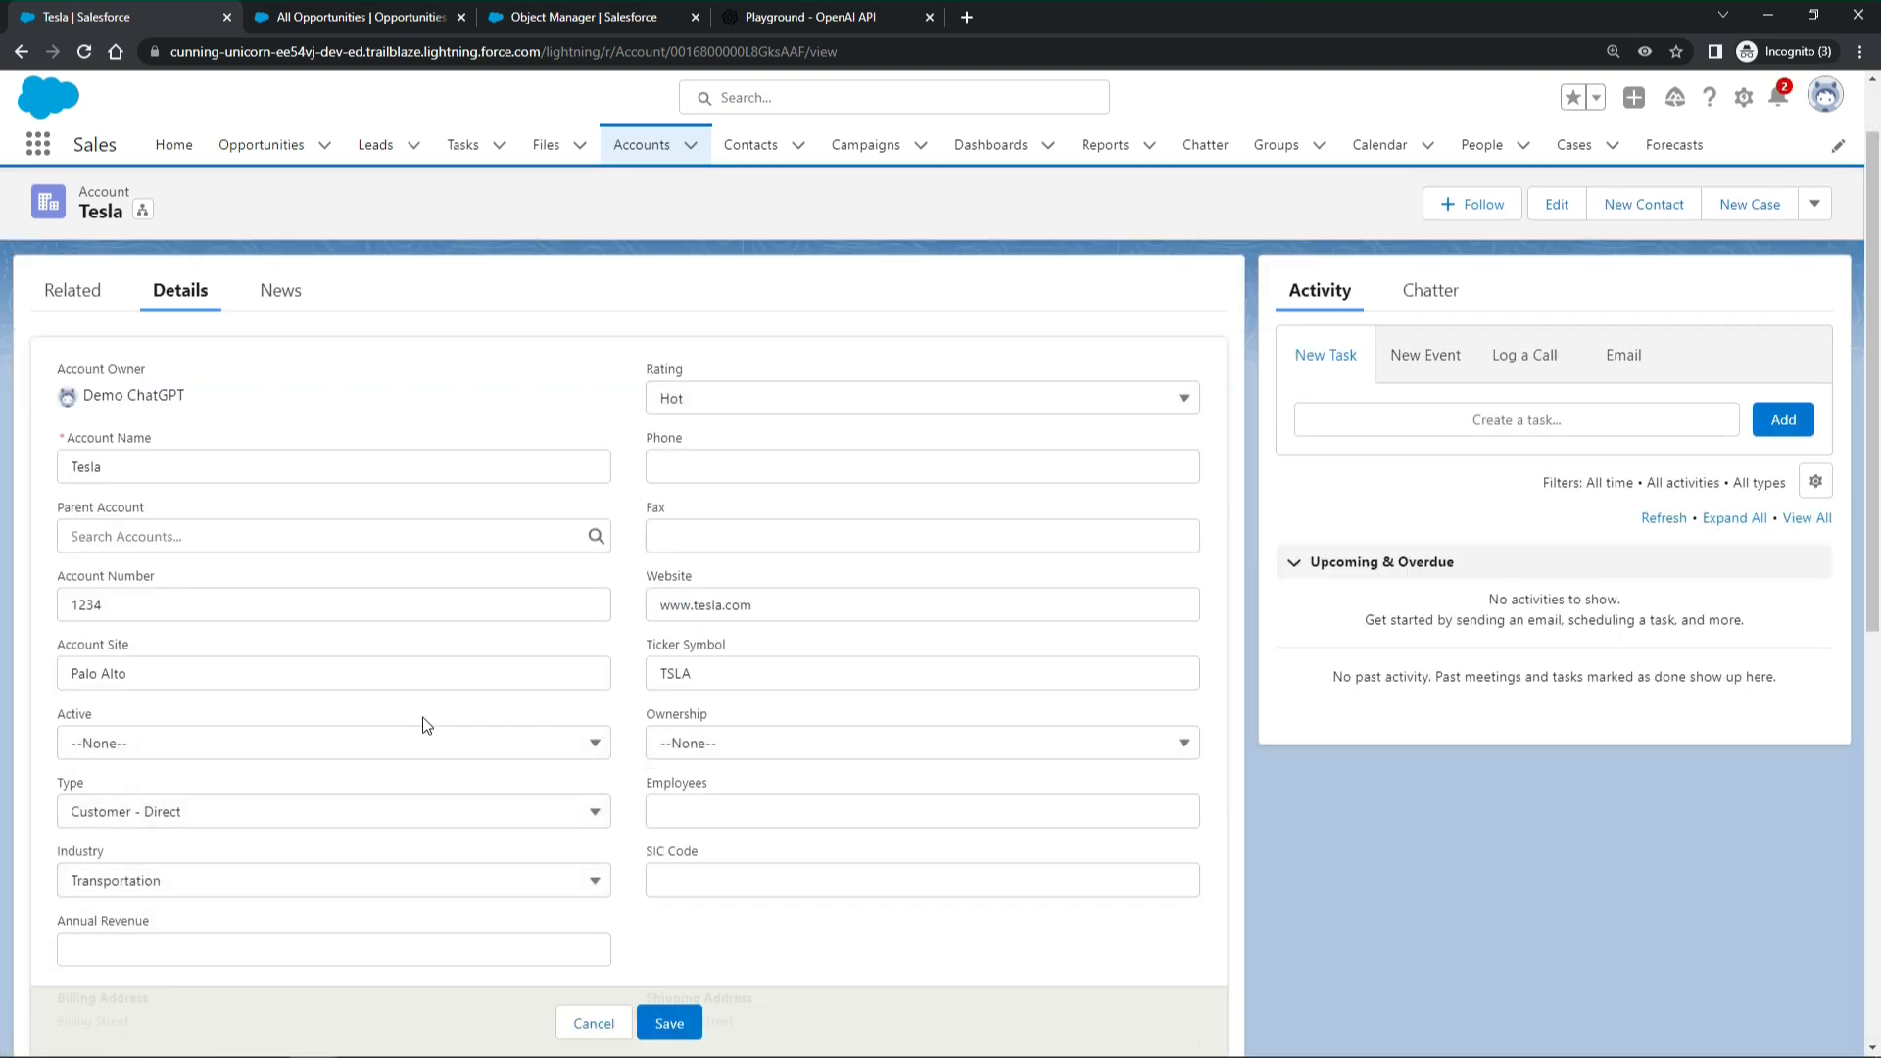
{"action": "left_click", "coordinate": [333, 741]}
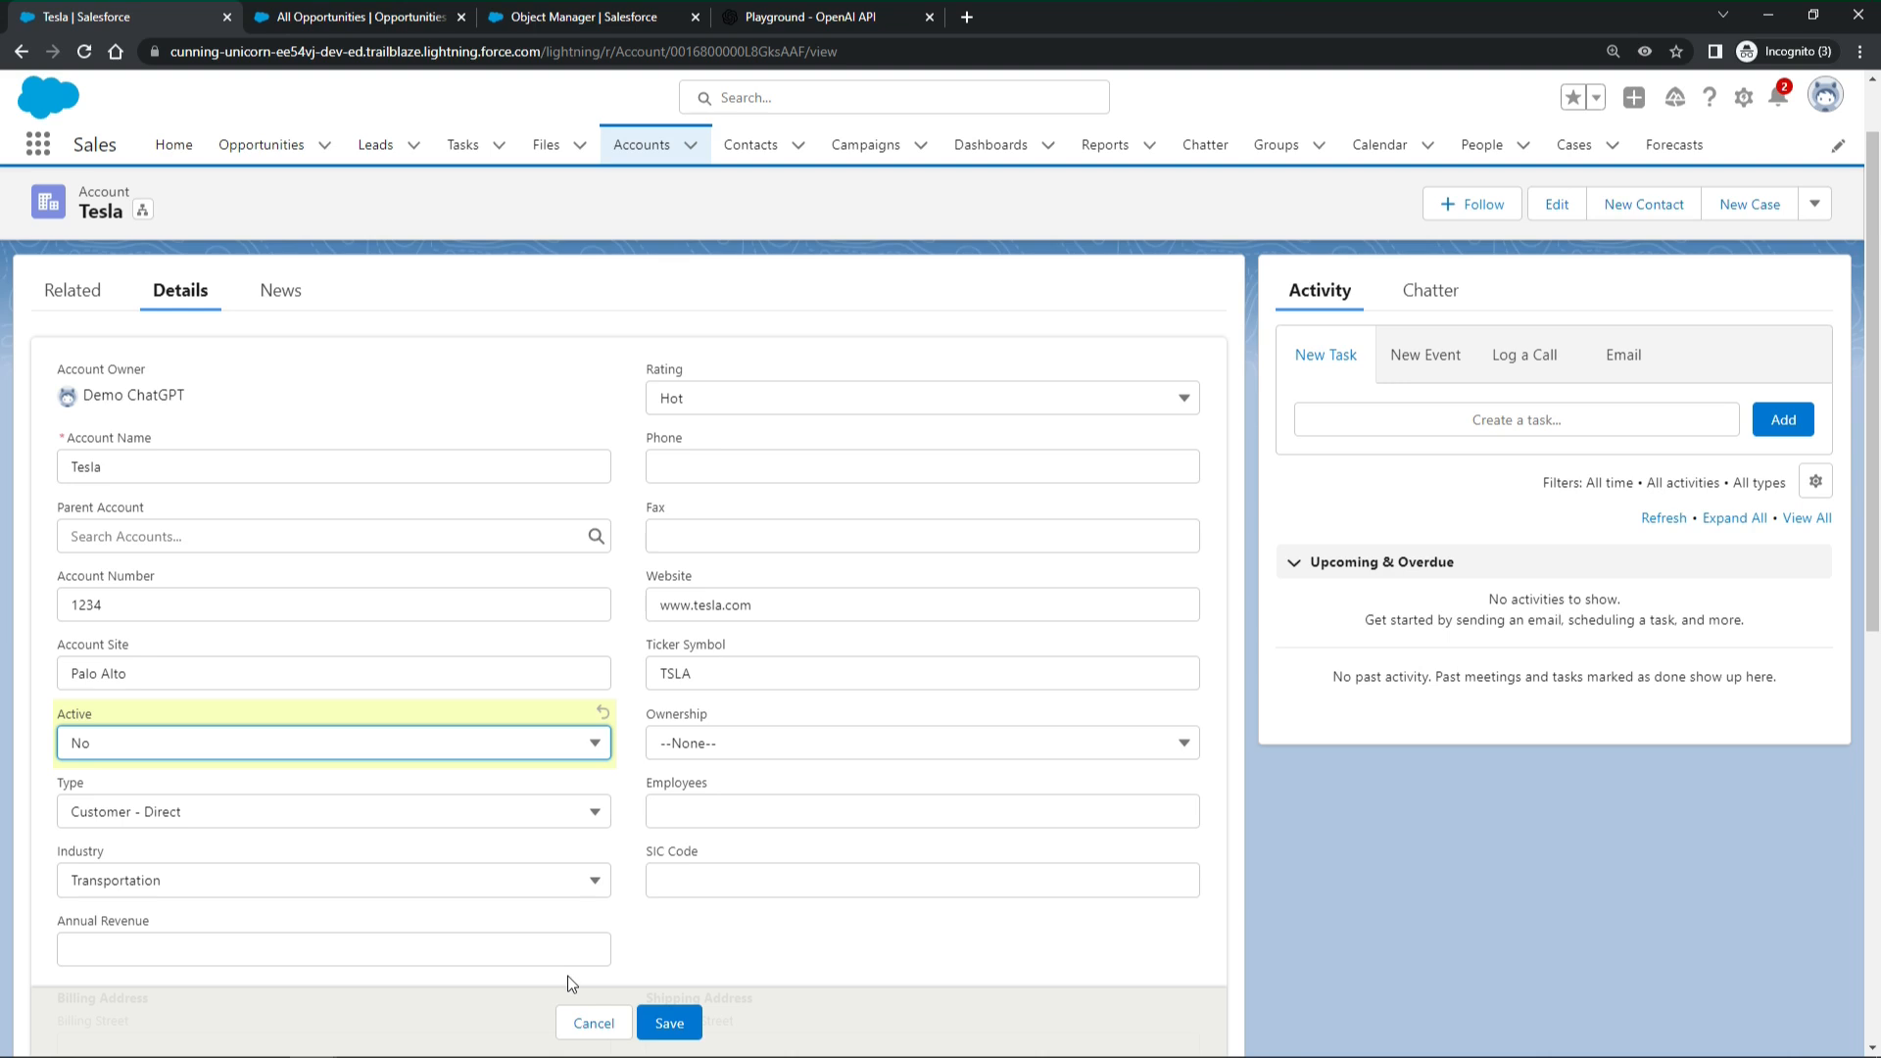
{"action": "left_click", "coordinate": [668, 1022]}
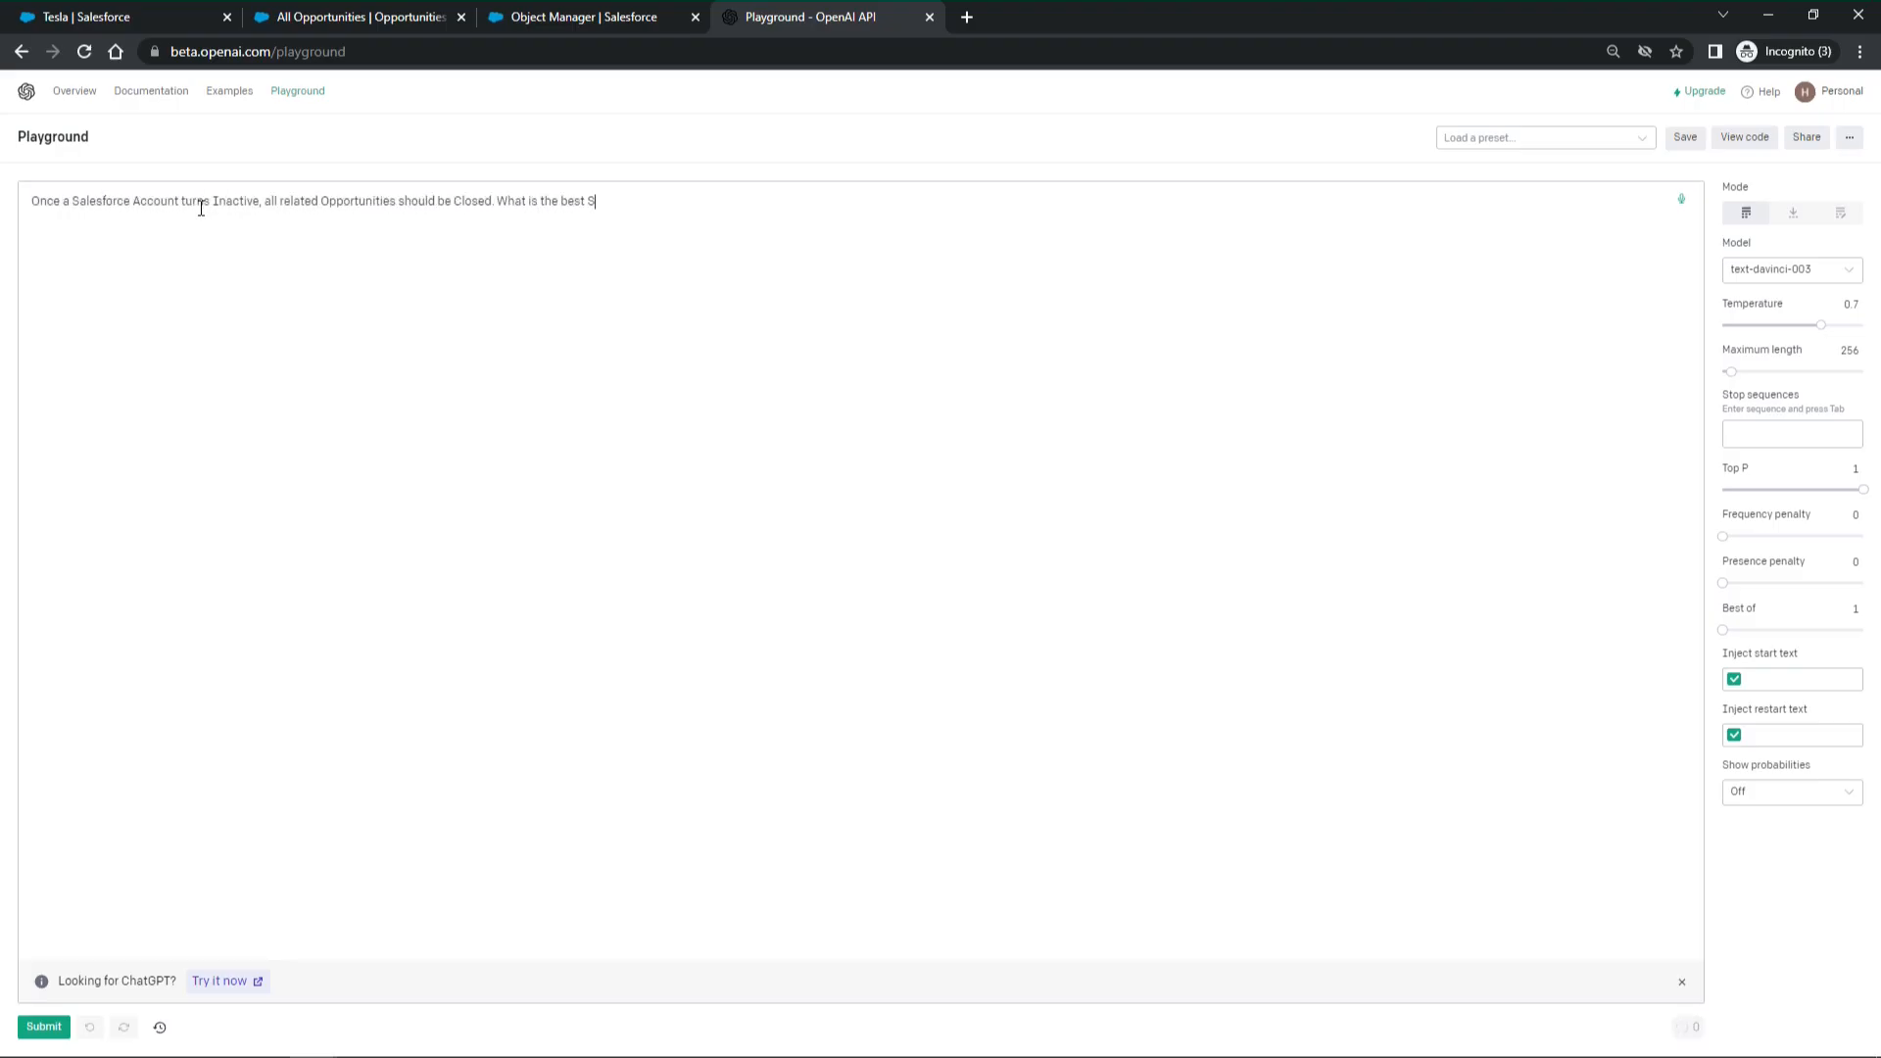
- Ask which automation tool closes opportunities best, then whether Flow or Apex is better
{"action": "type", "text": "alesforce Automation Tool to achieve this requ"}
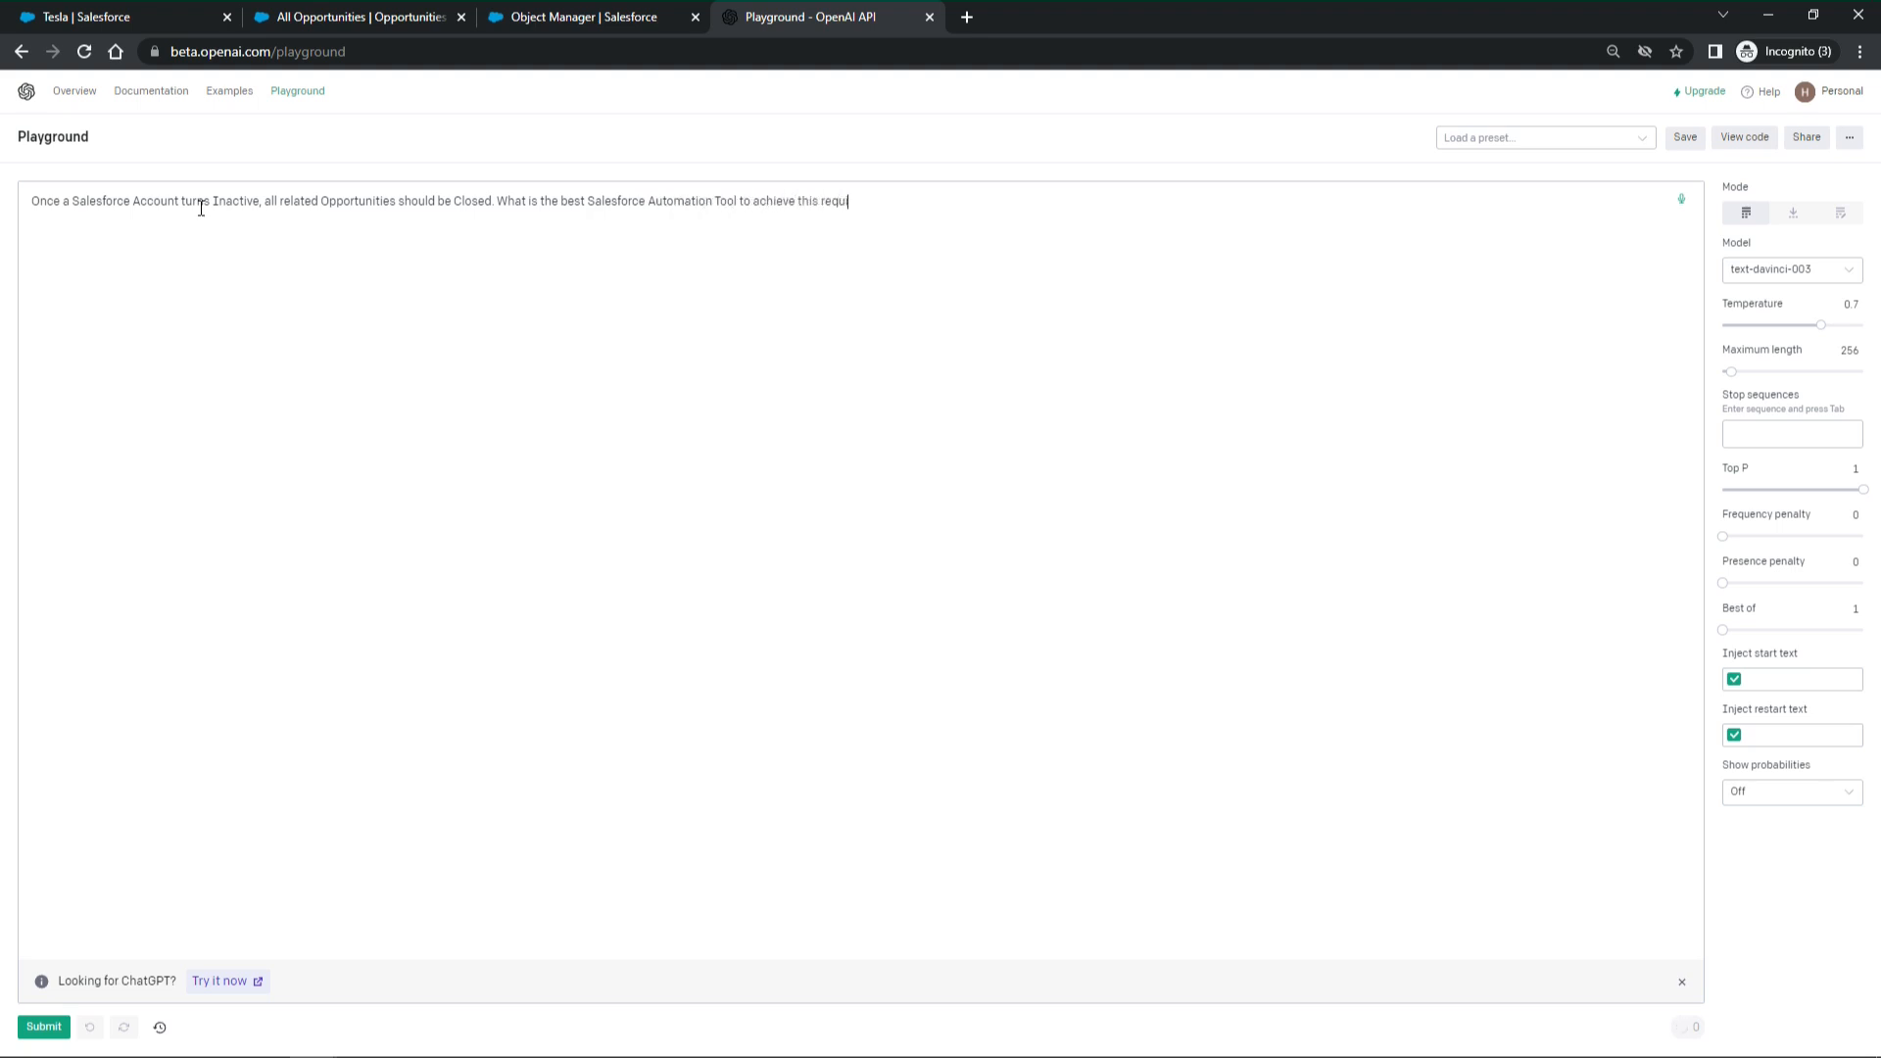
{"action": "left_click", "coordinate": [43, 1026]}
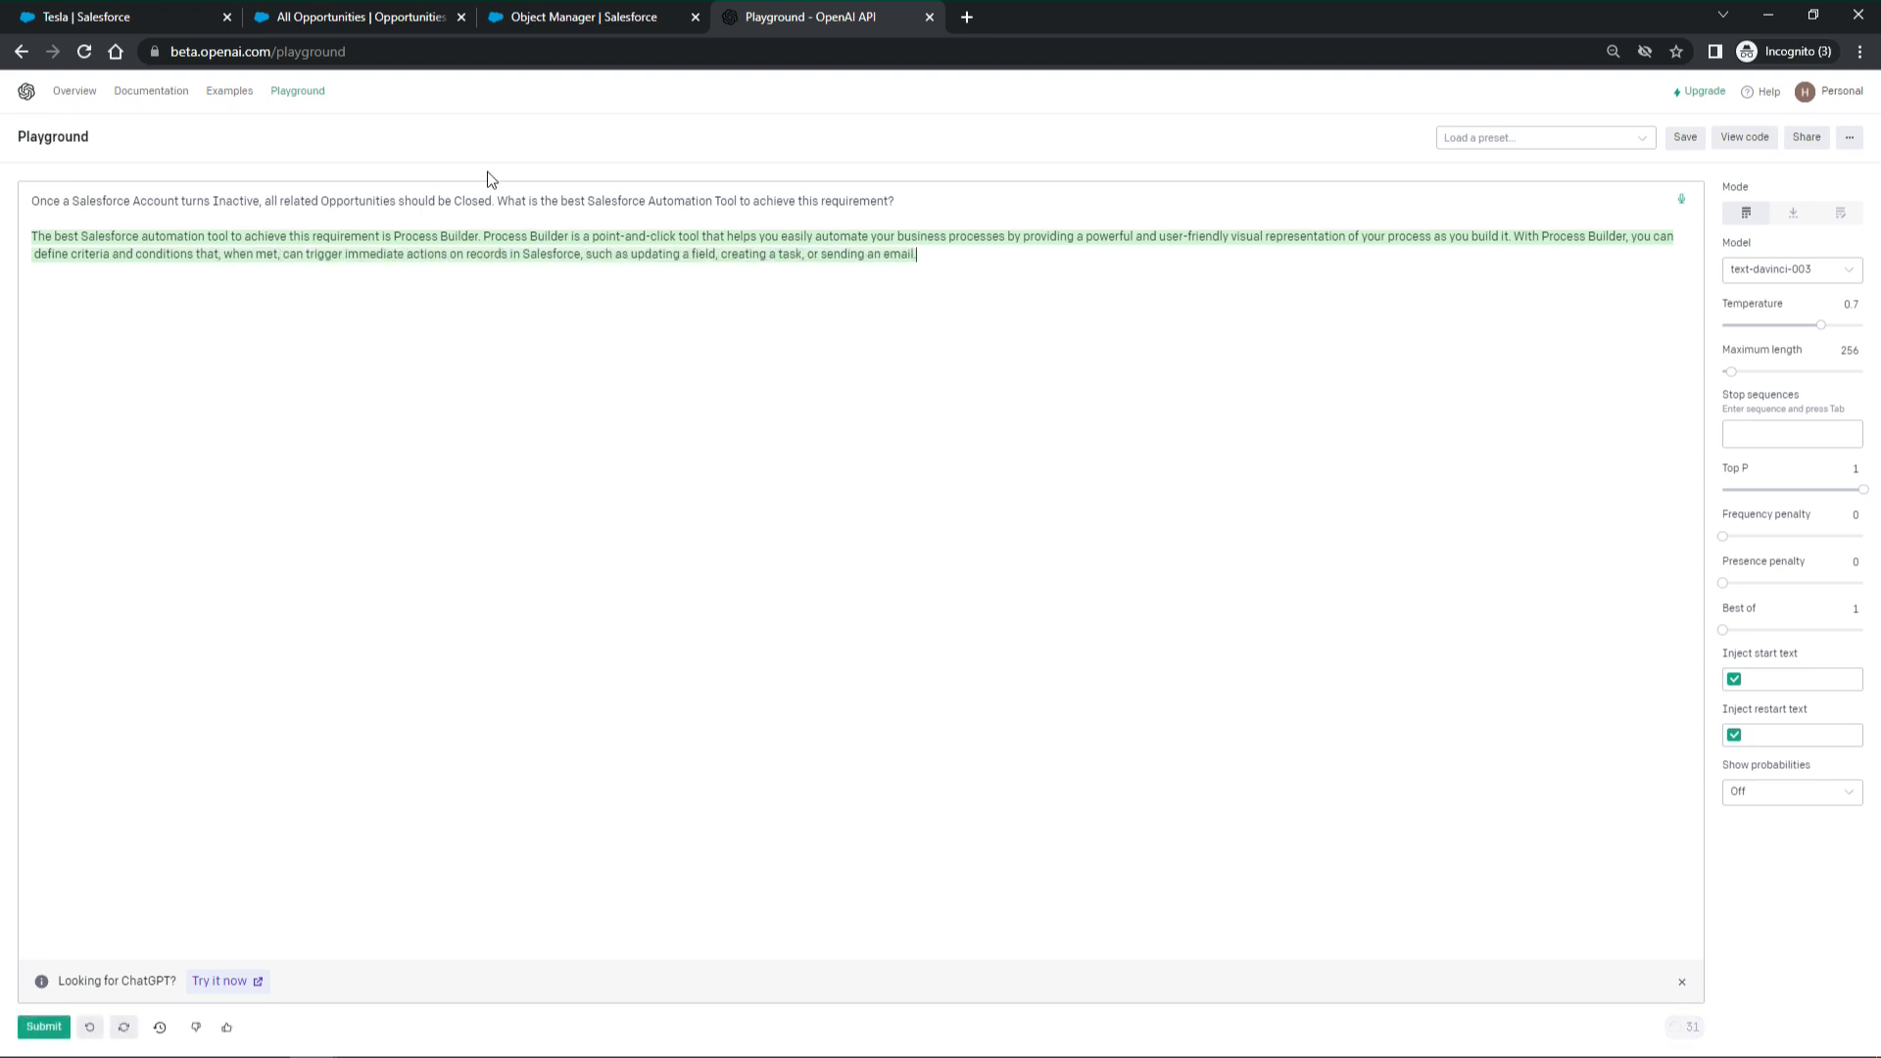
{"action": "double_click", "coordinate": [434, 235]}
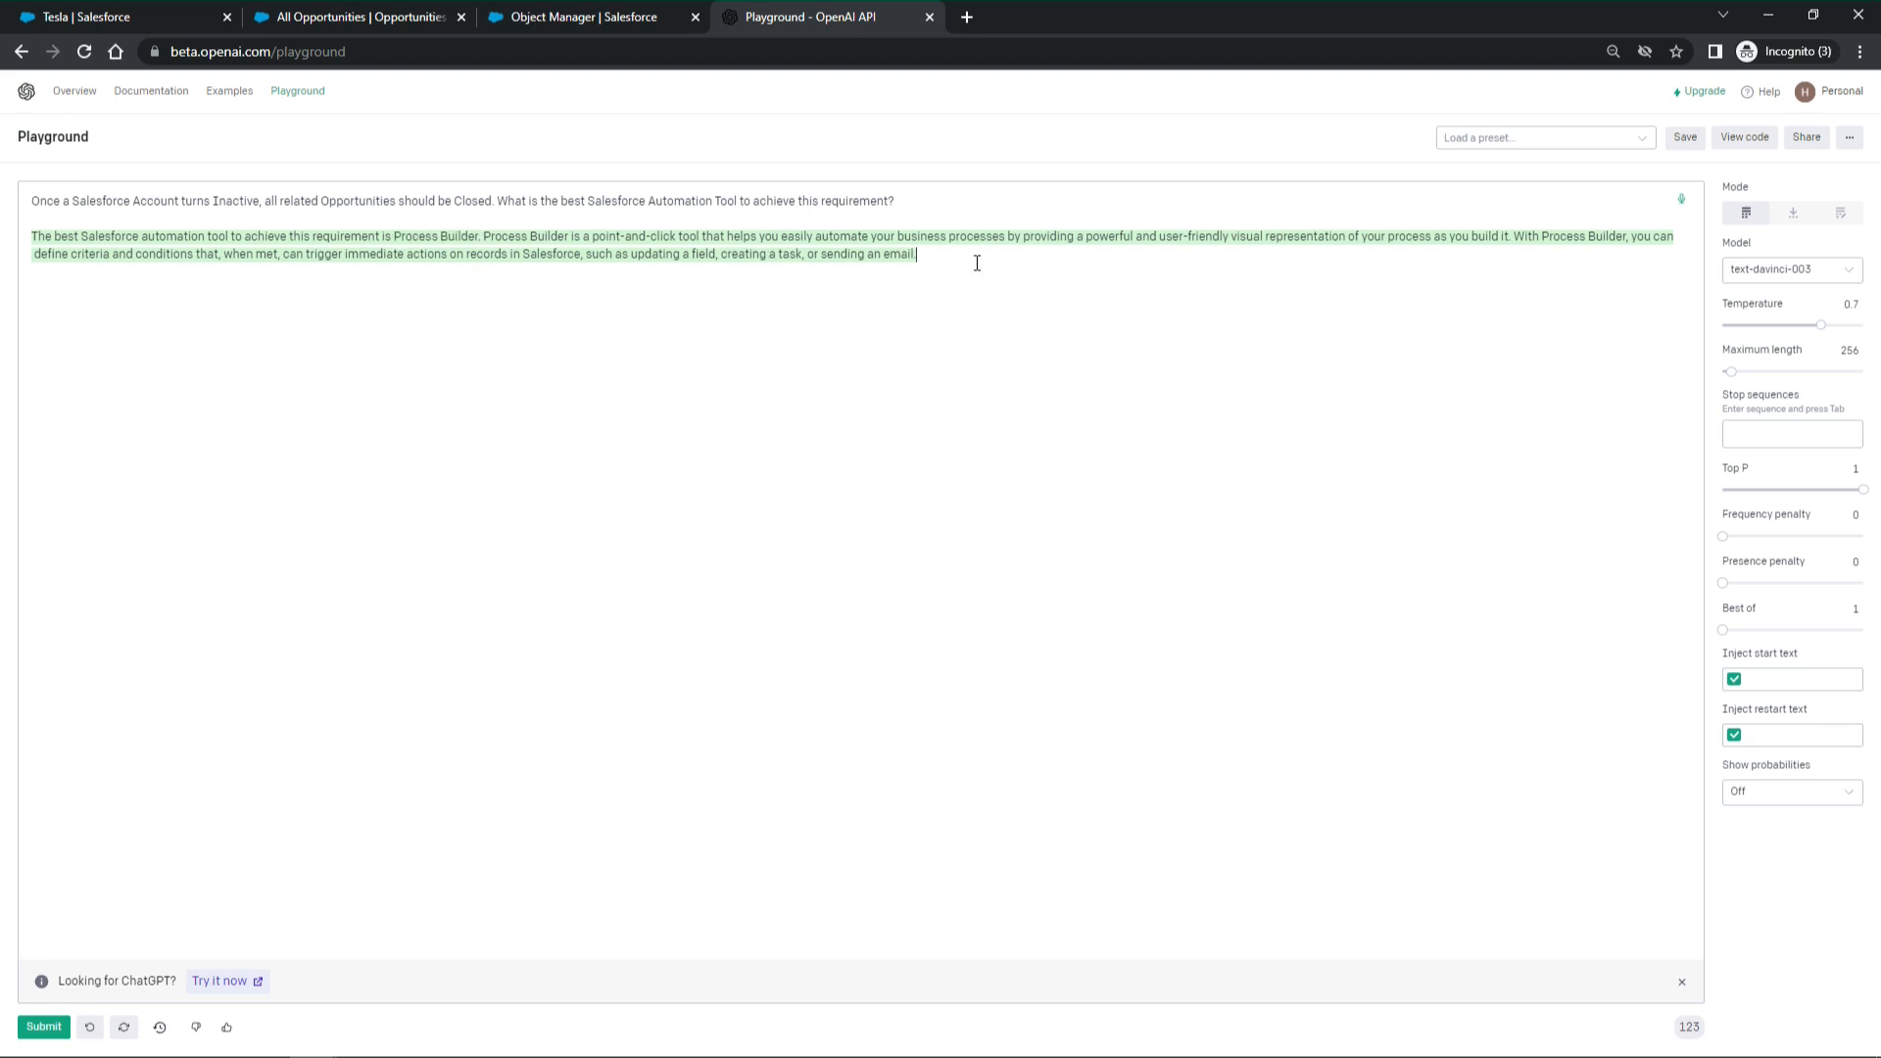
{"action": "type", "text": "Ca"}
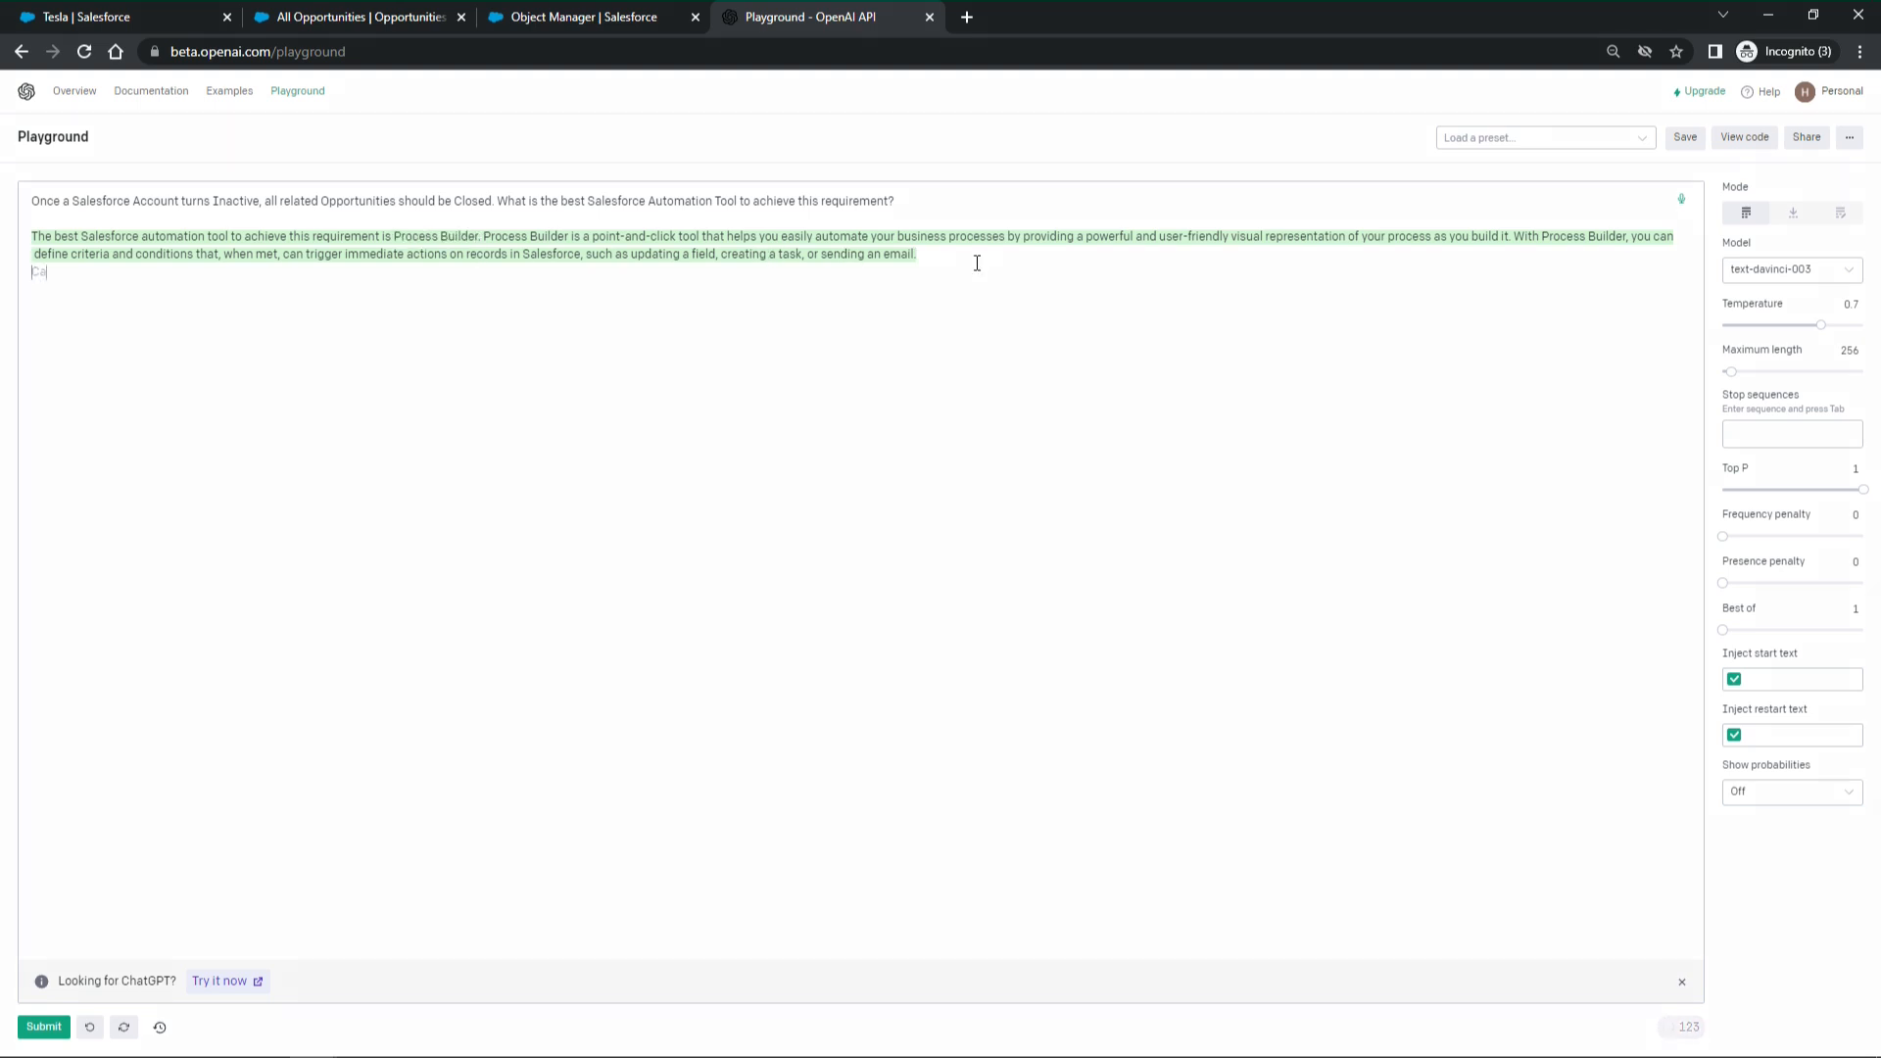
{"action": "type", "text": "Can you do the same with a Salesforce Flow or A"}
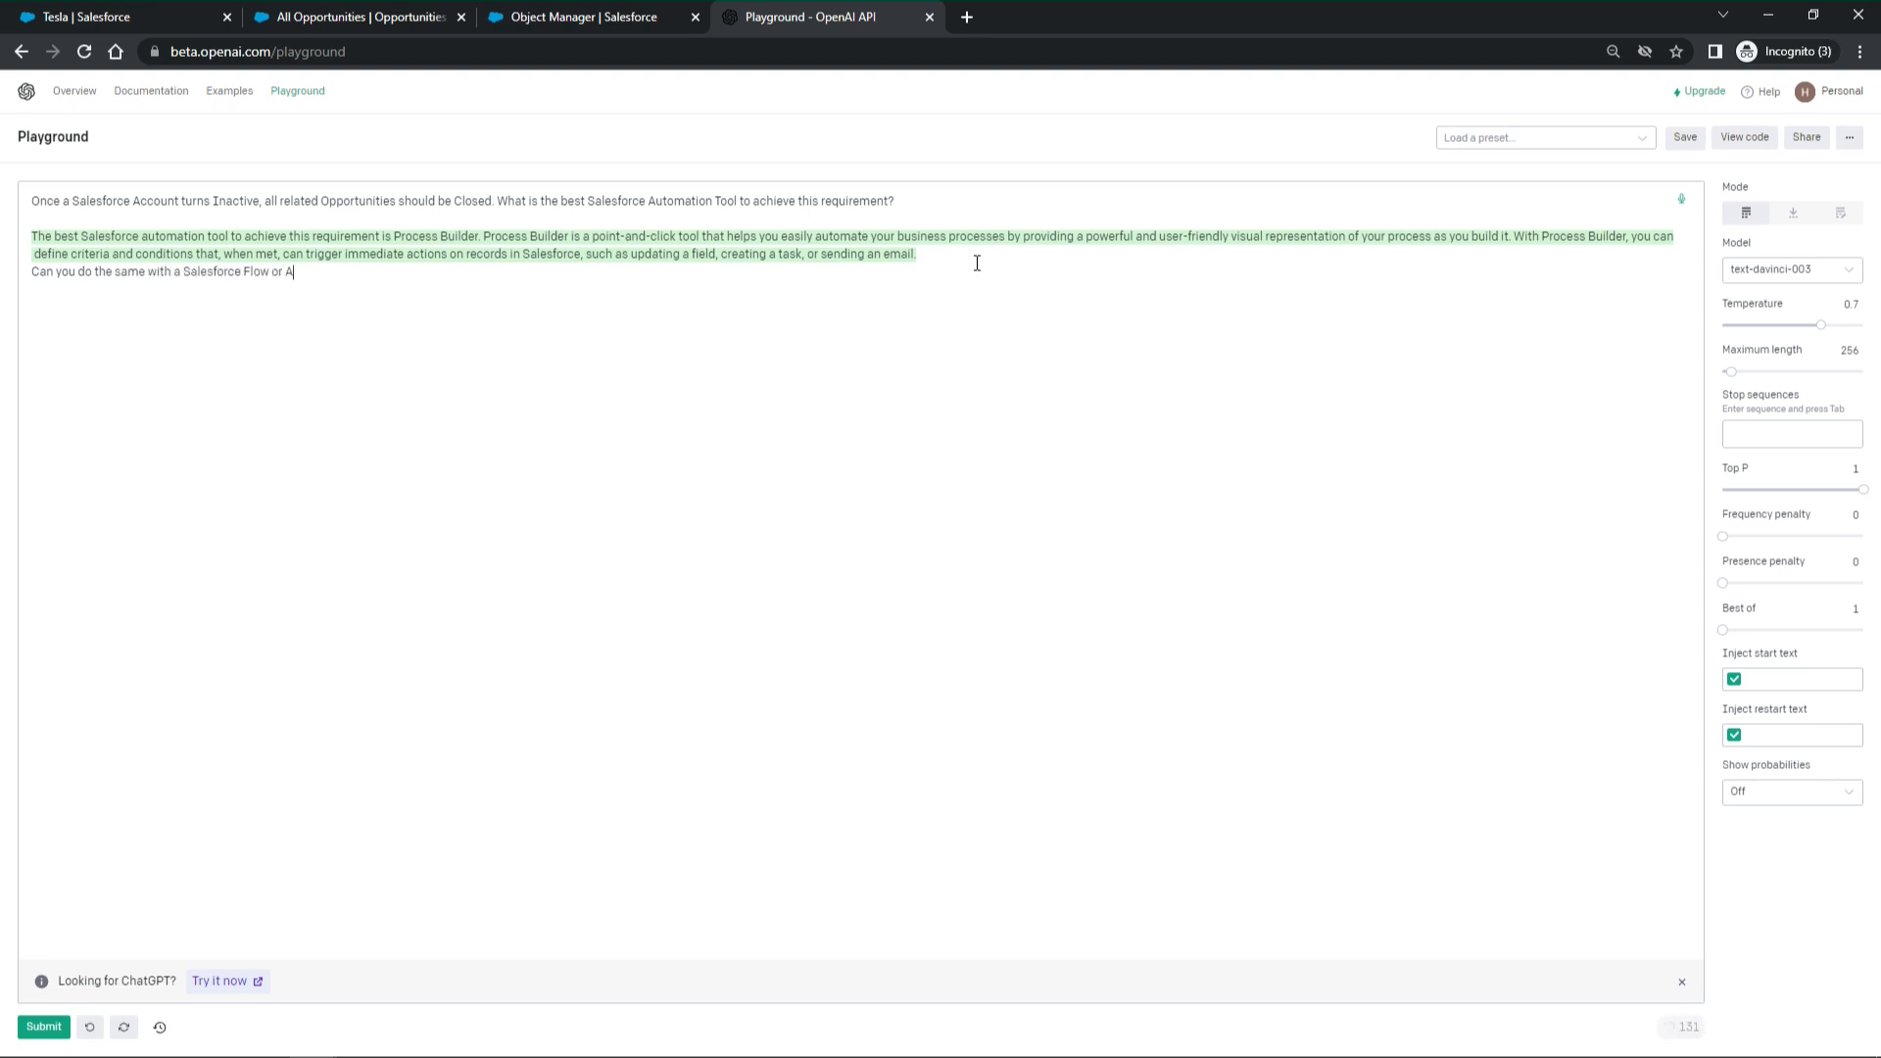
{"action": "type", "text": "pex? What would be the better choice?"}
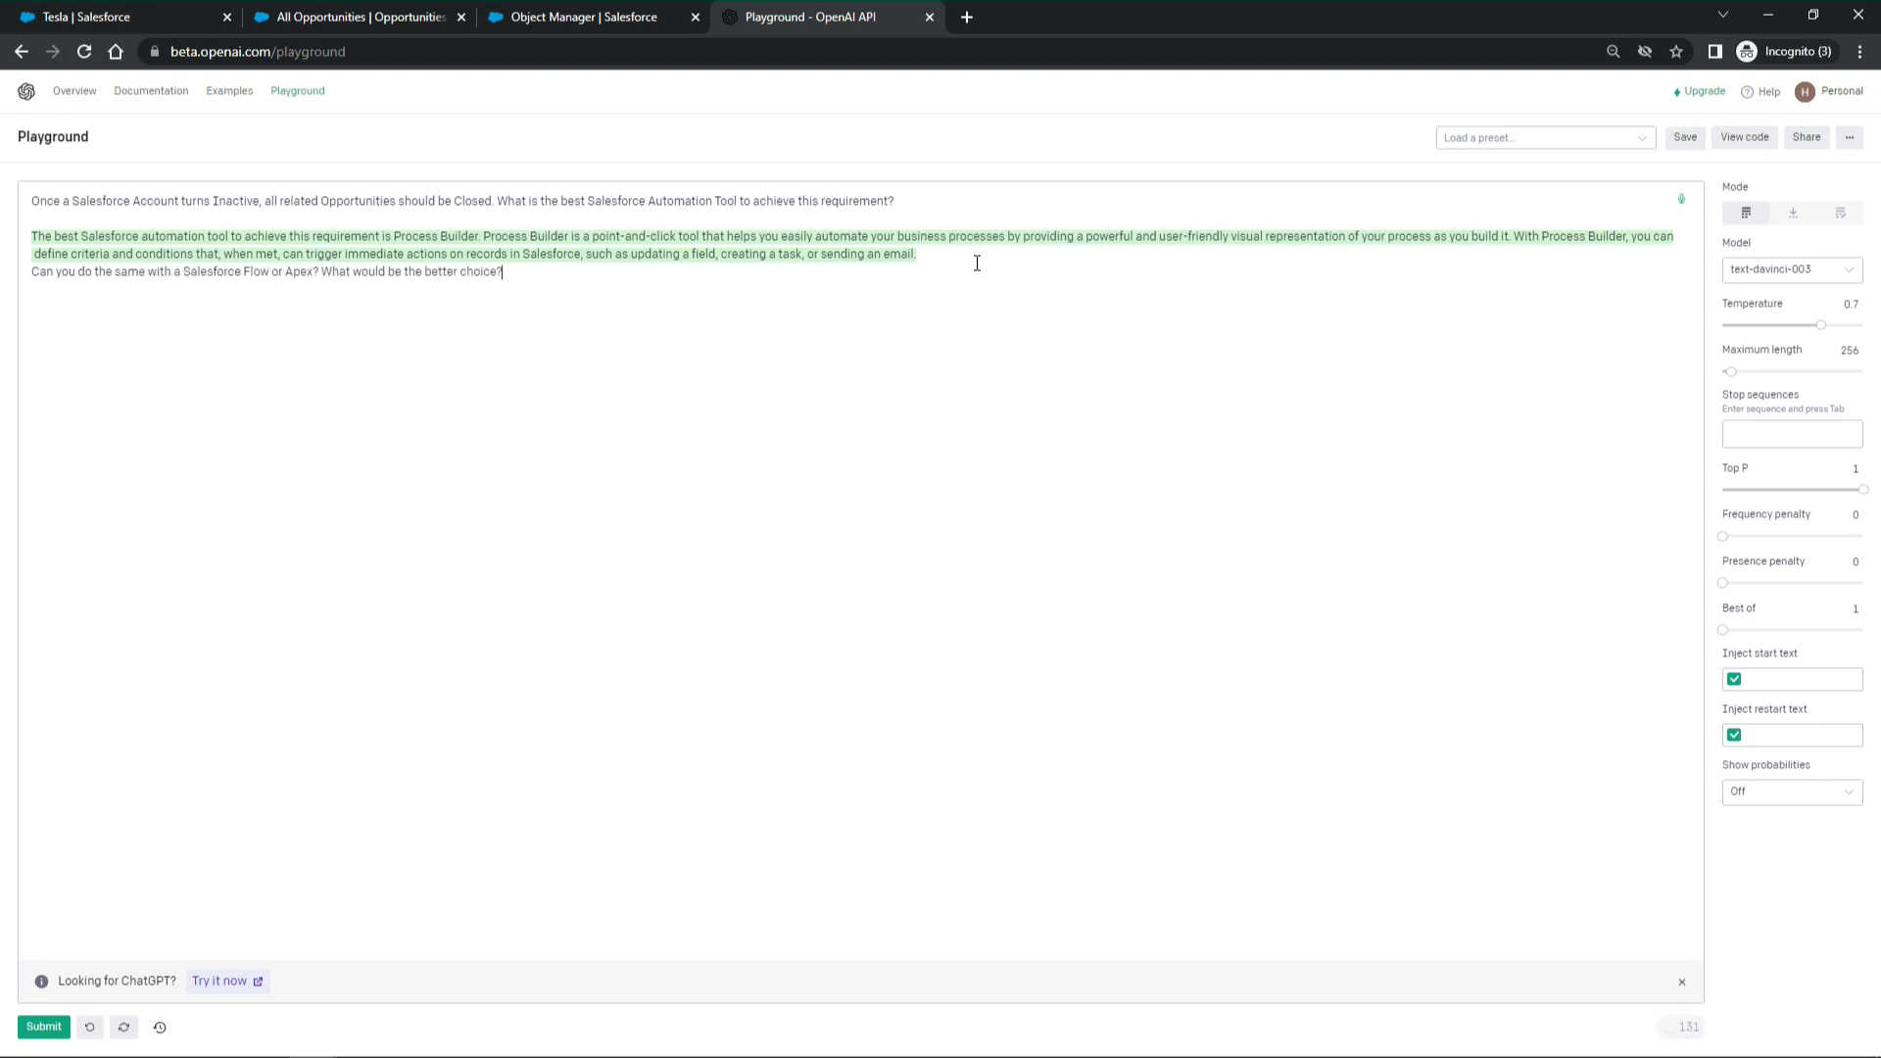
{"action": "left_click", "coordinate": [43, 1026]}
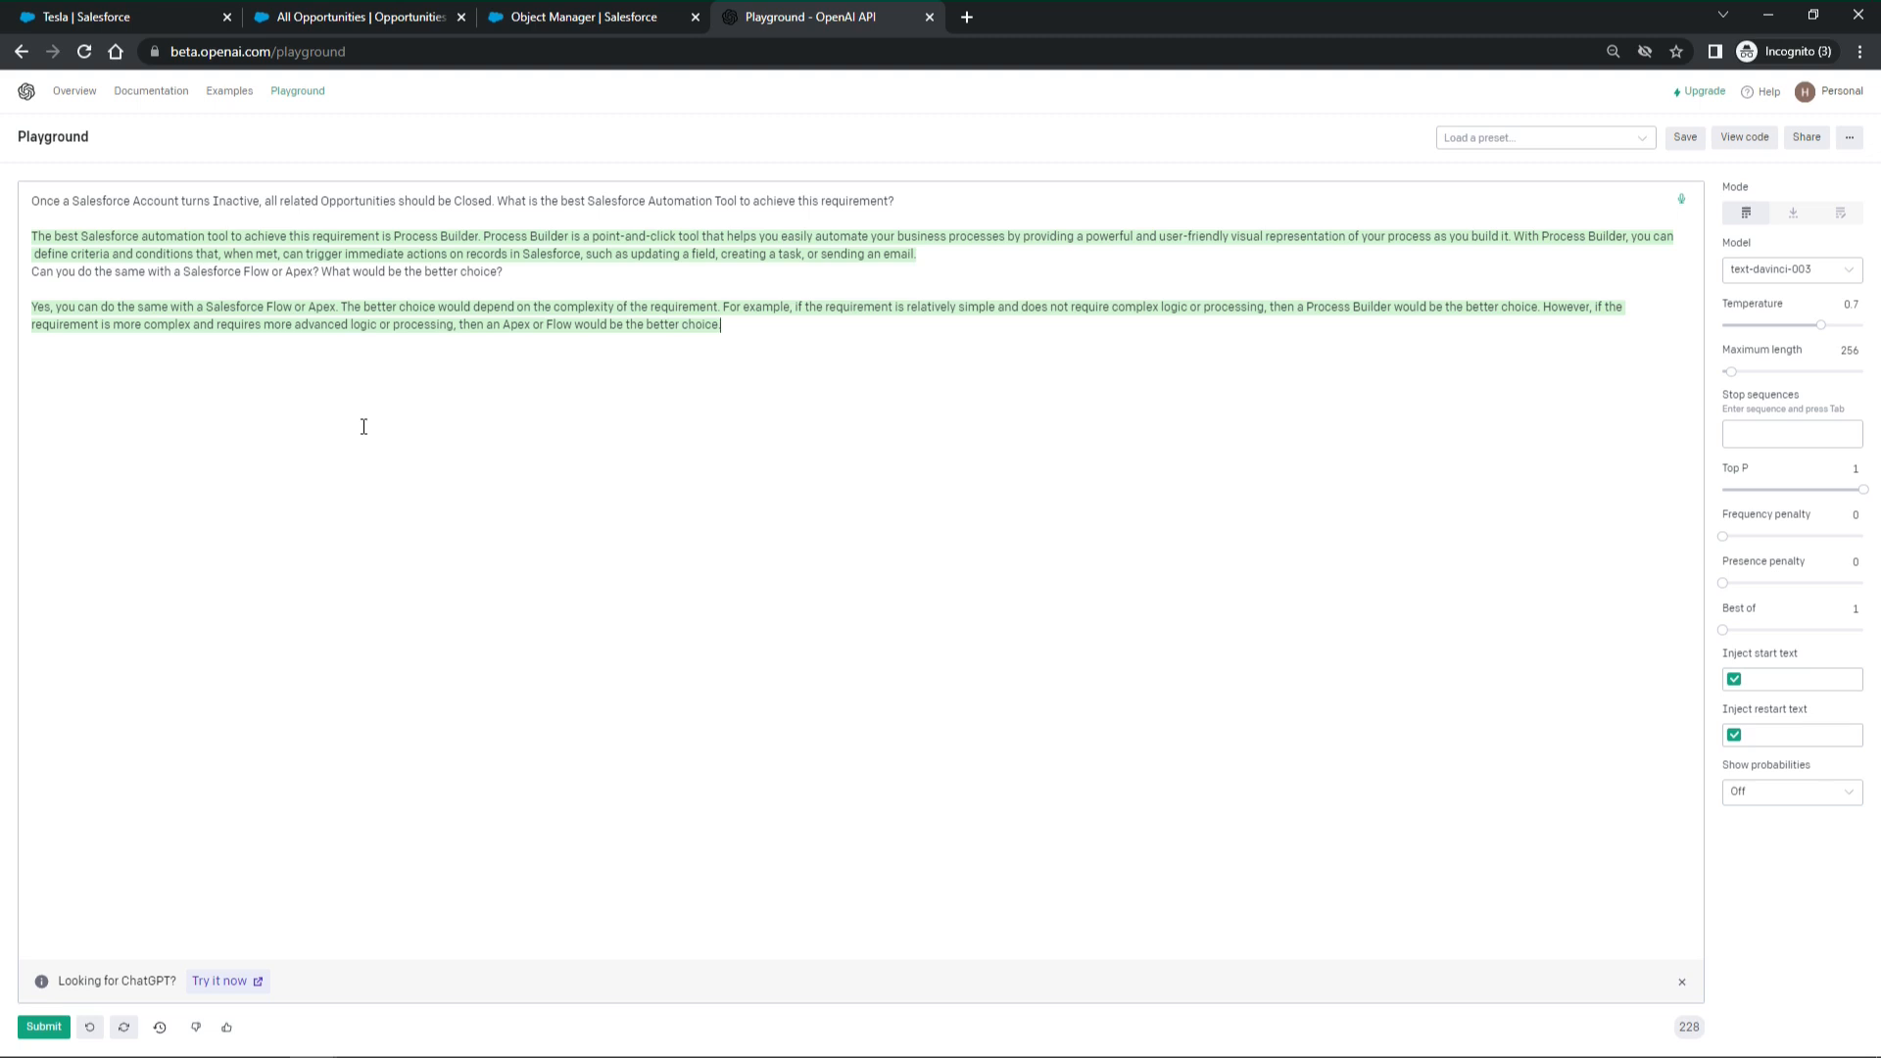
{"action": "mouse_move", "coordinate": [784, 341]}
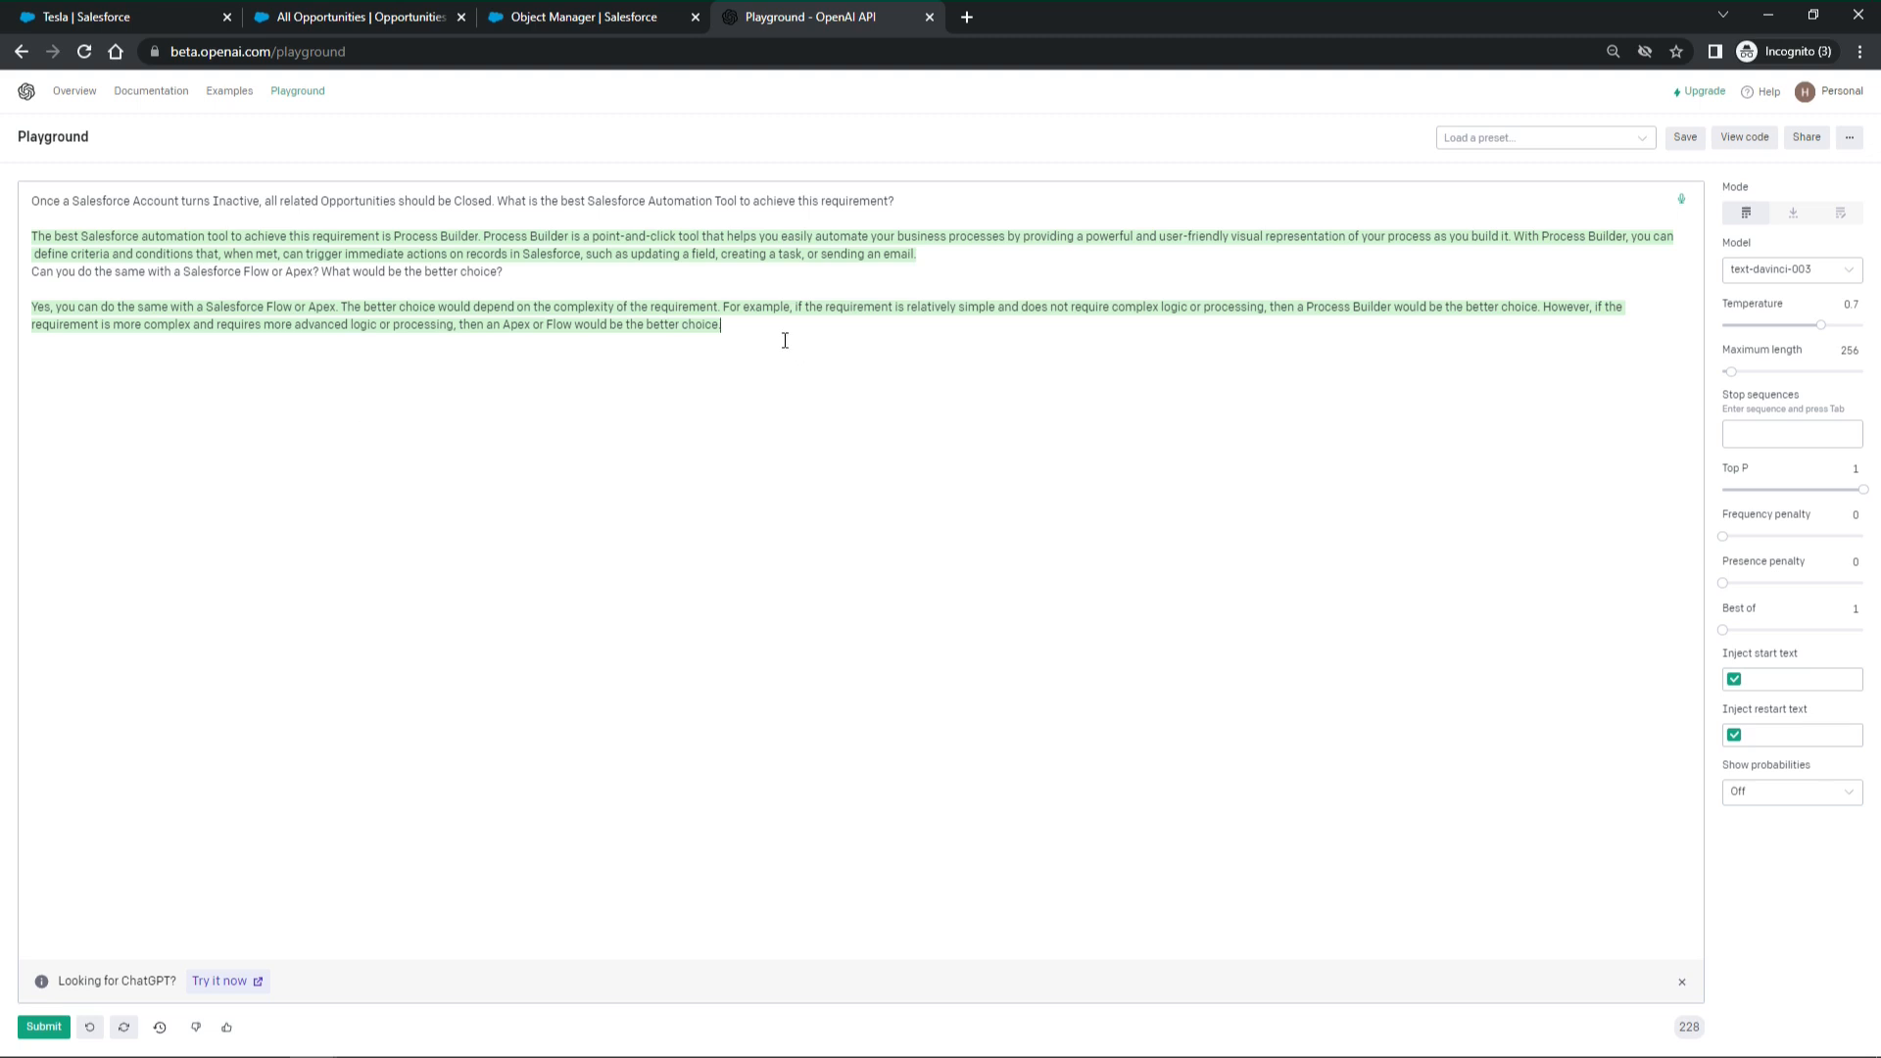